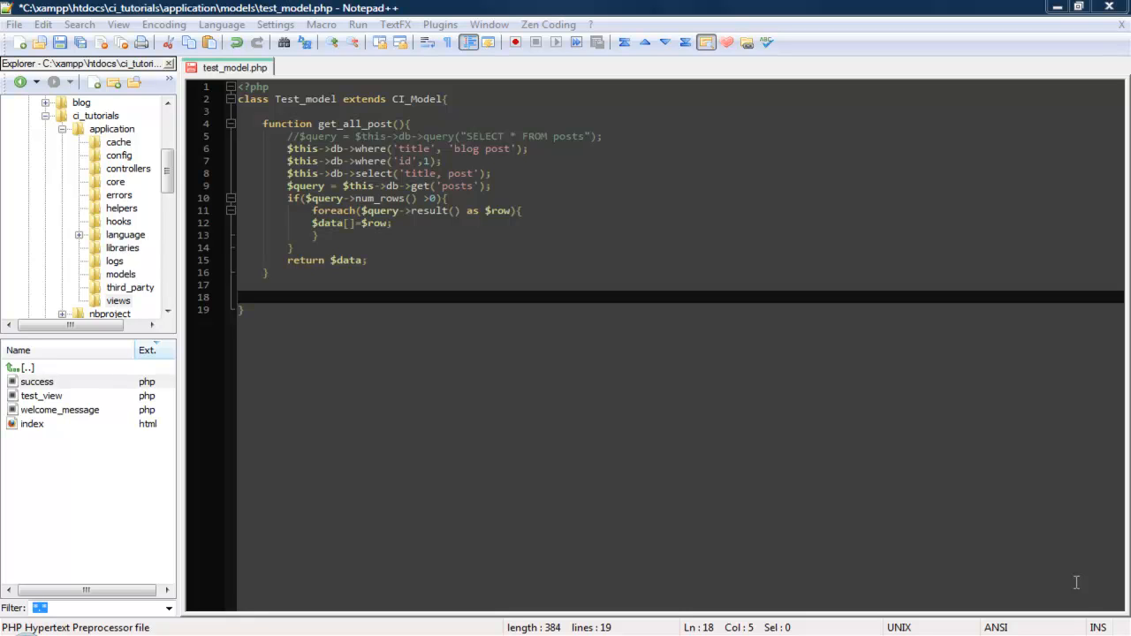
mouse_move(1103, 467)
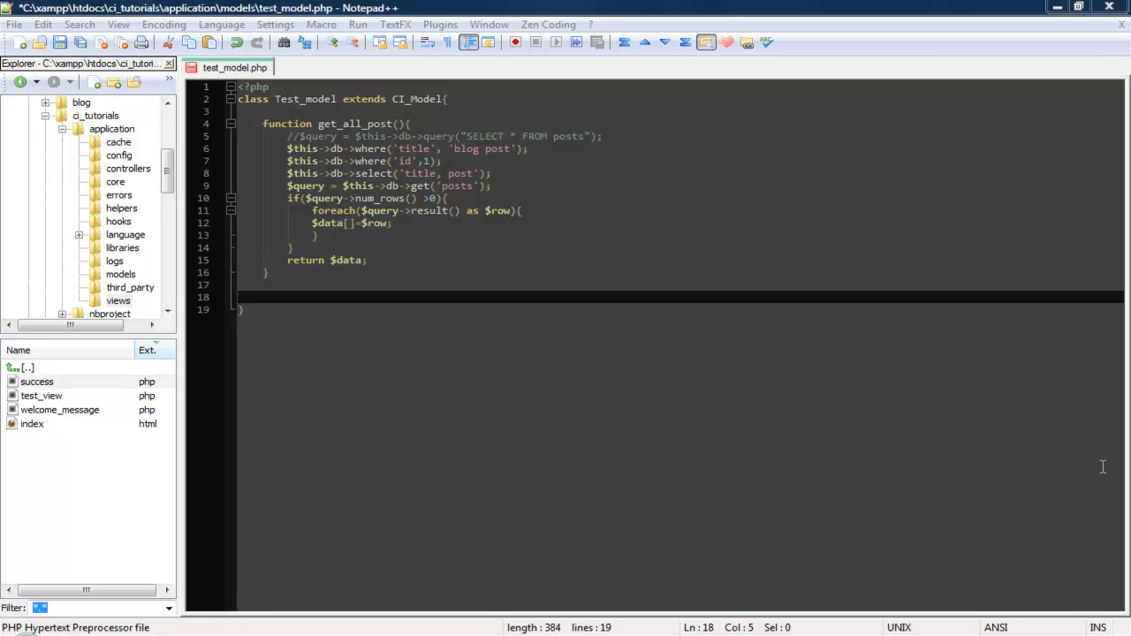
mouse_move(695, 155)
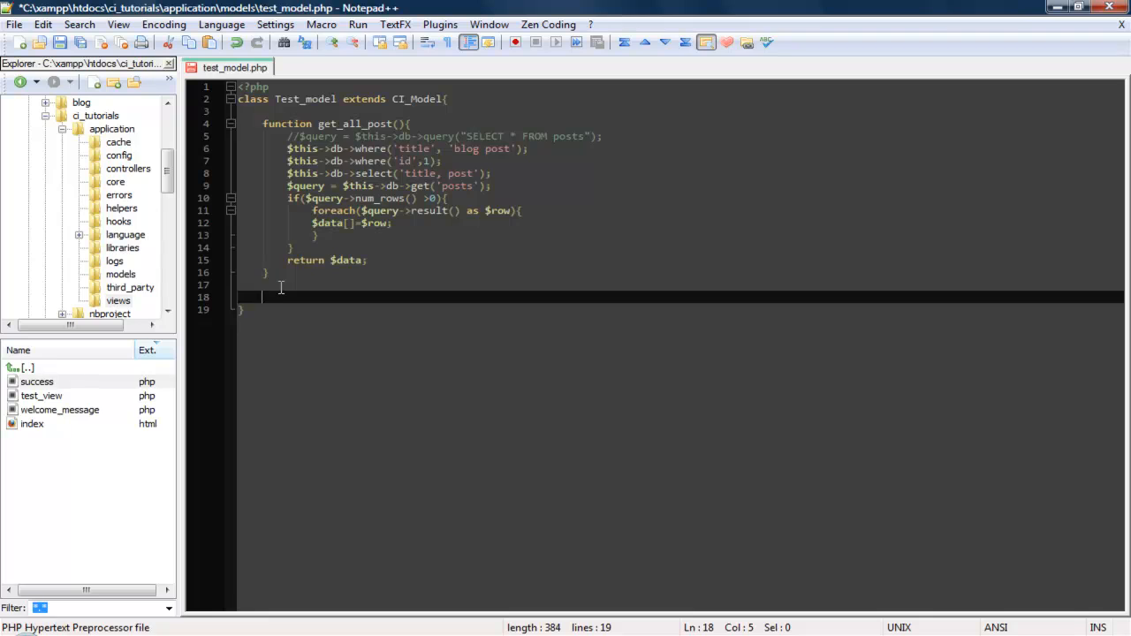
- Declare function add_new_post($title, $post){ on line 18 of test_model.php
text(pub)
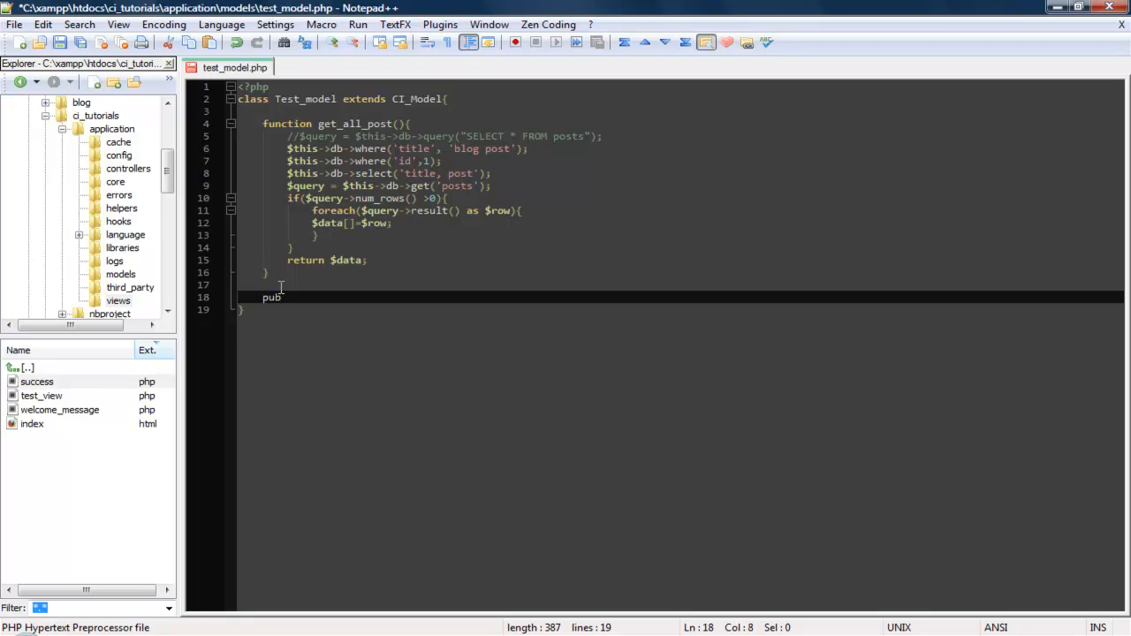
text(icl)
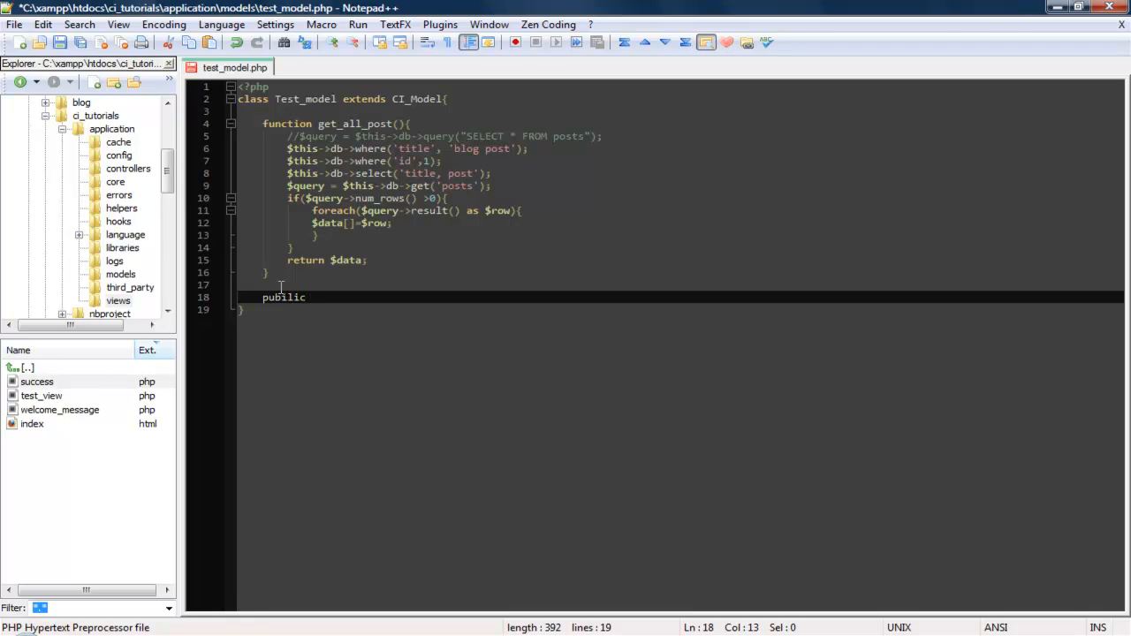
key(BackSpace)
text(func)
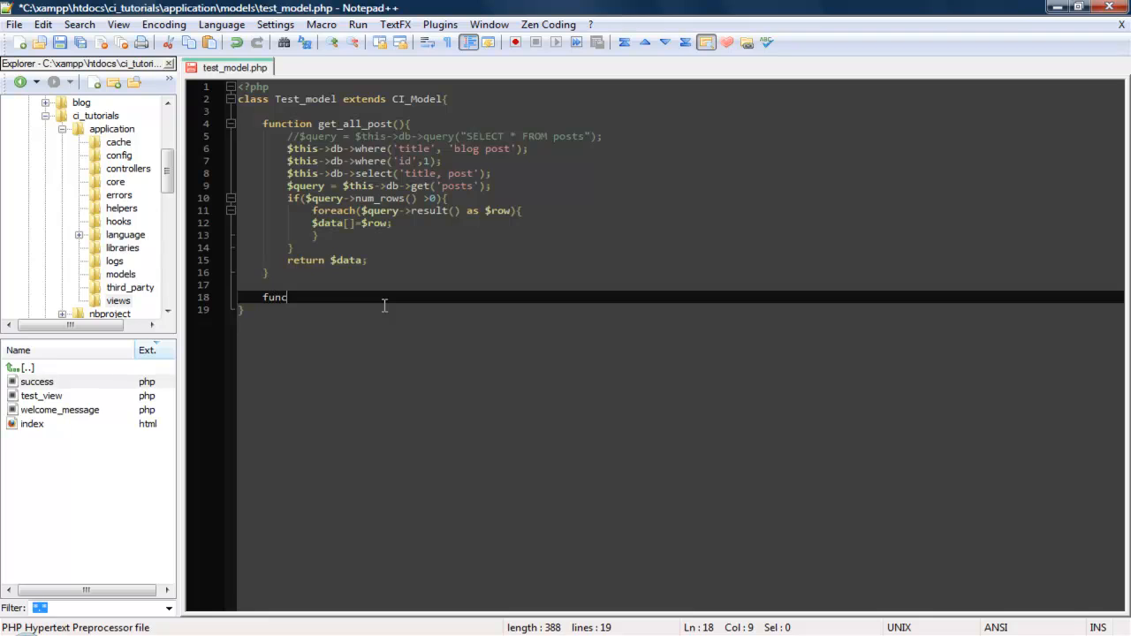
text(tion)
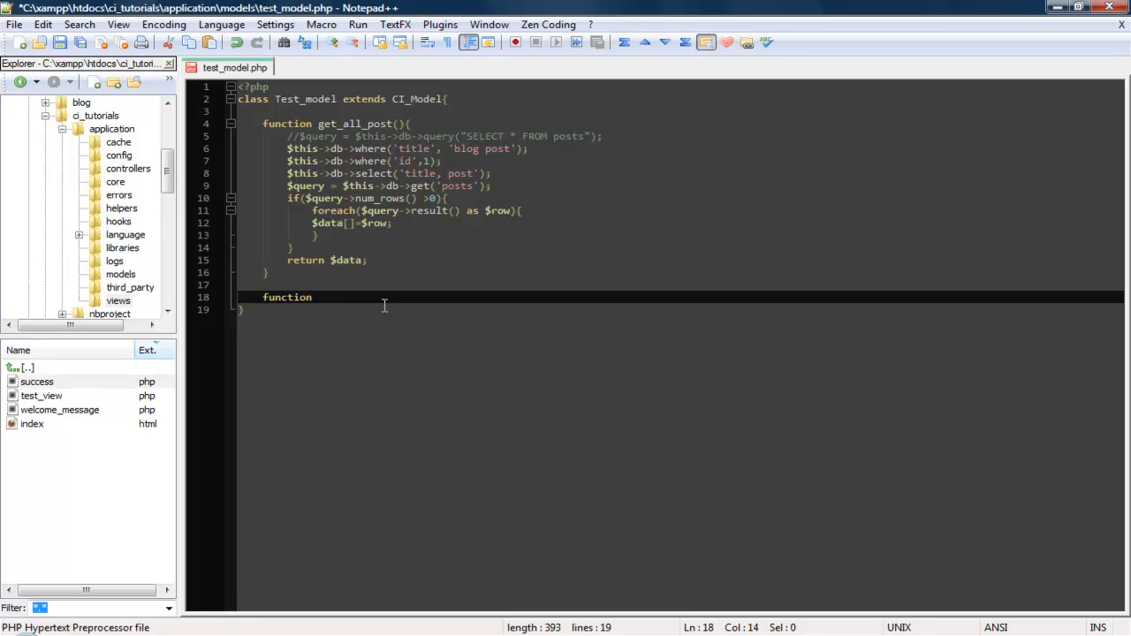
text(add_)
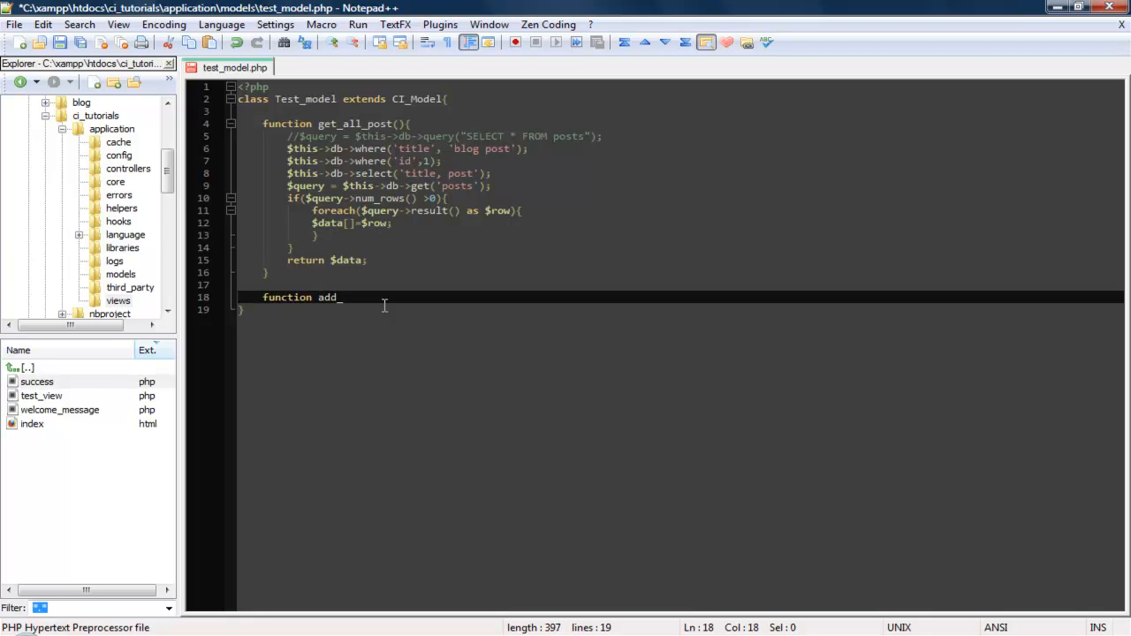
text(new_post()
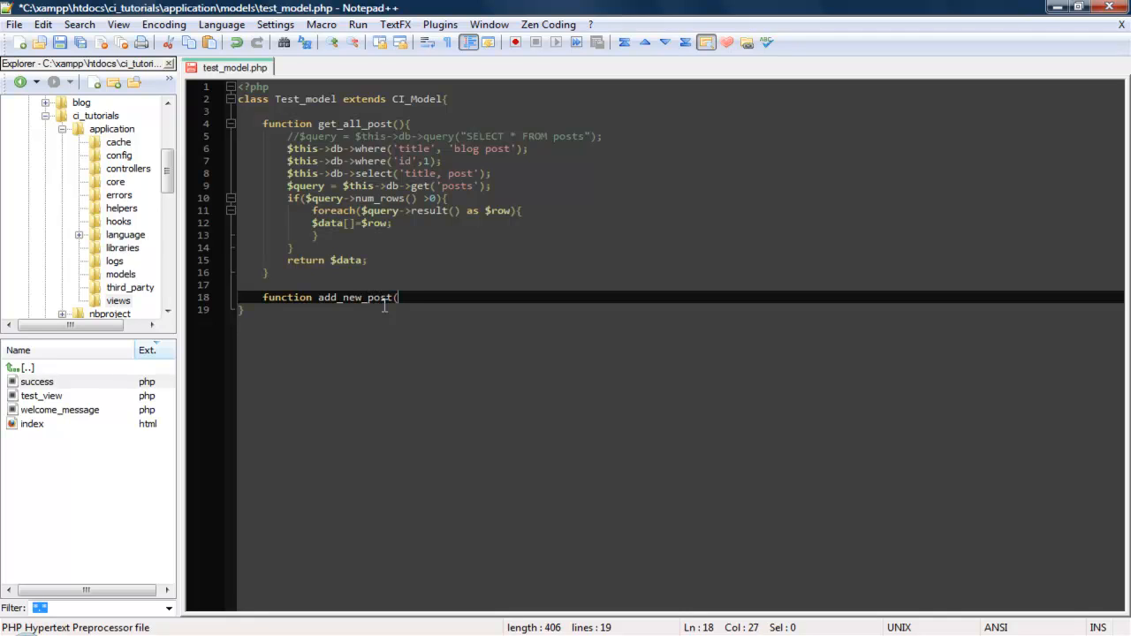
text($)
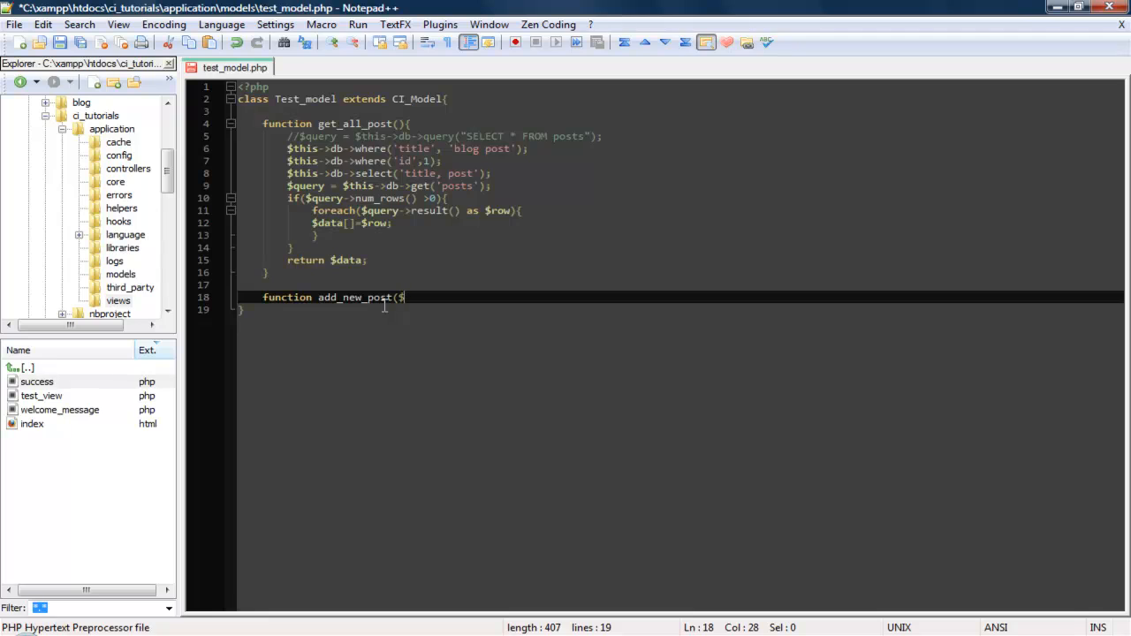
text(tit)
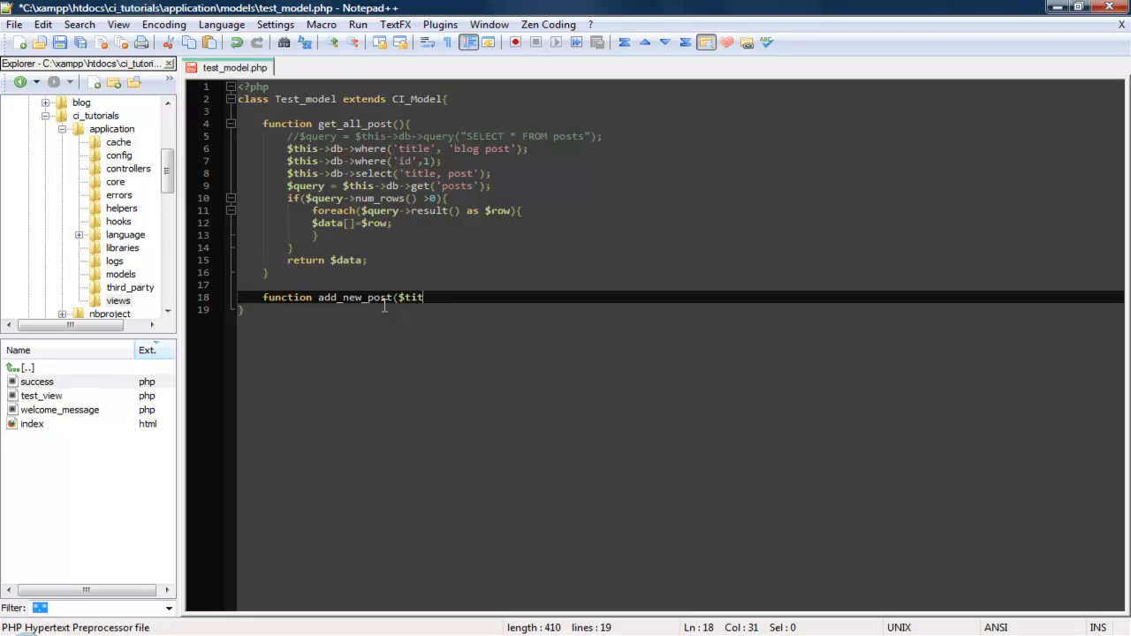
text(le,)
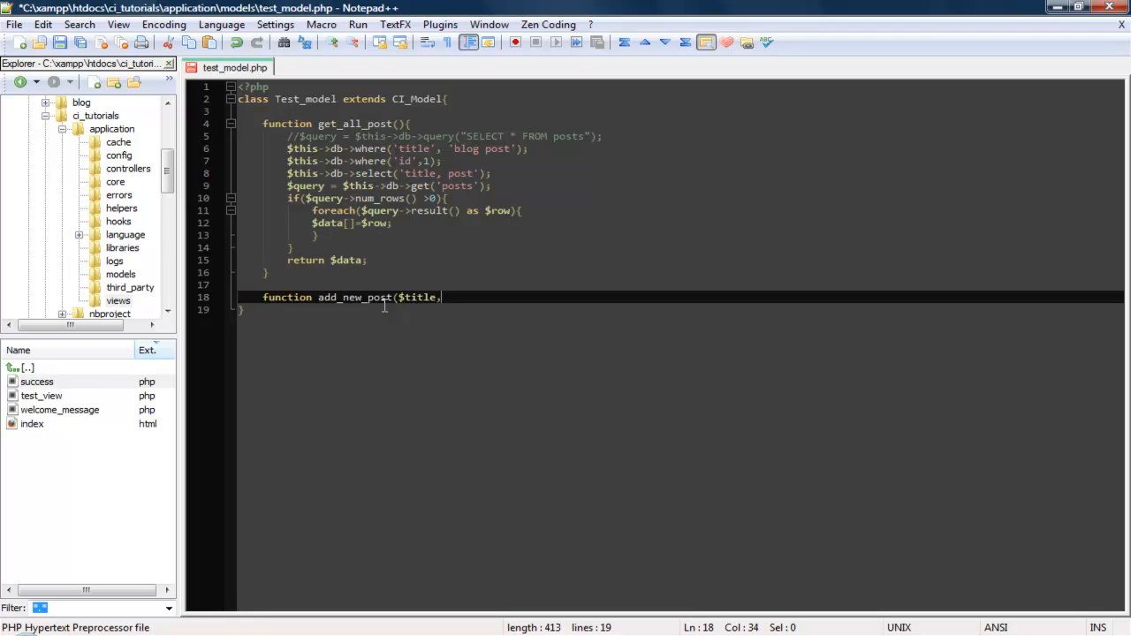
text($post)
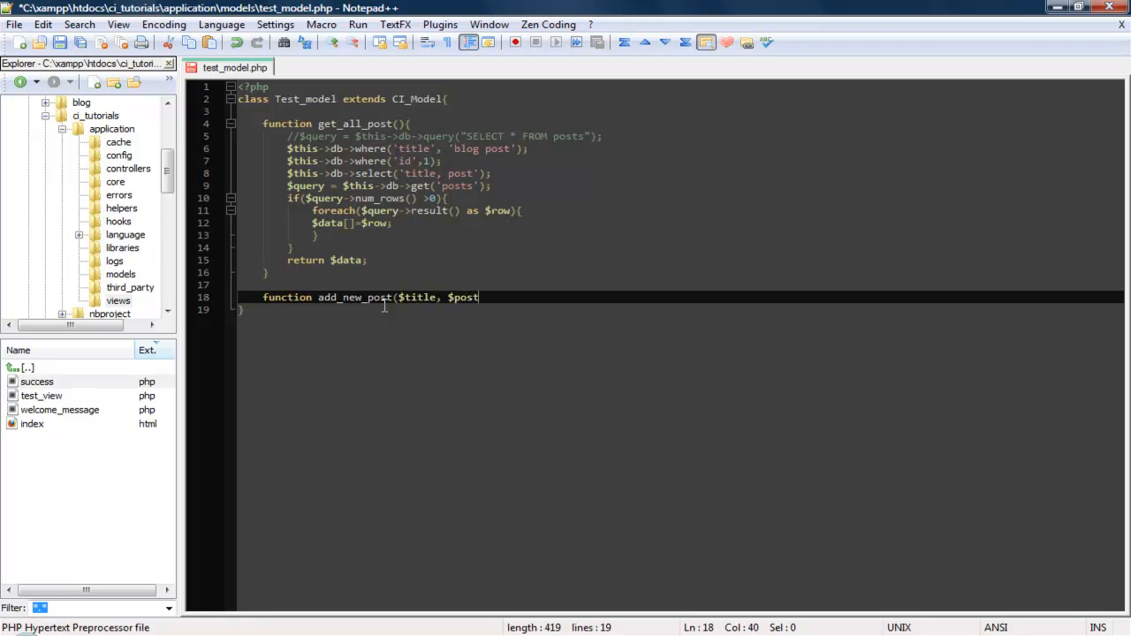
text())
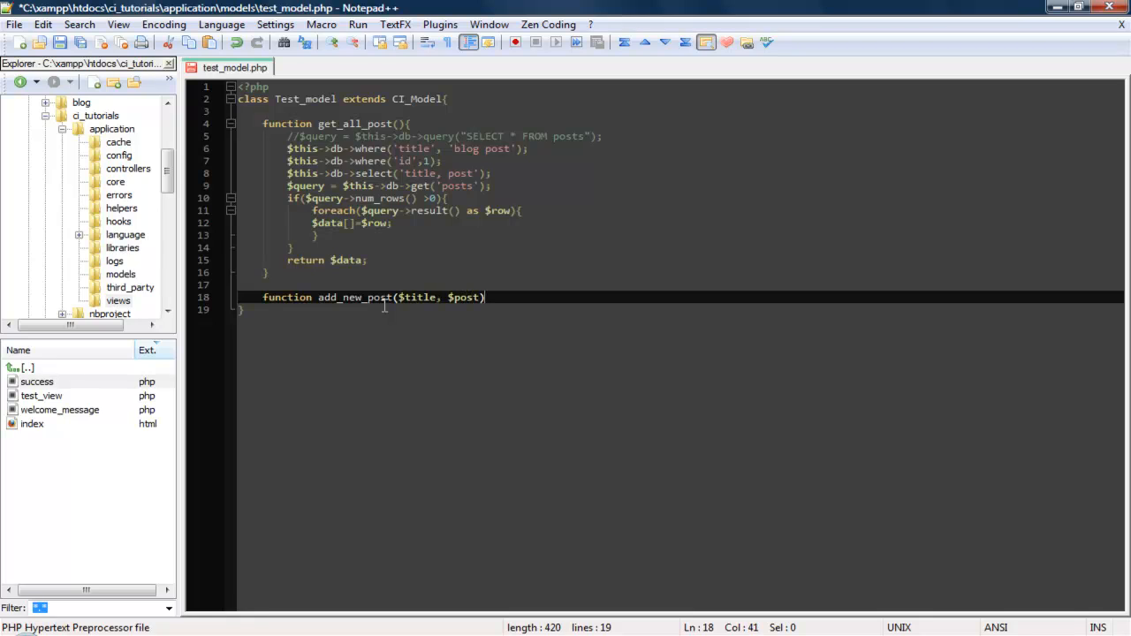
text({)
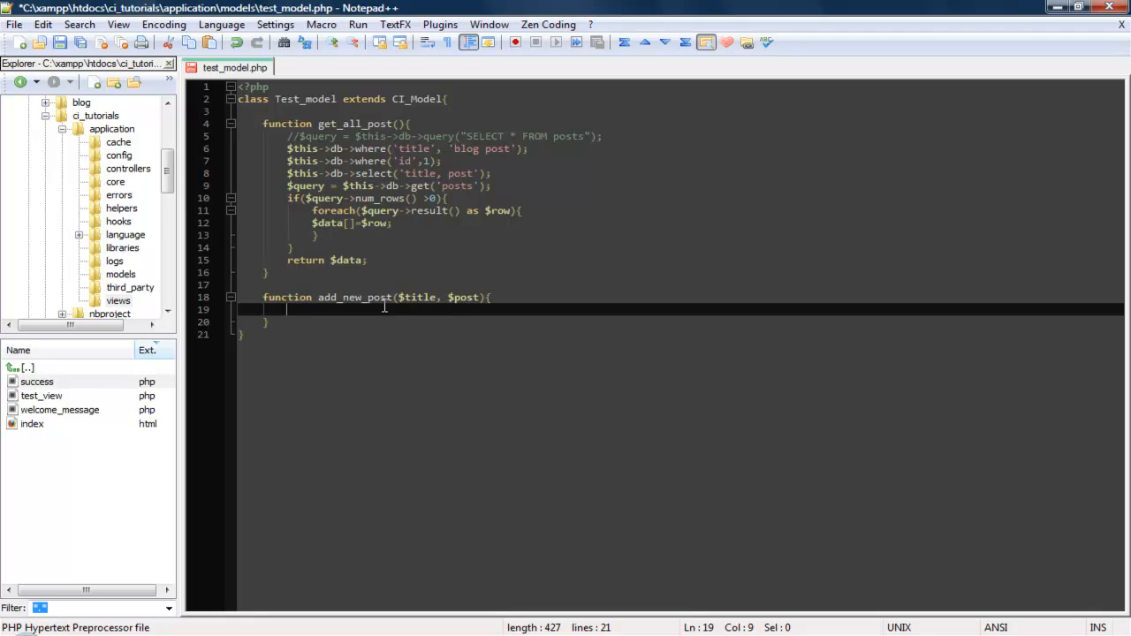
- Write $query = $this->db->insert('posts'); inside the add_new_post body
key(enter)
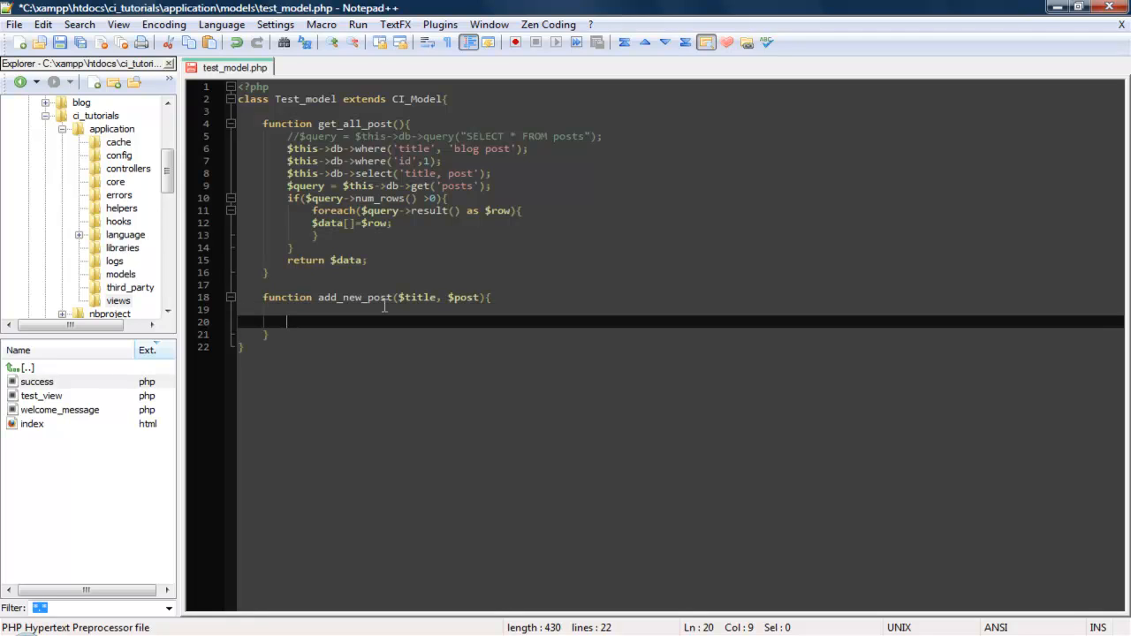
text($q)
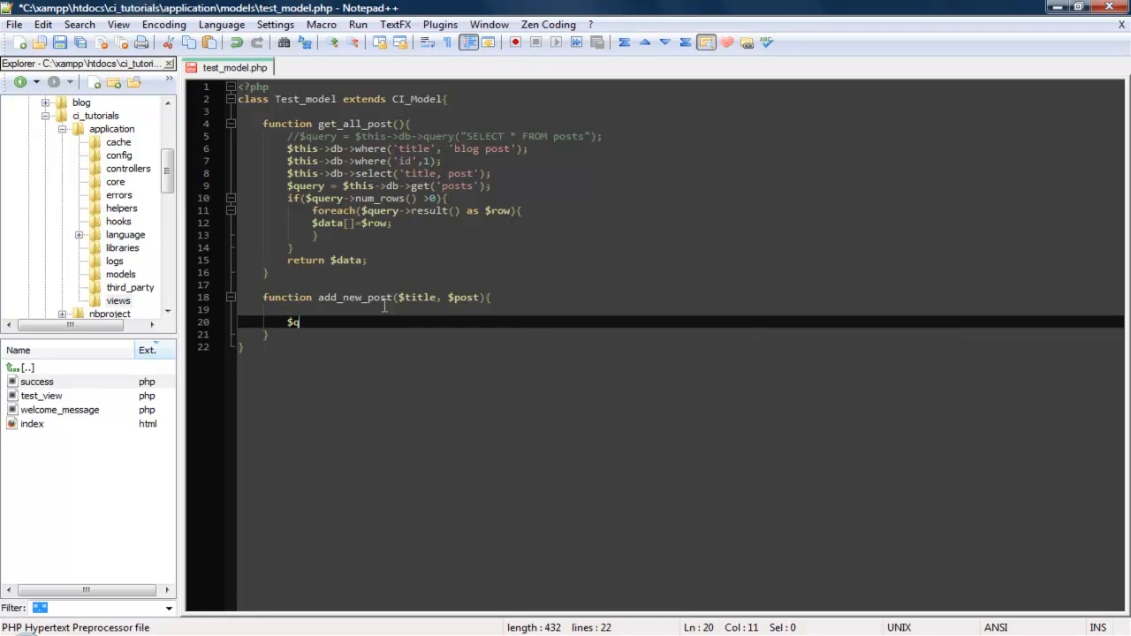
text(uery)
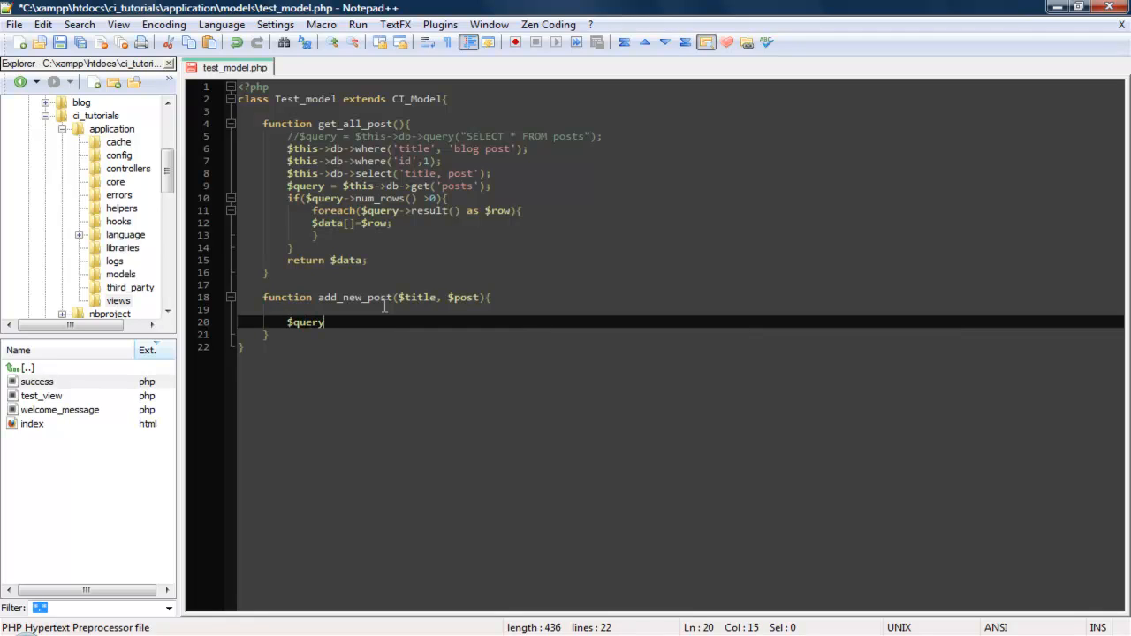
text(= $r)
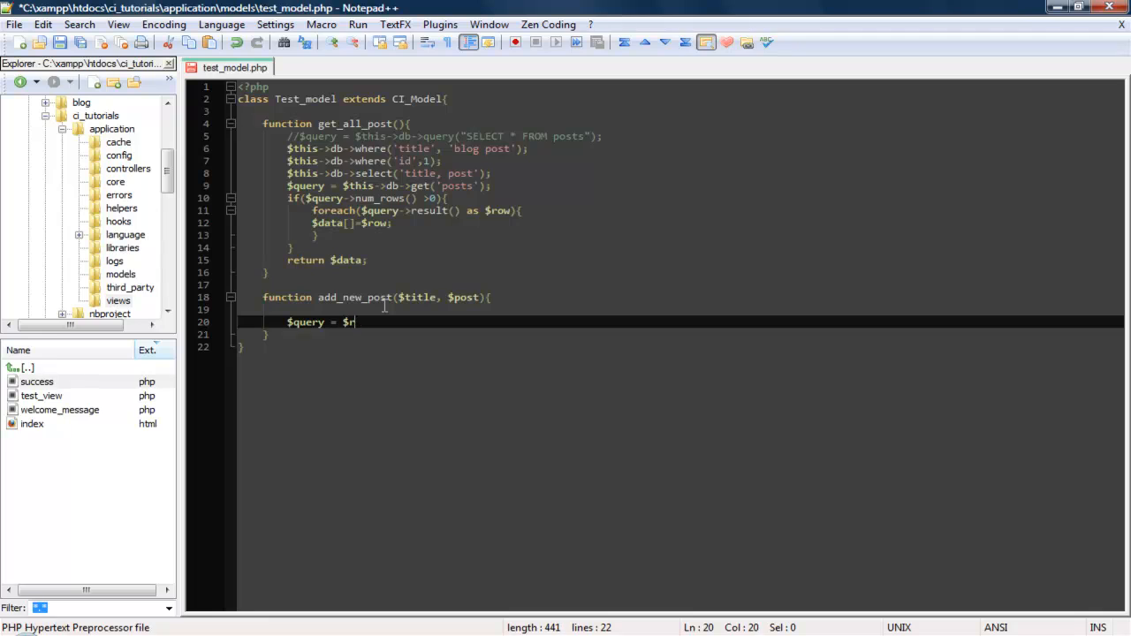
text(this->db-)
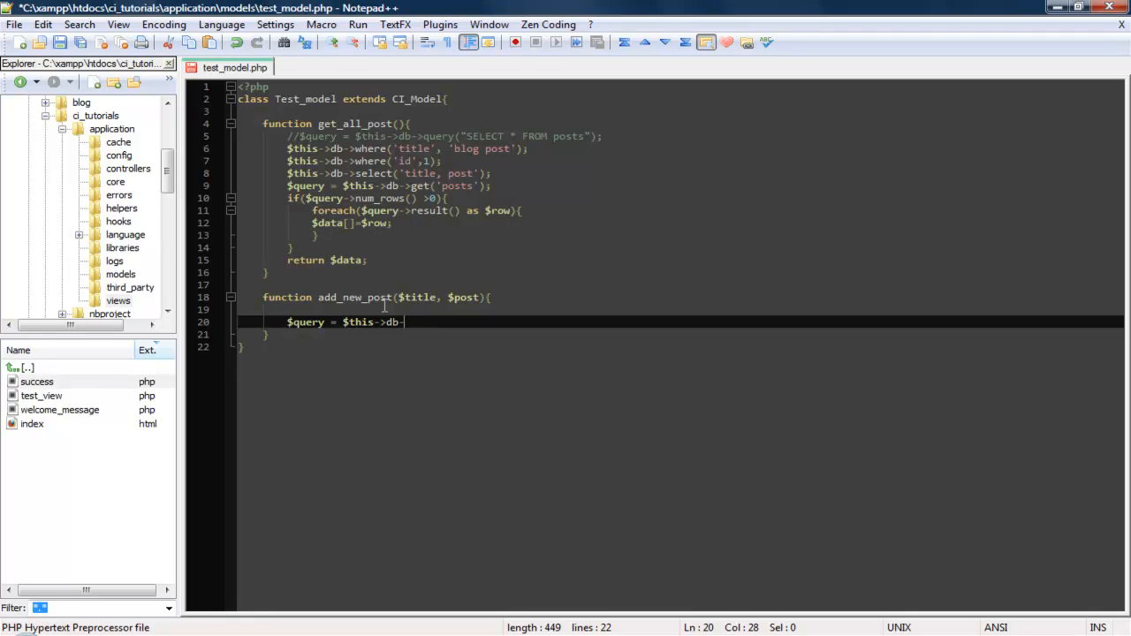
text(insert()
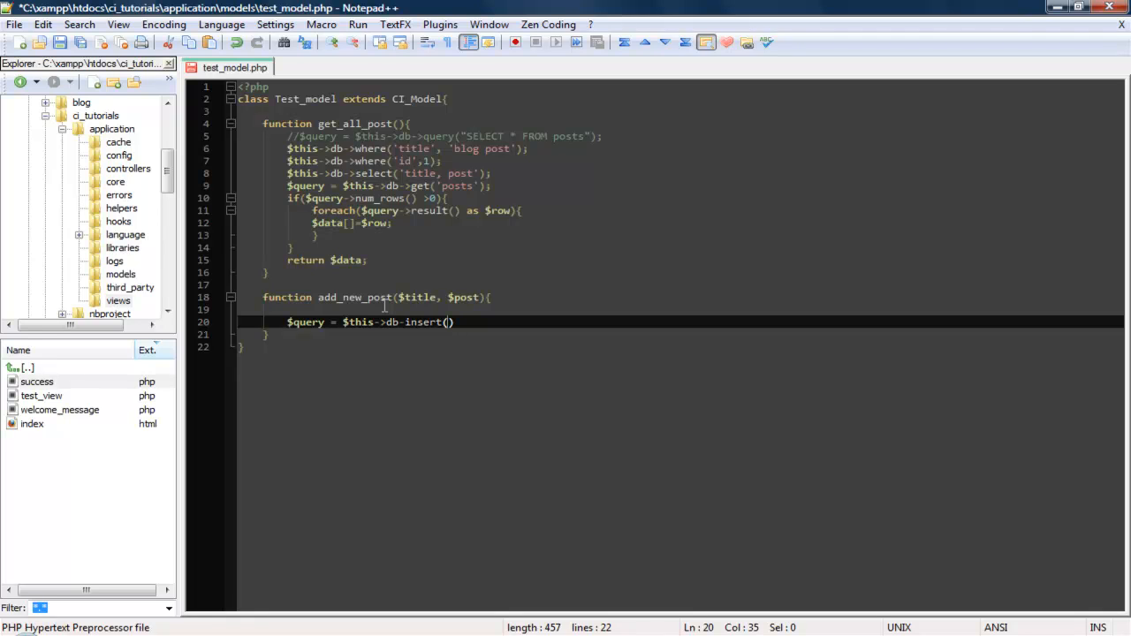
text(')
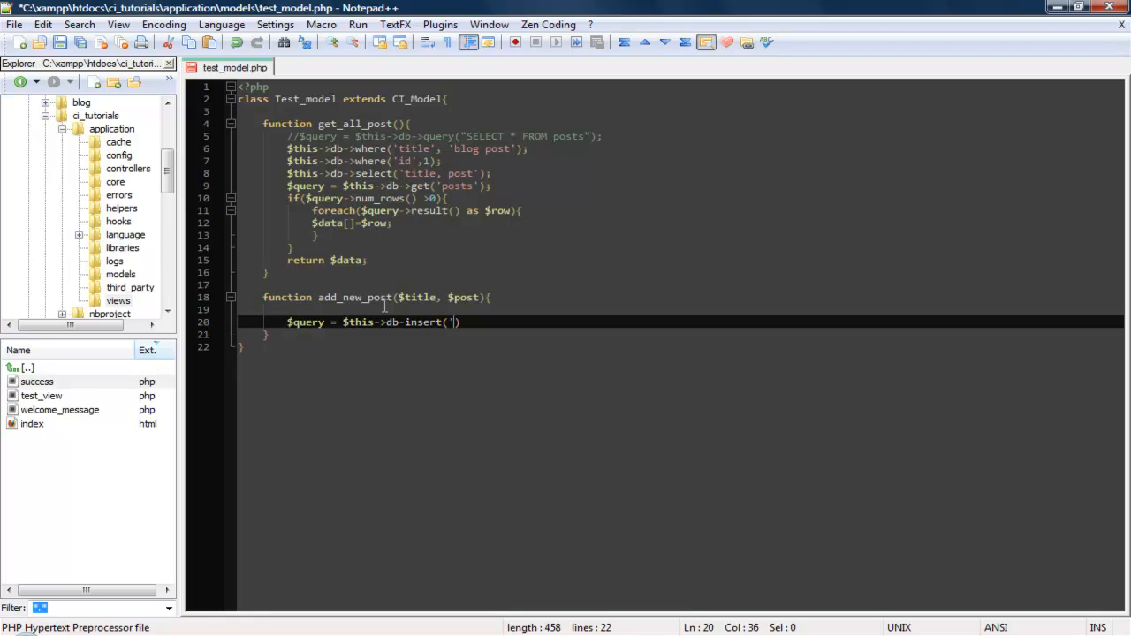
text(posts')
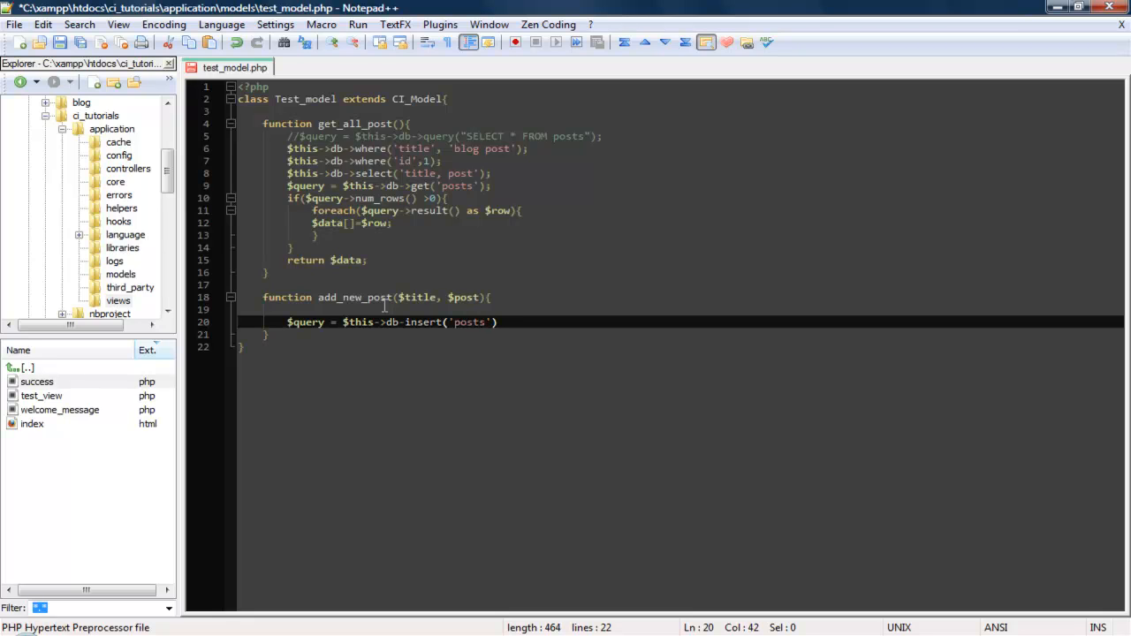
text(;)
click(680, 309)
text($)
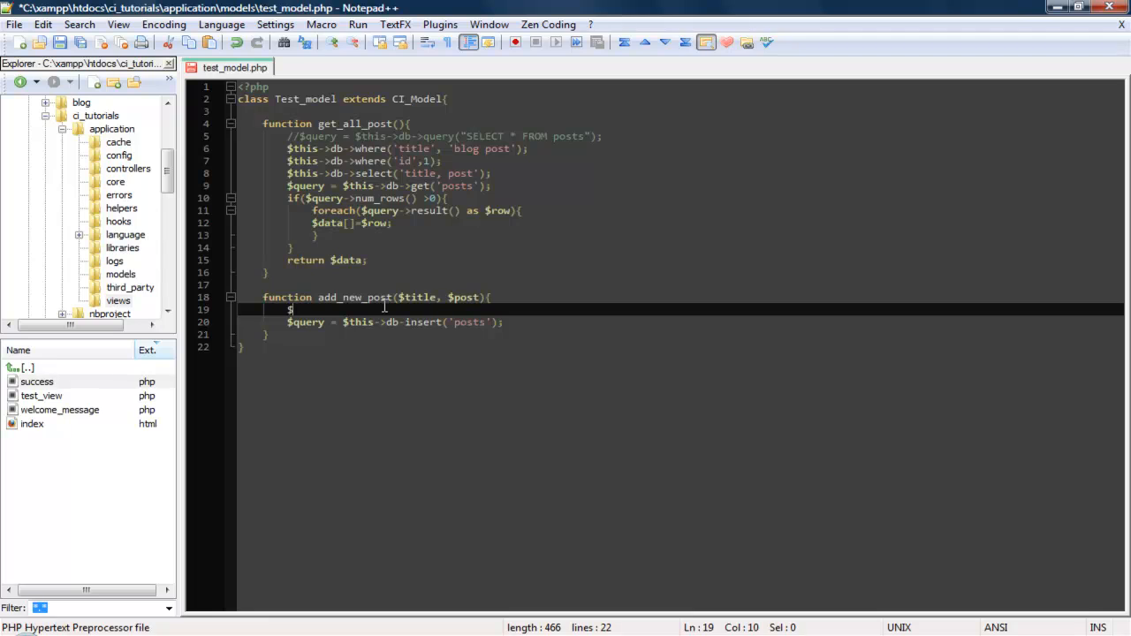
- Add $this->db->set('title', $title); above the insert in add_new_post
text(t)
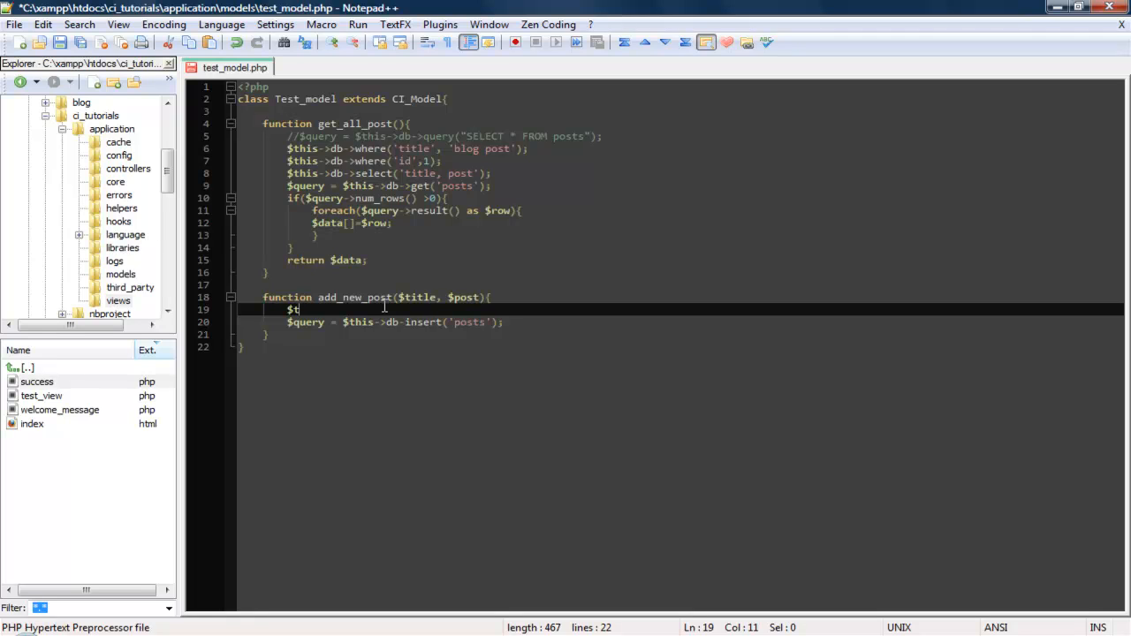
text(his-)
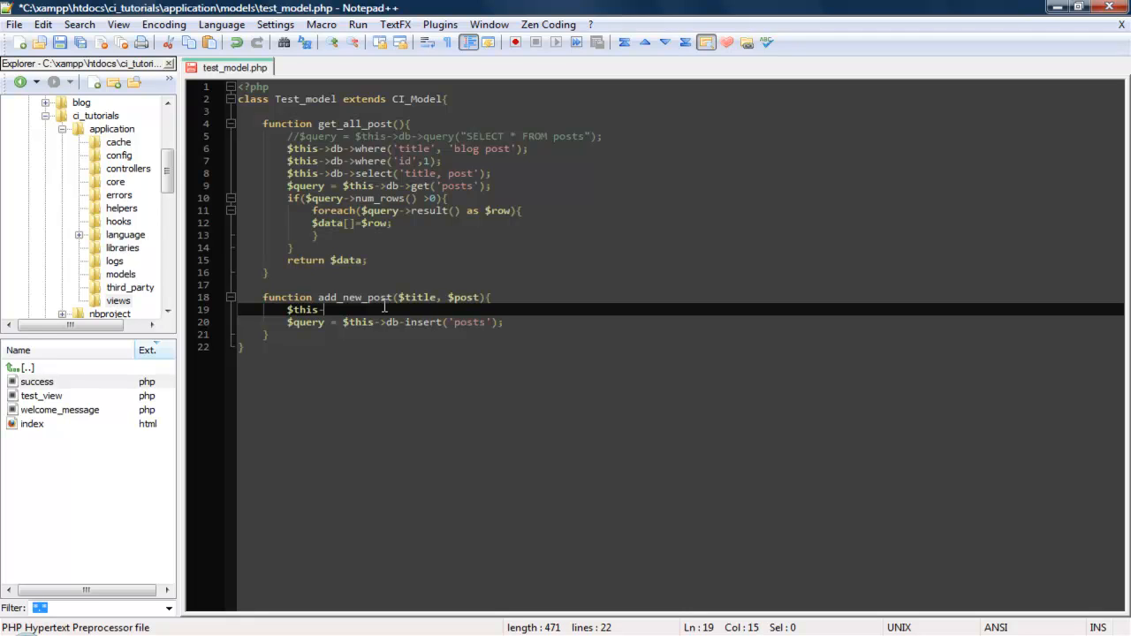
text(->db-)
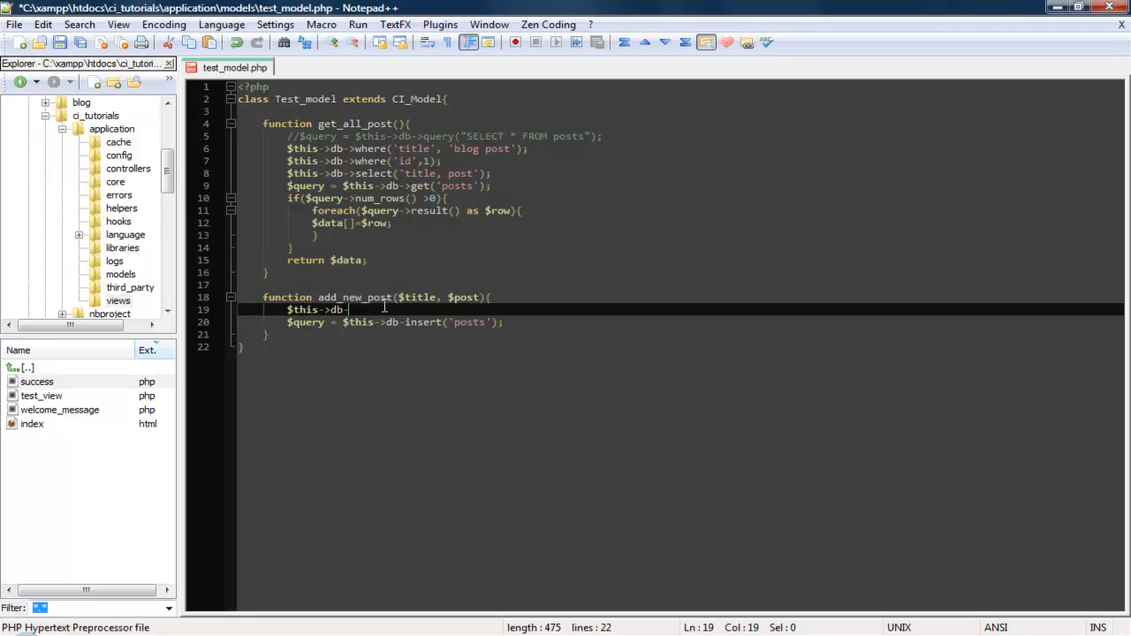
text(set)
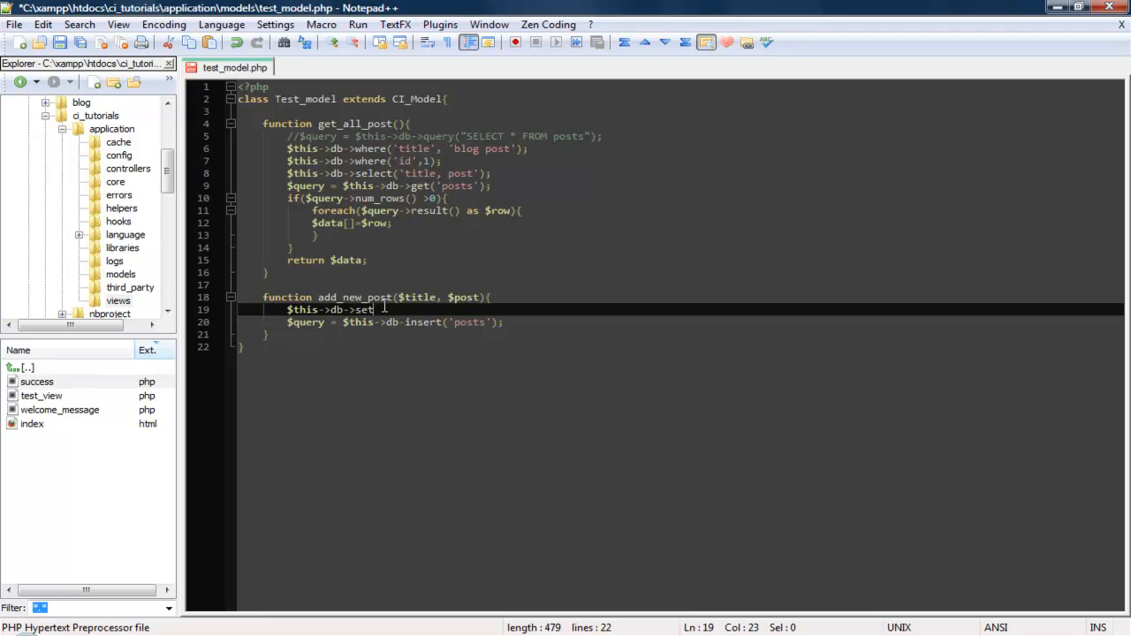
text(()
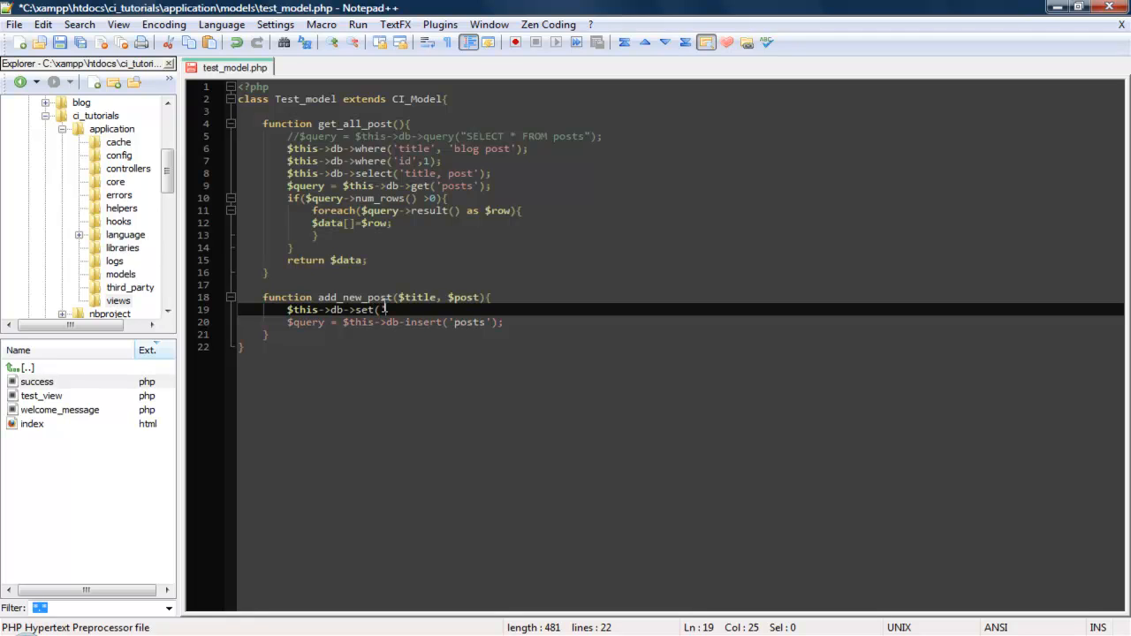
text('titl)
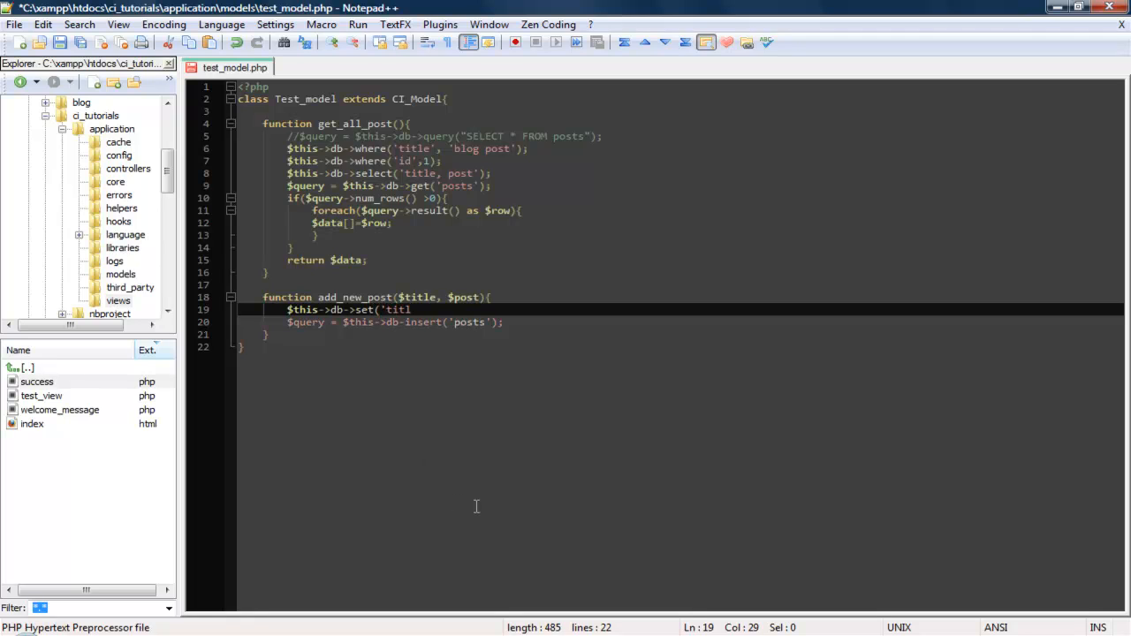
text(e',)
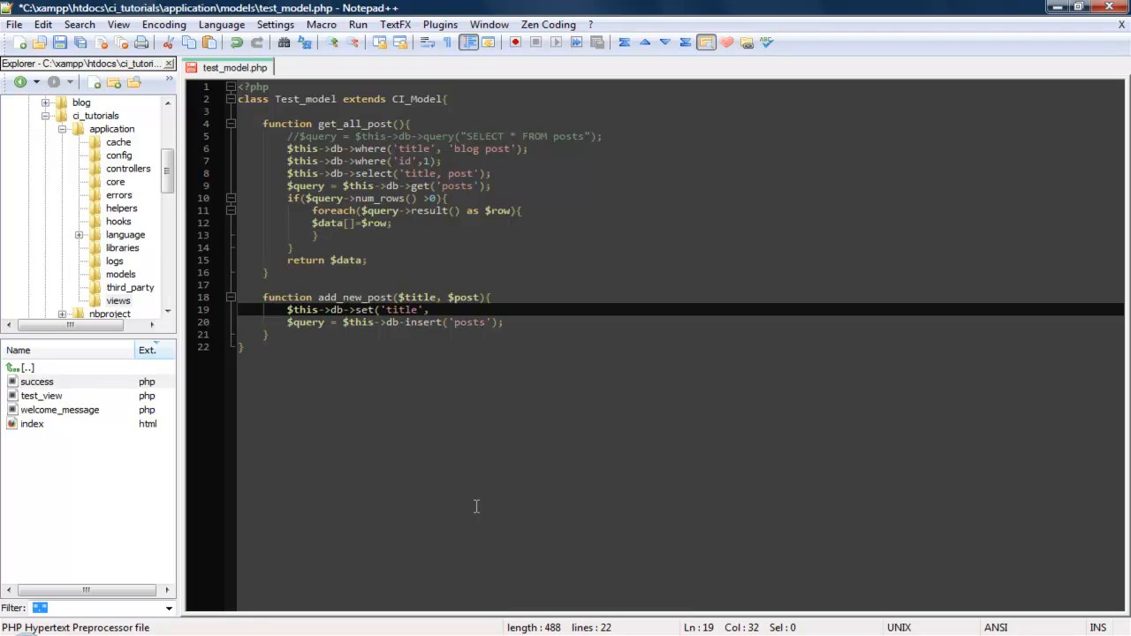
text($t)
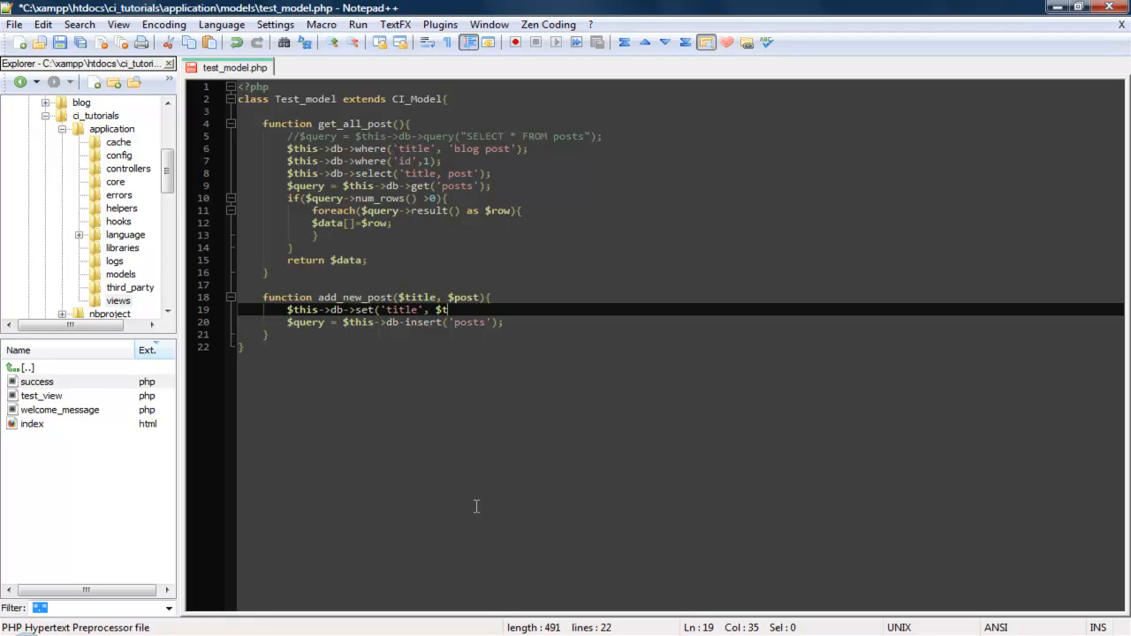
text(itle))
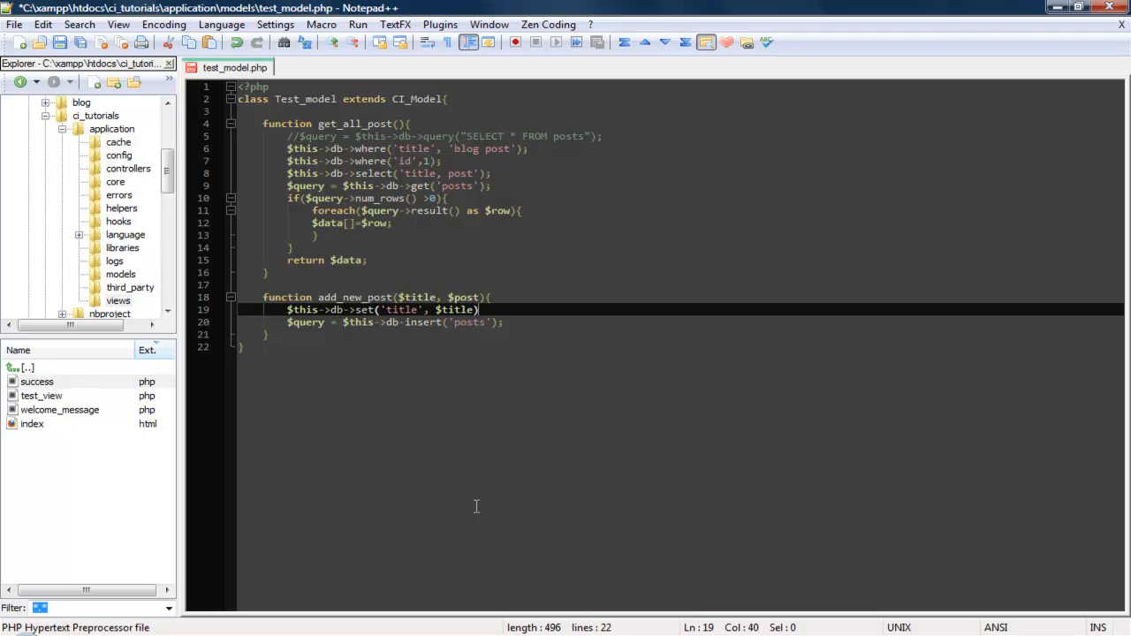
key(enter)
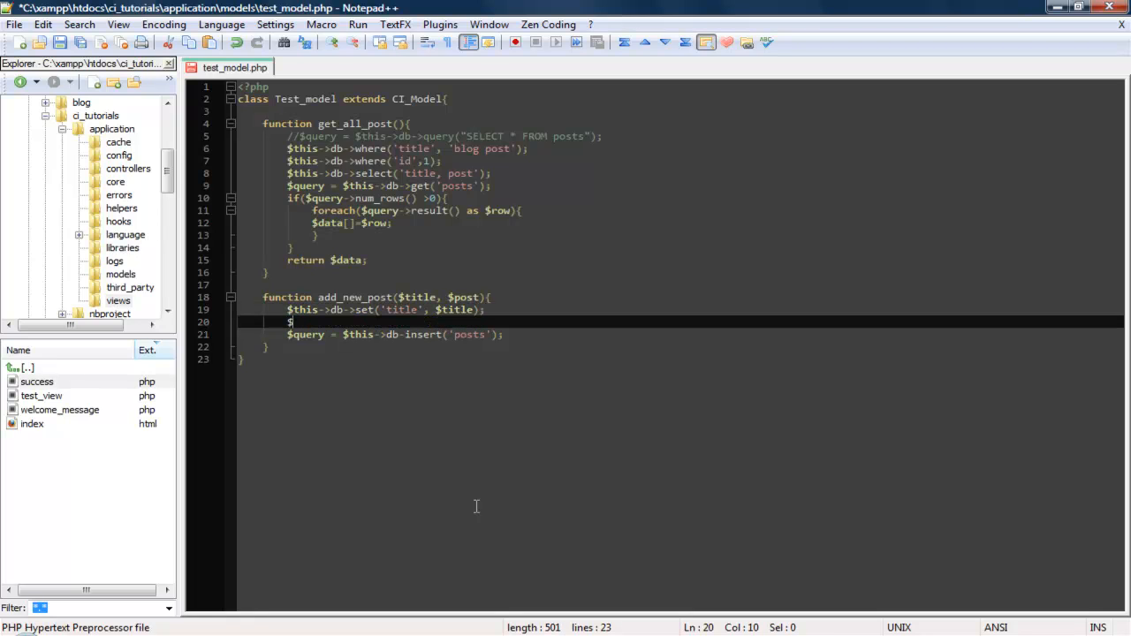
- Add $this->db->set('post', $post); on the following line
text(this->db->set)
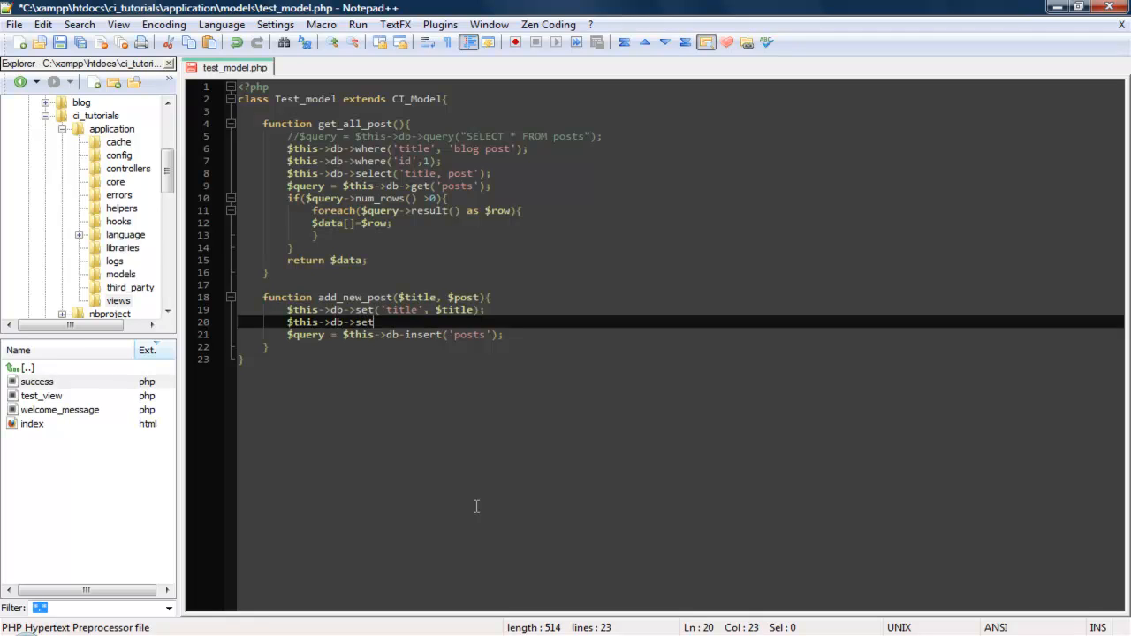
text((')
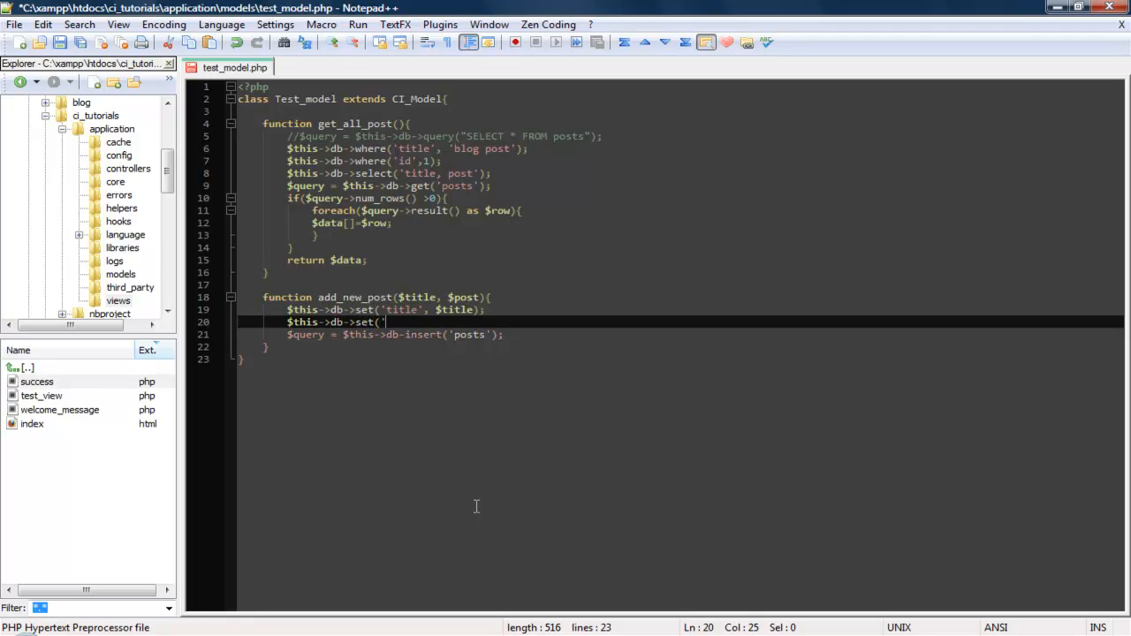
text(post)
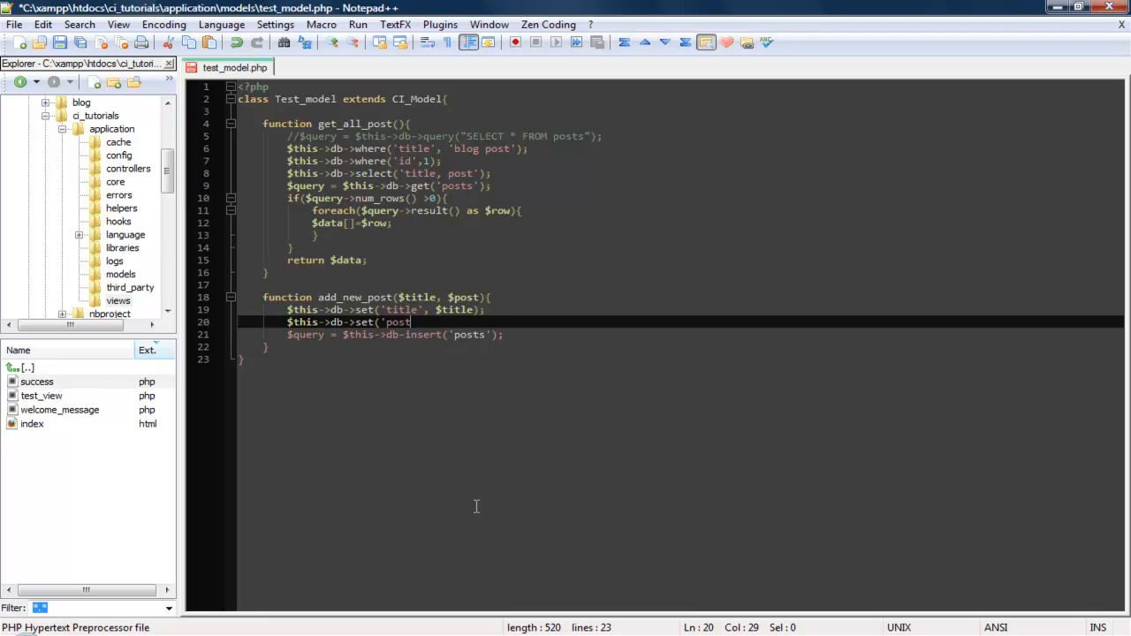
text(',)
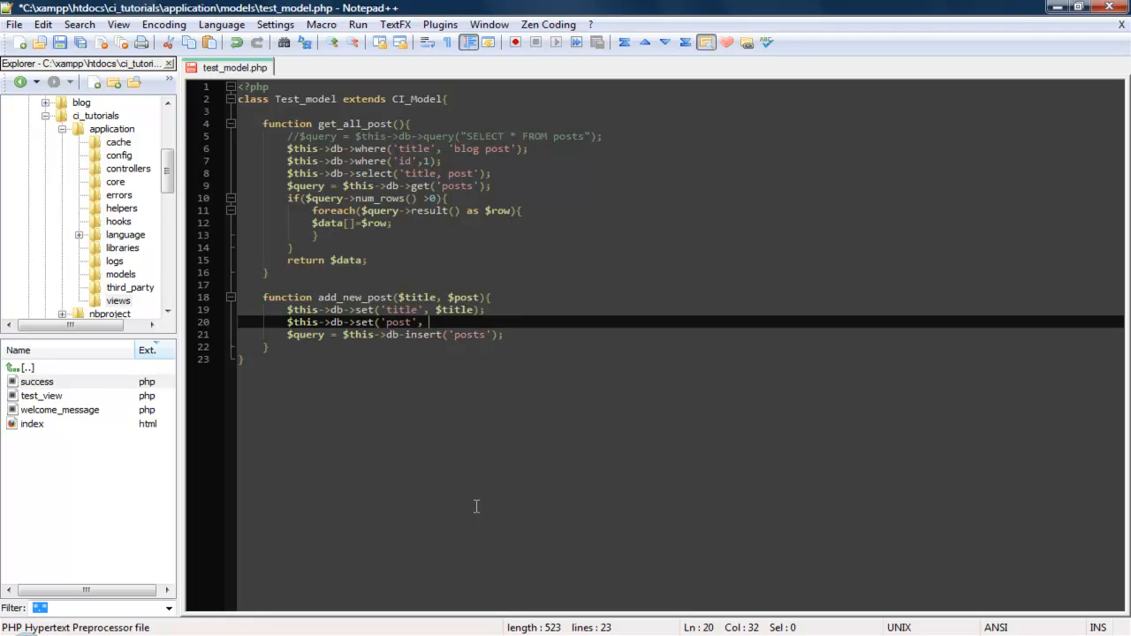
text($post)
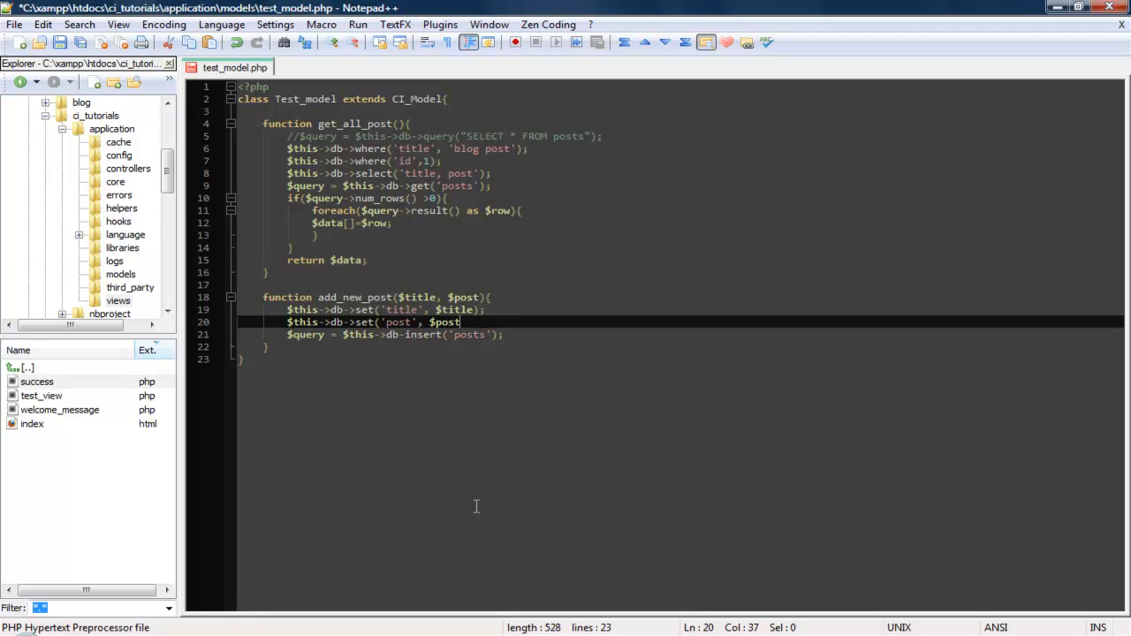
text();)
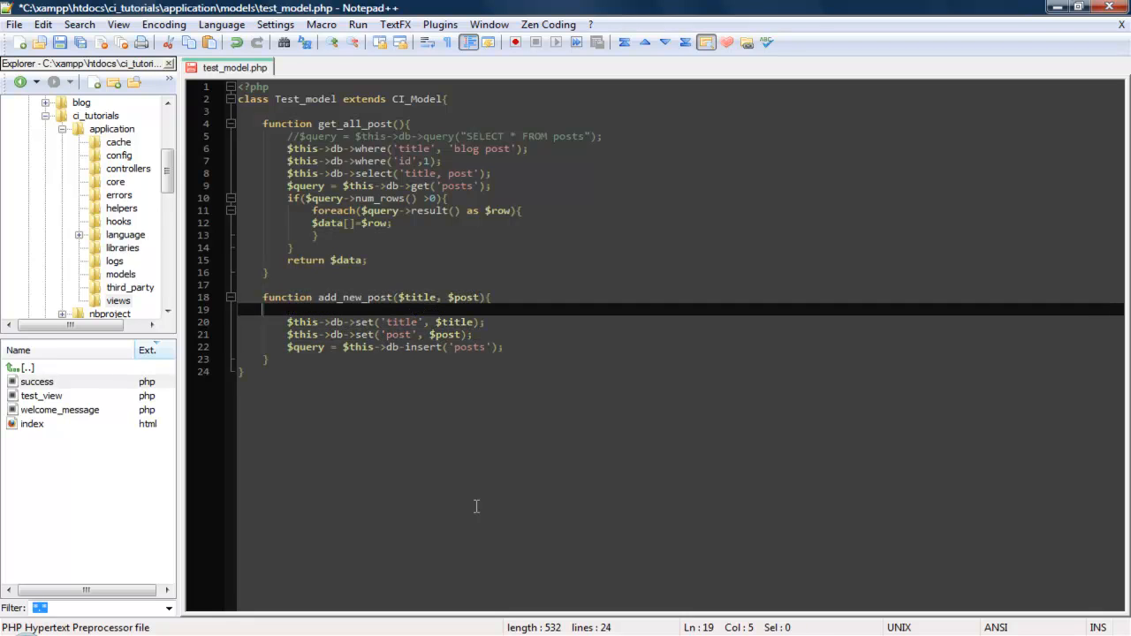
- Draft a raw INSERT INTO query line using $this->db, later discarded
text($query = $)
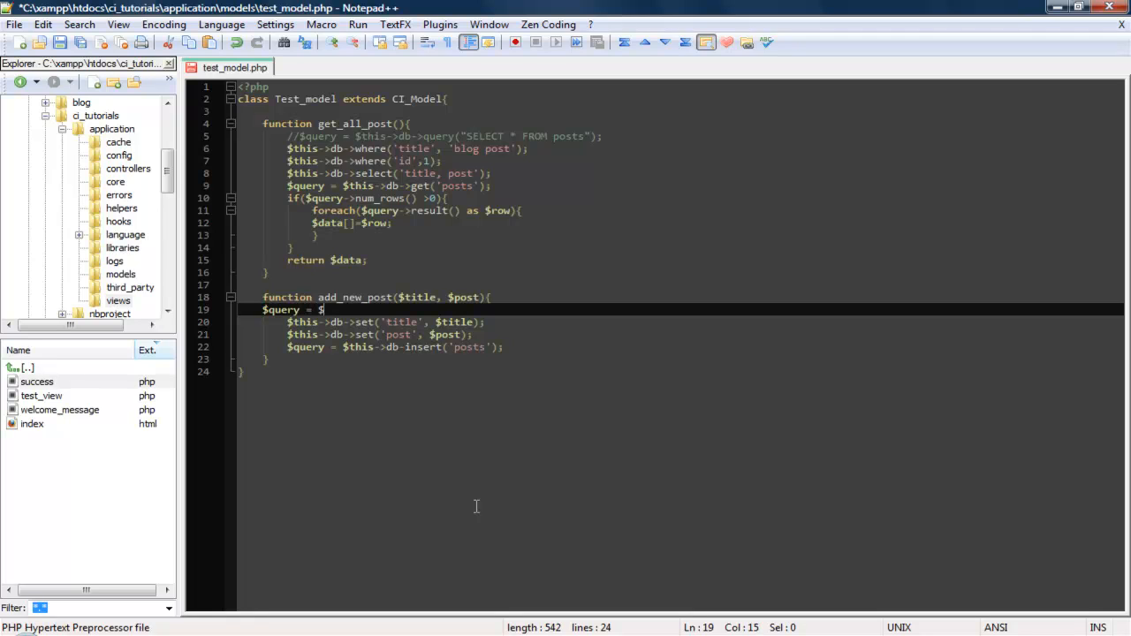
text(this->db->query)
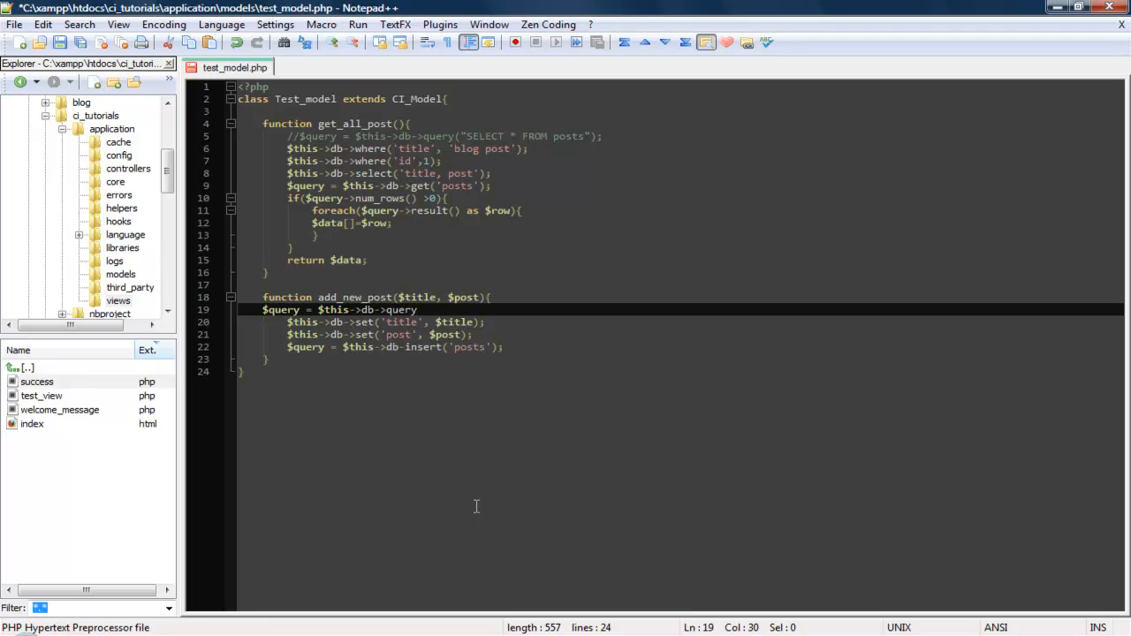
text((")
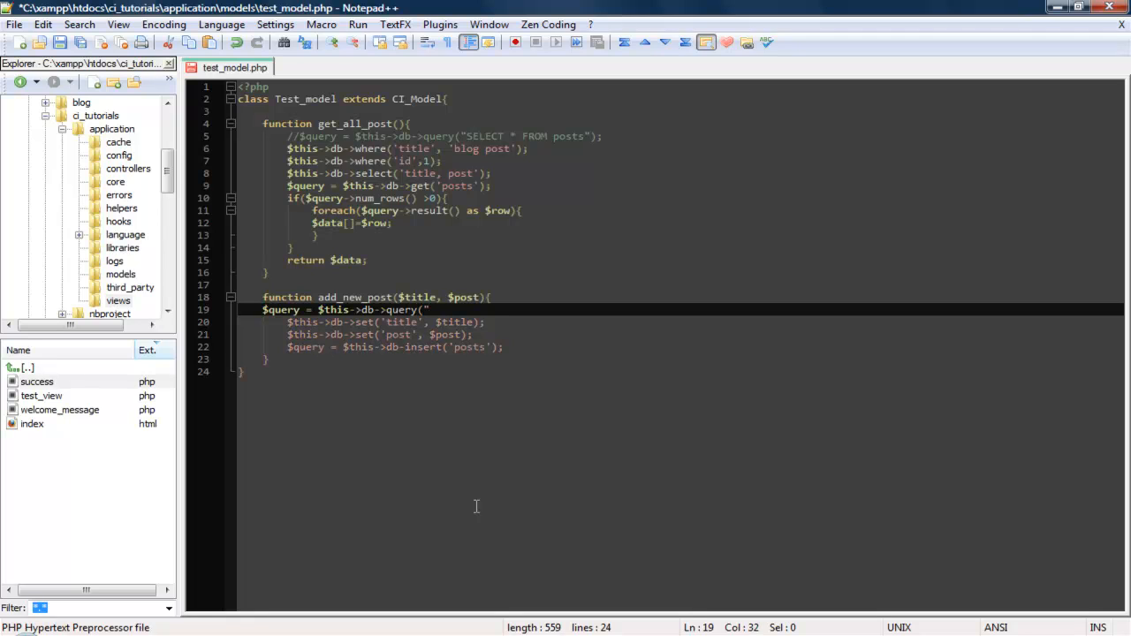
text(INSERT)
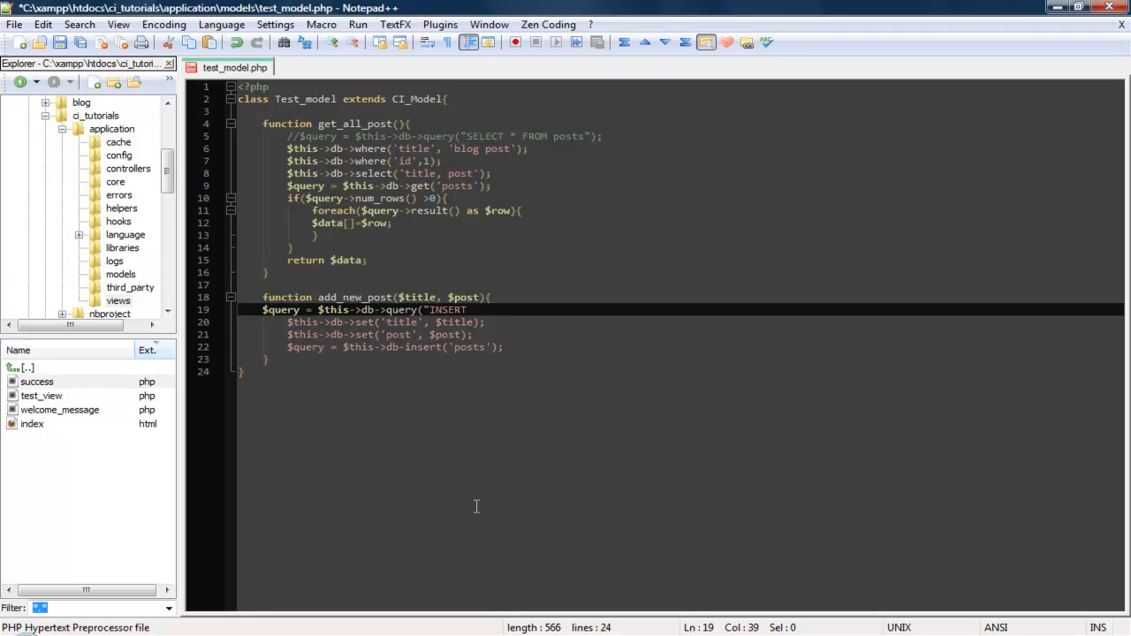
text(INTO)
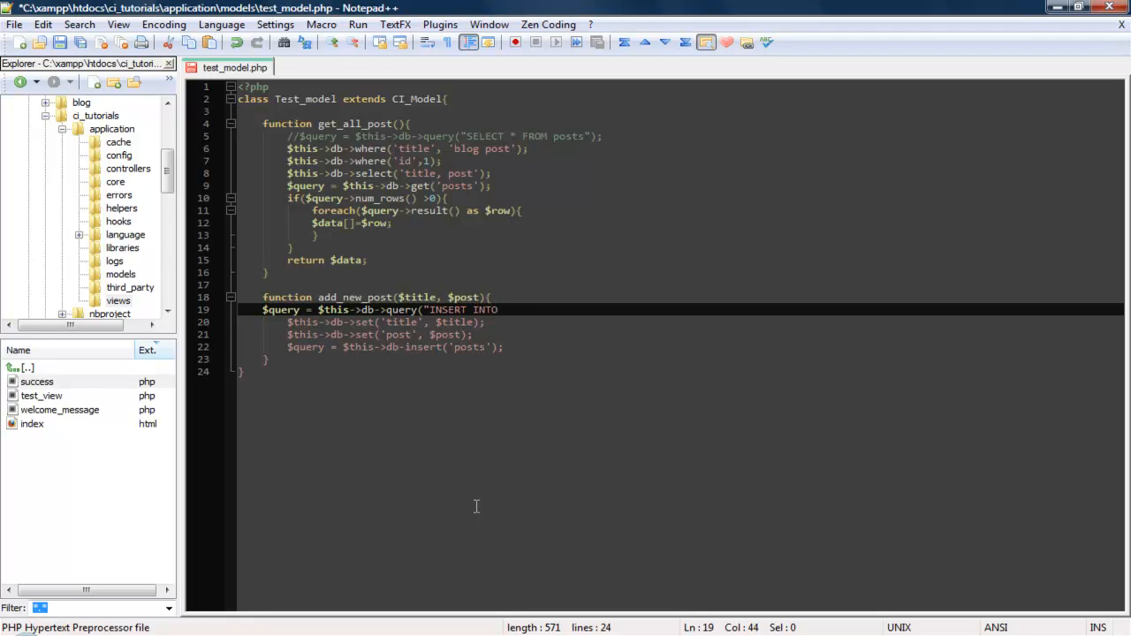
text(tit)
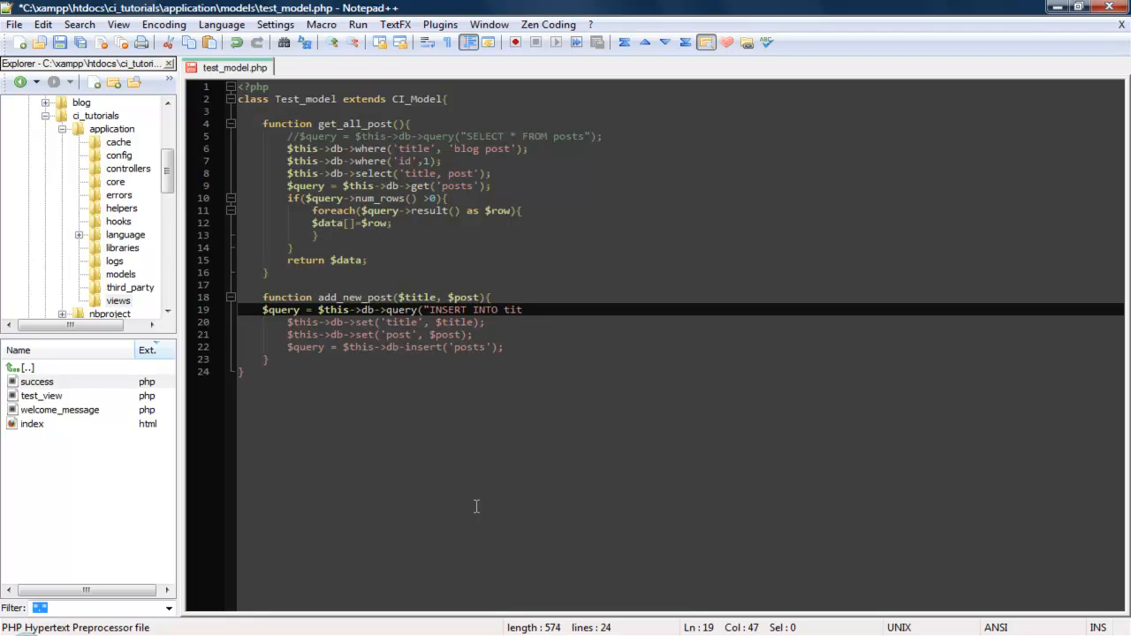
text(l)
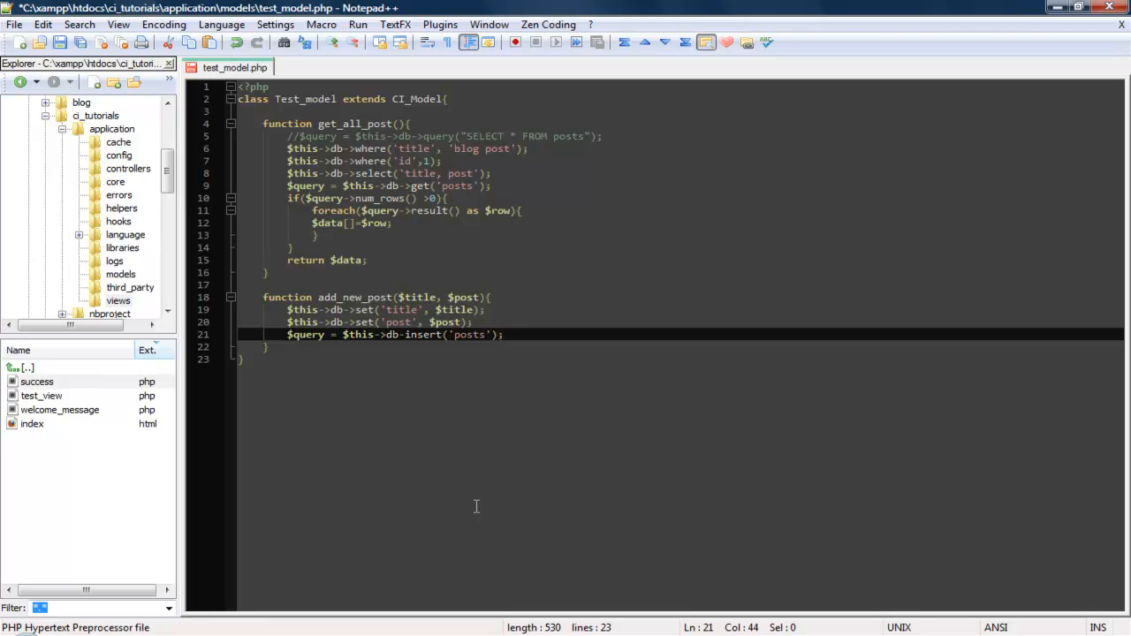
- End add_new_post with return; after the insert and save test_model.php
text(re)
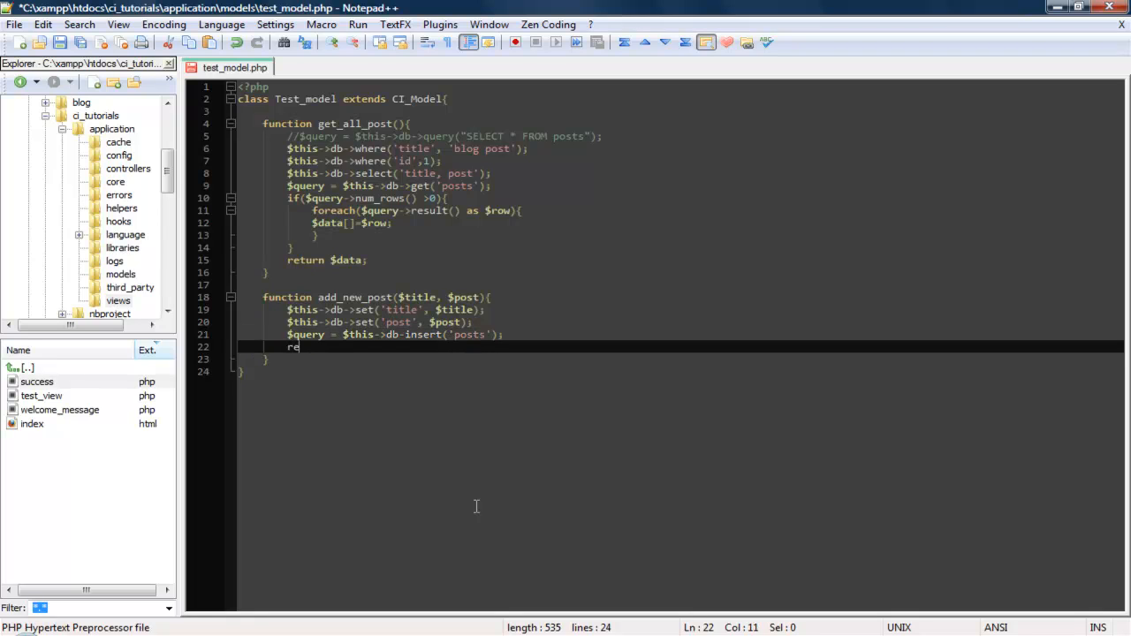
text(turn)
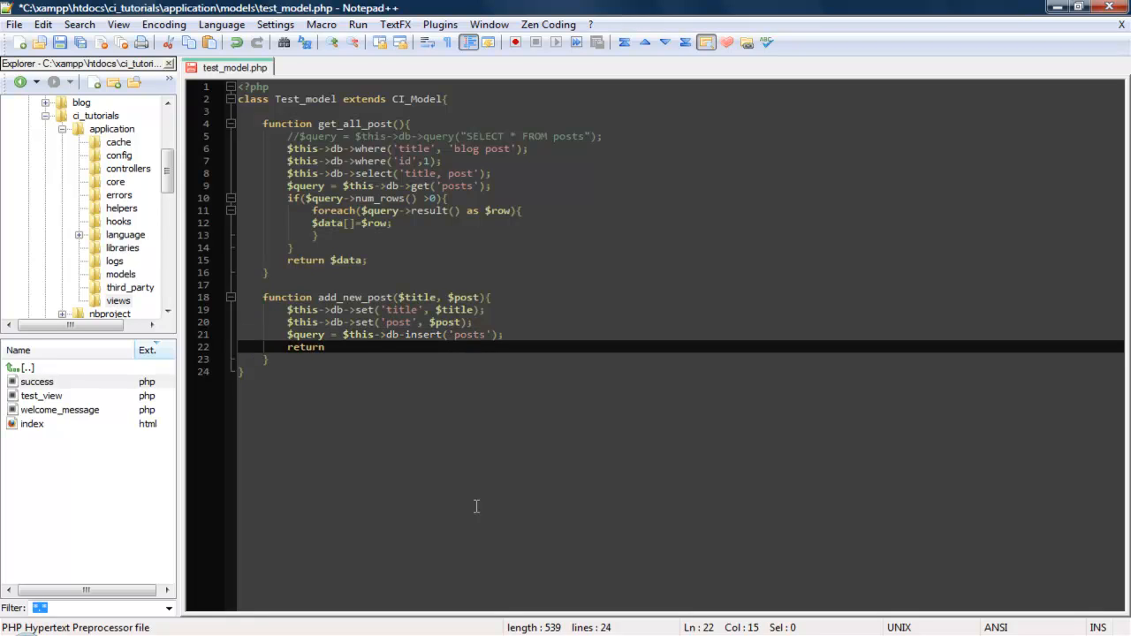
text(;)
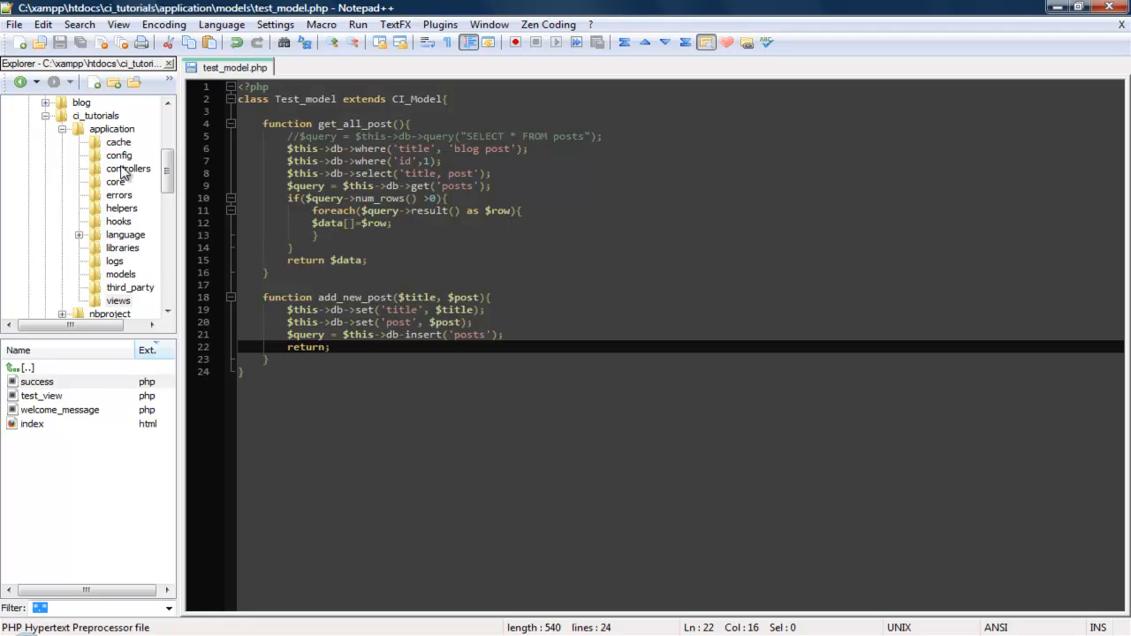
- In the Test controller, declare public function add_post(){ after the index function
click(128, 168)
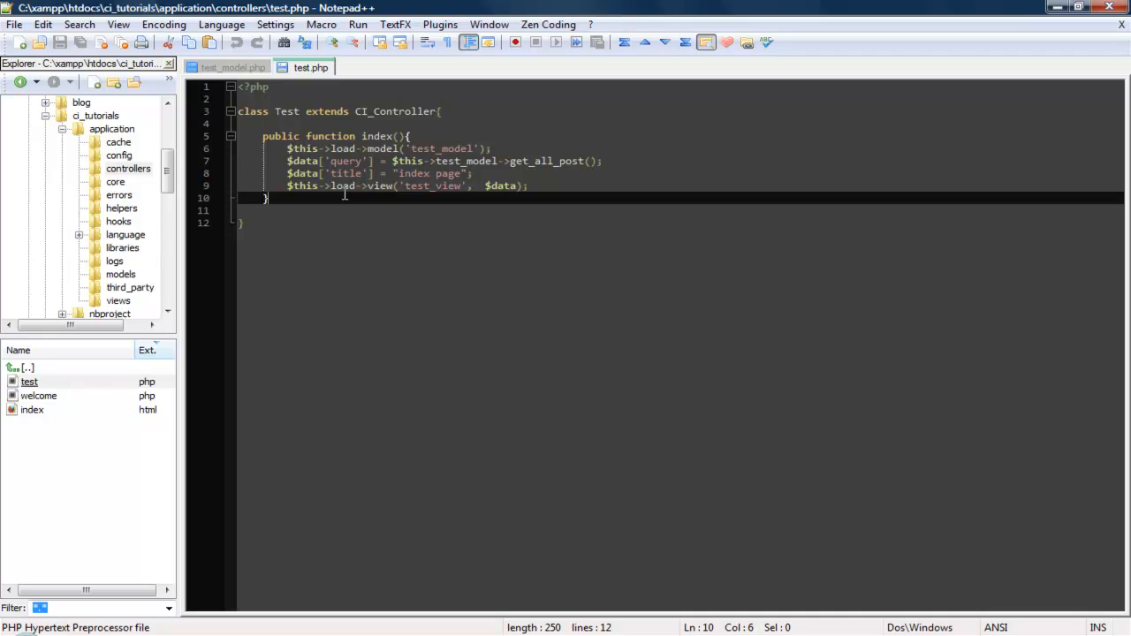
key(Enter)
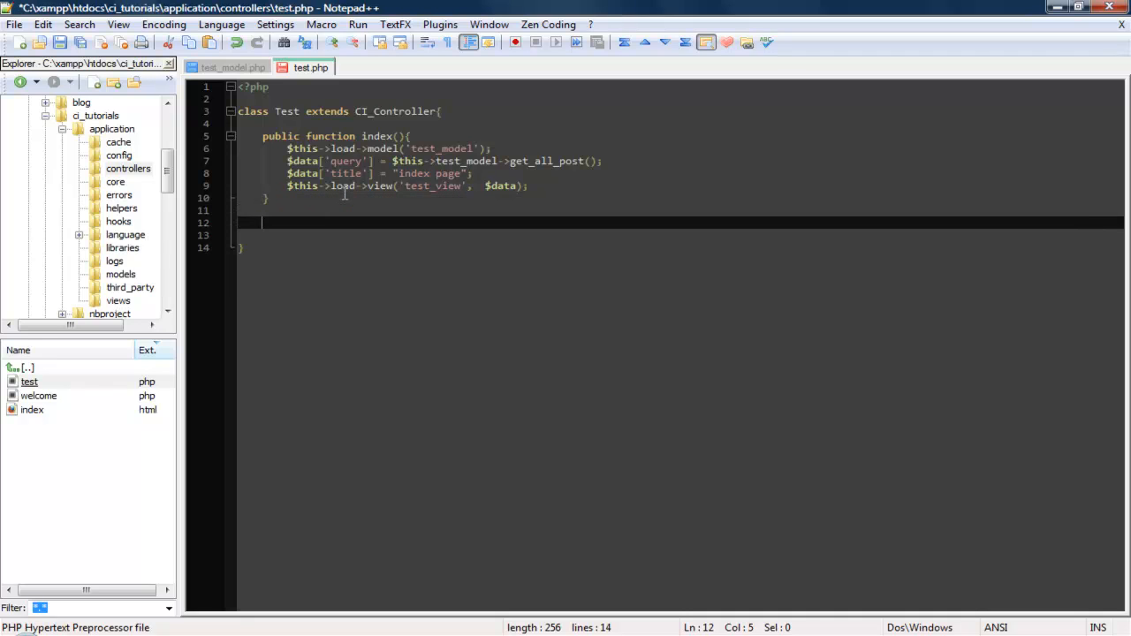
text(pu)
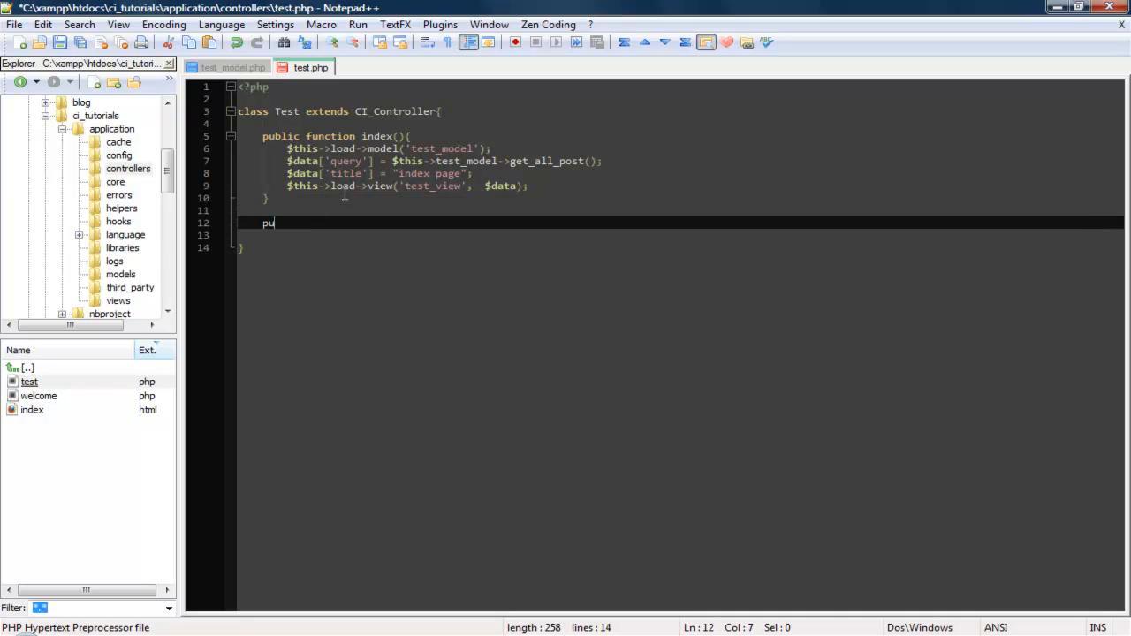
text(b)
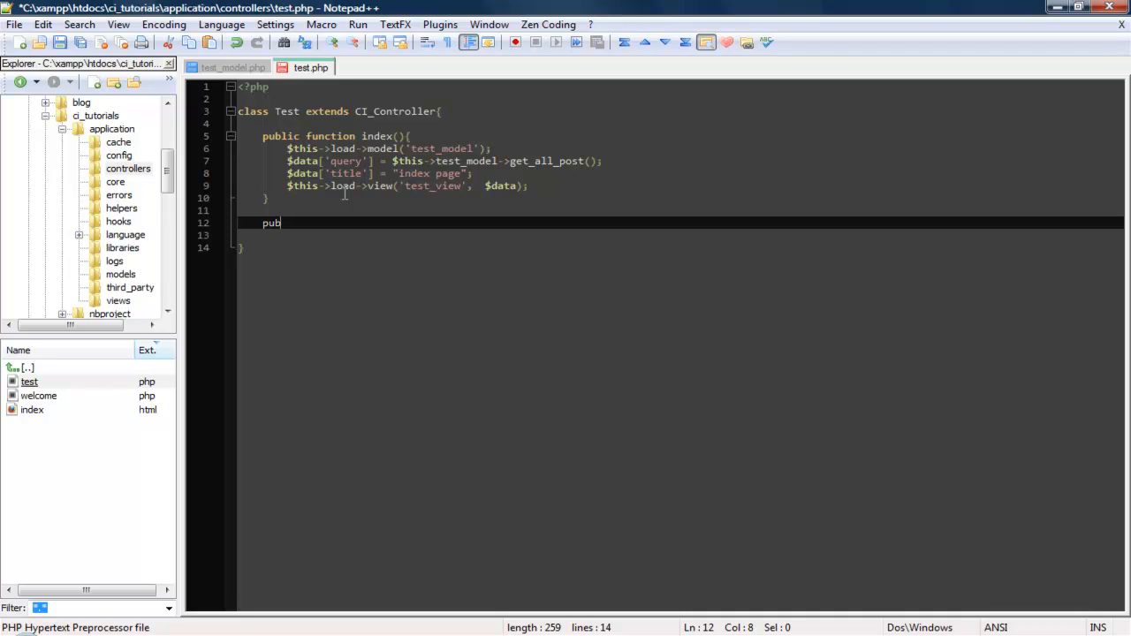
text(lic)
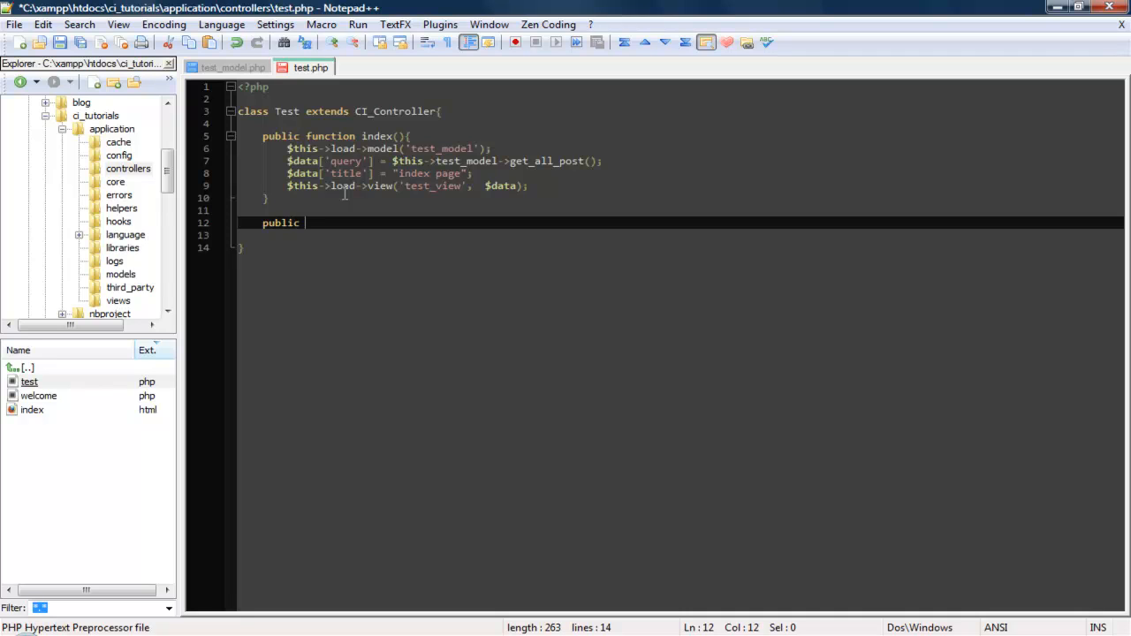
text(function)
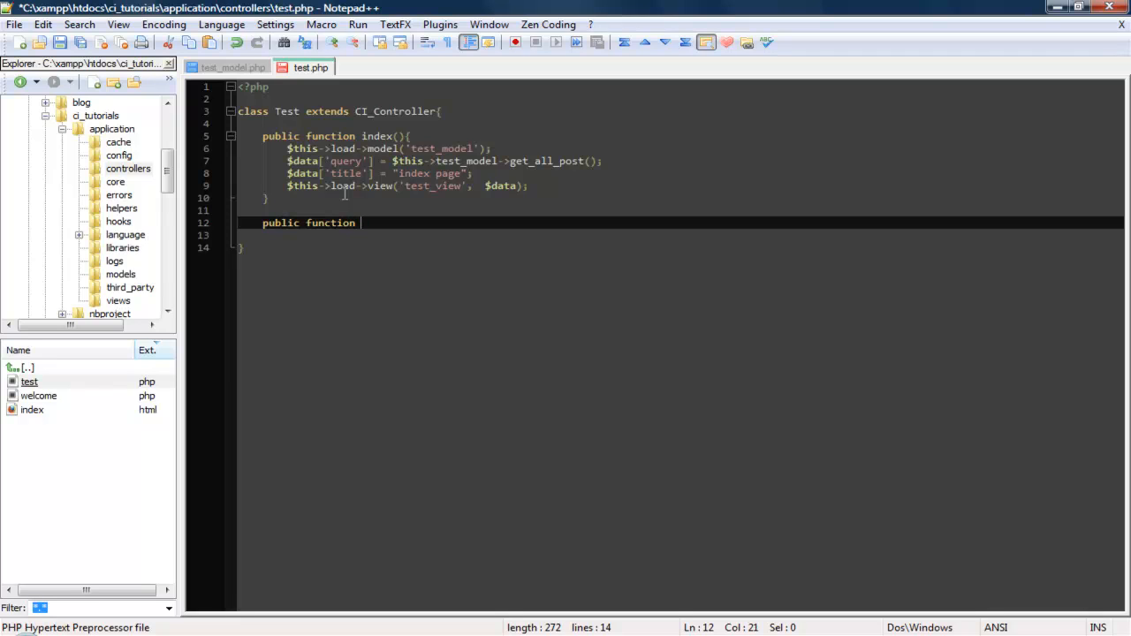
text(add_post)
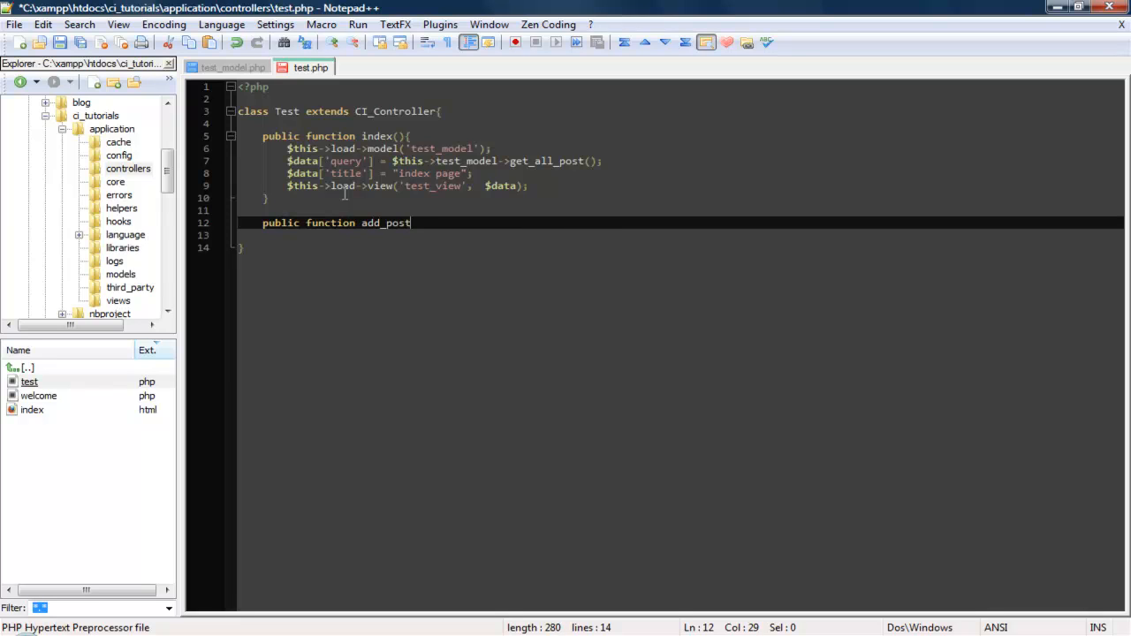
text(())
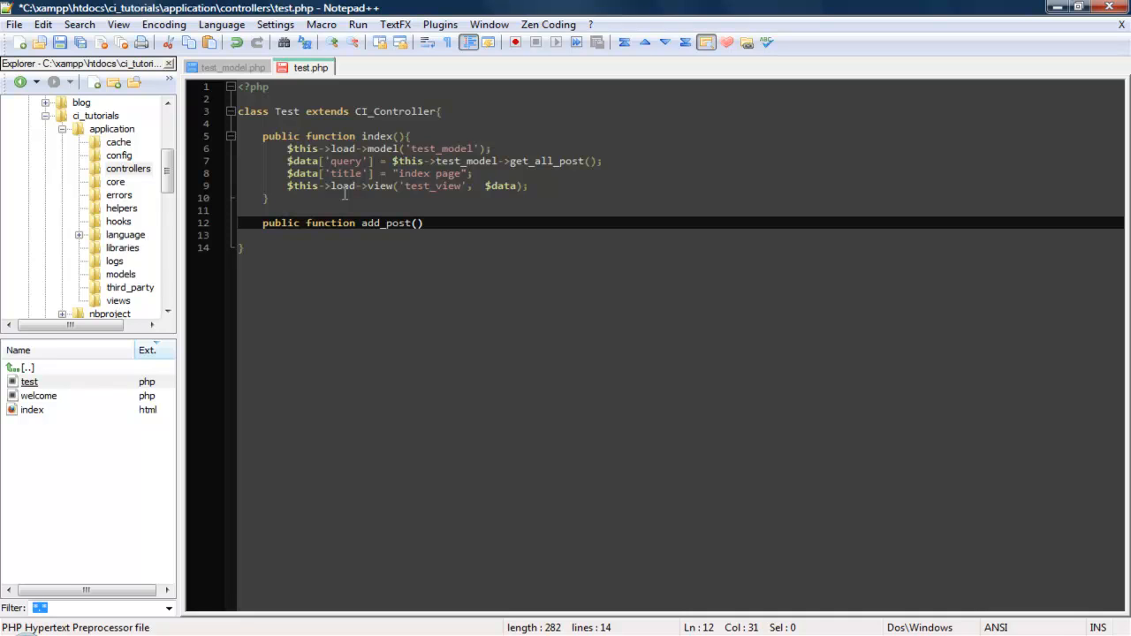
text({)
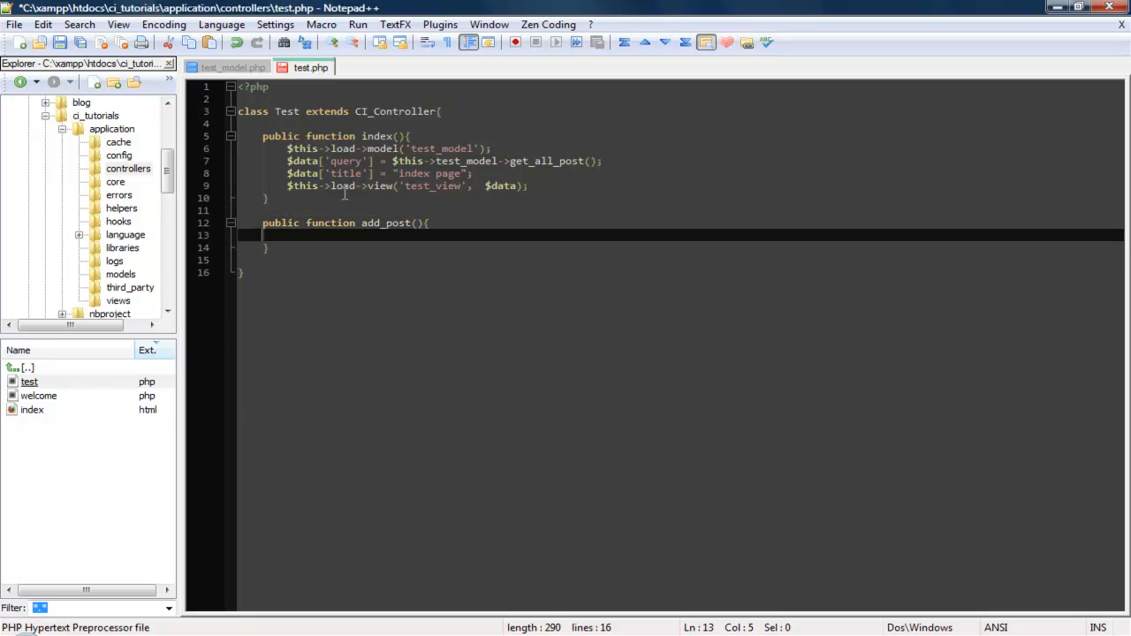
- Make add_post's body call $this->load->view('form_view');
key(Tab)
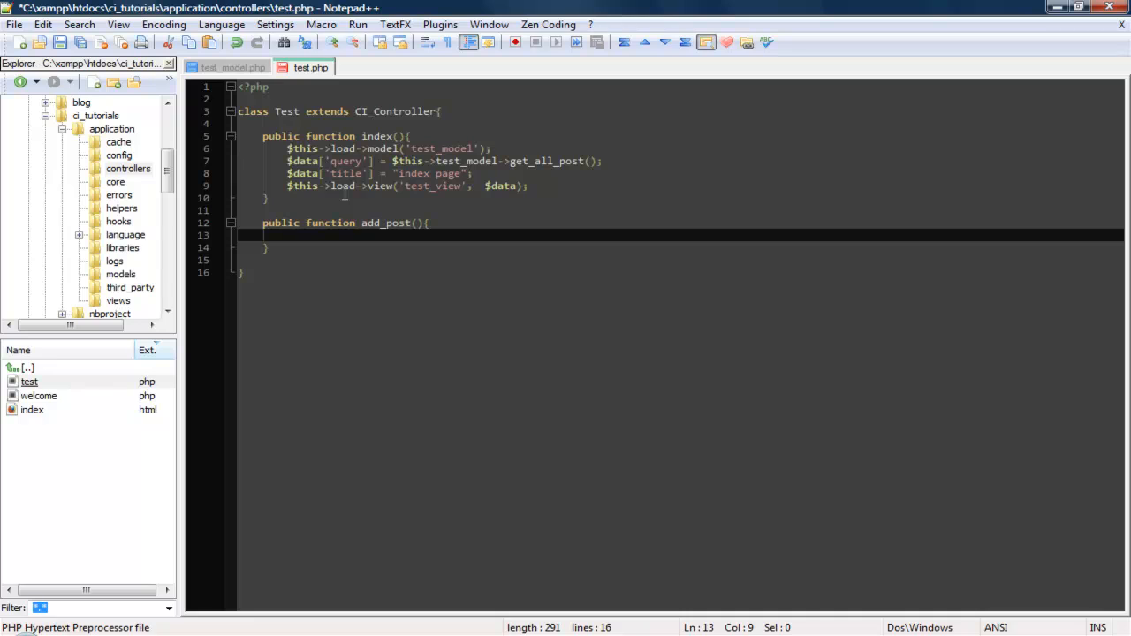
text($this->l)
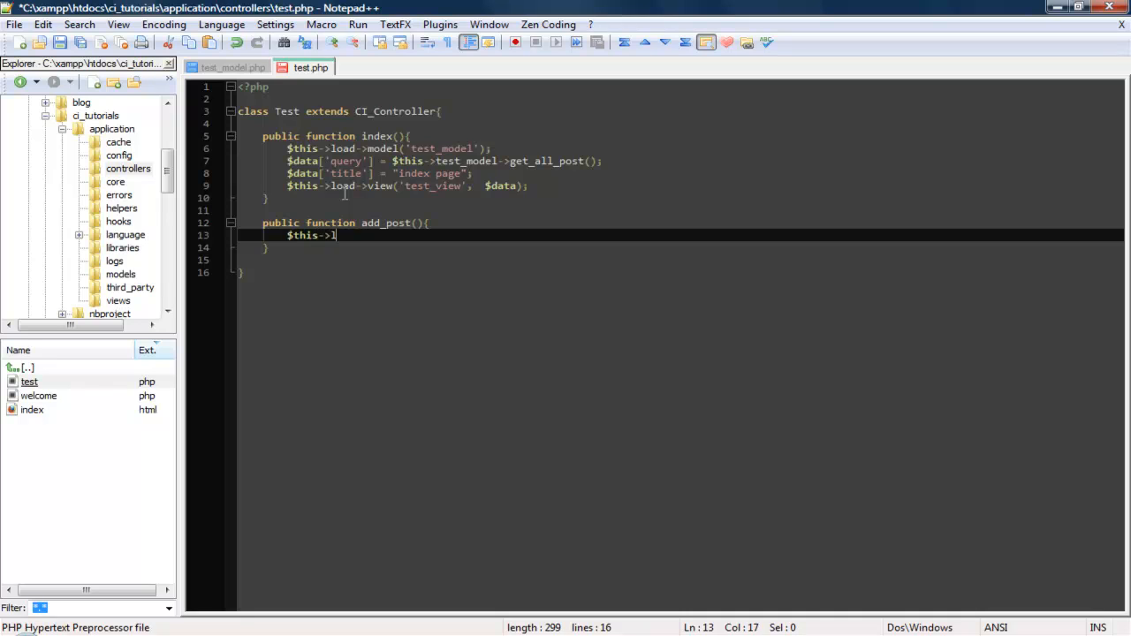
text(oad->)
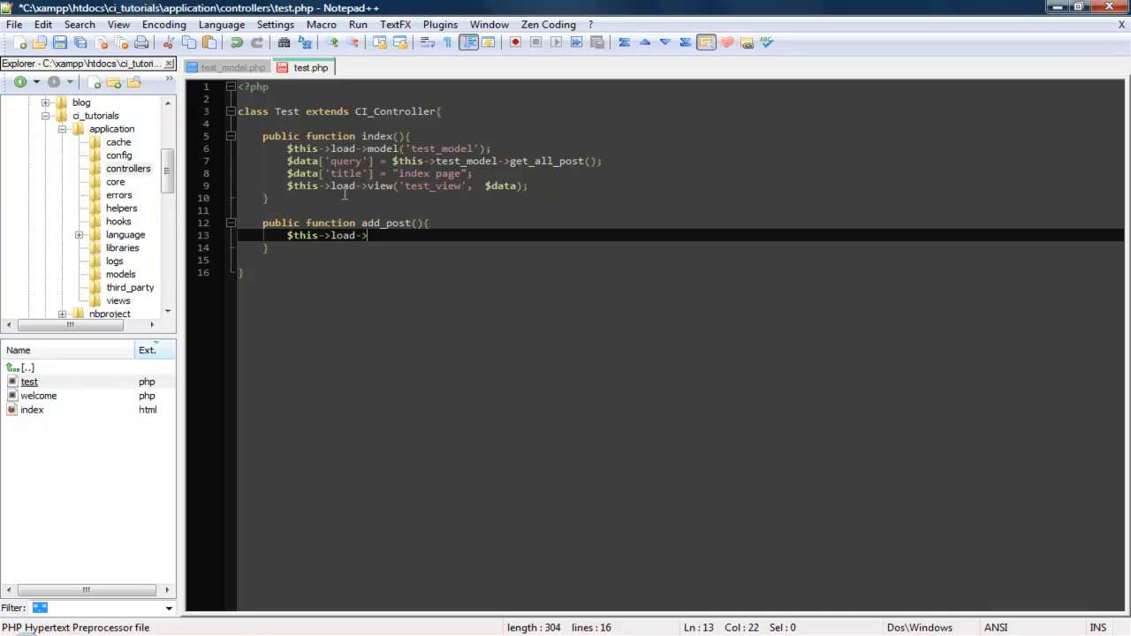
text(b)
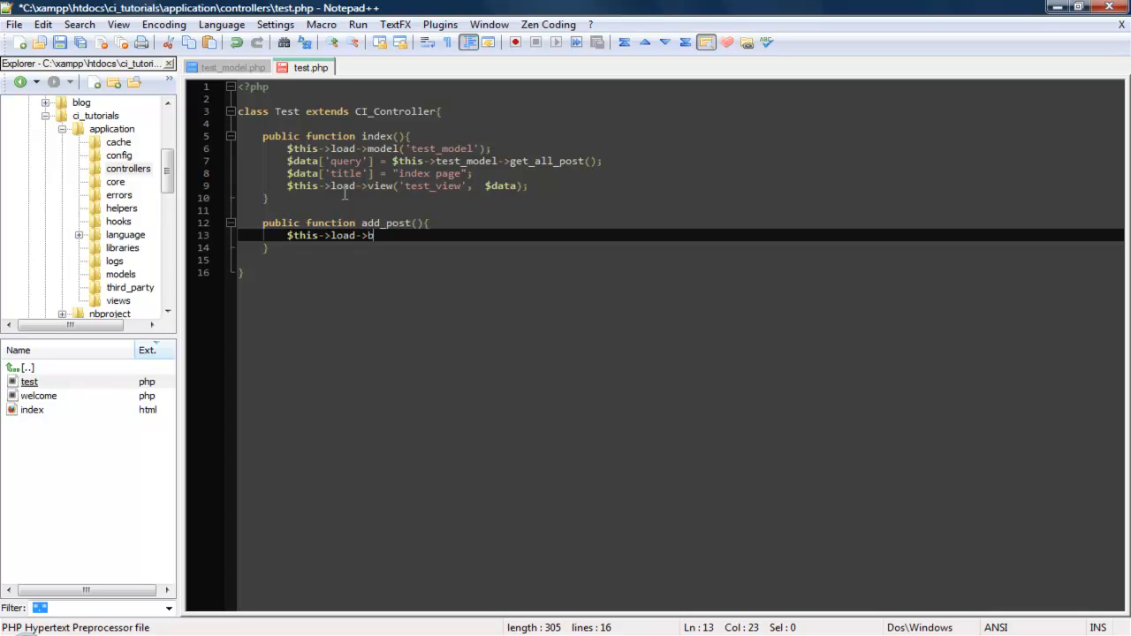
text(view(')
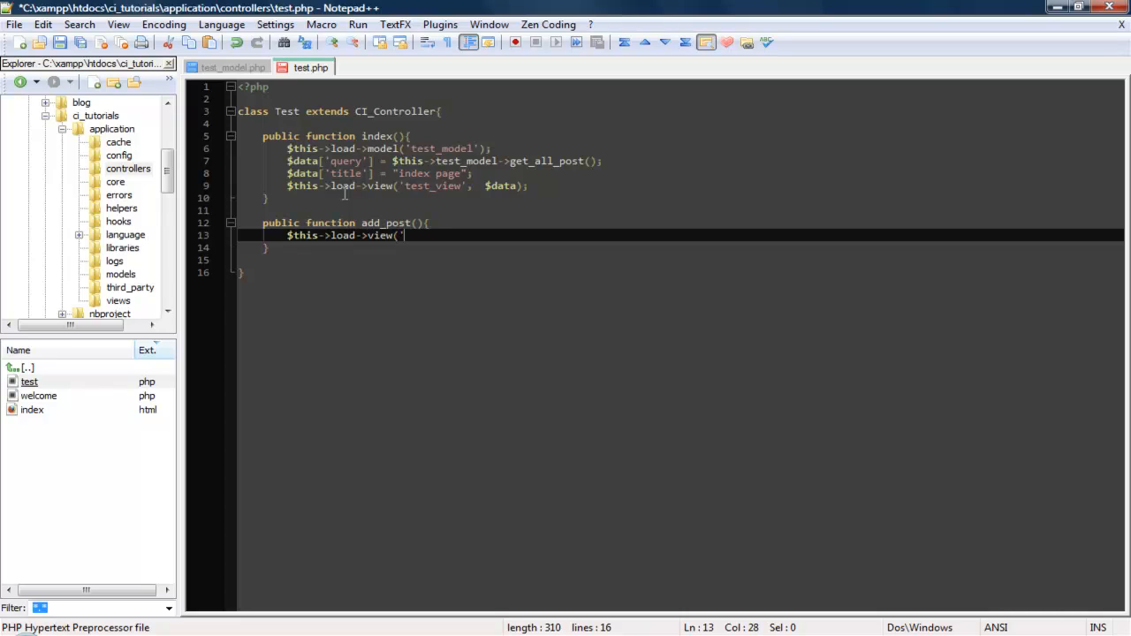
text(for)
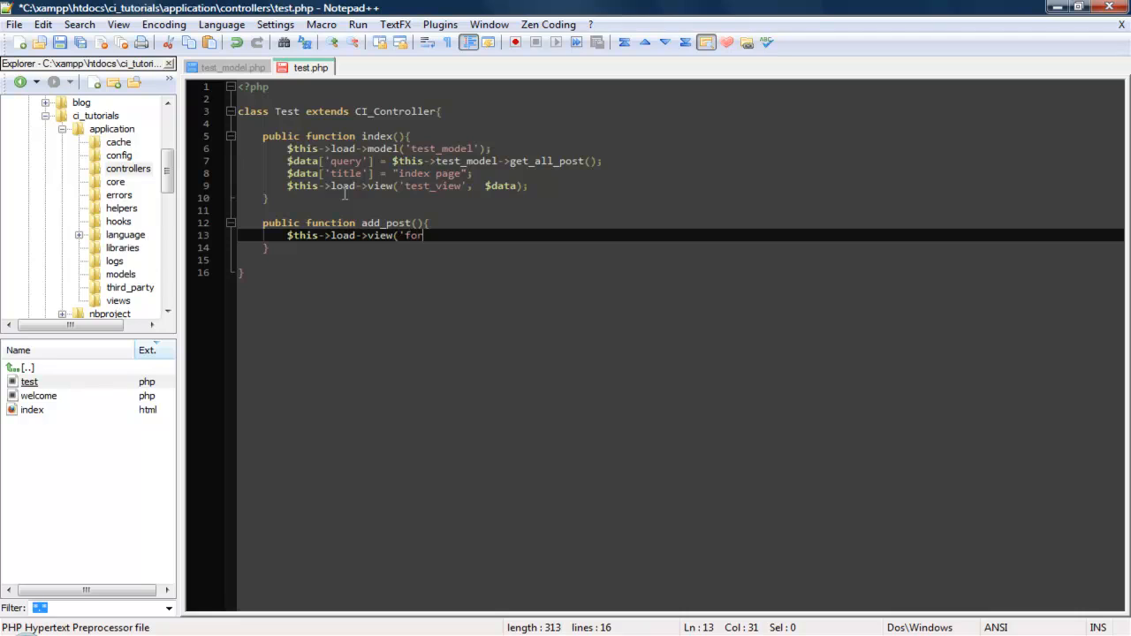
text(m_v)
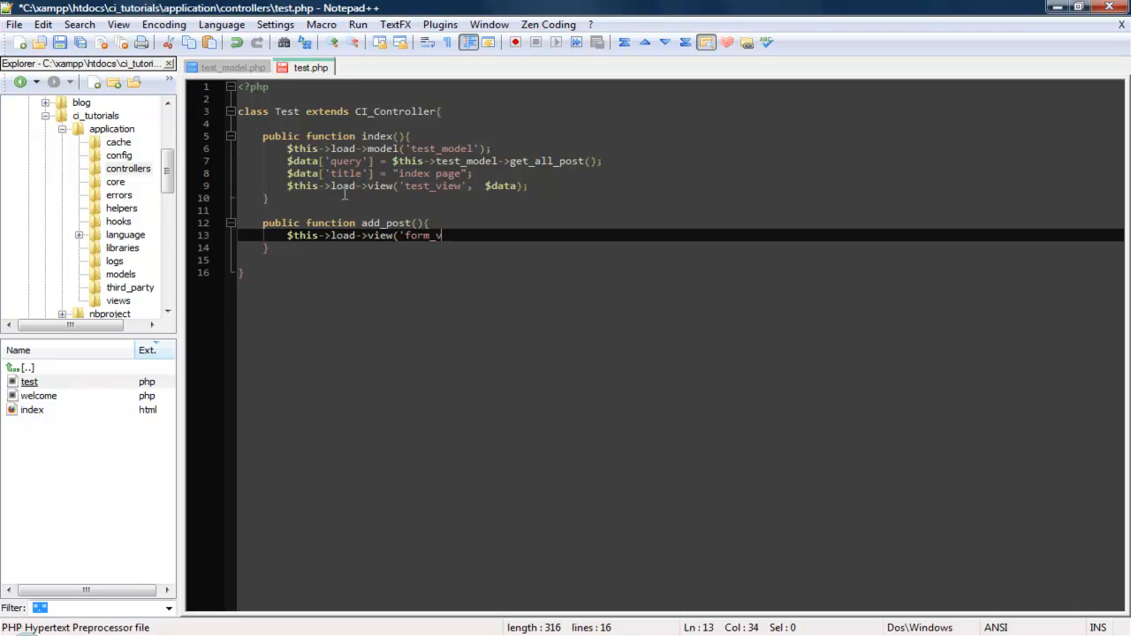
text(iew)
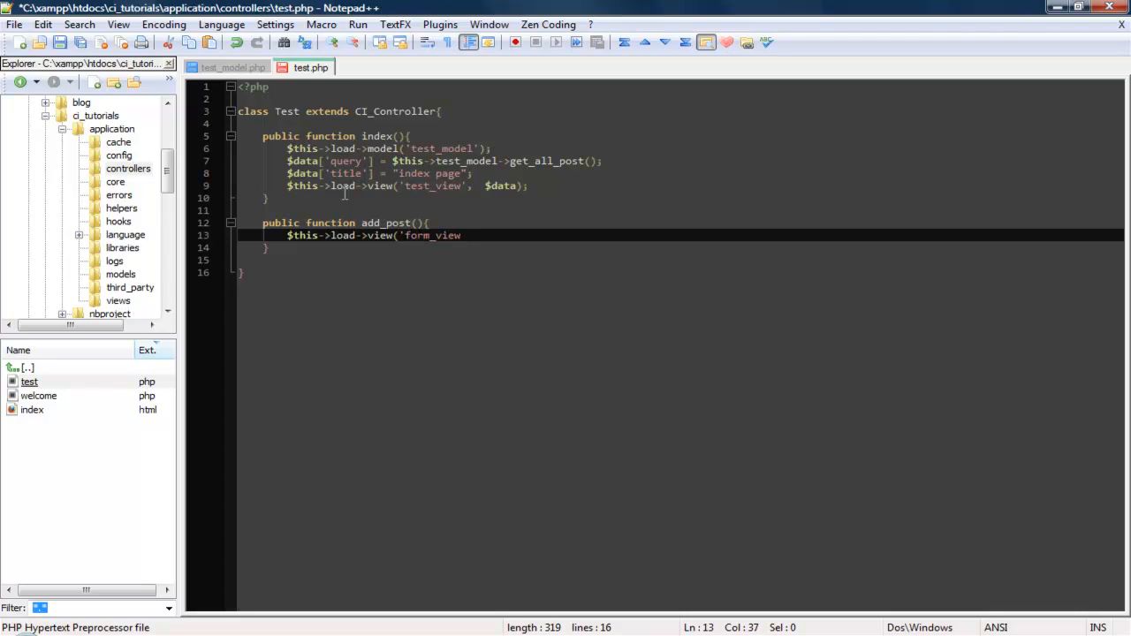
text(');)
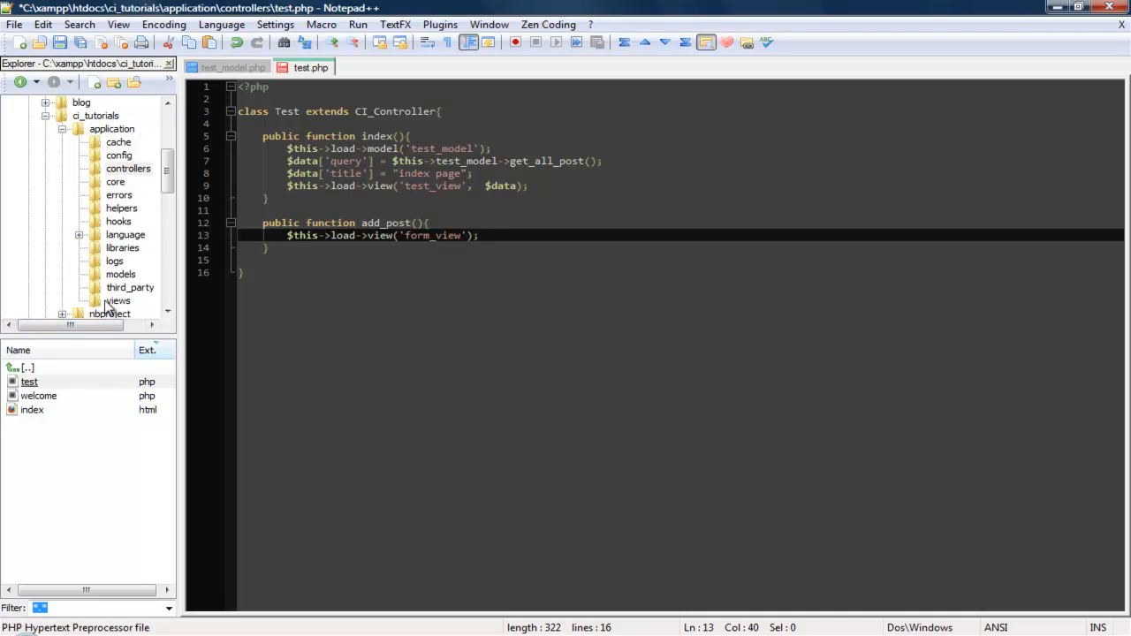
- Open test_view.php from the views folder and create a new file form_view.php there
click(118, 300)
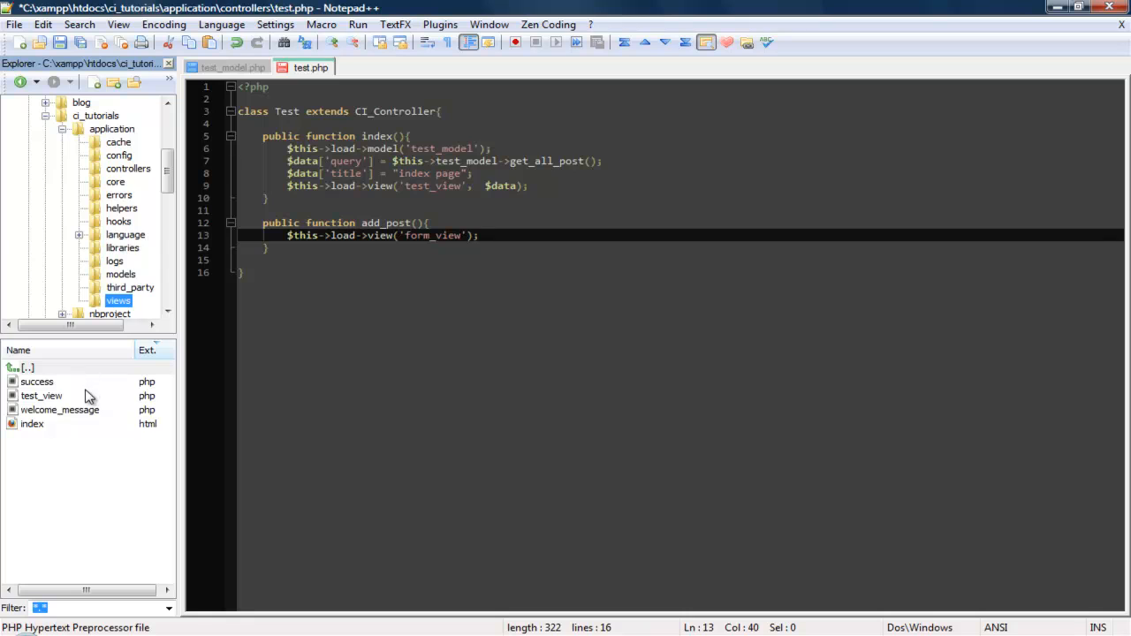
right_click(42, 395)
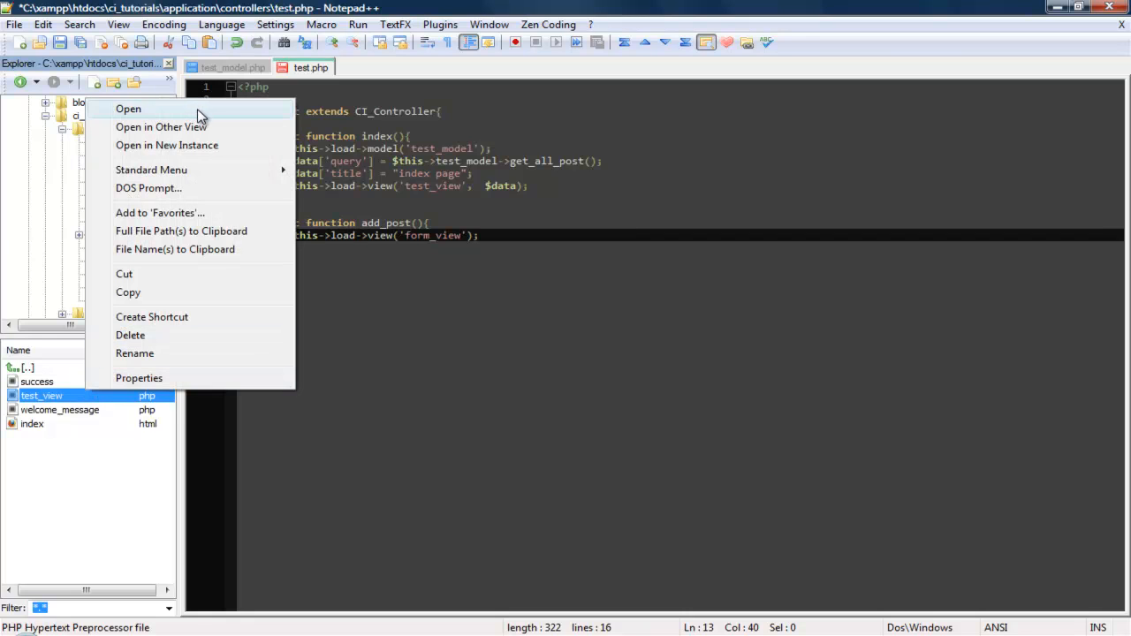
click(128, 109)
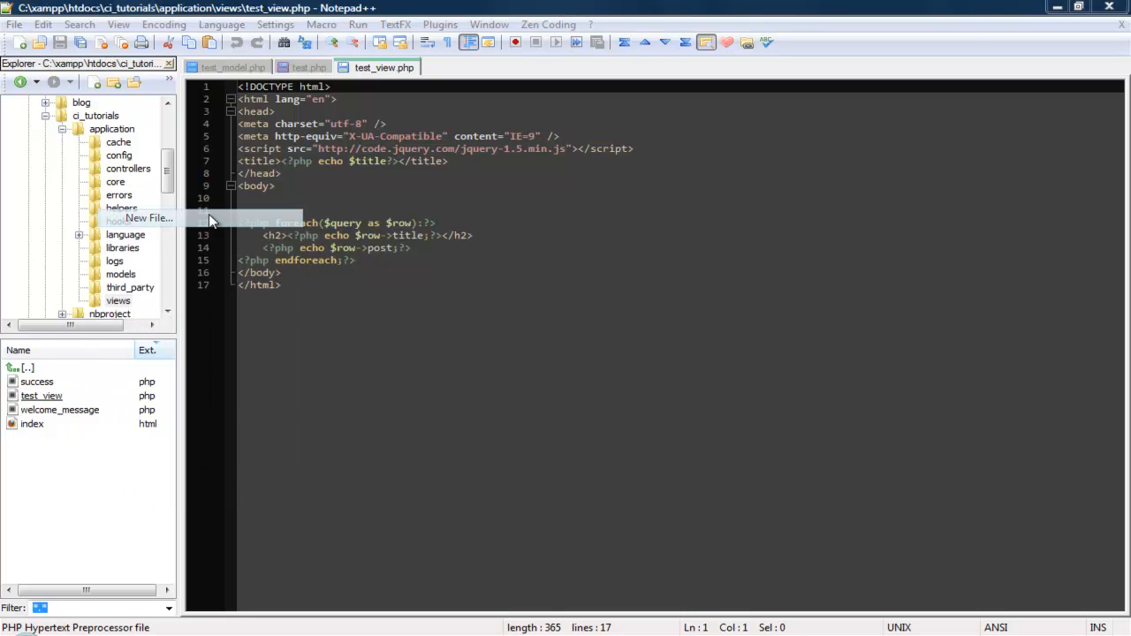
click(148, 217)
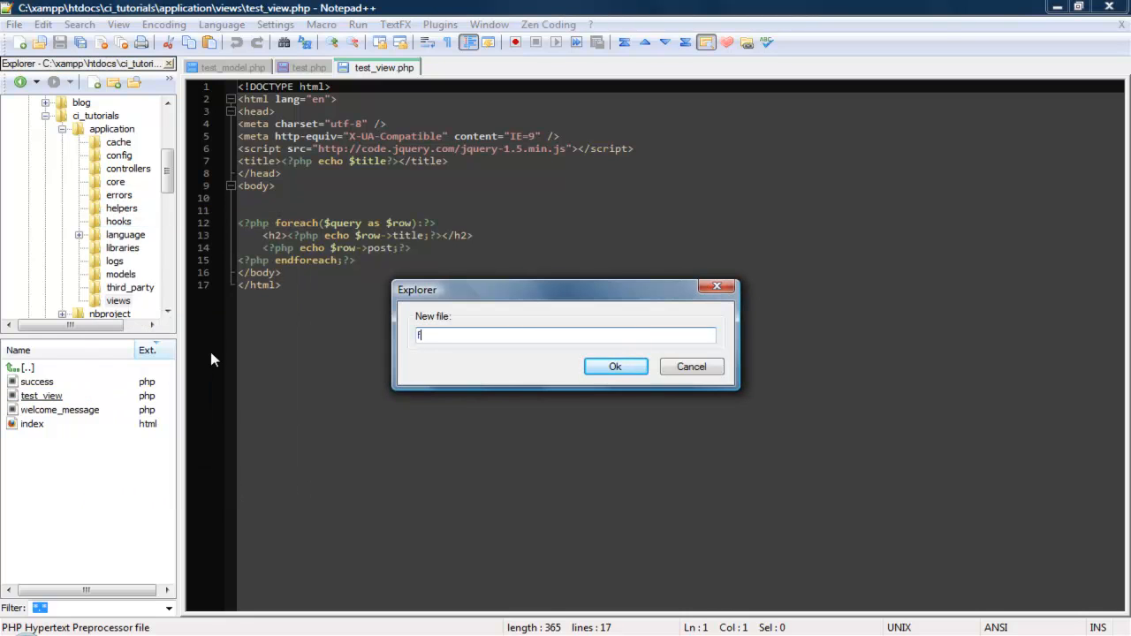
text(orm_view)
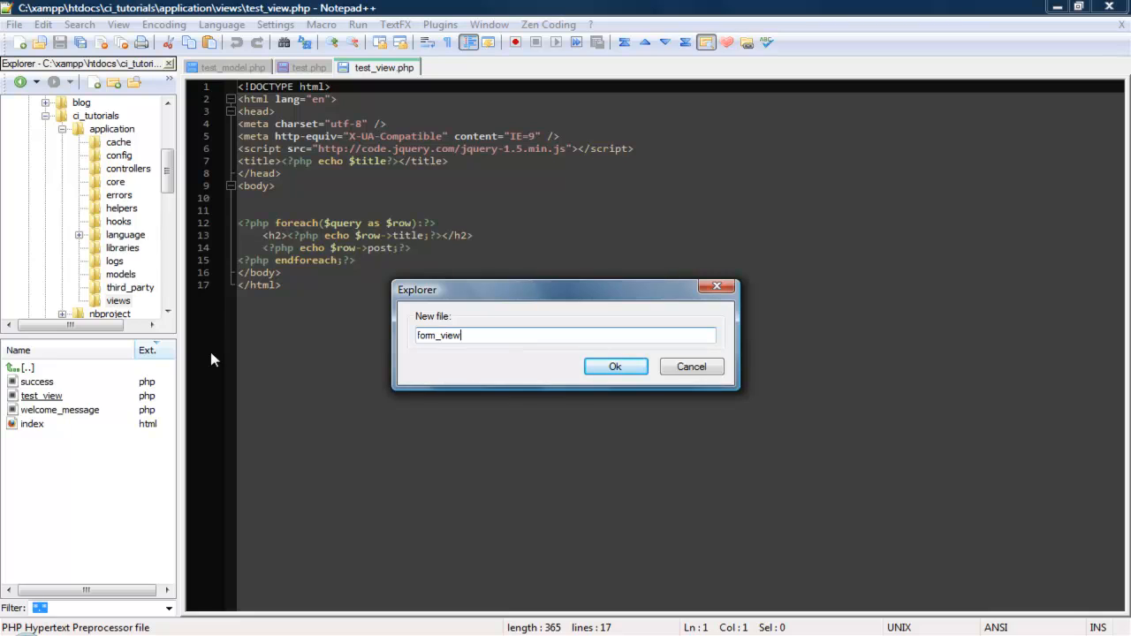
text(.php)
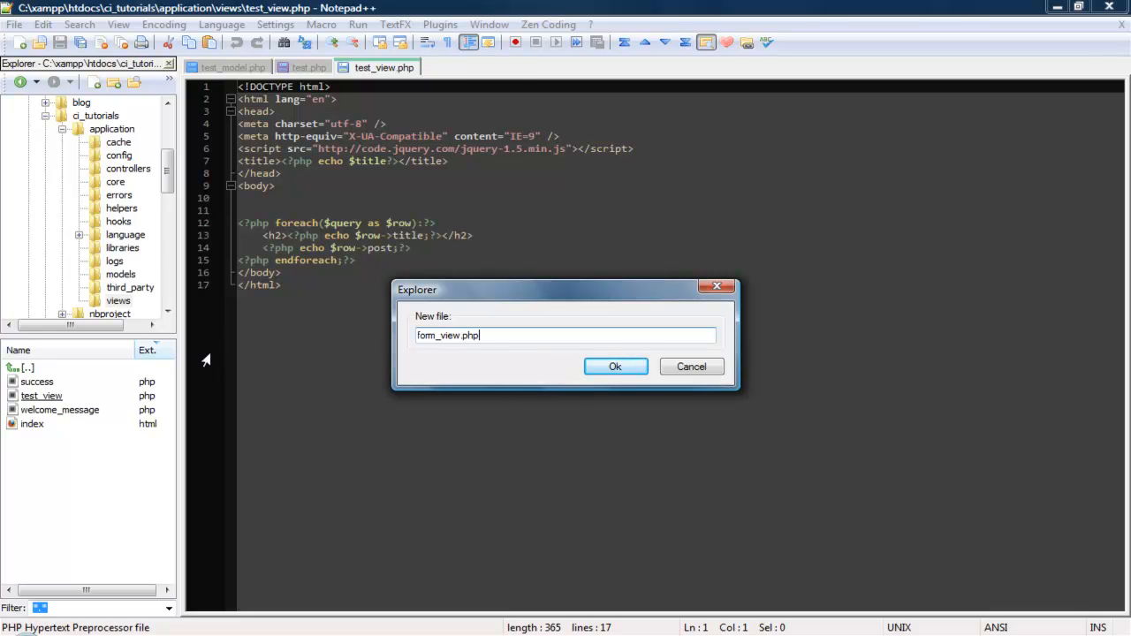
click(615, 367)
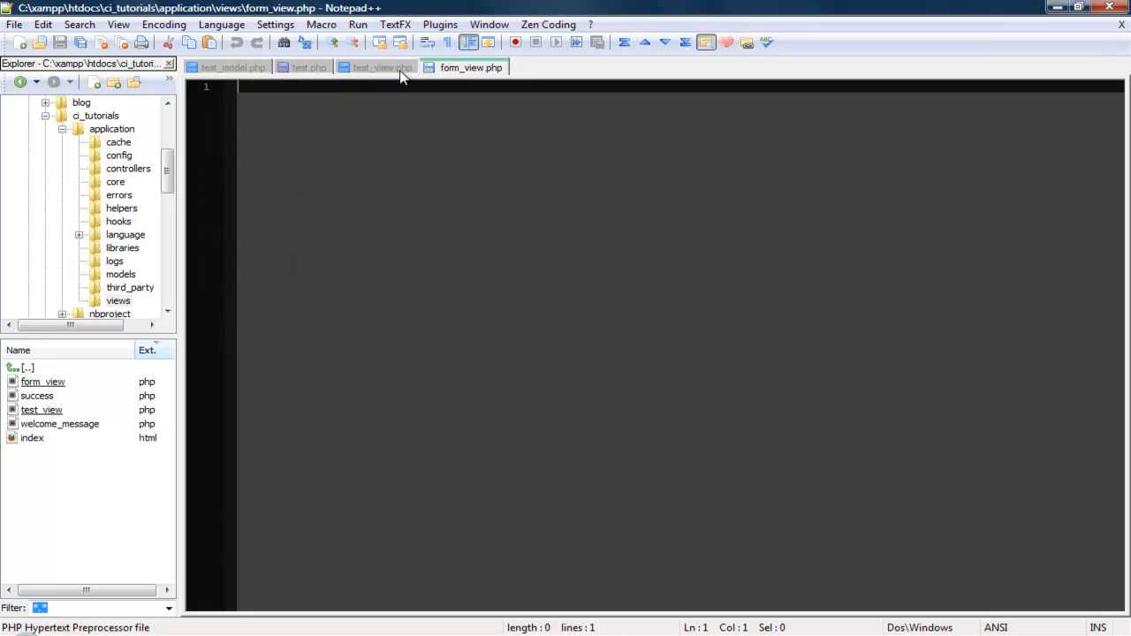
- Close test_view.php and expand an HTML start snippet in form_view.php, ending with </body></html>
right_click(378, 67)
text(;sta)
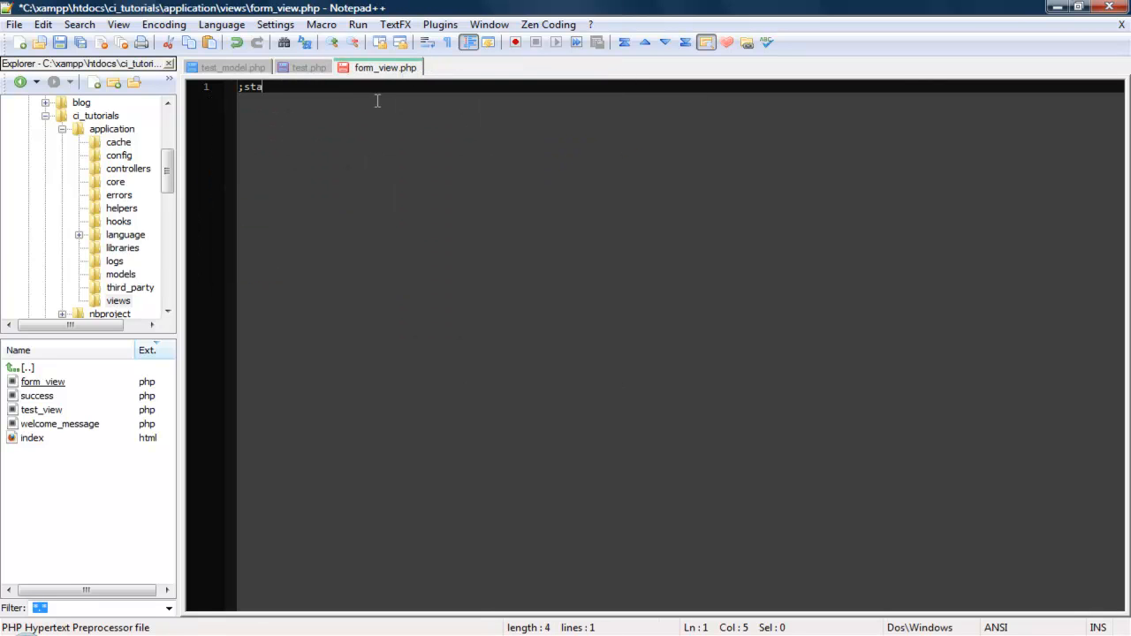
text(rthm)
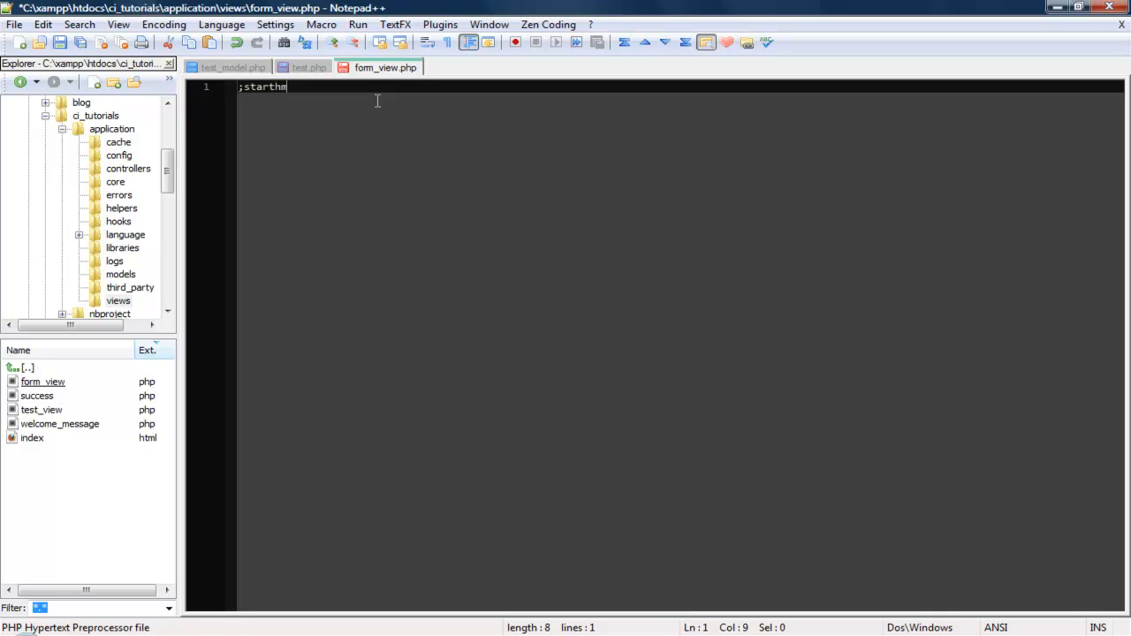
key(BackSpace)
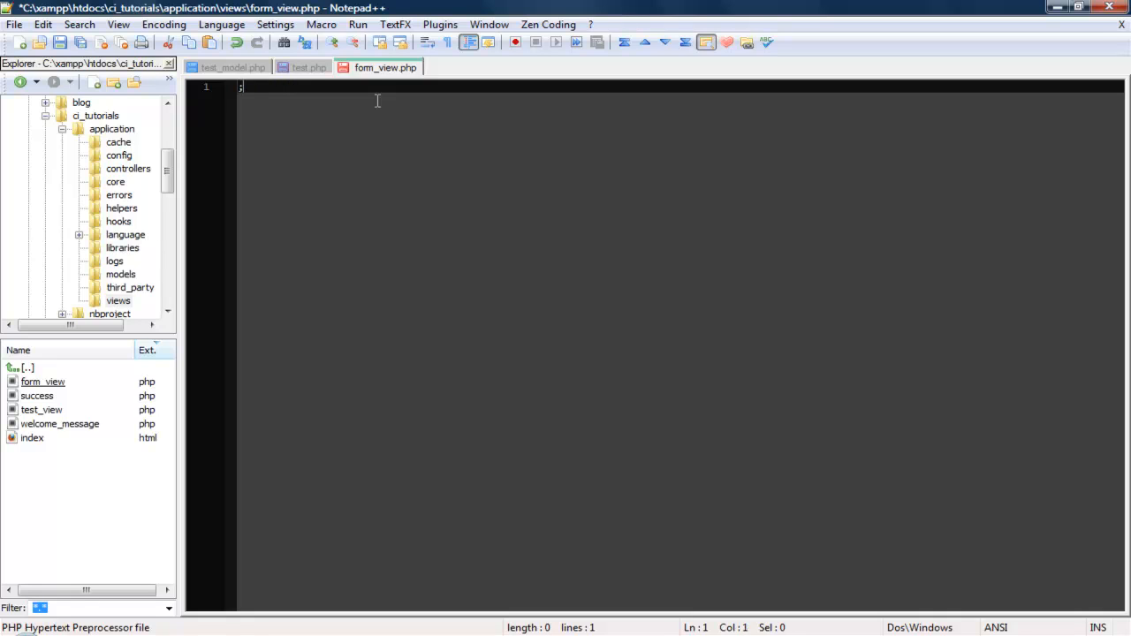
text(start)
text(<?)
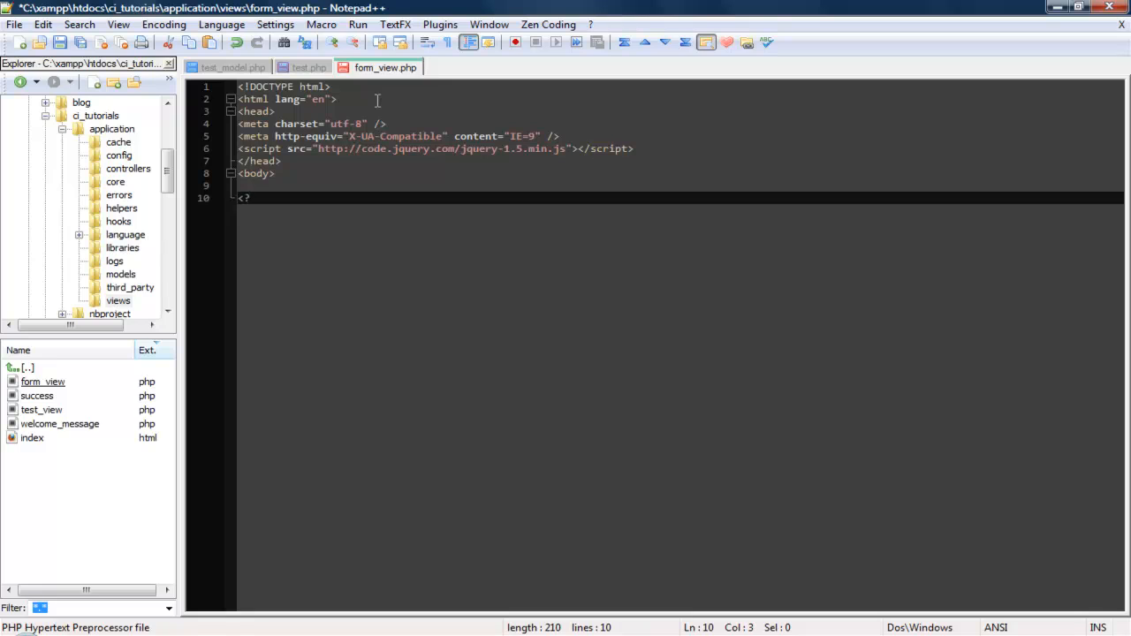
text(/bod)
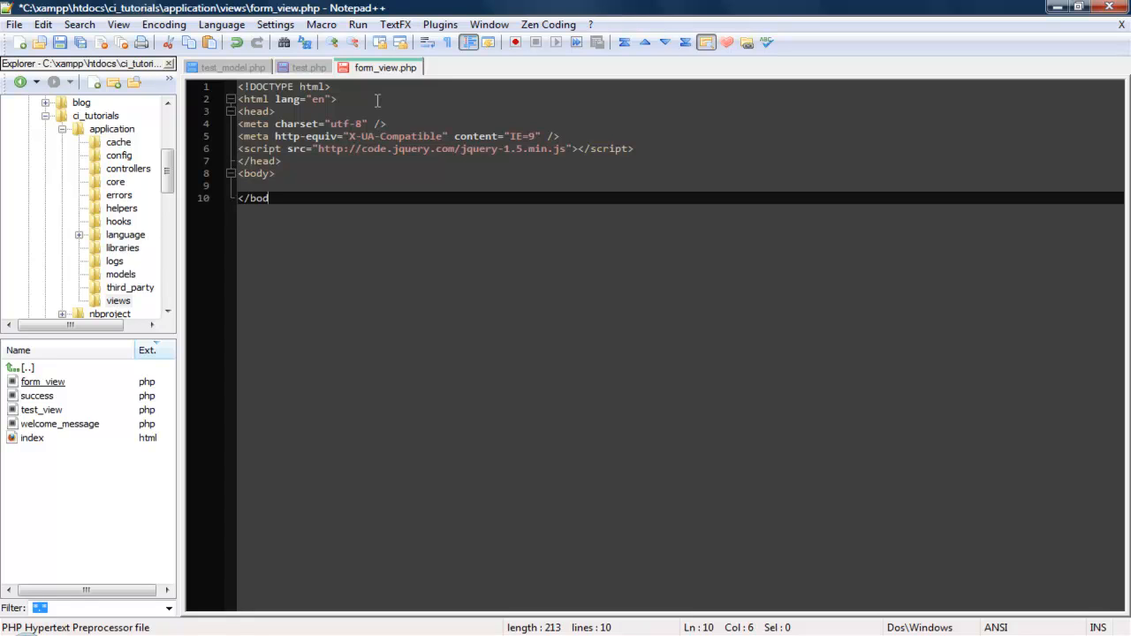
text(y>)
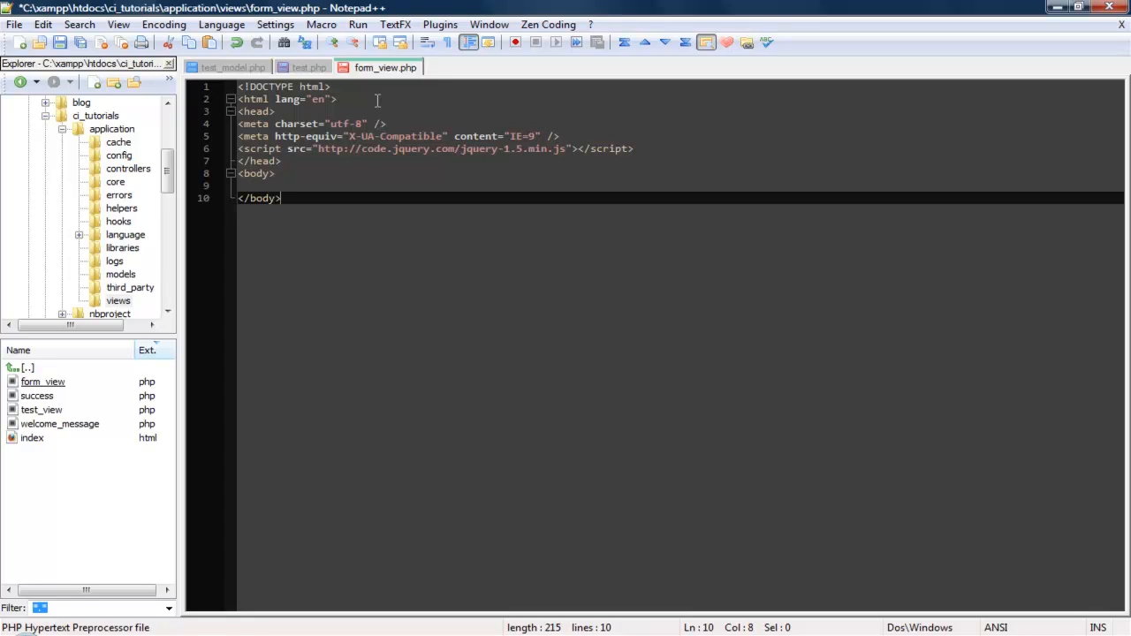
text(</html>)
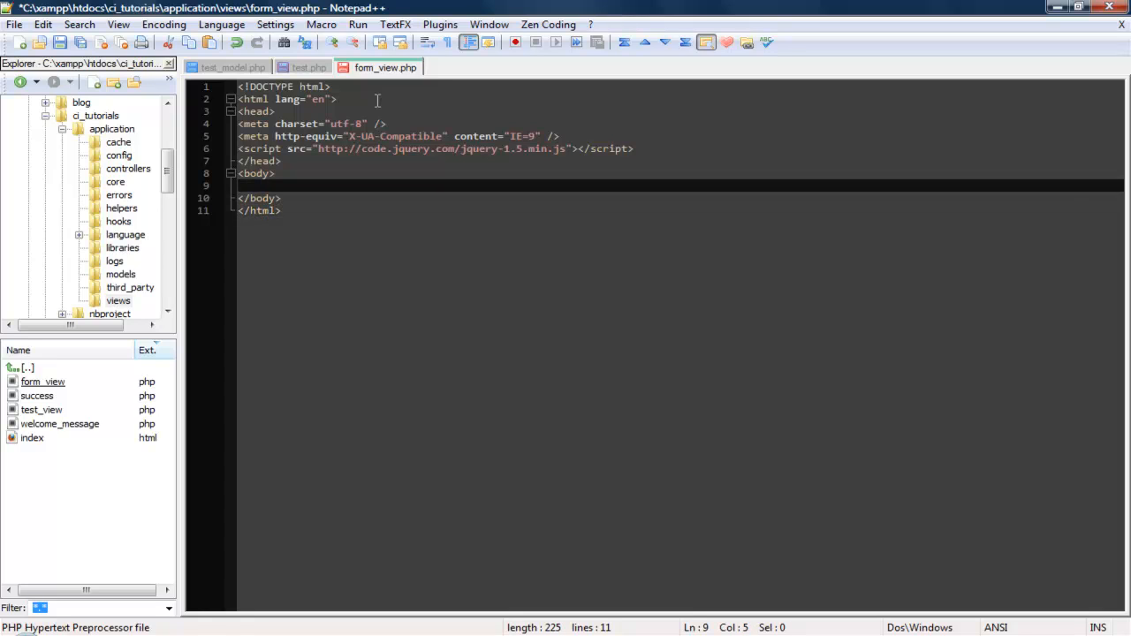
- Put an <h3>Add Post</h3> heading inside the page body
text(<h3<)
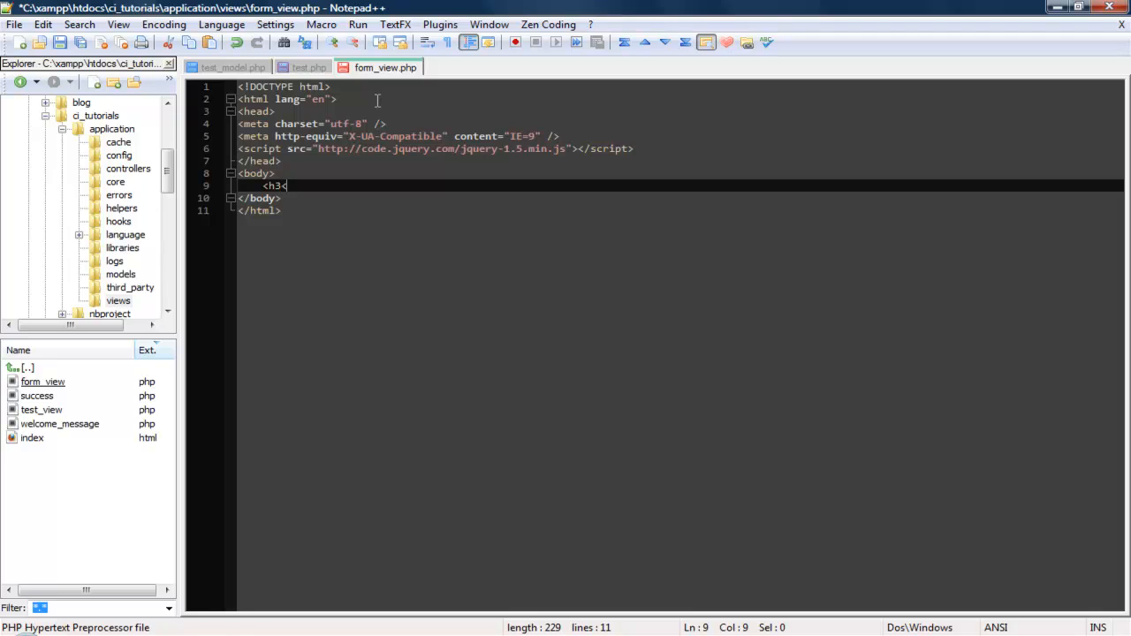
text(te)
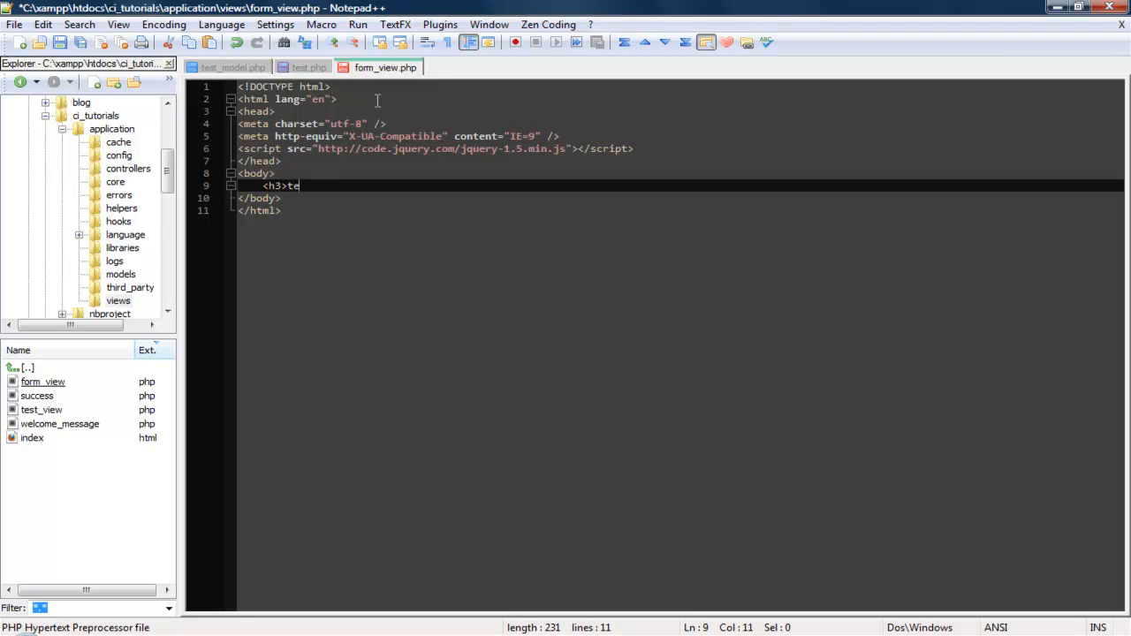
key(BackSpace)
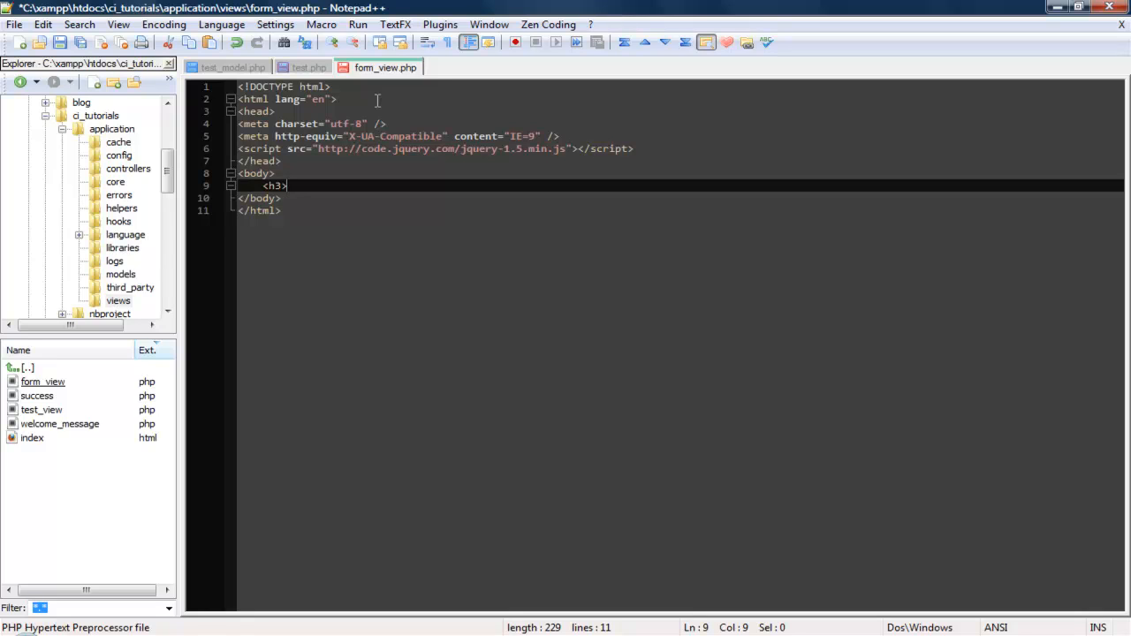
text(Add P)
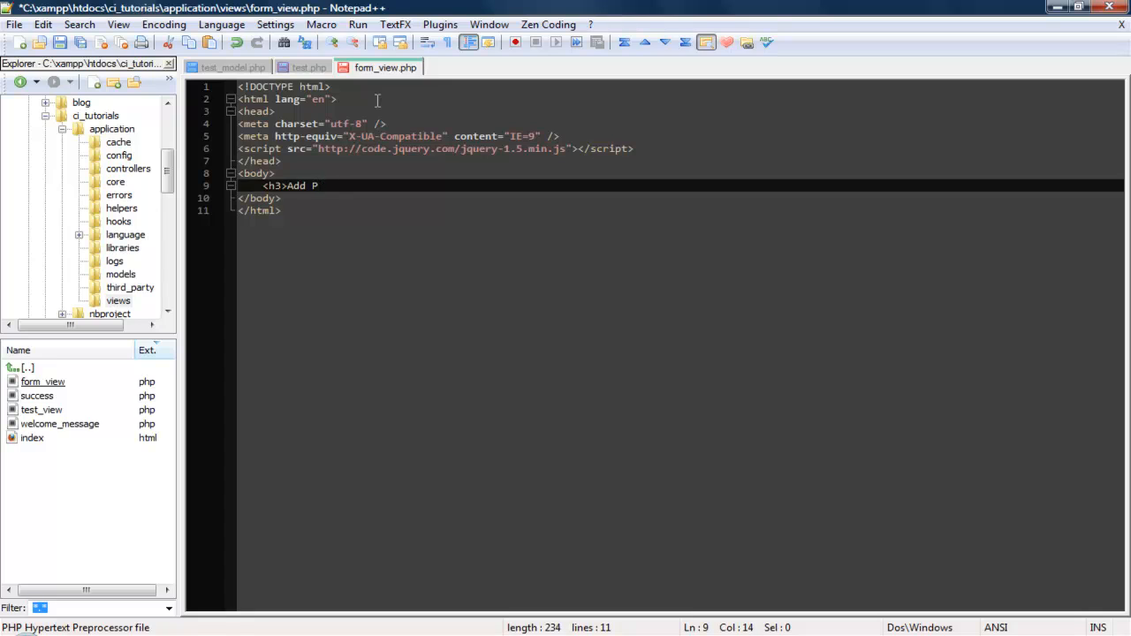
text(ost)
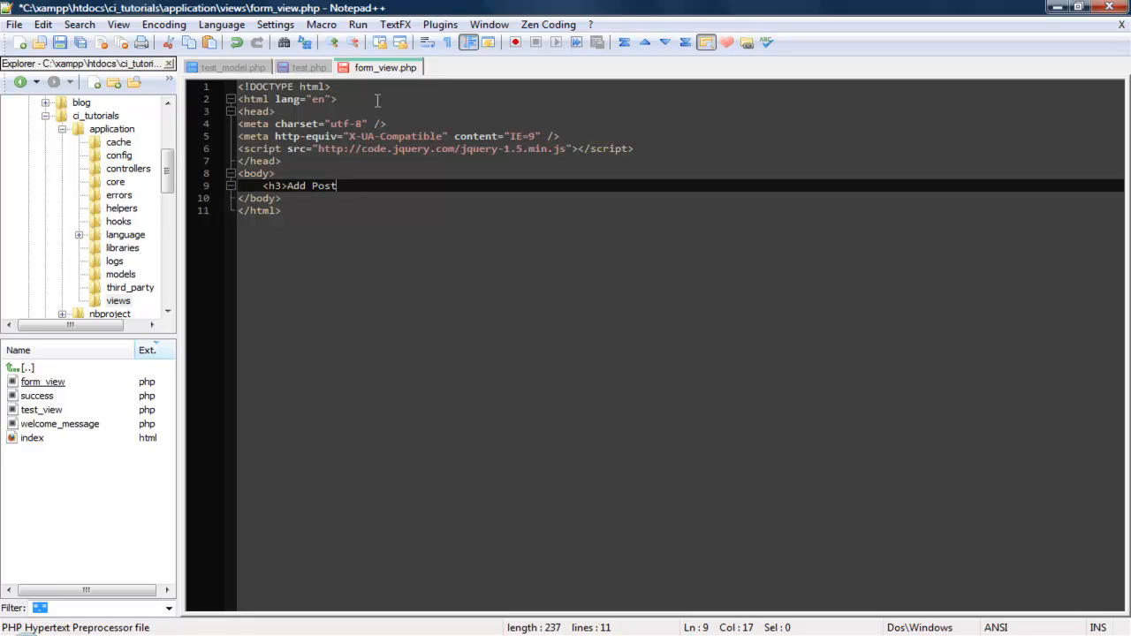
text(</h3>)
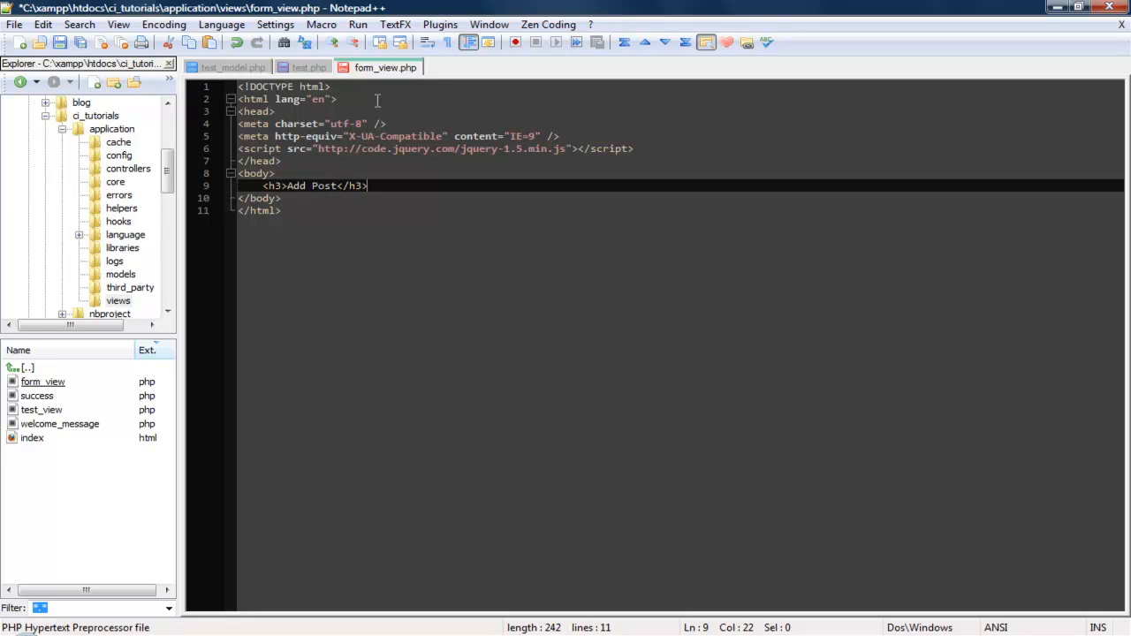
text(<?)
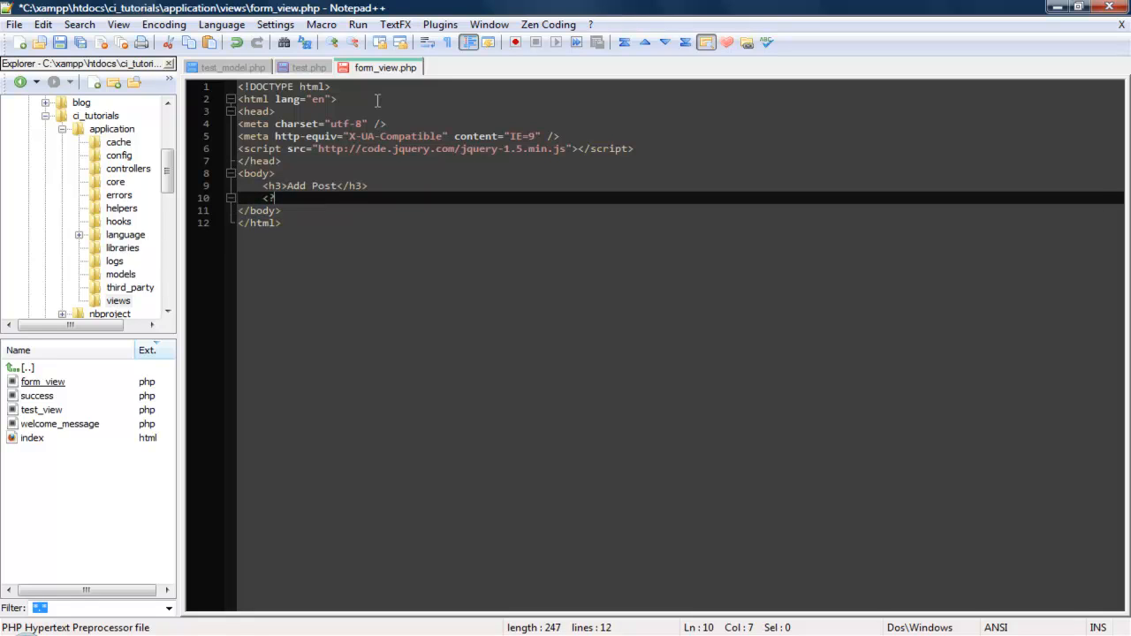
key(BackSpace)
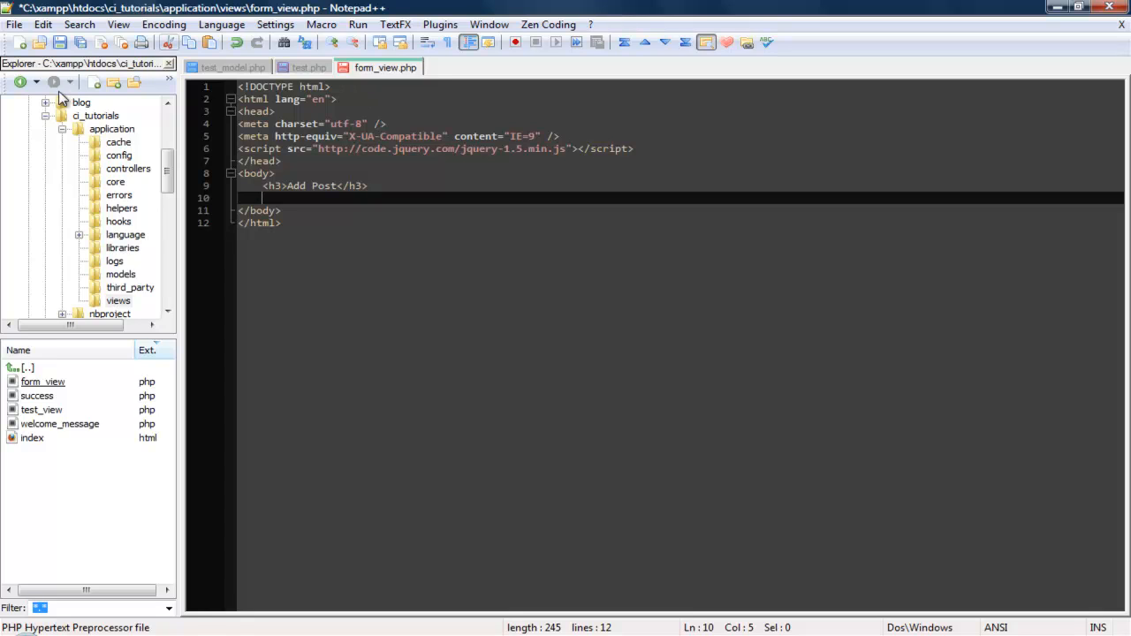
- Check autoload.php's database library and form/url helpers, then return to form_view.php
click(119, 156)
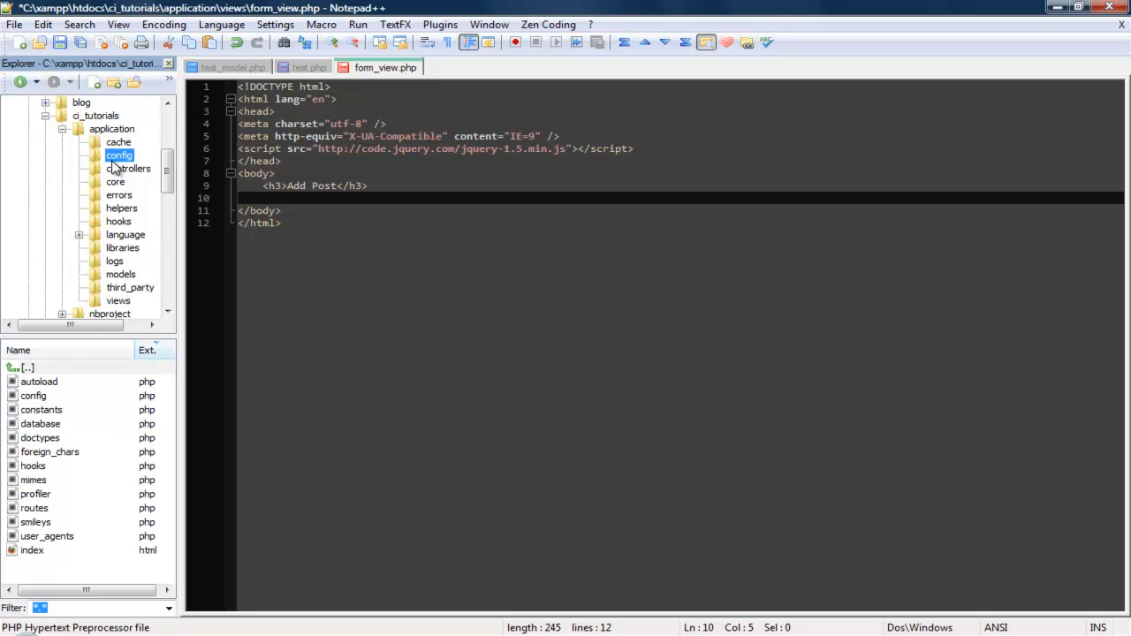
double_click(39, 381)
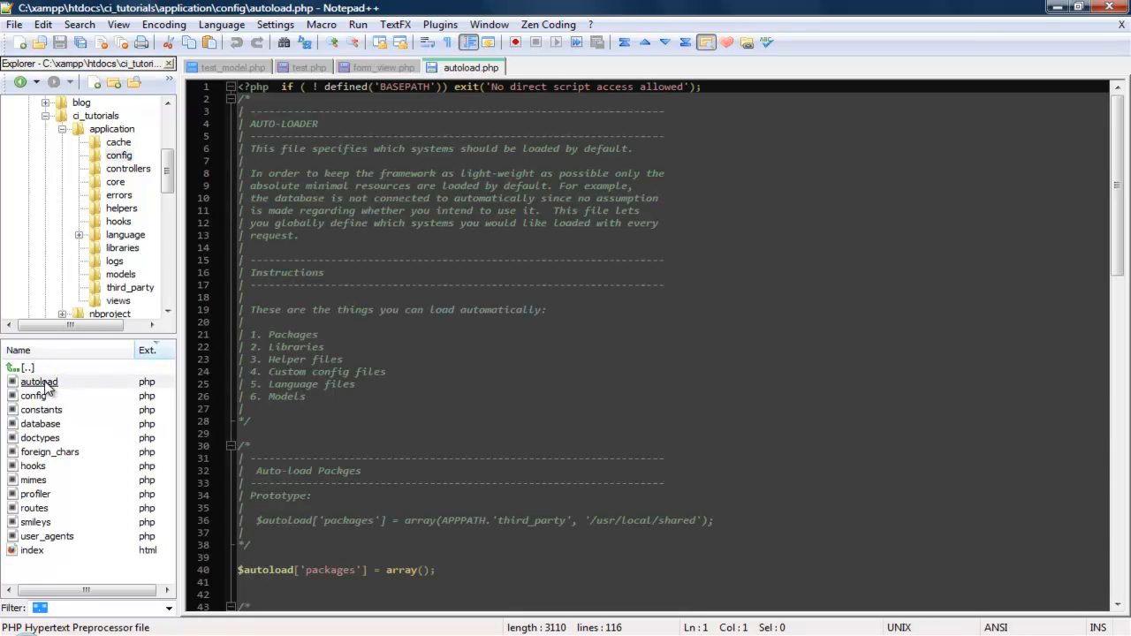
click(314, 360)
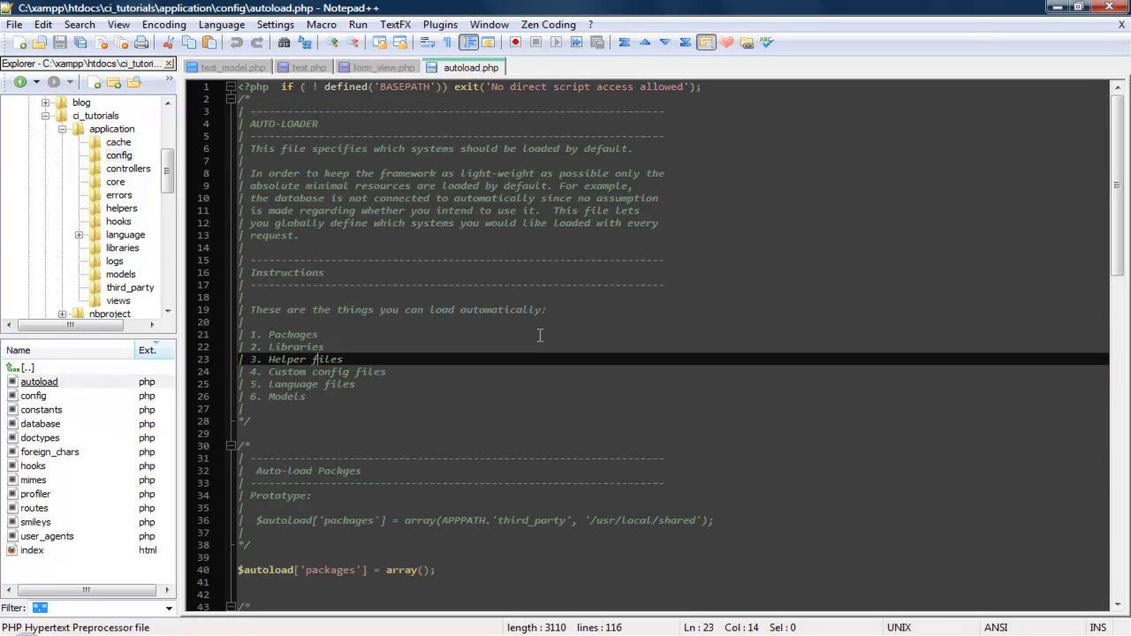
scroll(down, 3)
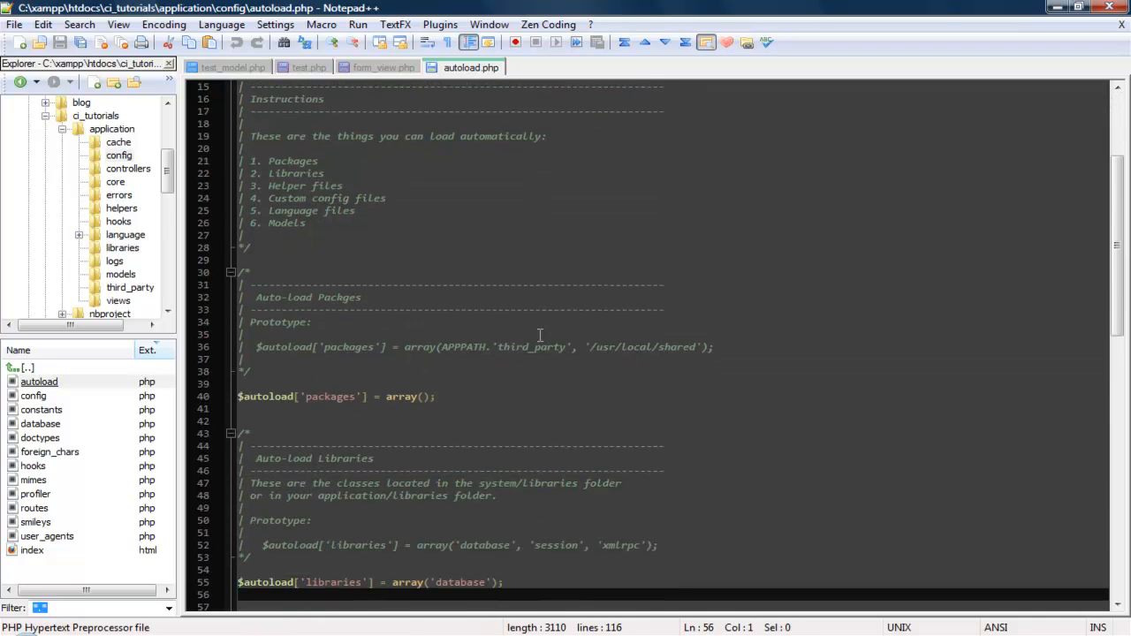
scroll(down, 3)
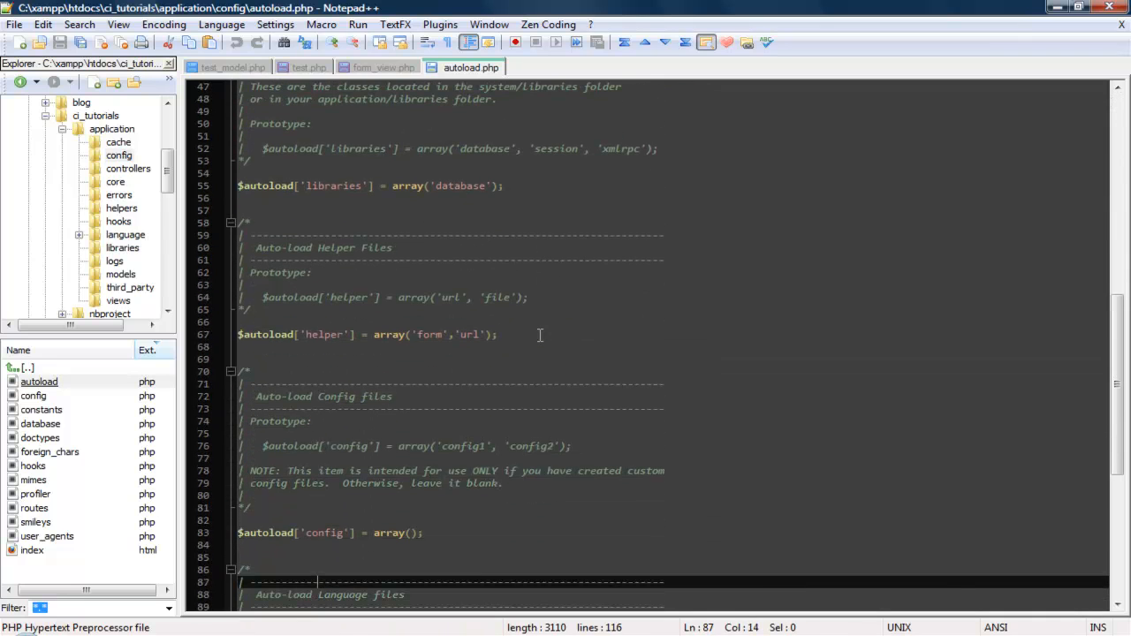
click(484, 186)
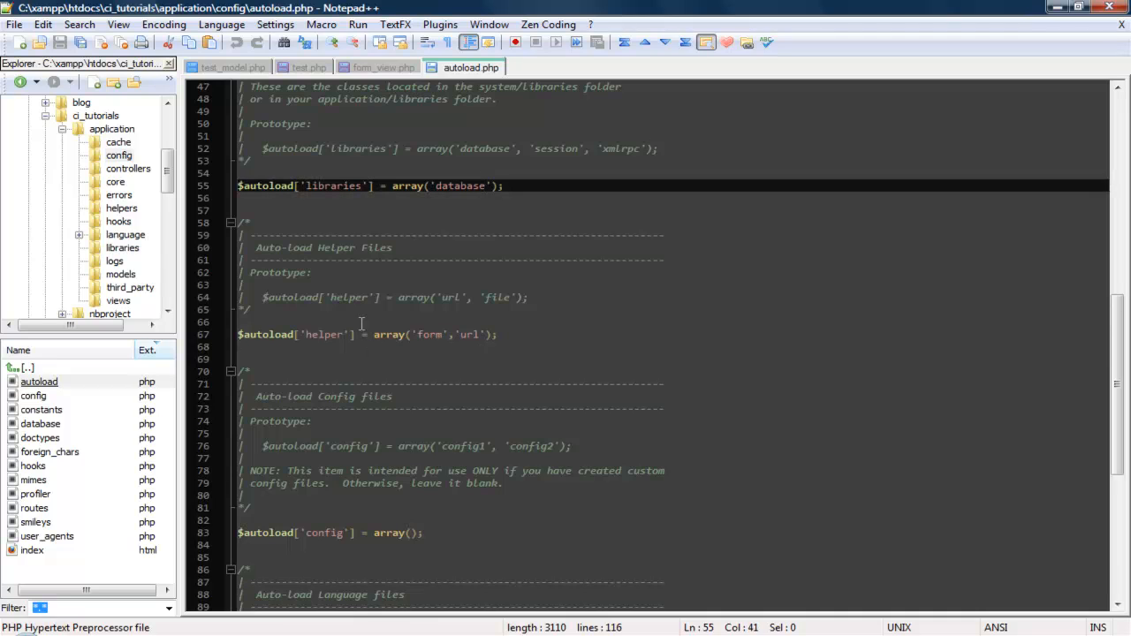
double_click(427, 334)
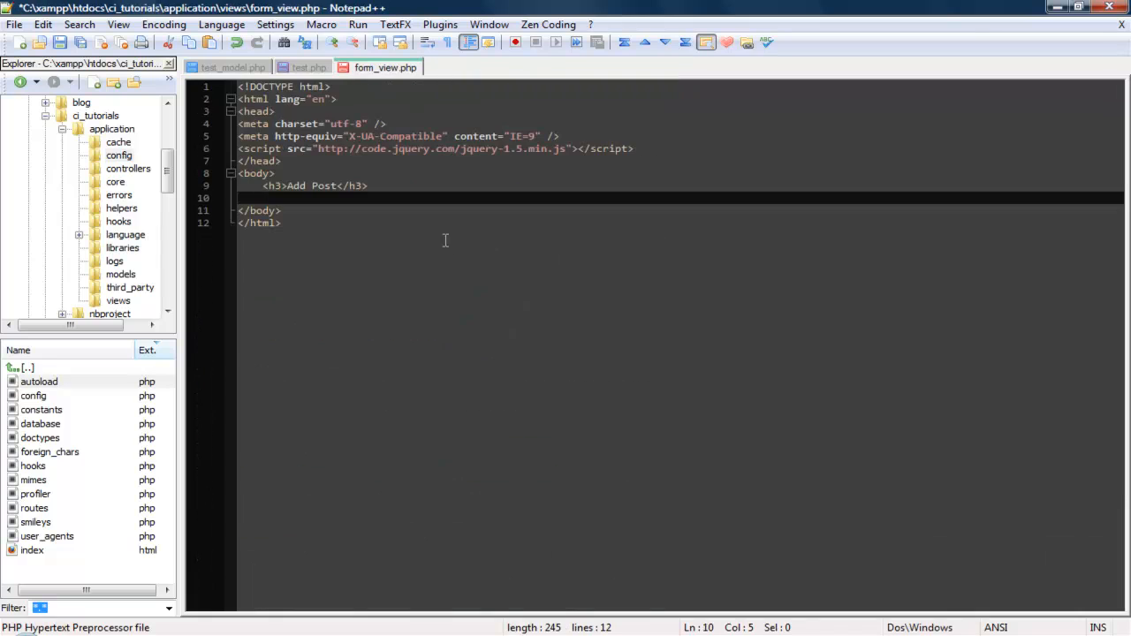
- Add <?php echo form_open('test/create'); ?> under the Add Post heading
text(<?php)
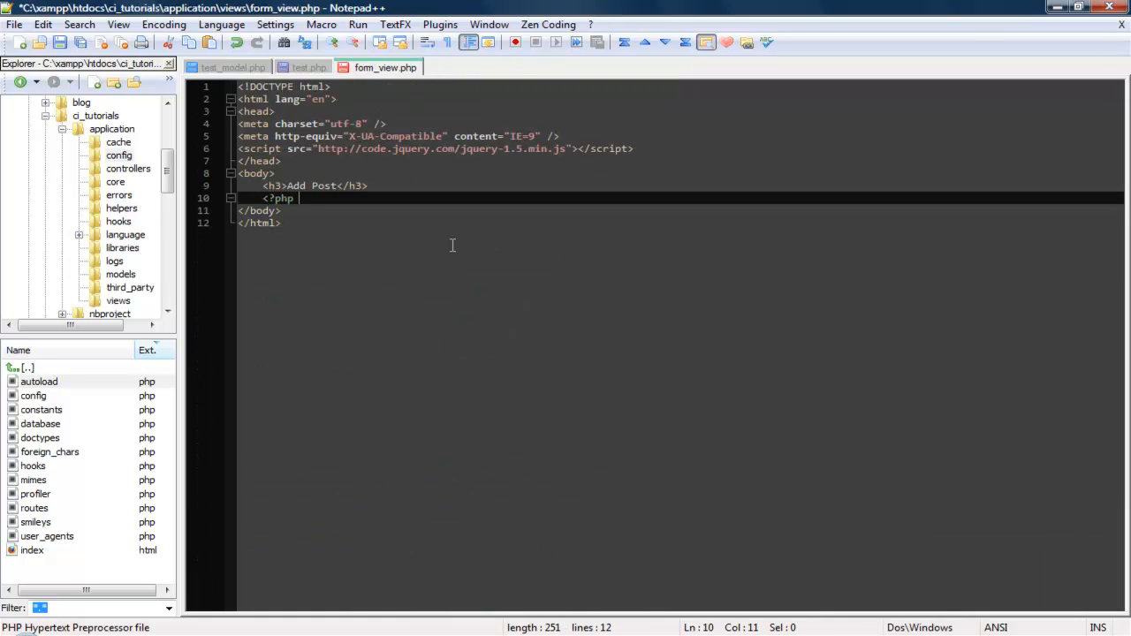
text(echo form_ope)
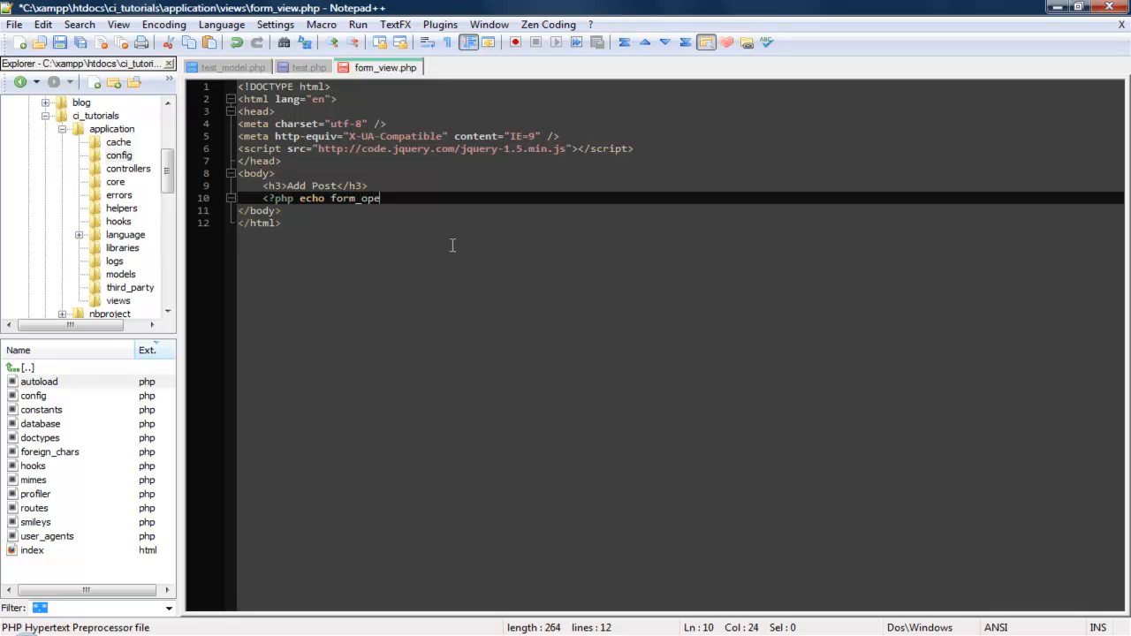
text(n())
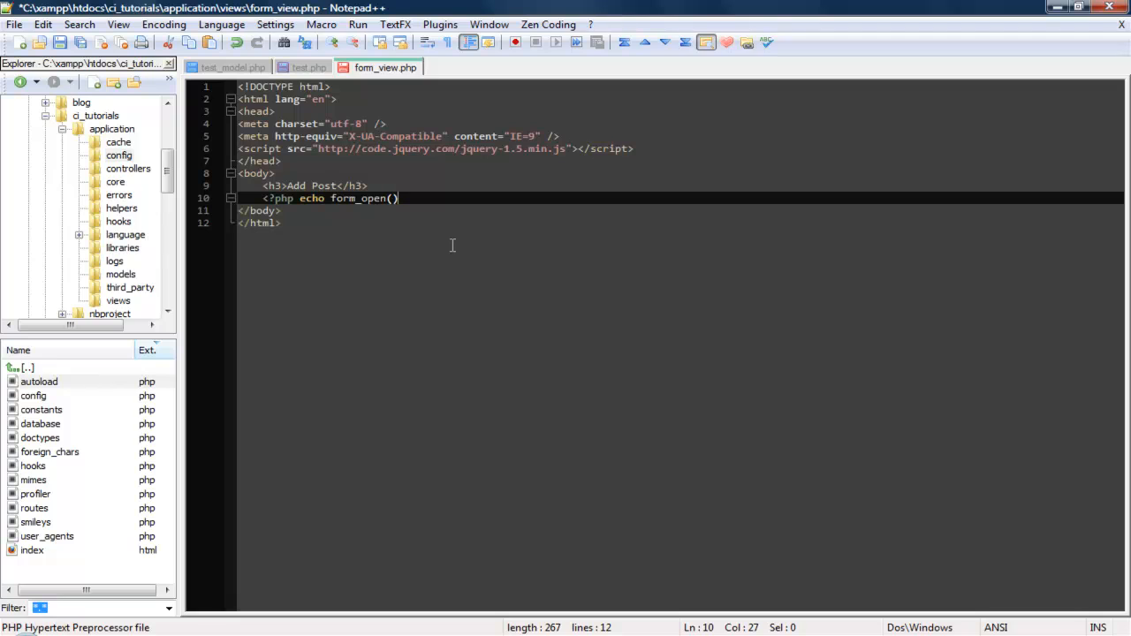
text(; ?>)
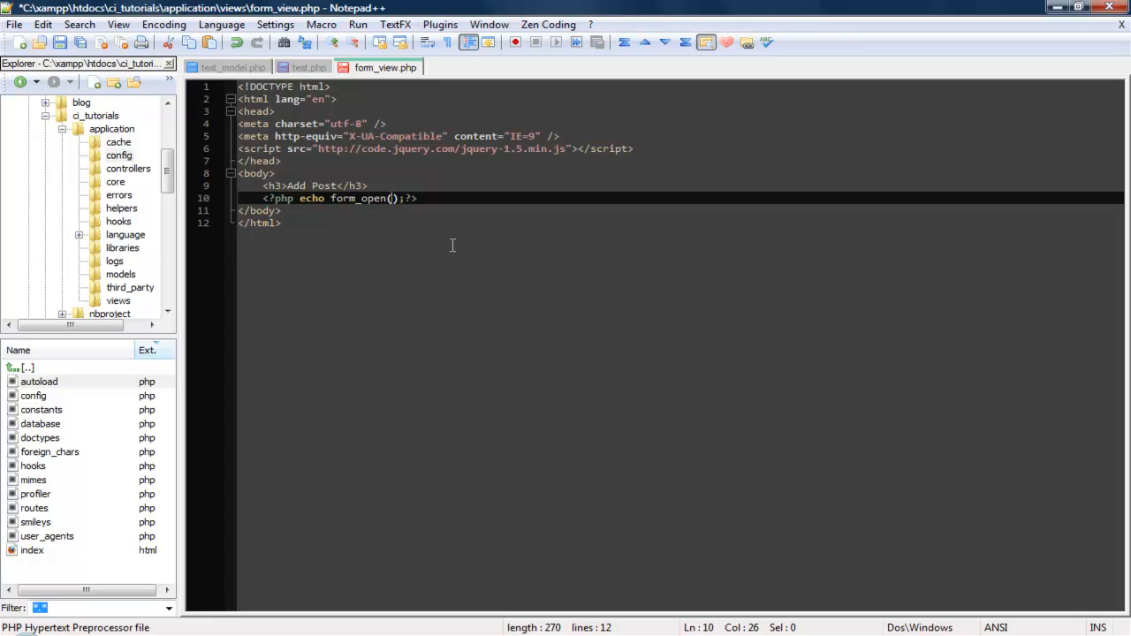
text(')
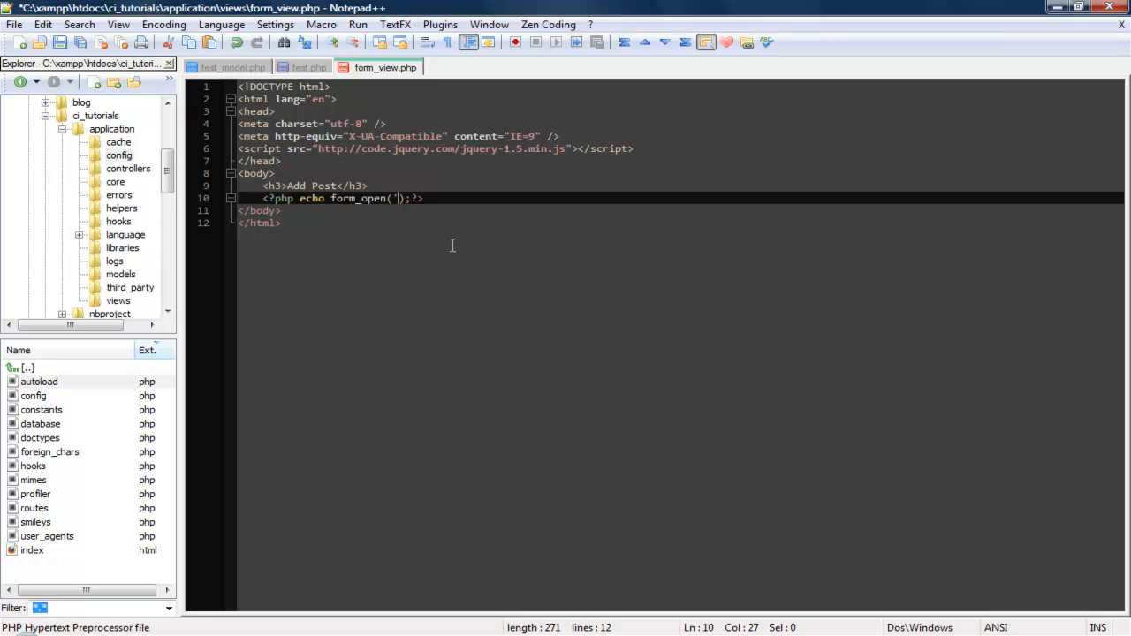
text(test)
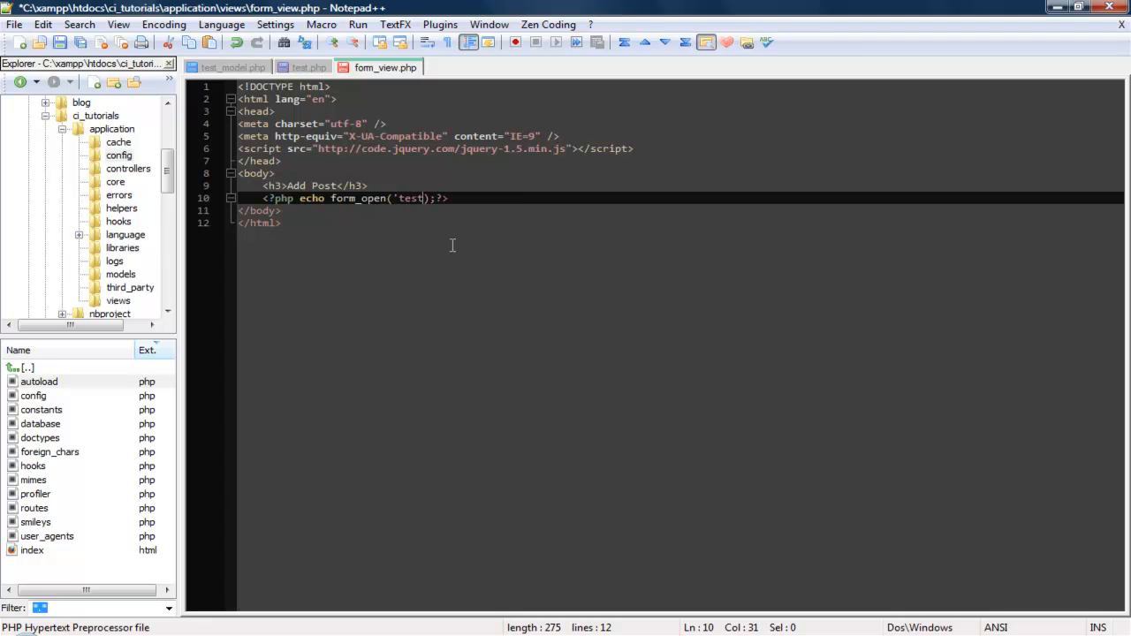
text(/create)
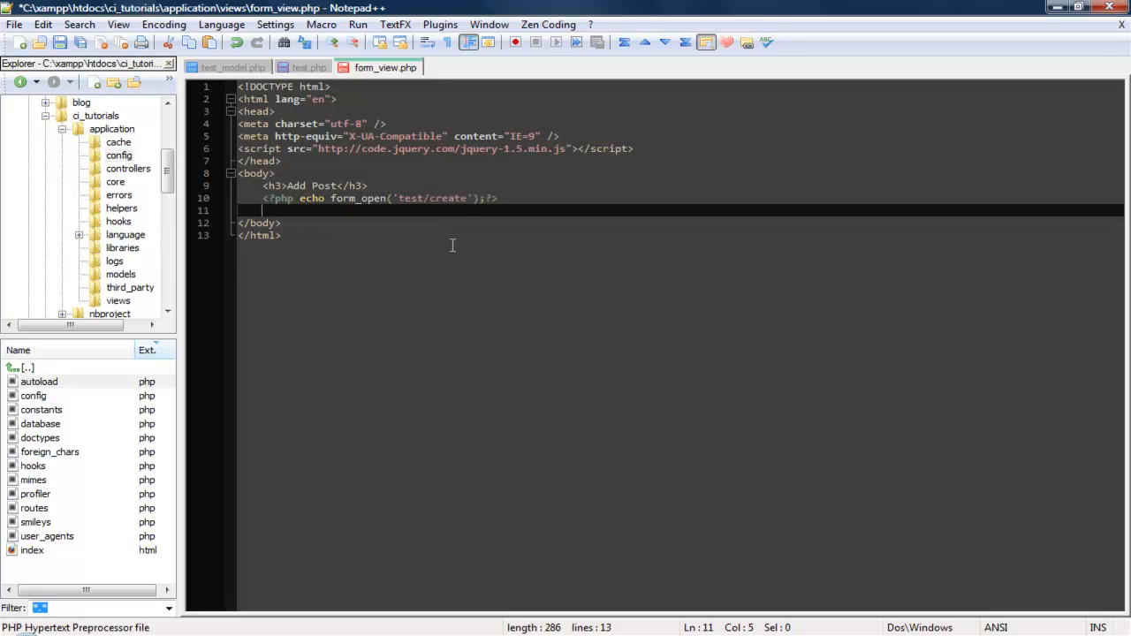
- Close the form with <?php echo form_close(); ?> on a new line below
text(<?php)
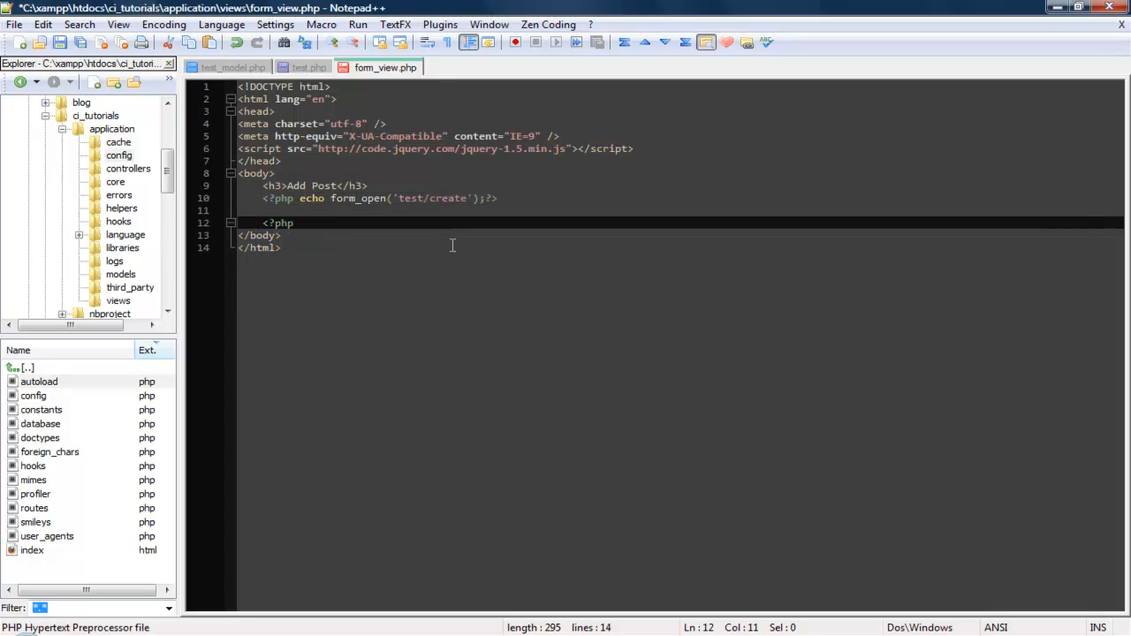
text(echo form)
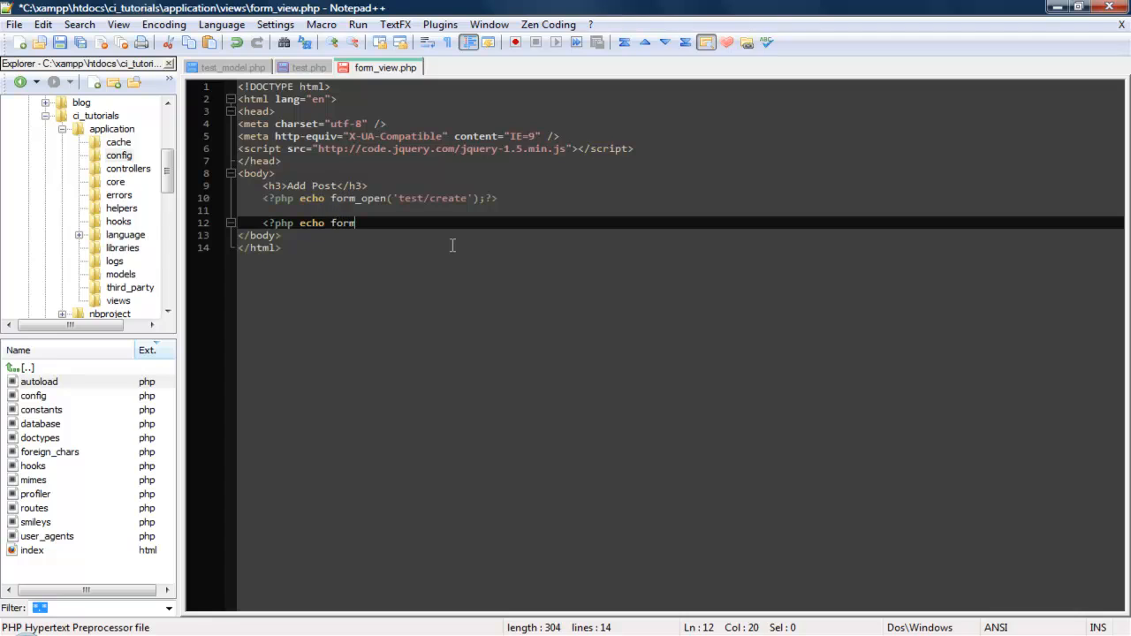
text(_clo)
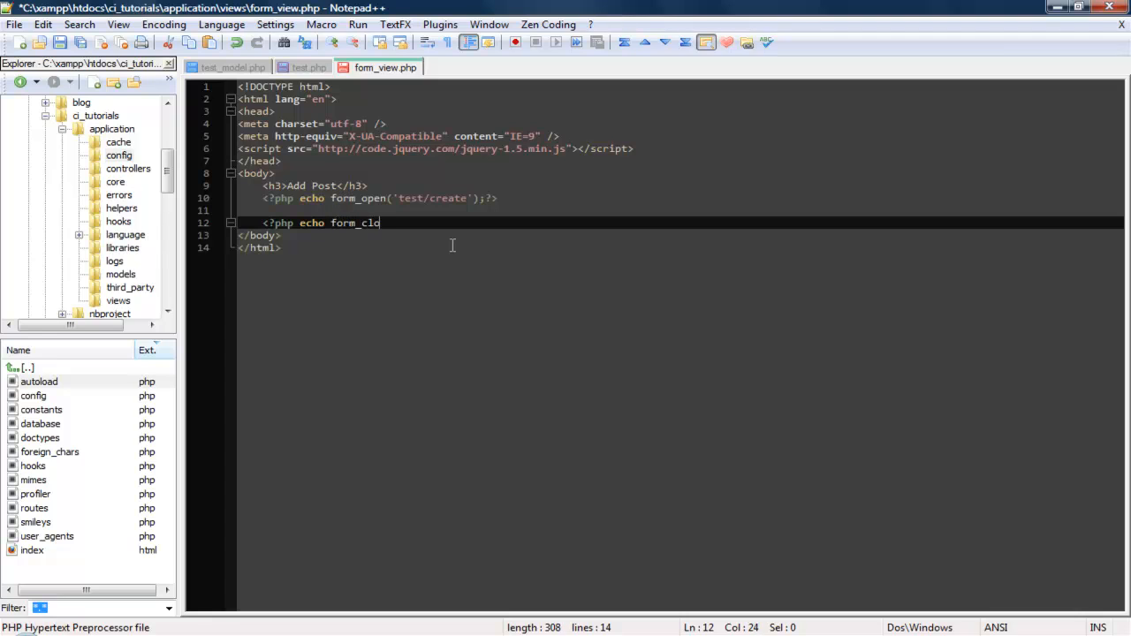
text(se()
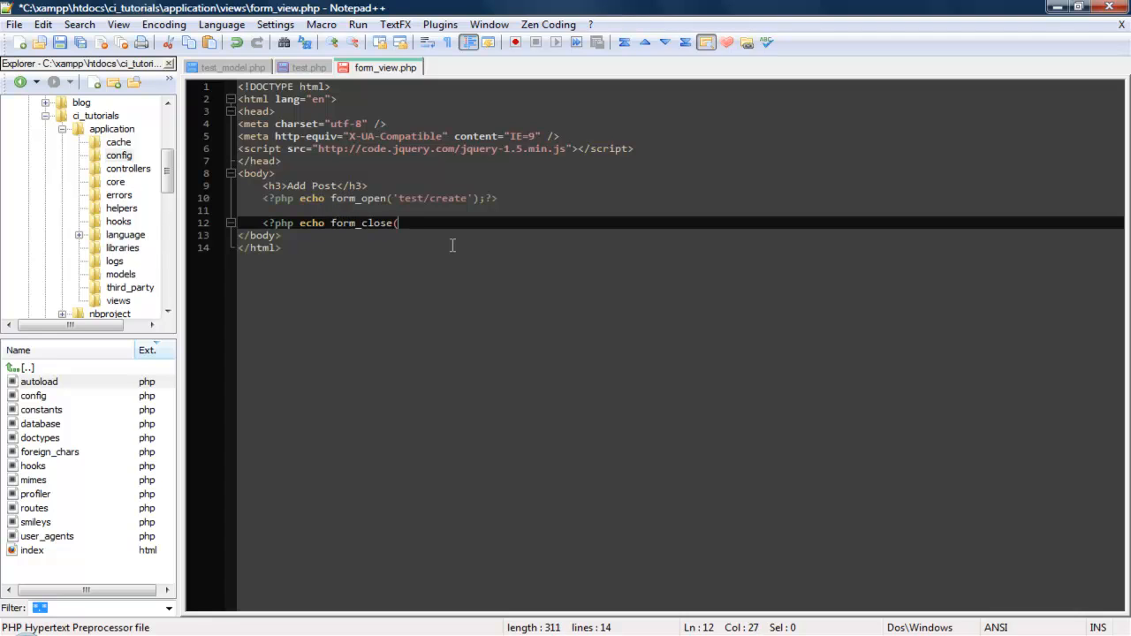
text();)
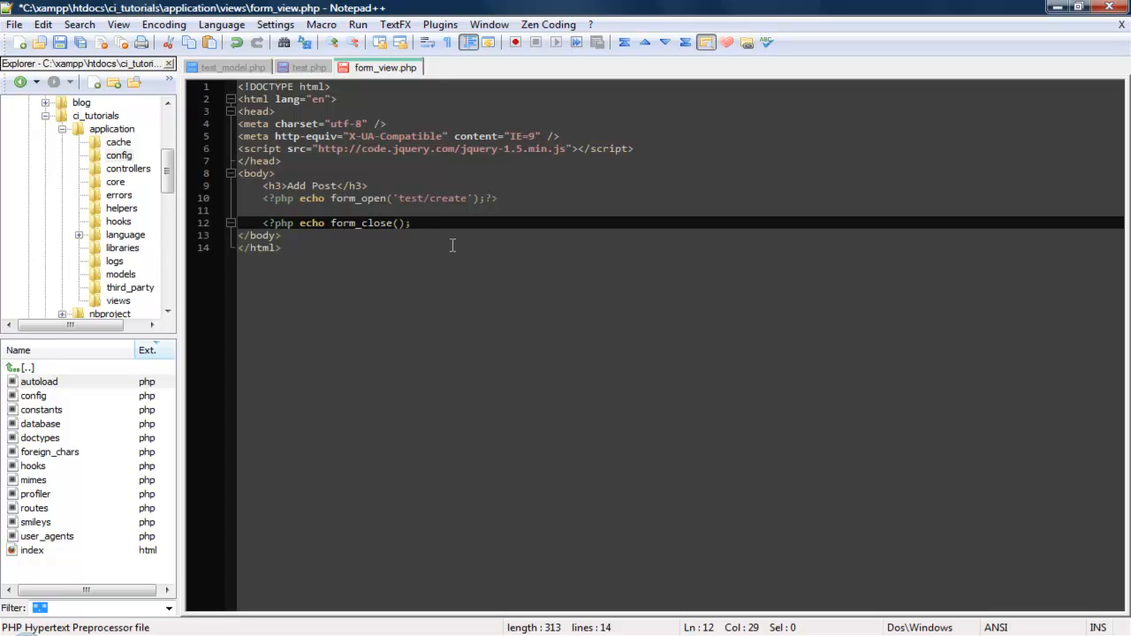
text(?>)
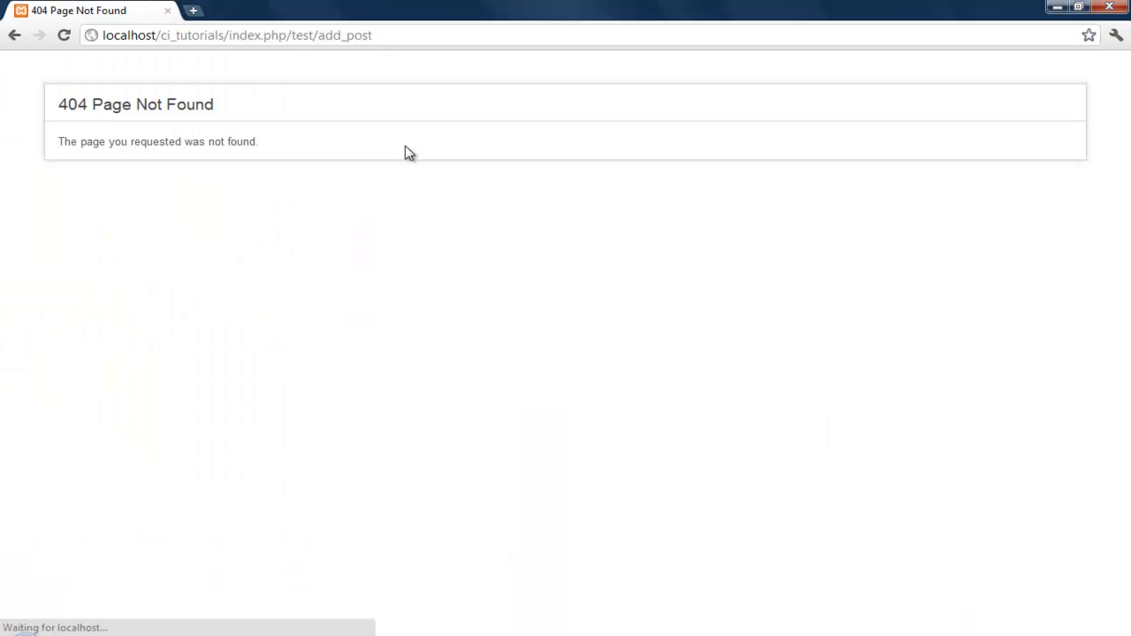
- Select add_post in Chrome's address bar, then show test_model's add_new_post function
double_click(343, 35)
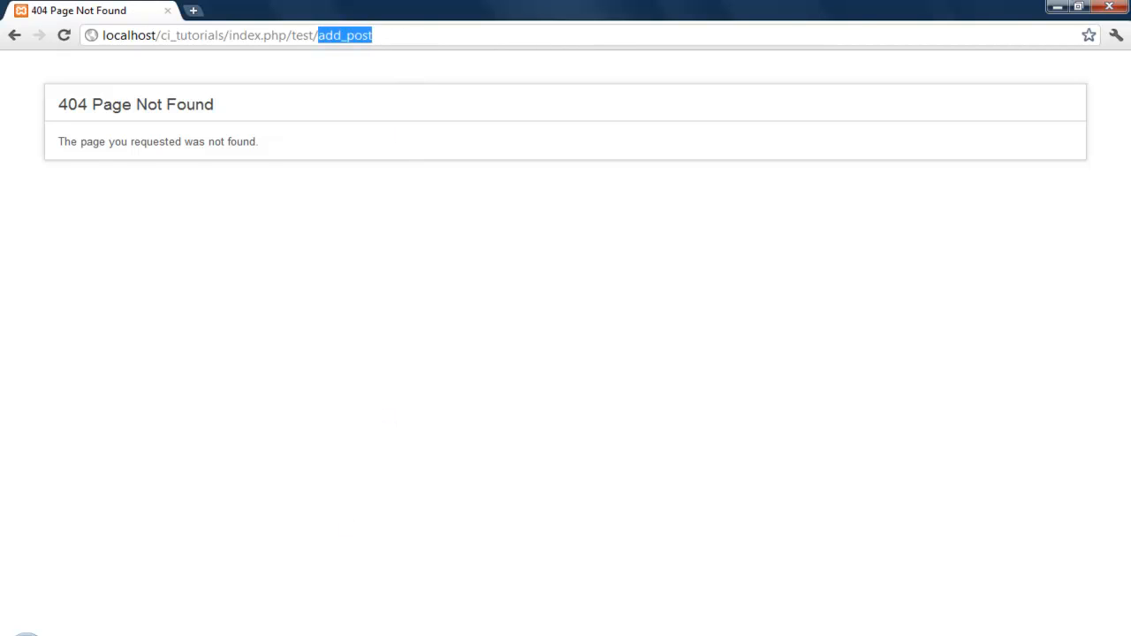
click(236, 67)
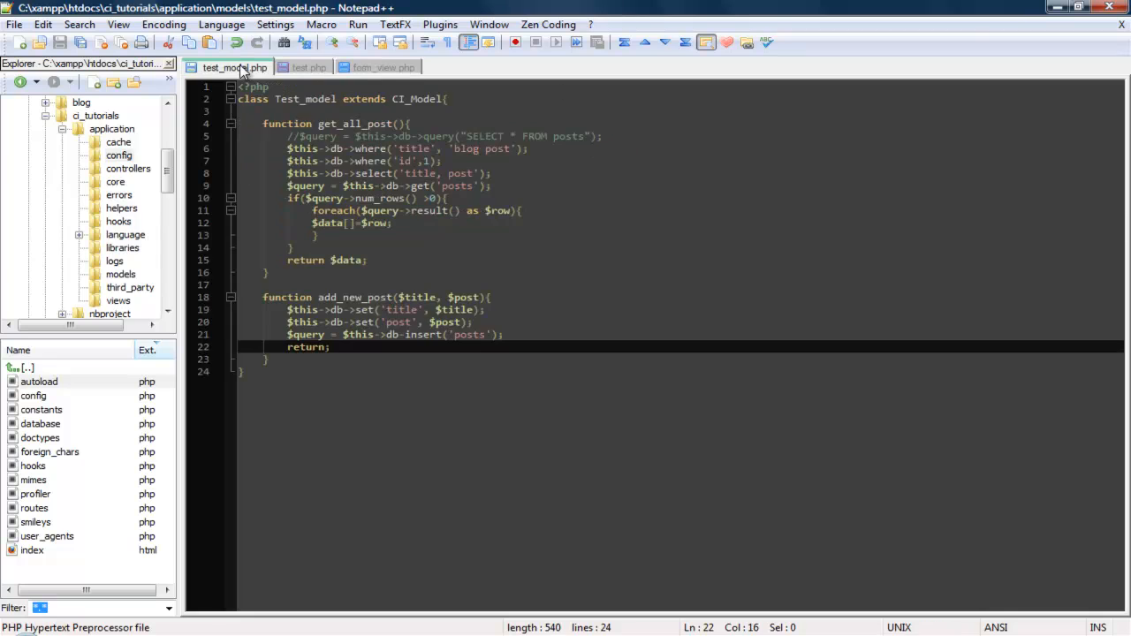
click(310, 67)
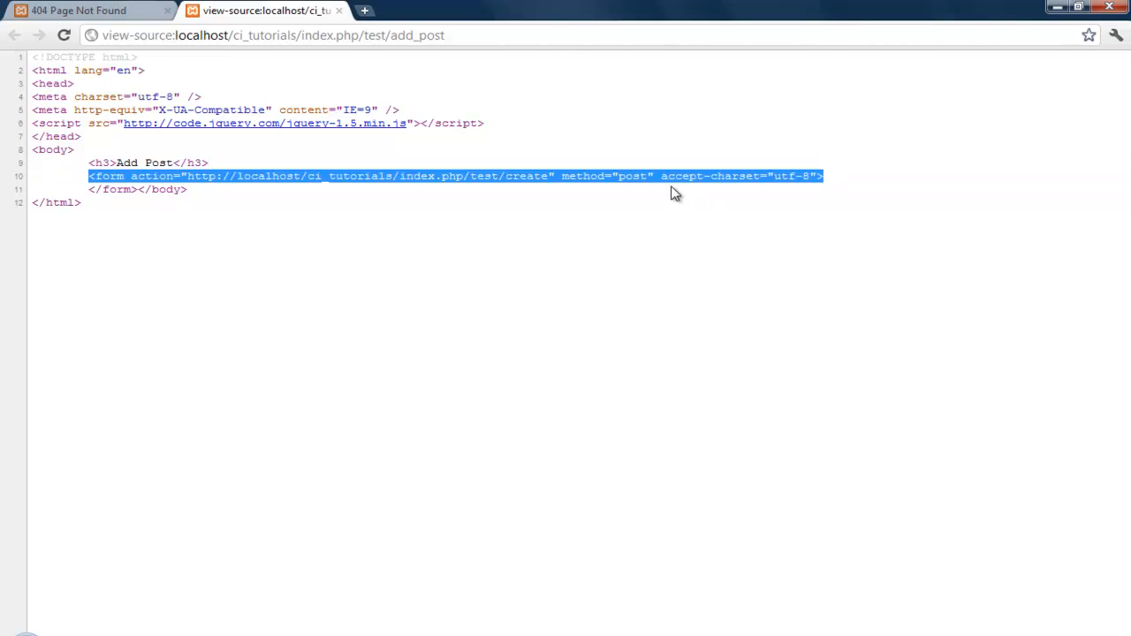
mouse_move(344, 243)
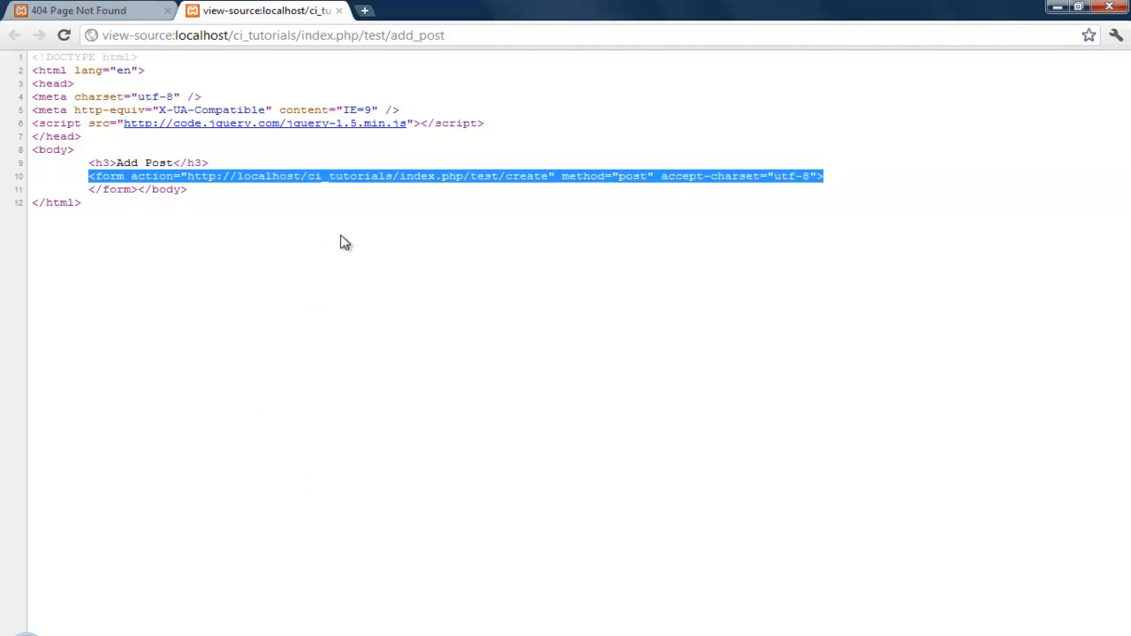
mouse_move(508, 176)
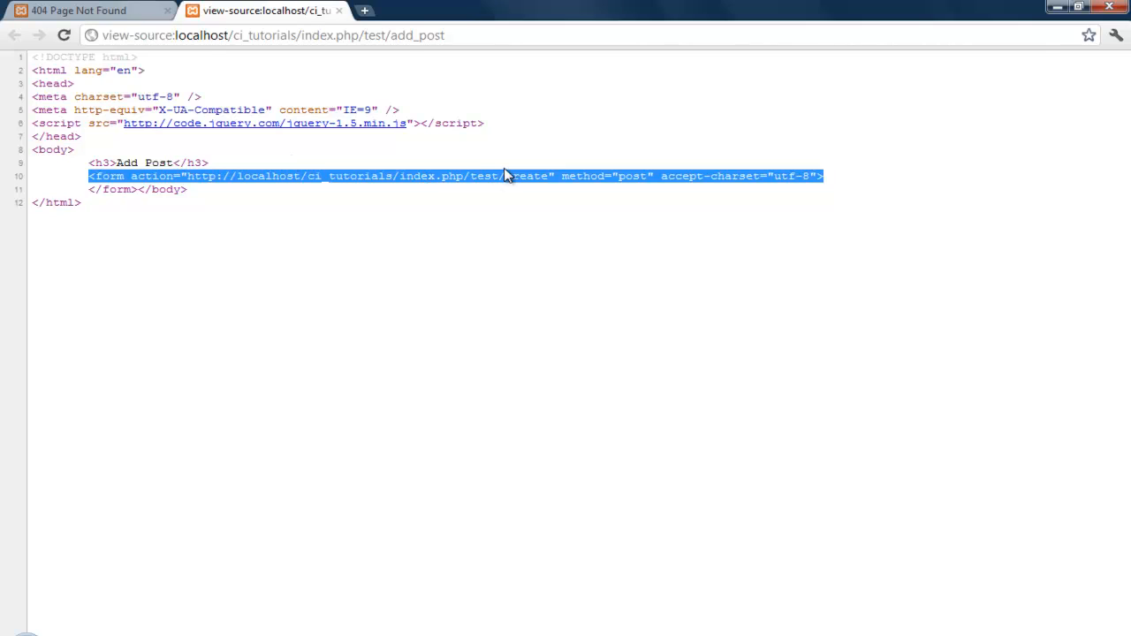
mouse_move(623, 171)
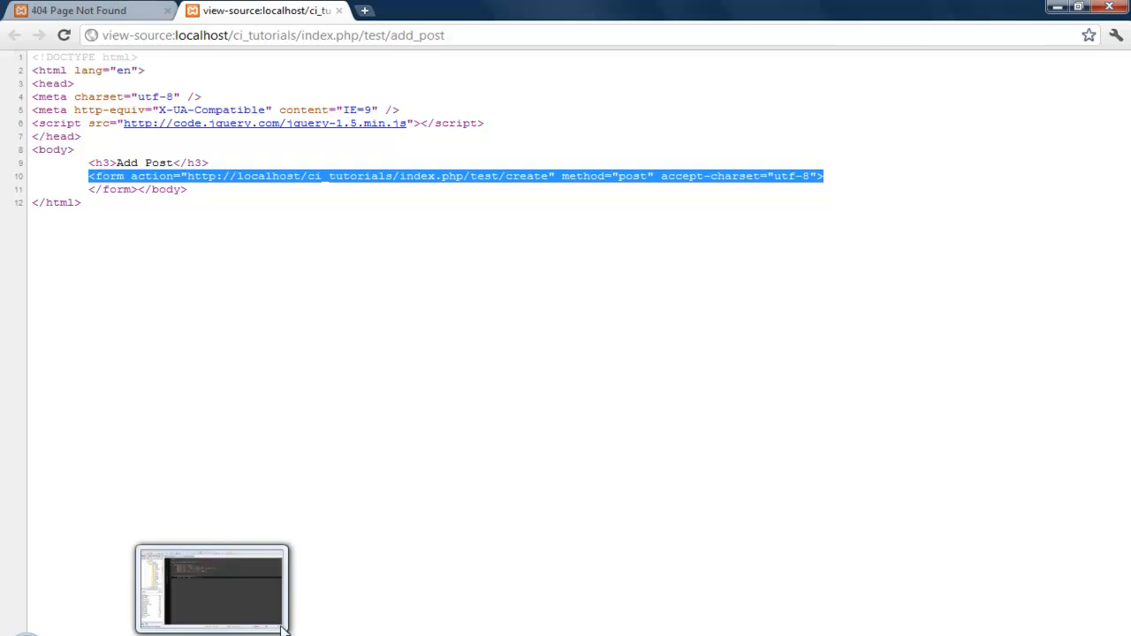
mouse_move(1059, 92)
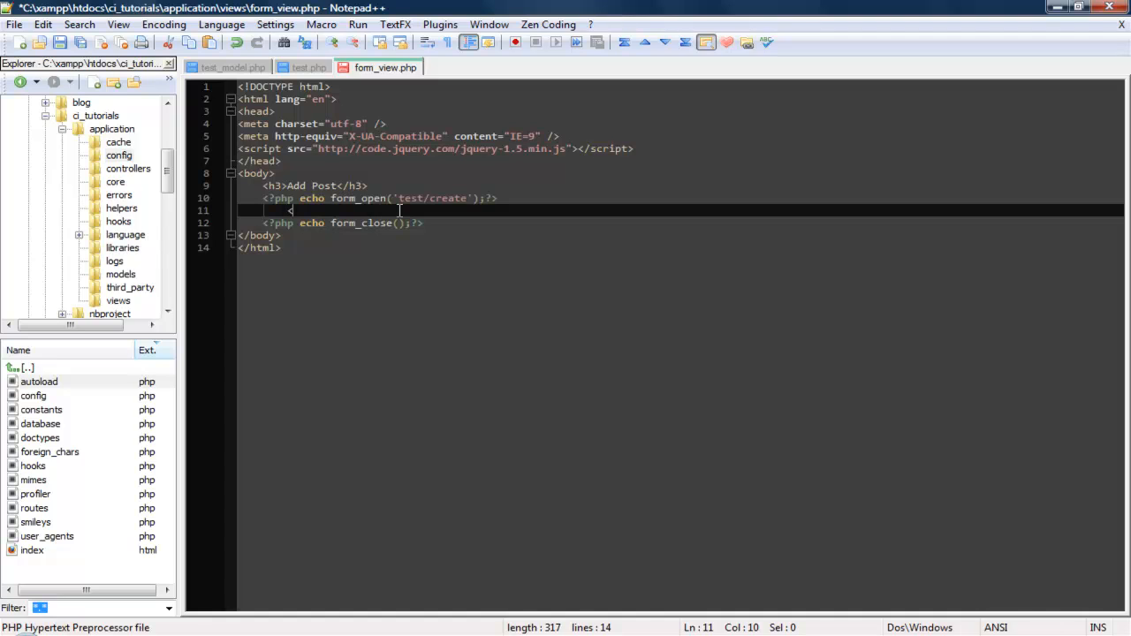
- Add a Title label to form_view.php
text(<label>)
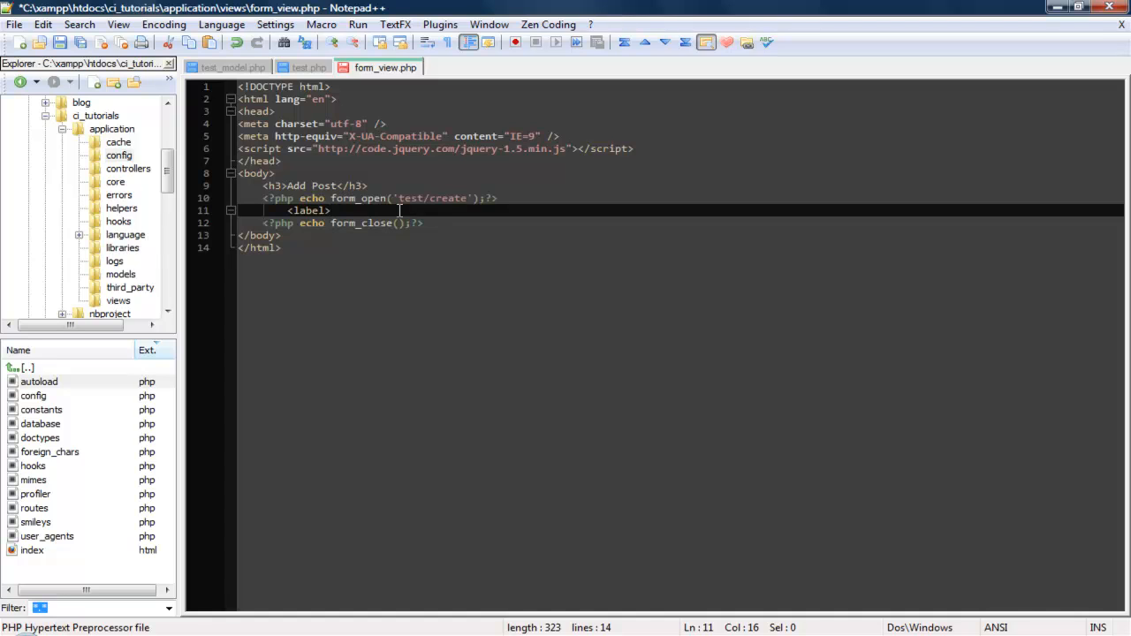
text(Tit)
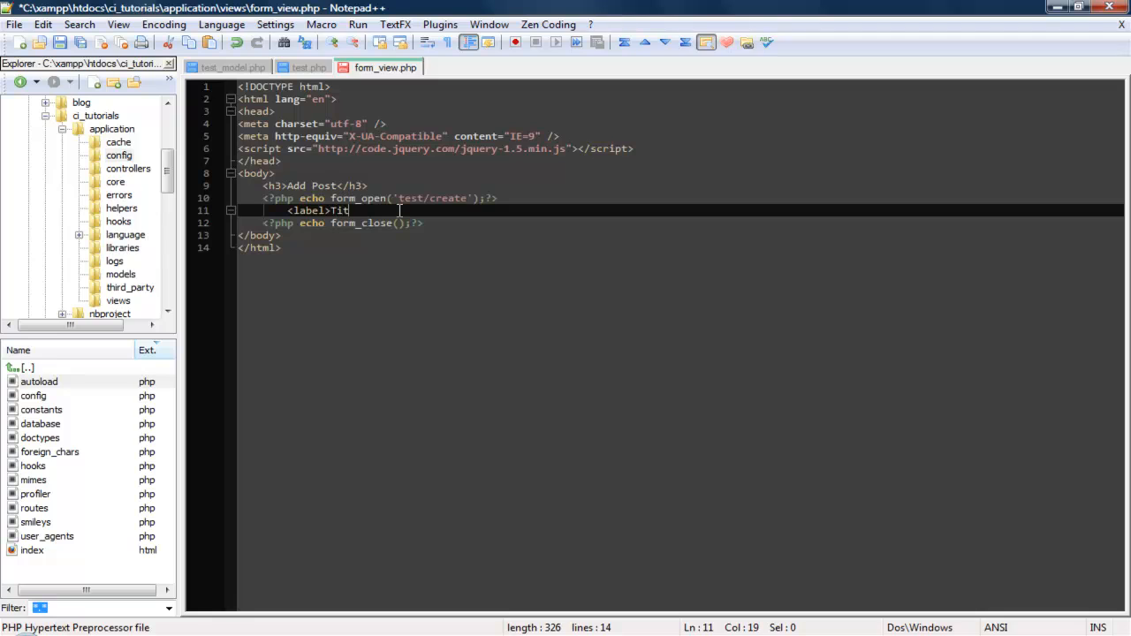
text(le</)
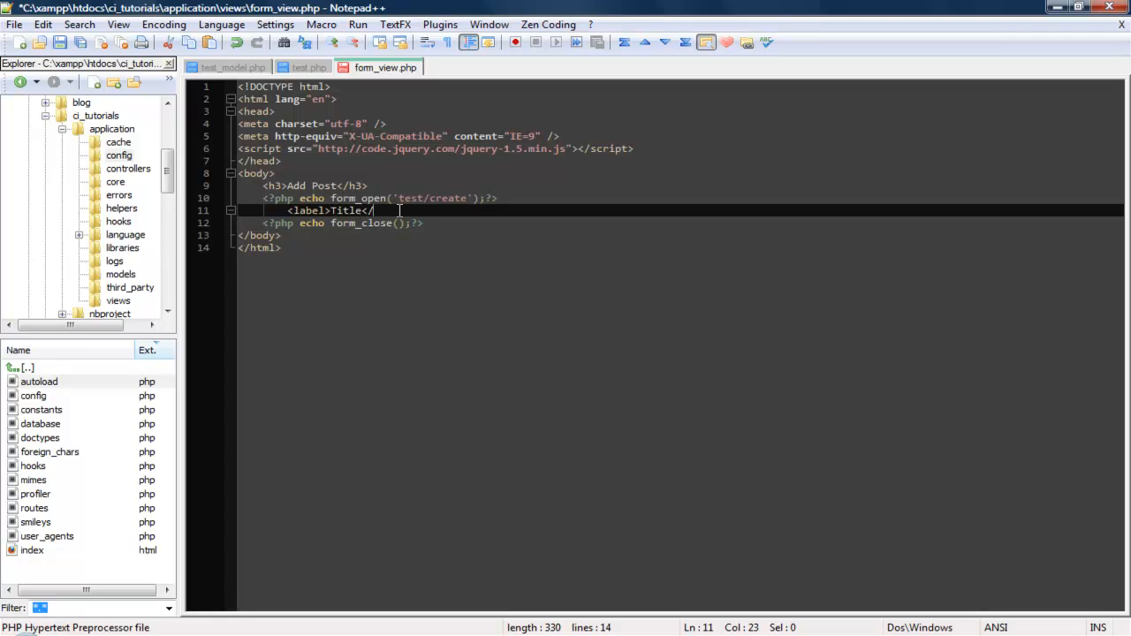
text(label>)
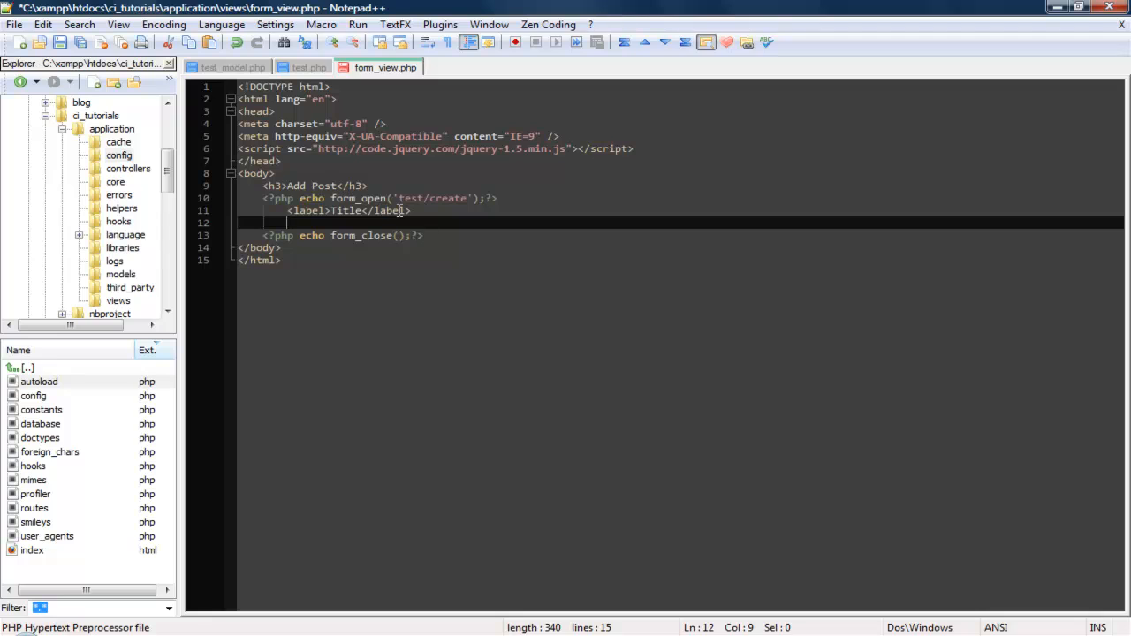
- Type the PHP call form_imput('title') below the Title label, then go to the browser
text(<?php)
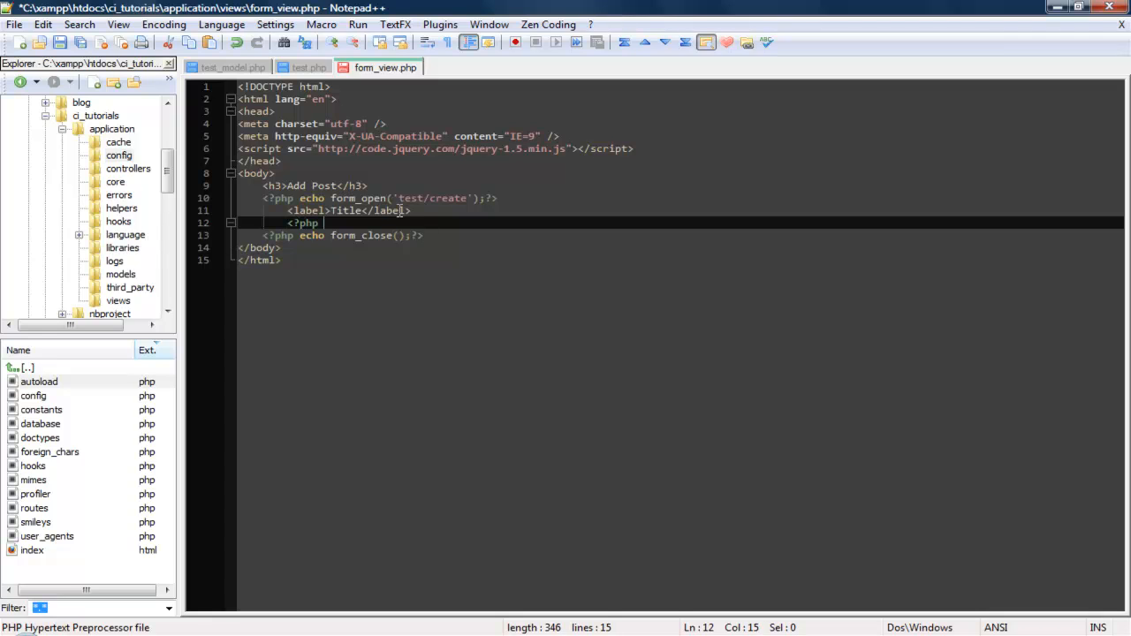
text(form_)
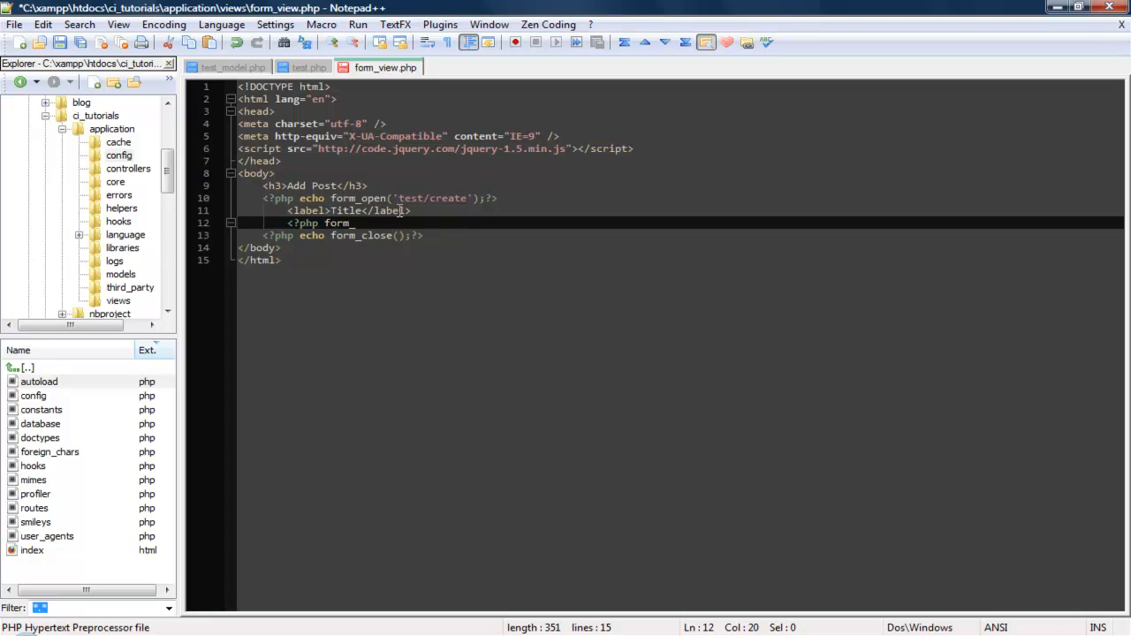
text(im)
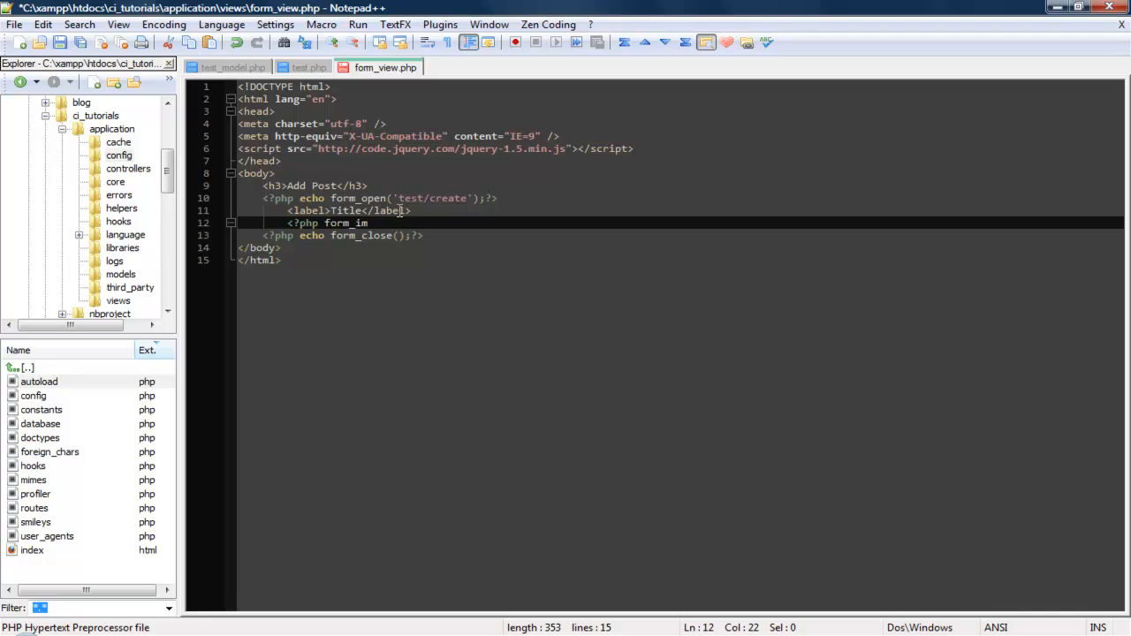
text(put()
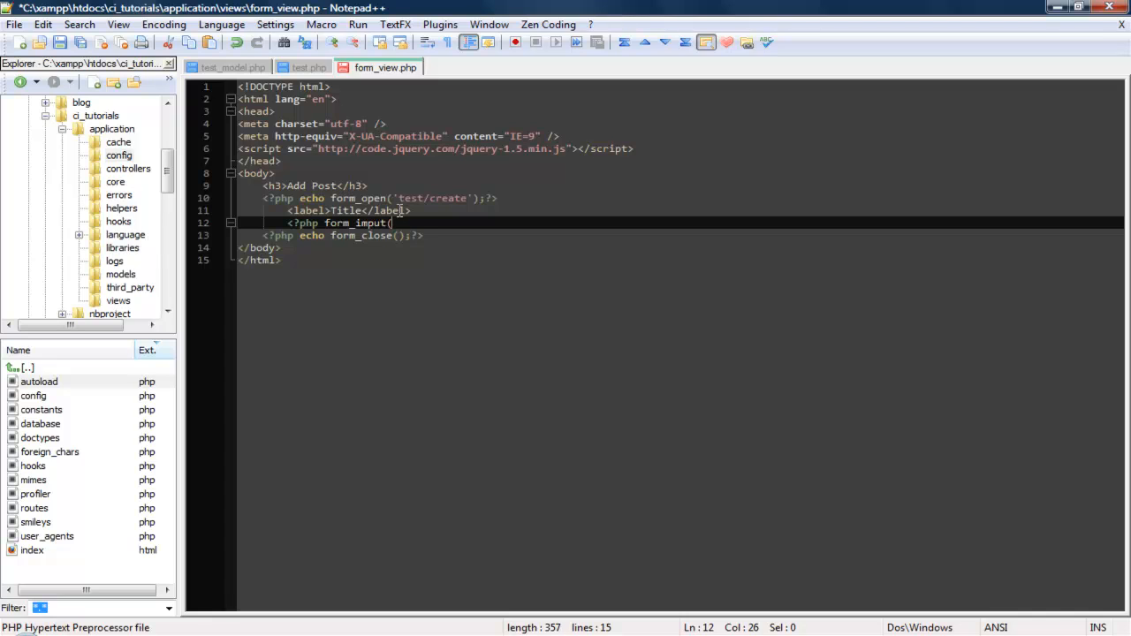
text(()
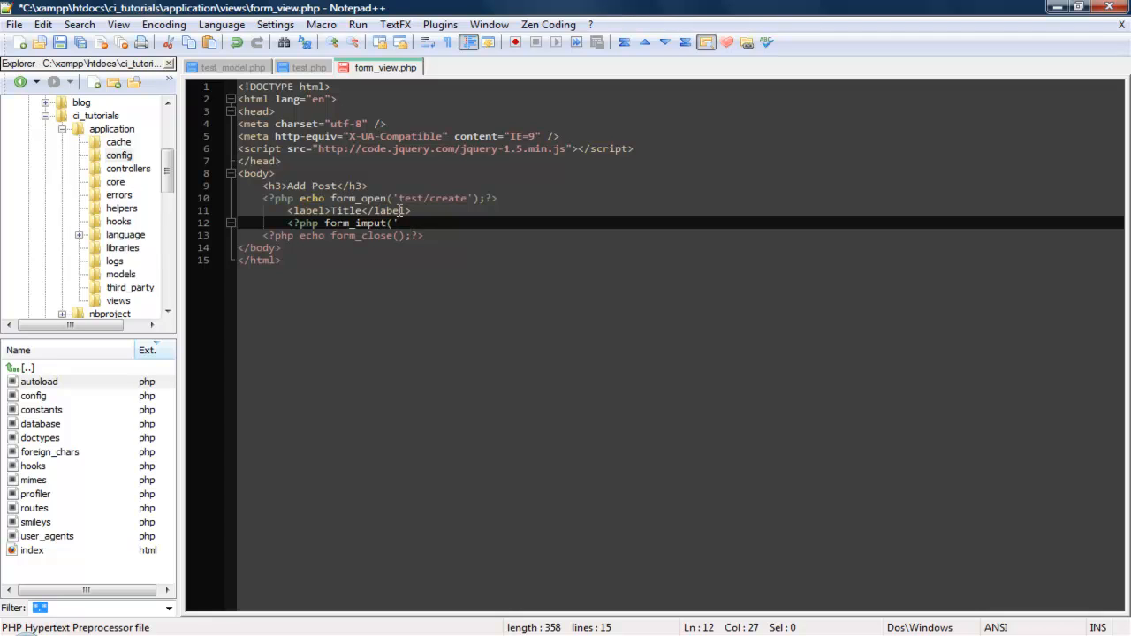
text('title');?>)
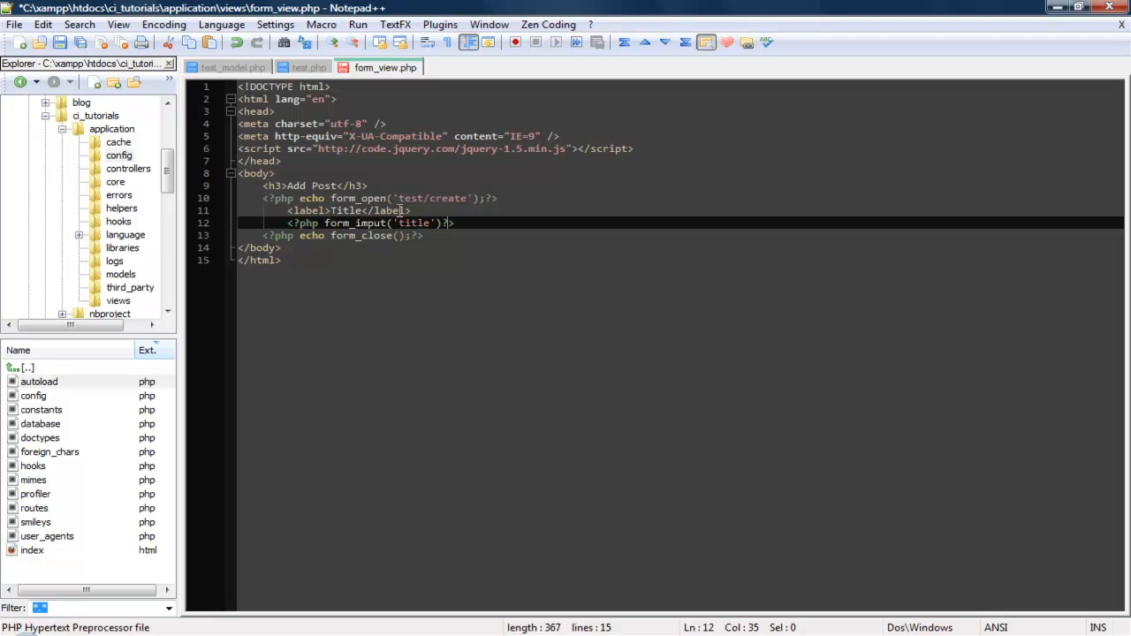
click(447, 223)
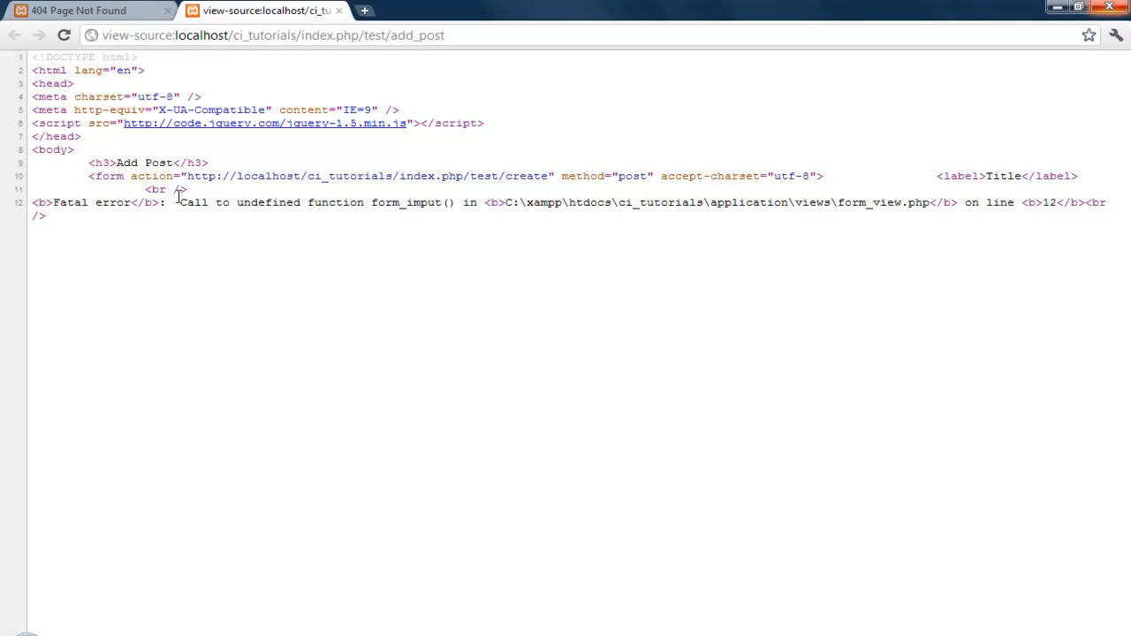
mouse_move(296, 607)
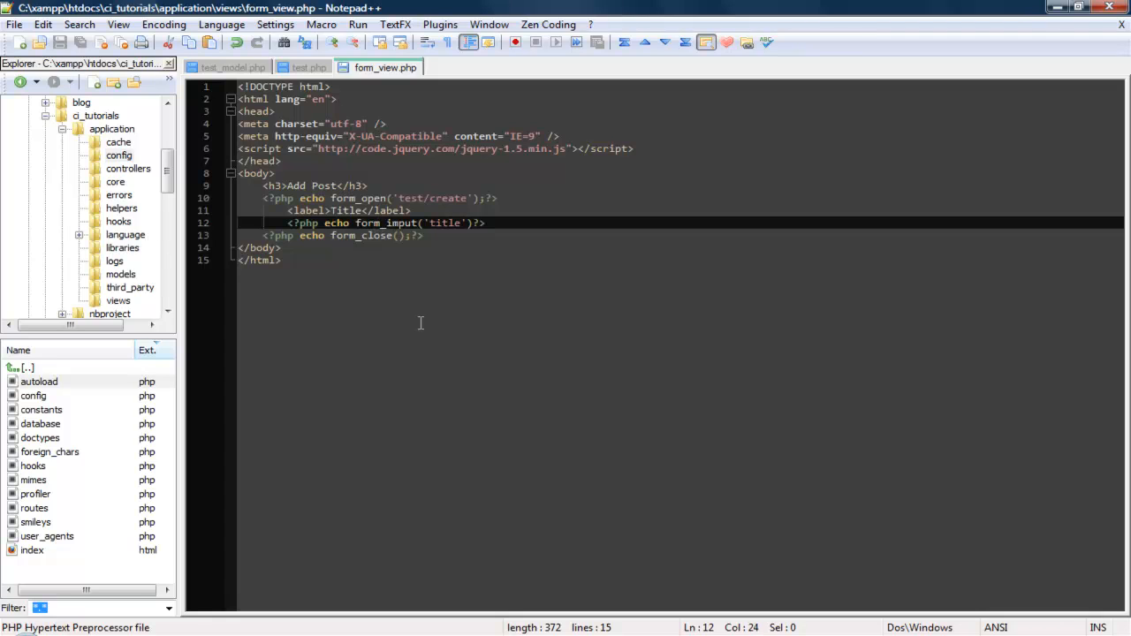
mouse_move(403, 531)
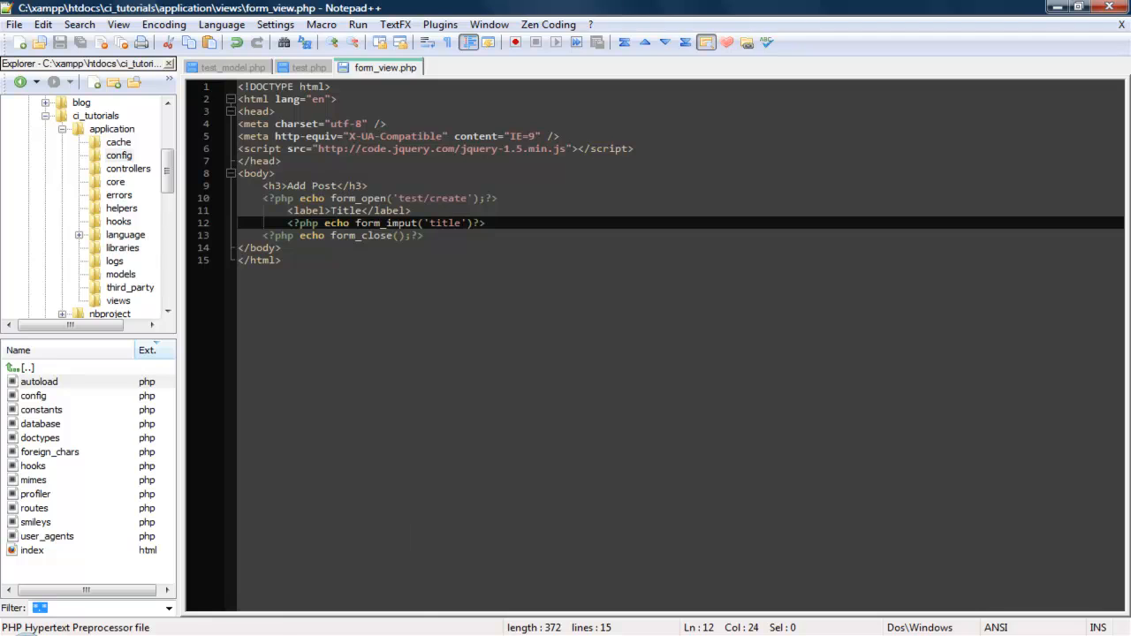
mouse_move(553, 338)
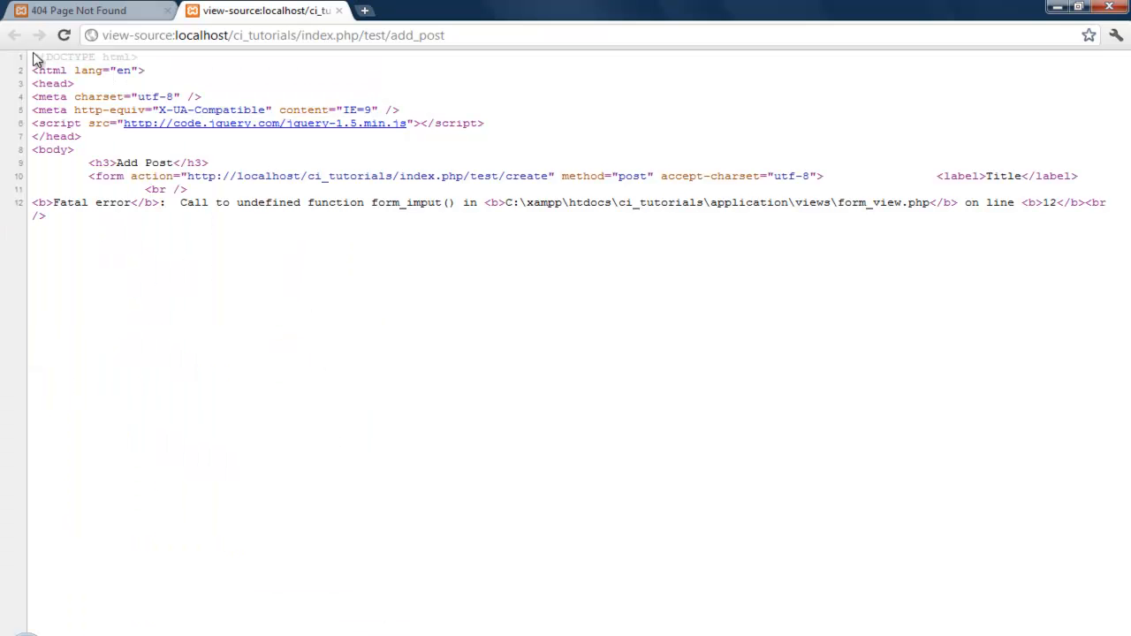
- Switch between the rendered Add Post page and its page source in Chrome
click(79, 10)
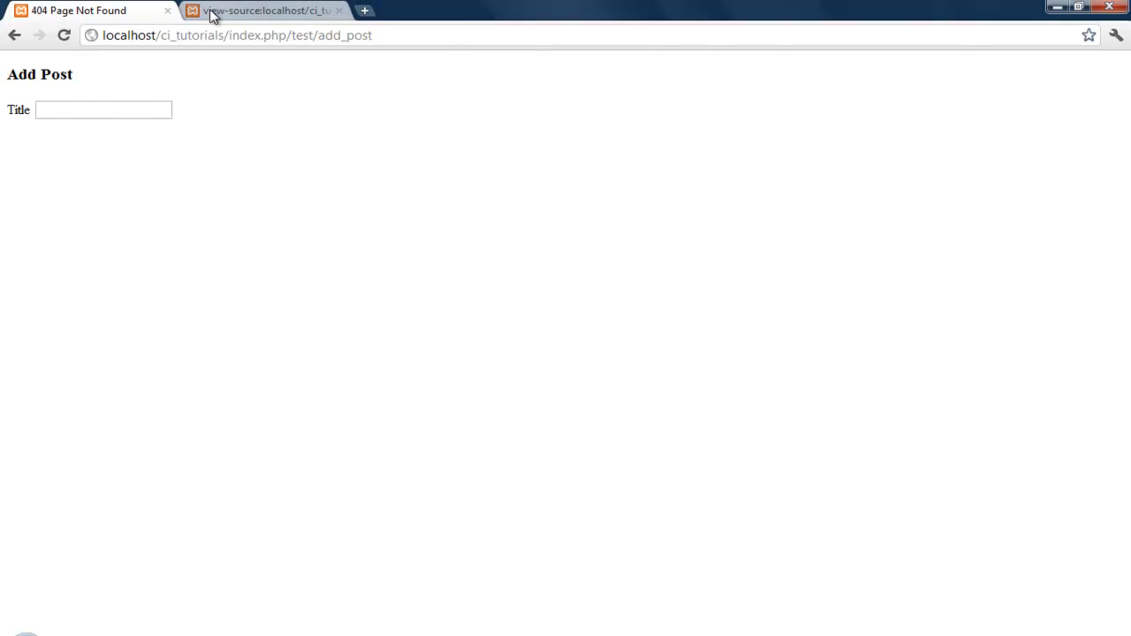
click(265, 10)
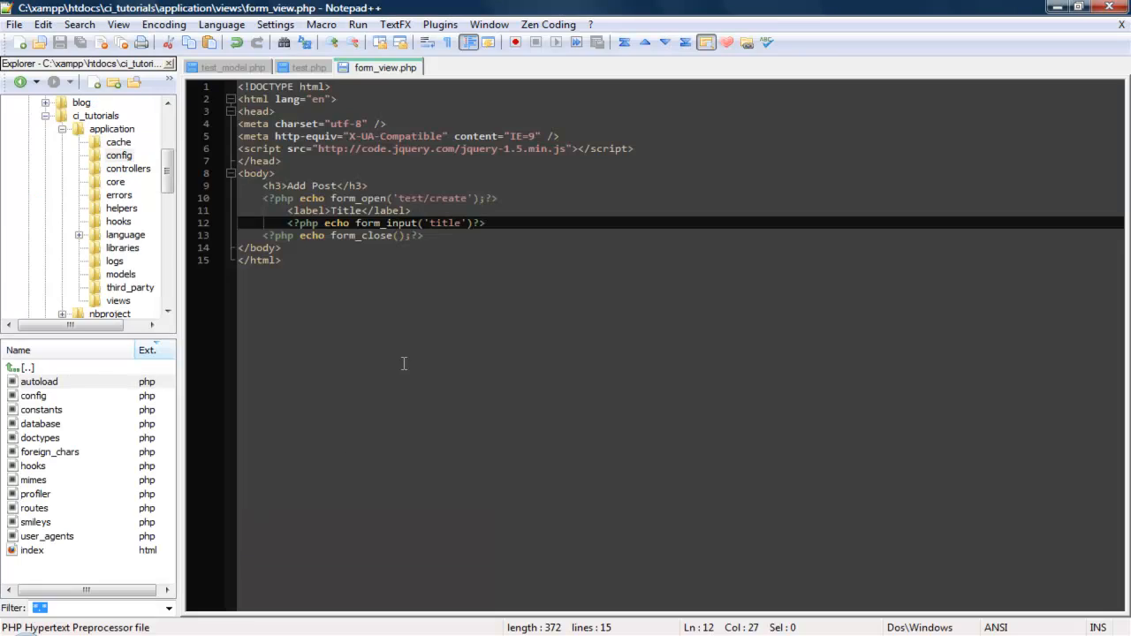
mouse_move(433, 234)
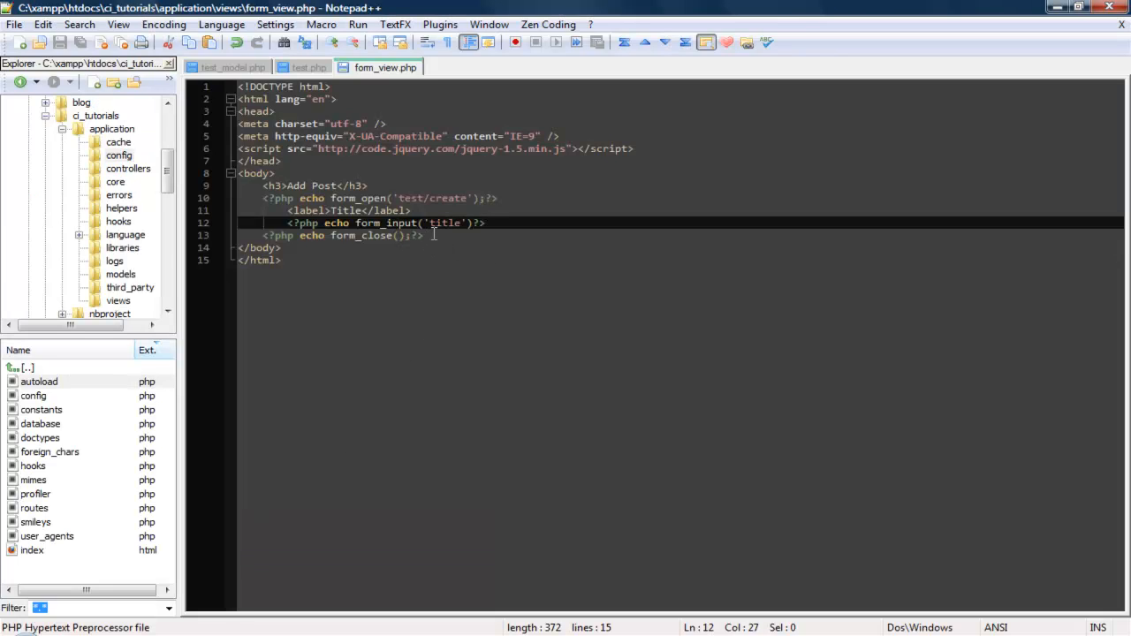
- Add a line break and a Post label after the title field
key(Enter)
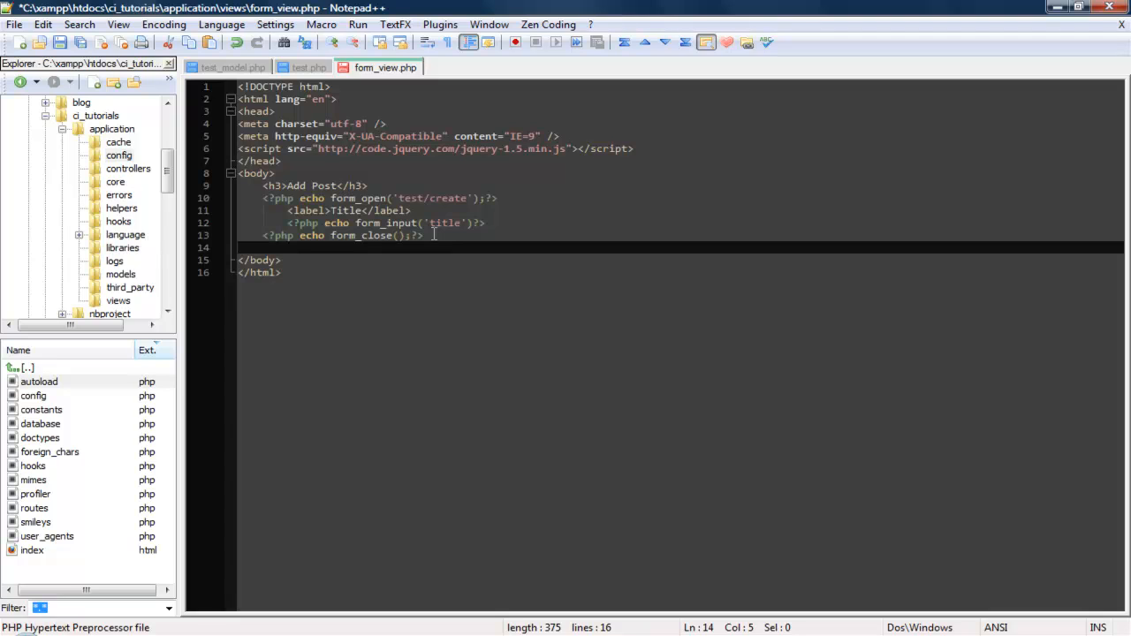
text(<br)
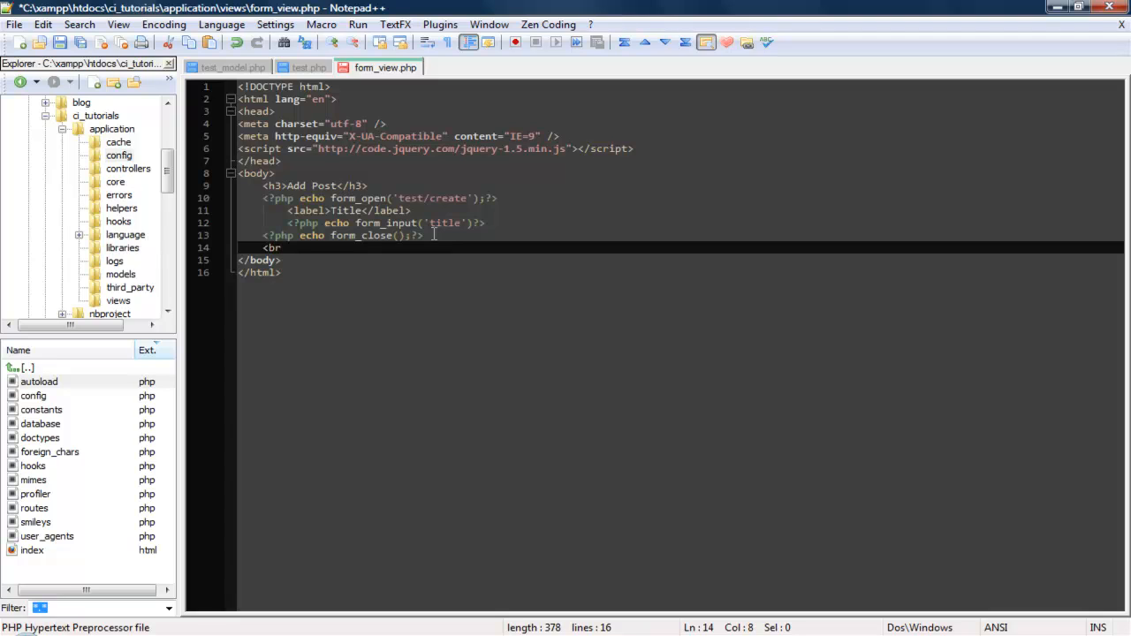
text(/.)
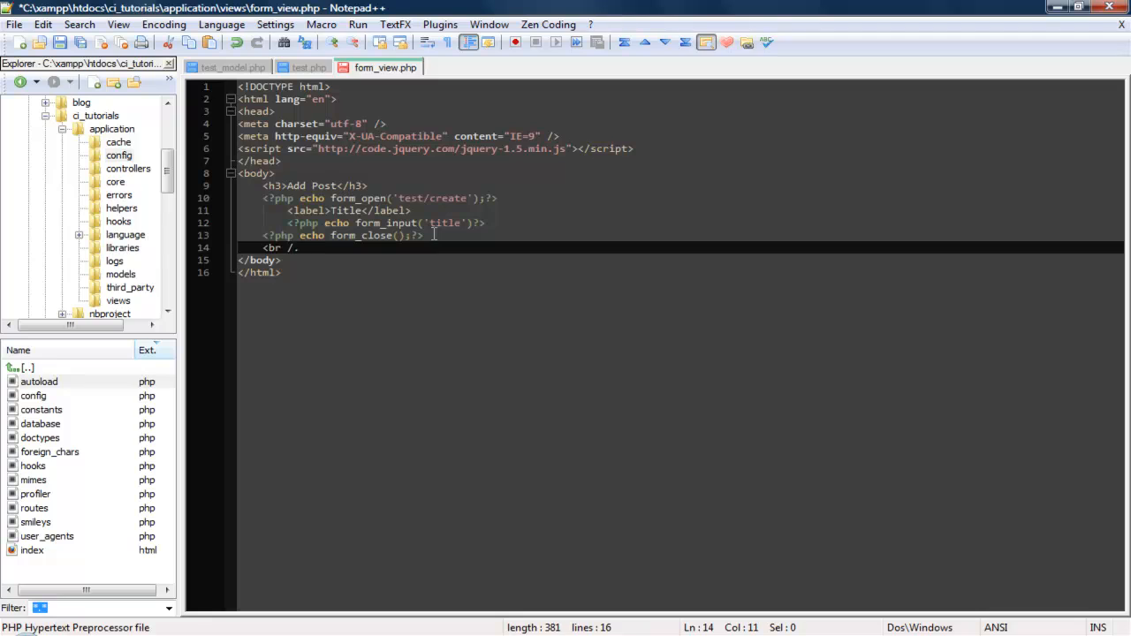
key(Enter)
text(<label)
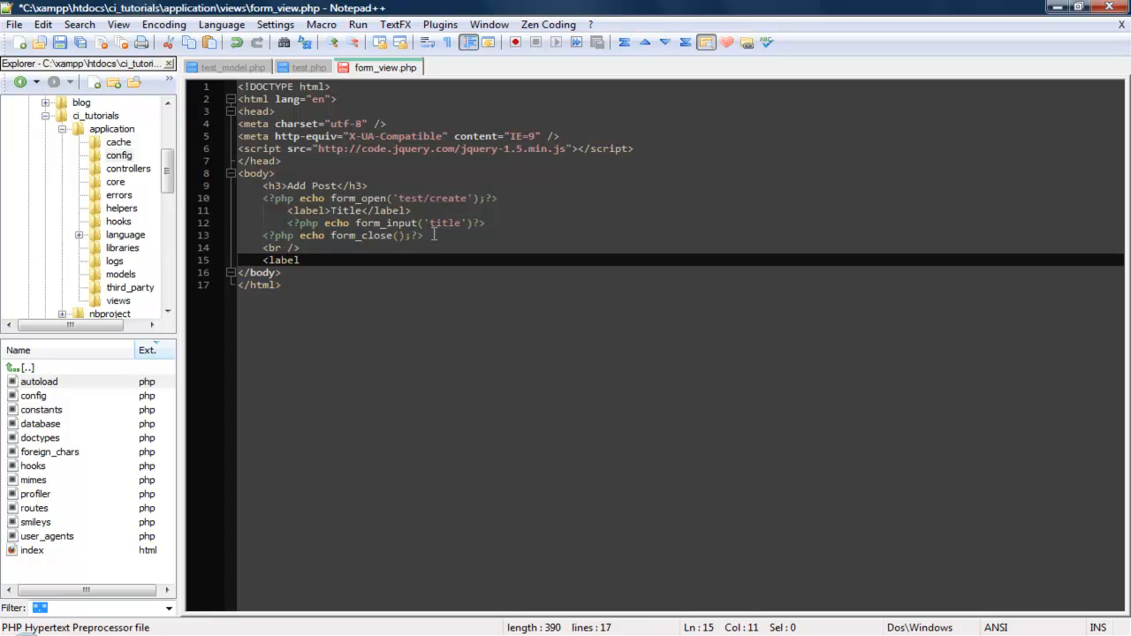
text(>Post)
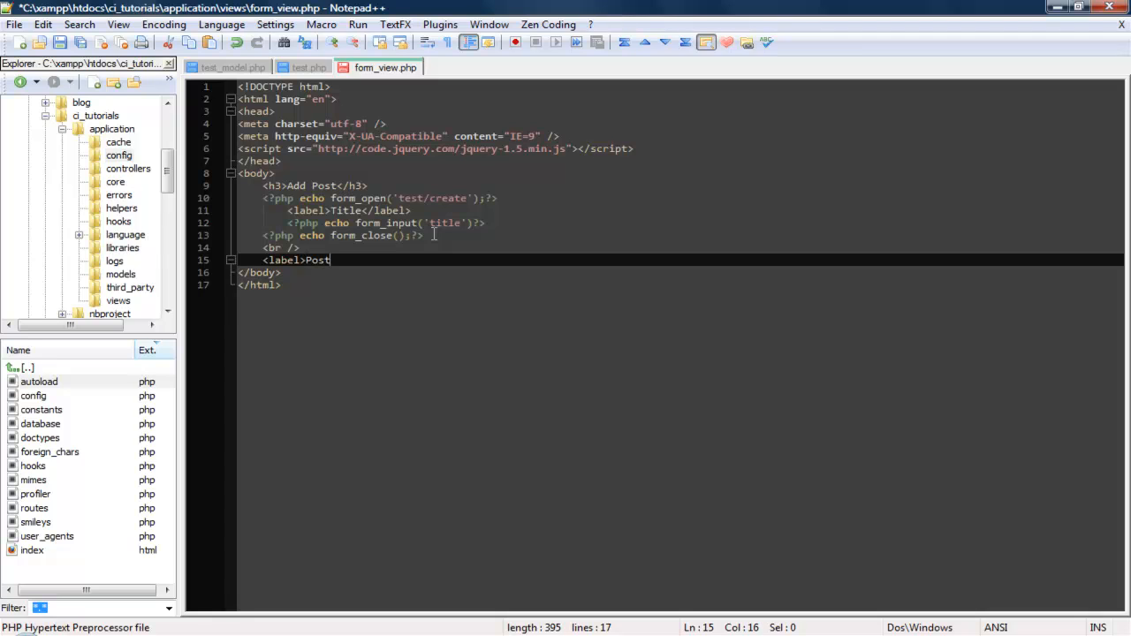
text(</)
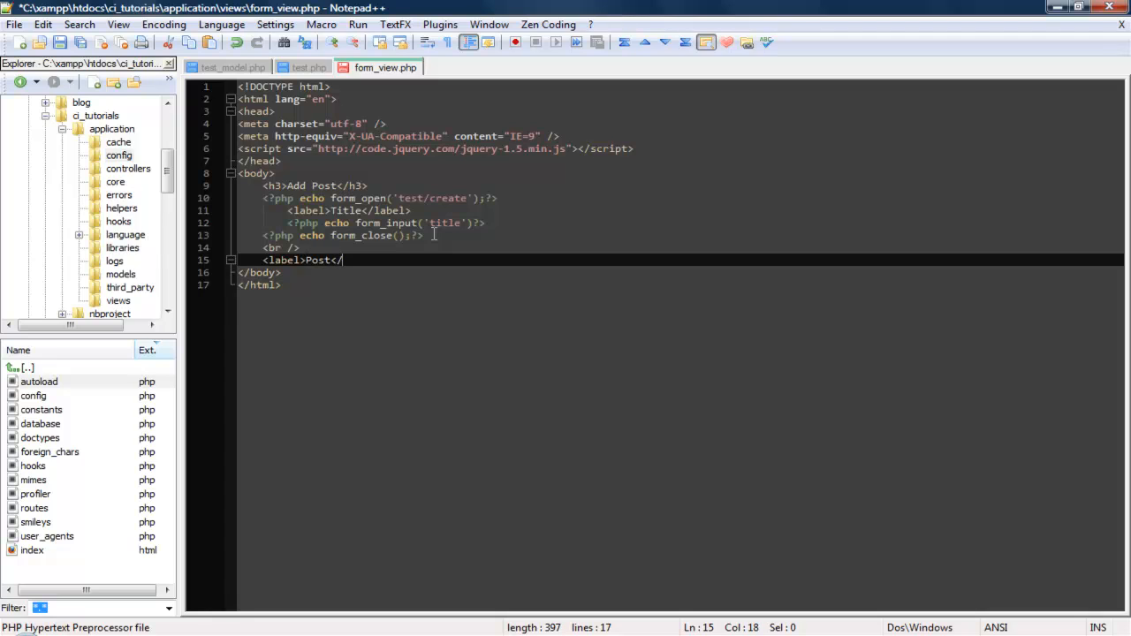
text(label>)
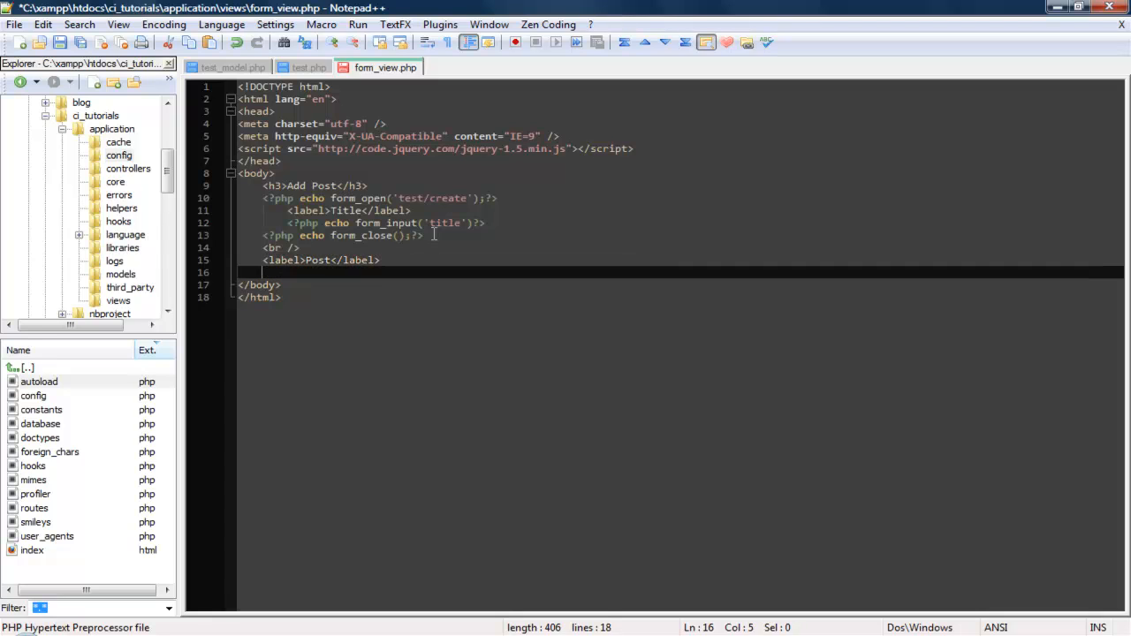
- Add an echoed form_textarea('post') call below the Post label
text(<?php echo f)
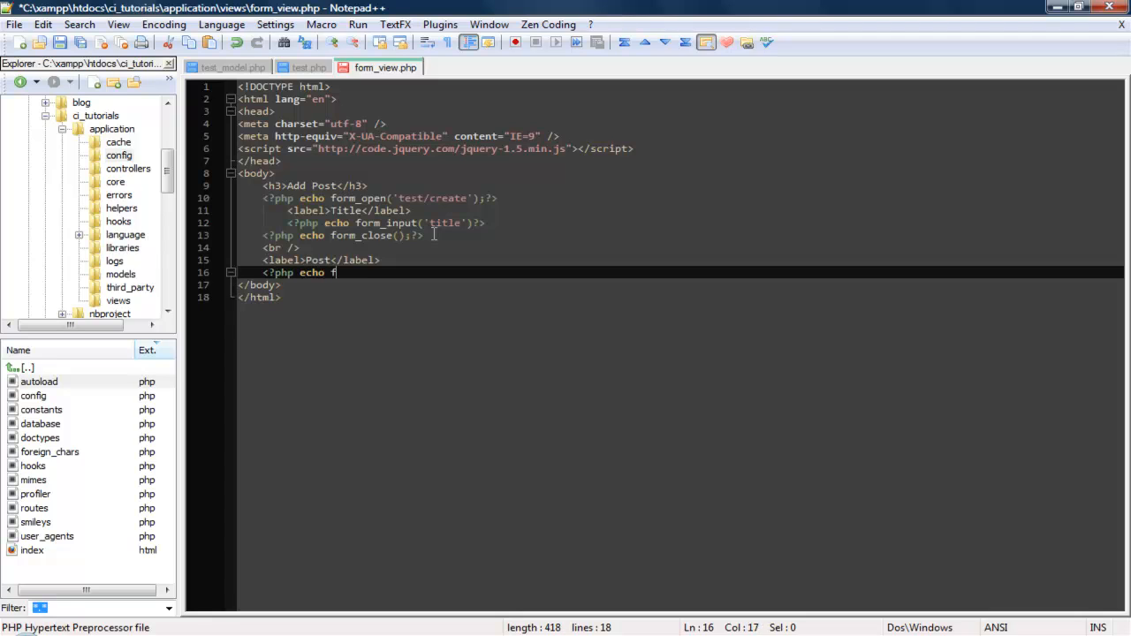
text(orm_)
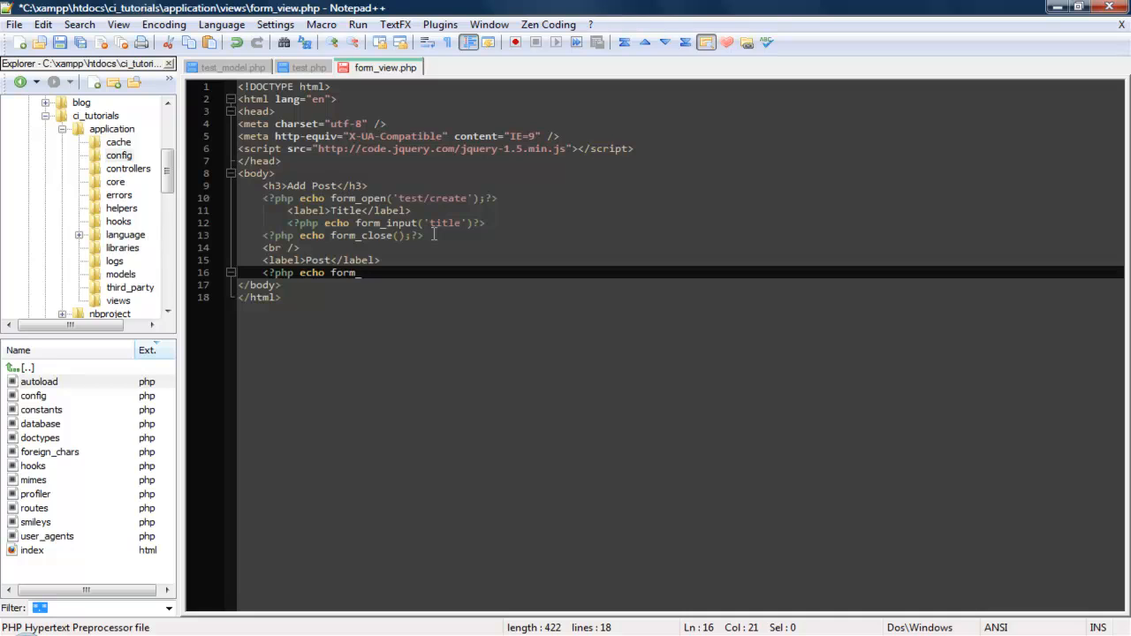
text(texta)
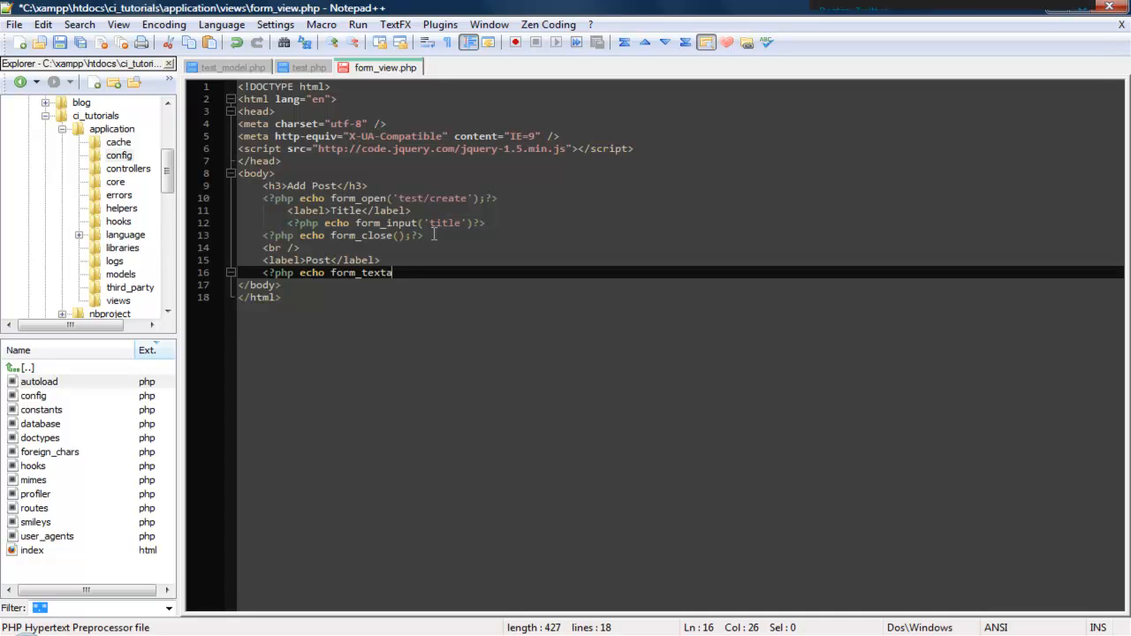
text(reat)
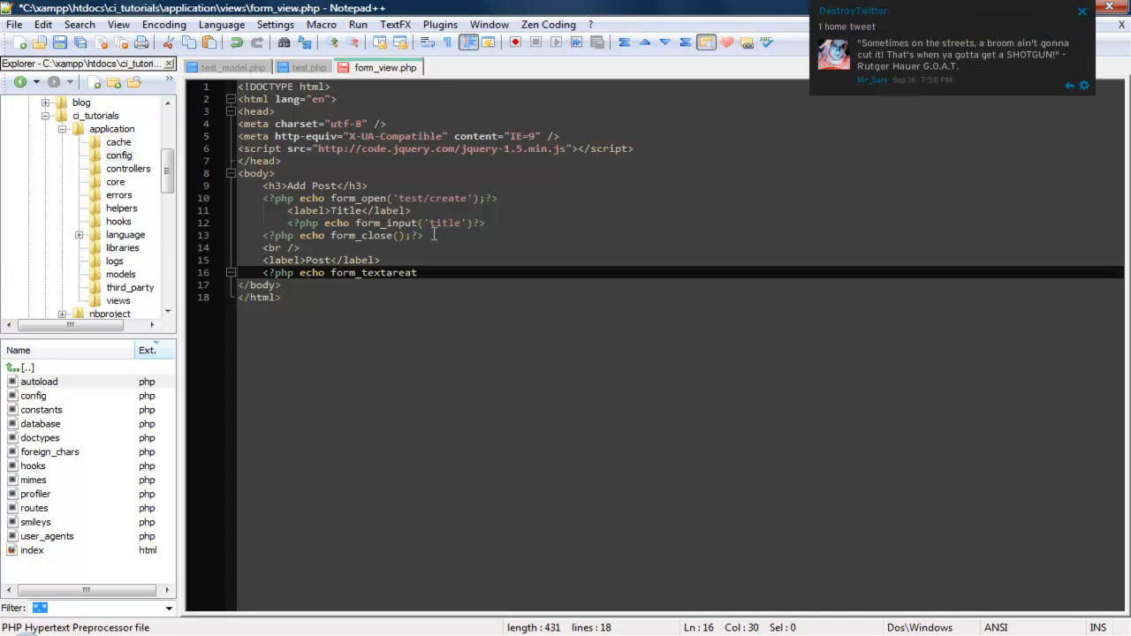
text(()
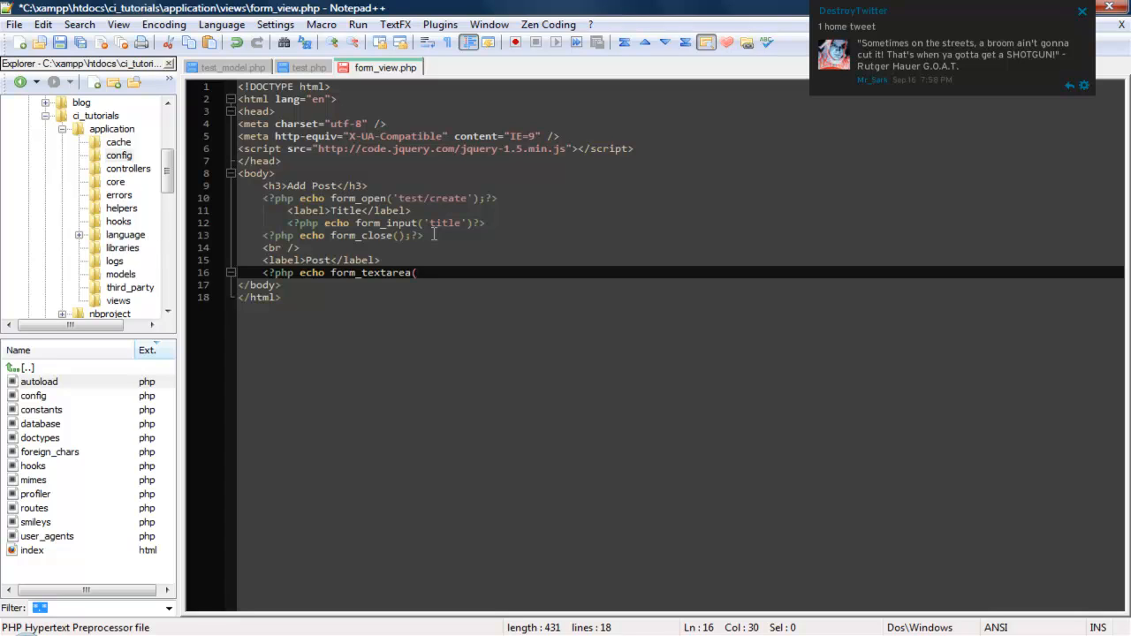
text('po)
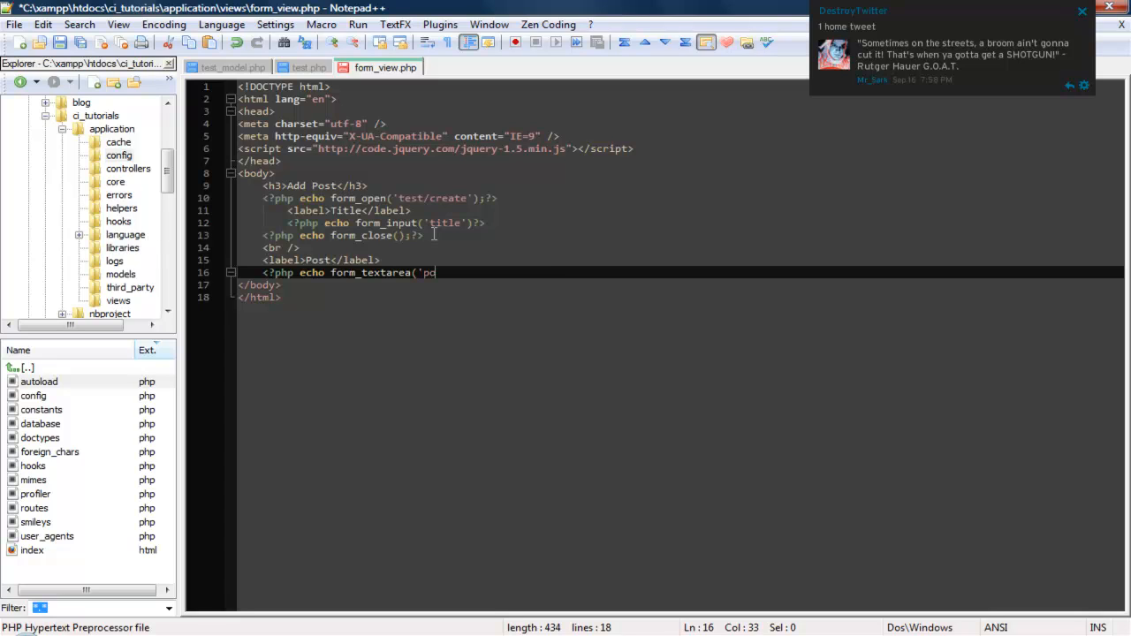
text(st')
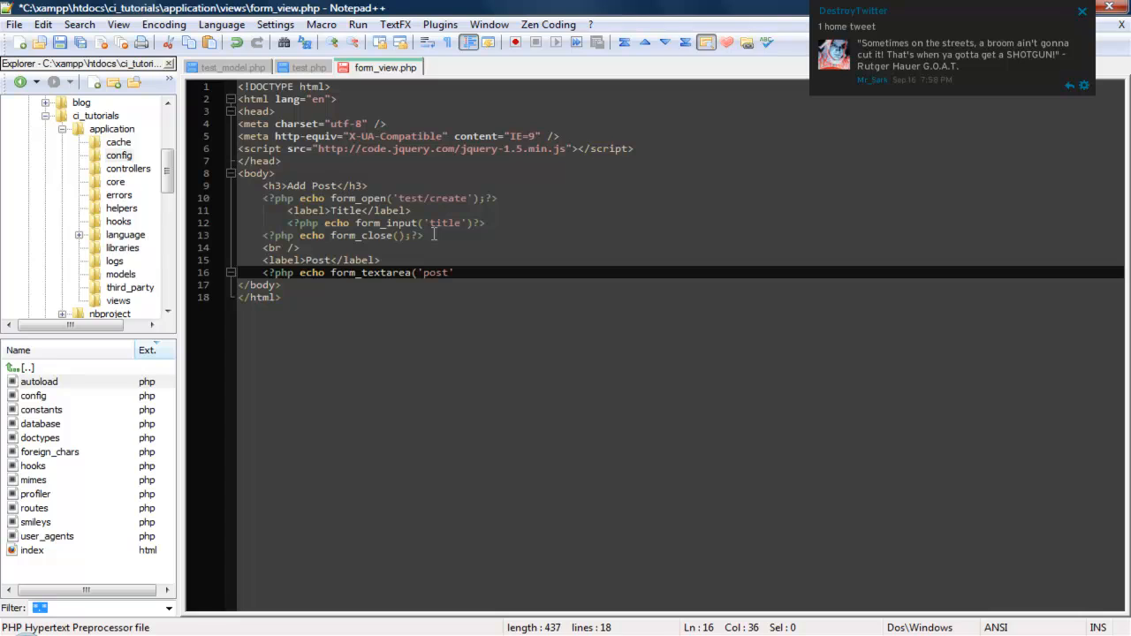
text())
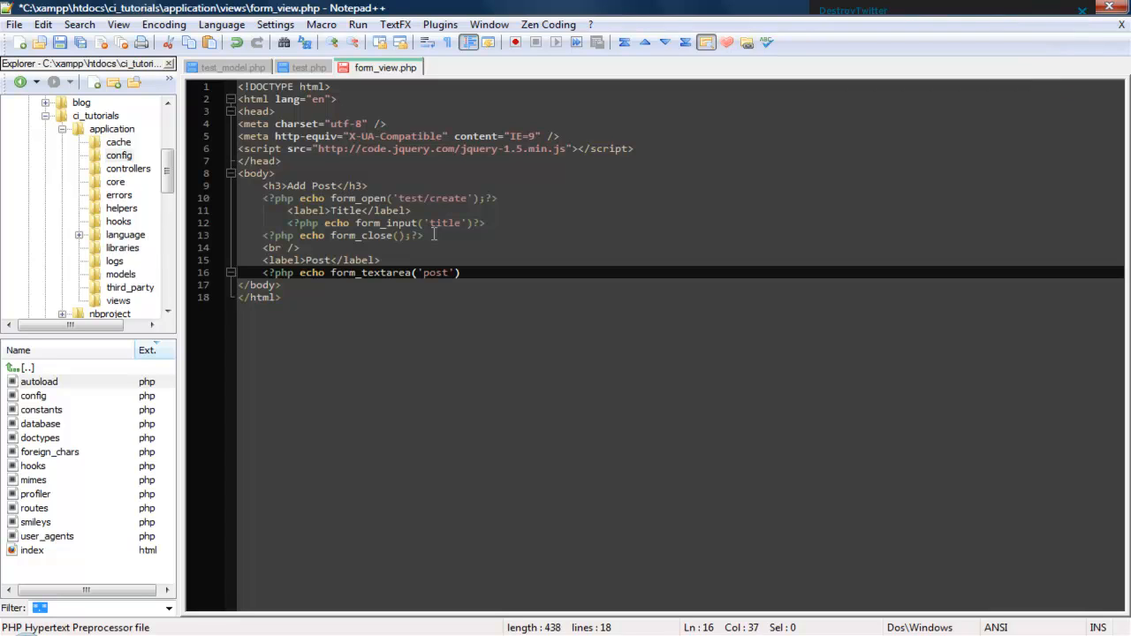
text();?>)
text(<)
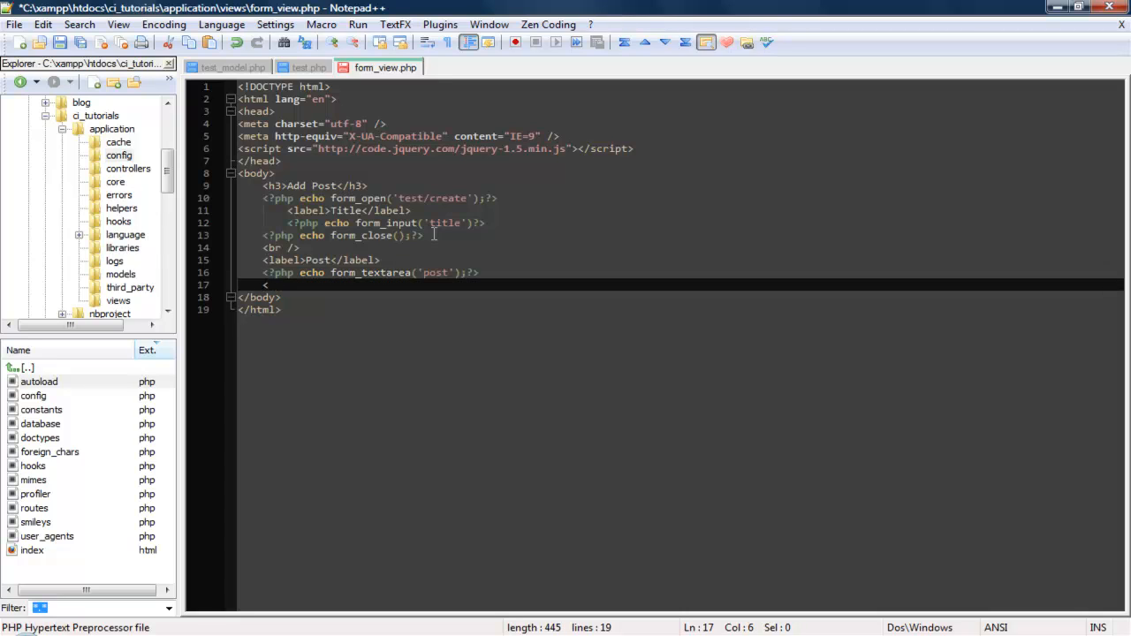
- Add a submit input with name and value 'submit'
text(input)
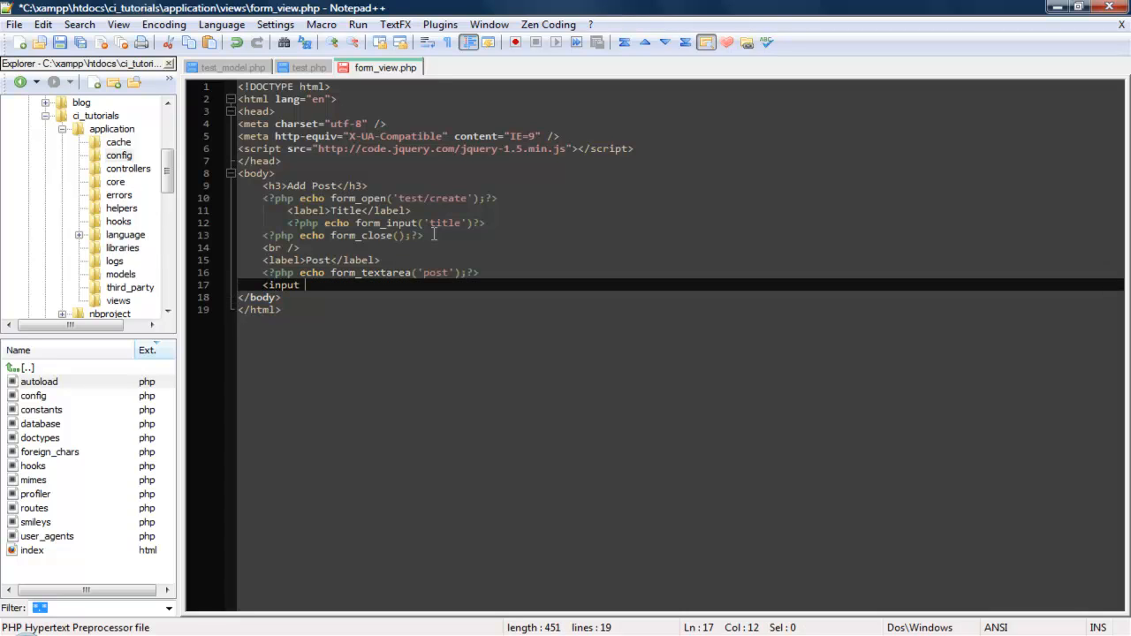
text(type)
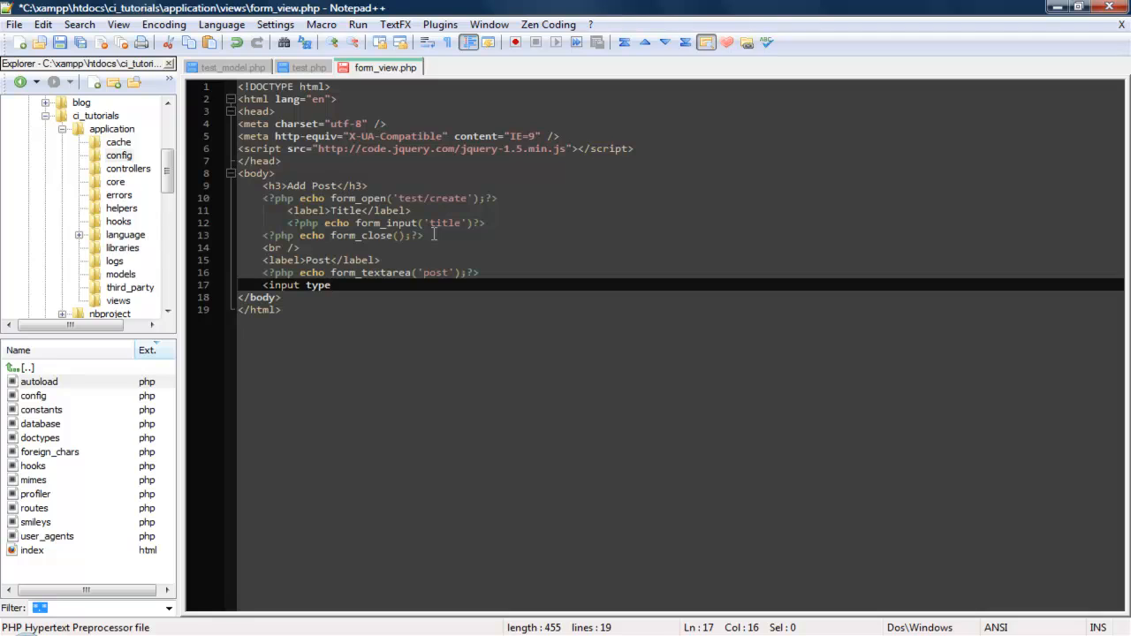
text(="su)
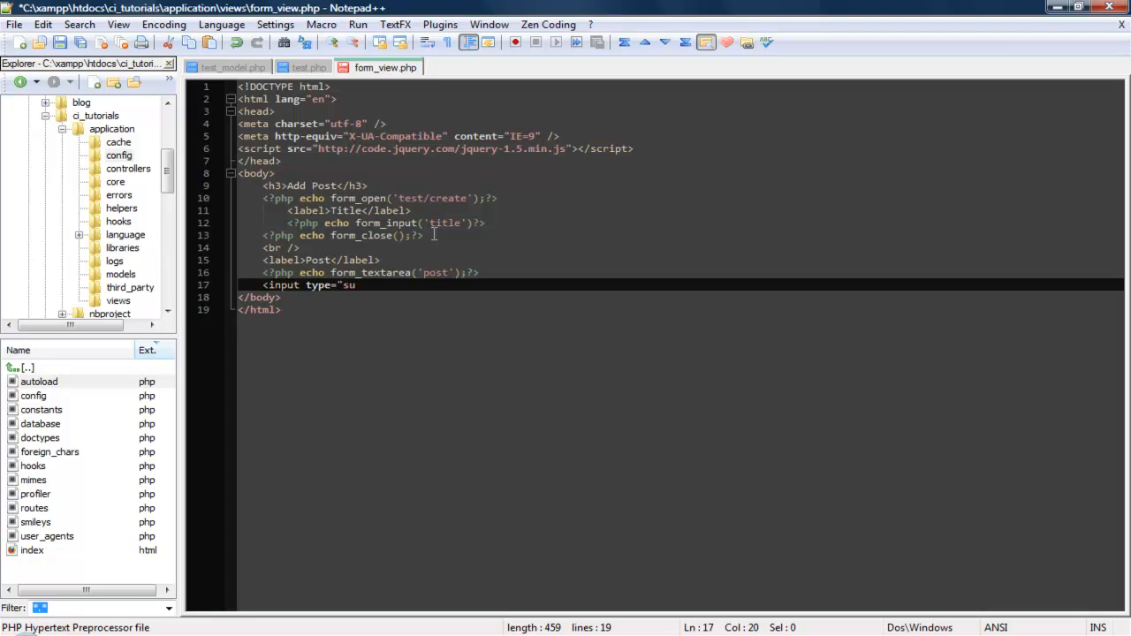
text(bmit")
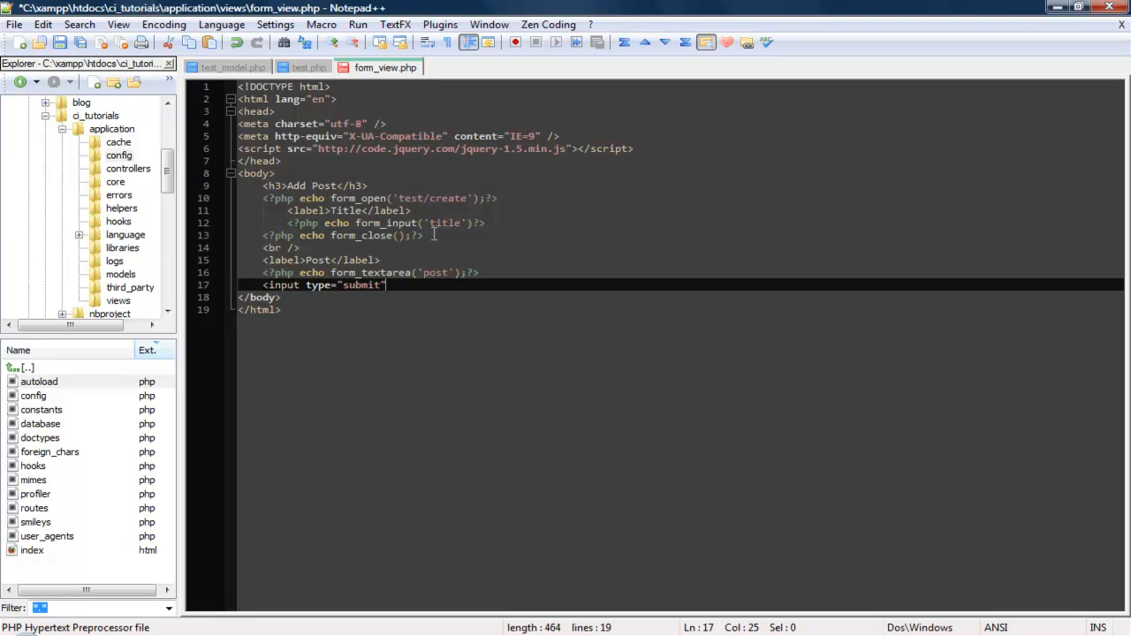
text(")
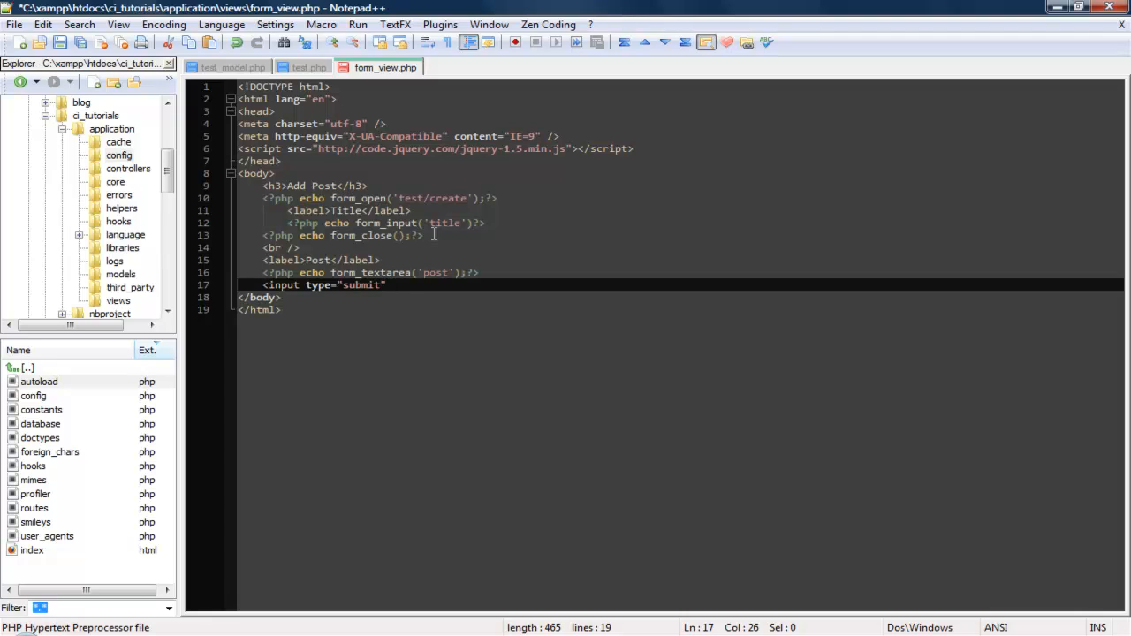
text(name="submit")
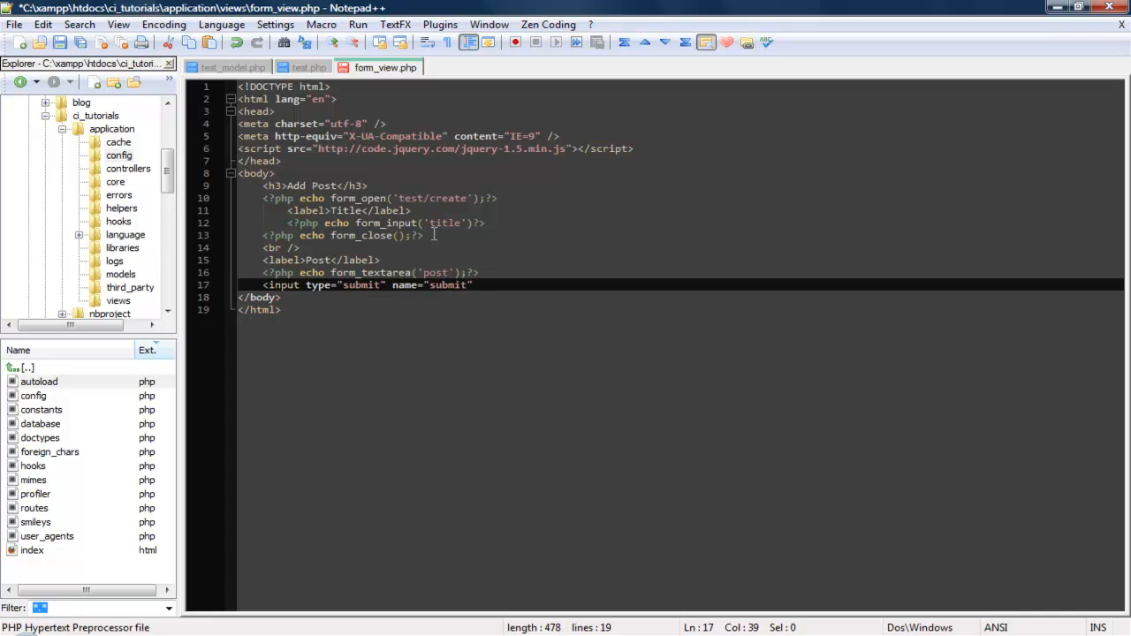
text(value=)
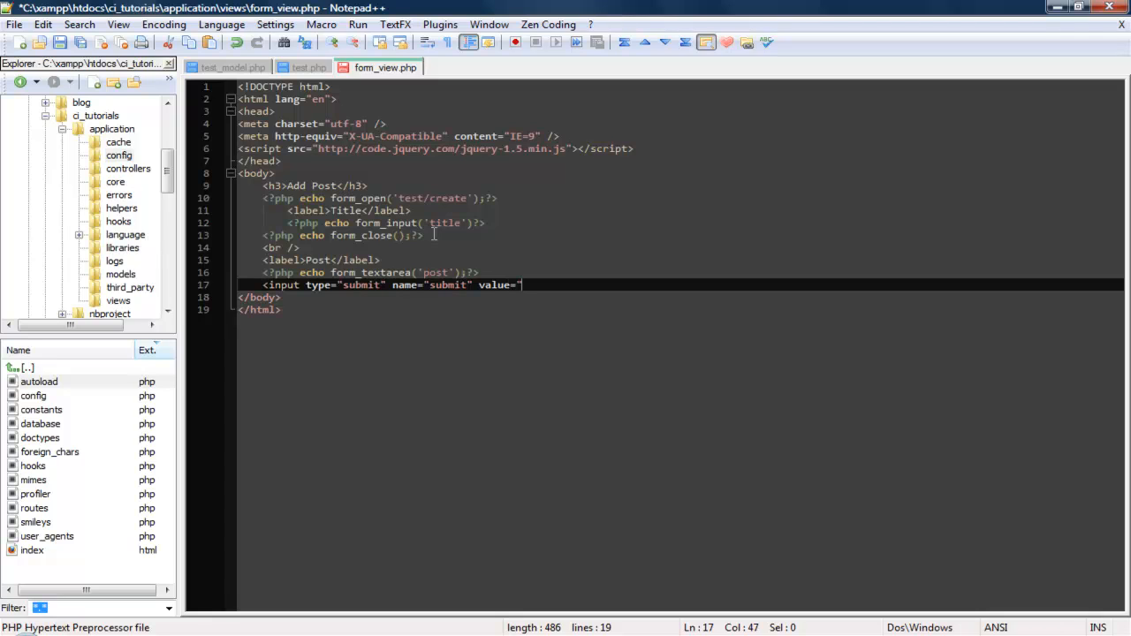
text(submit" />)
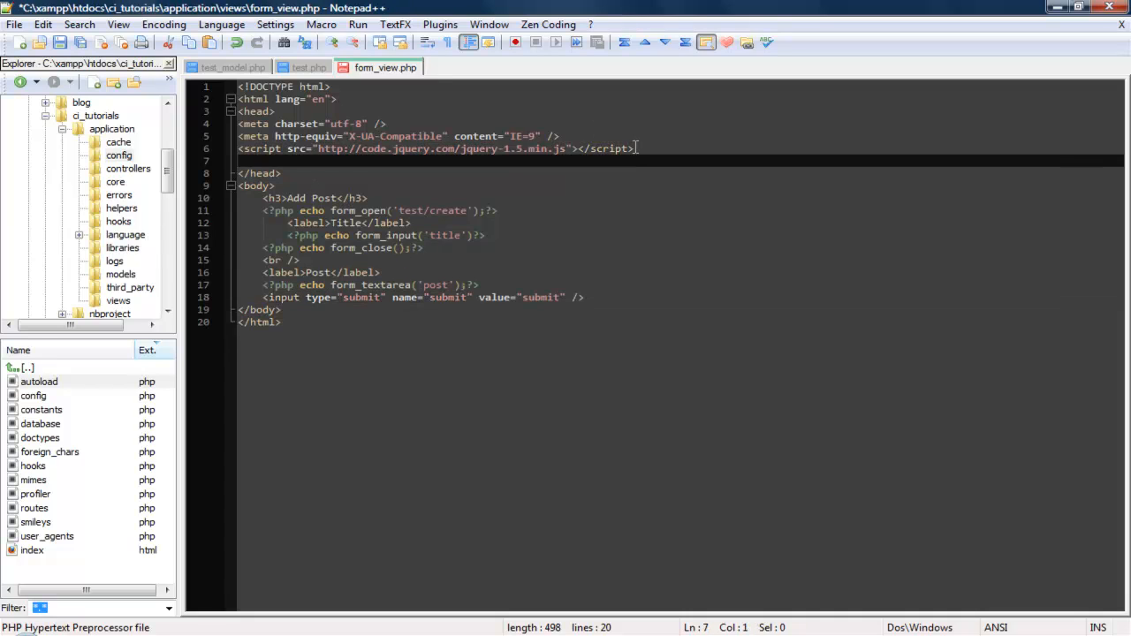
- Insert a text/css style block containing label{dispaly:block;} in the head
text(style)
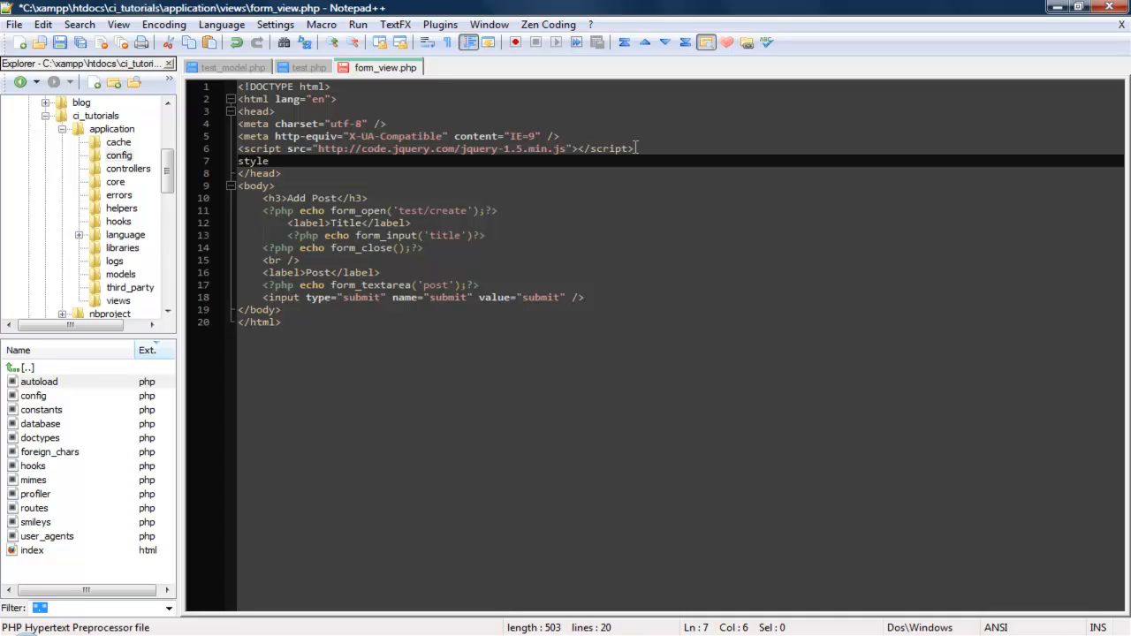
text(type="text/css">)
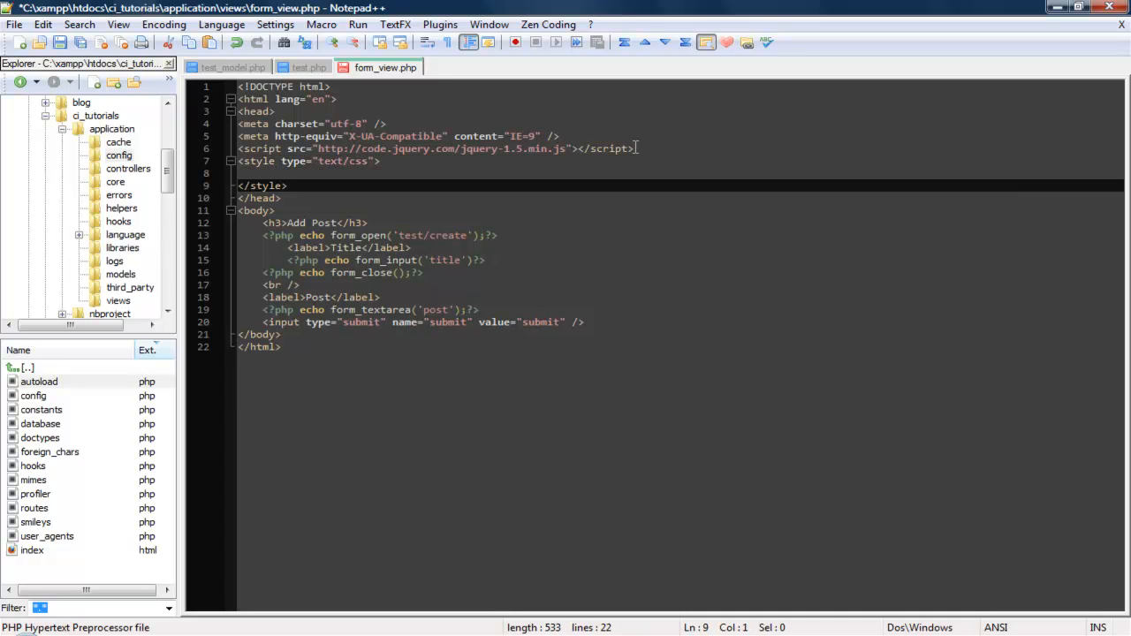
text(labe)
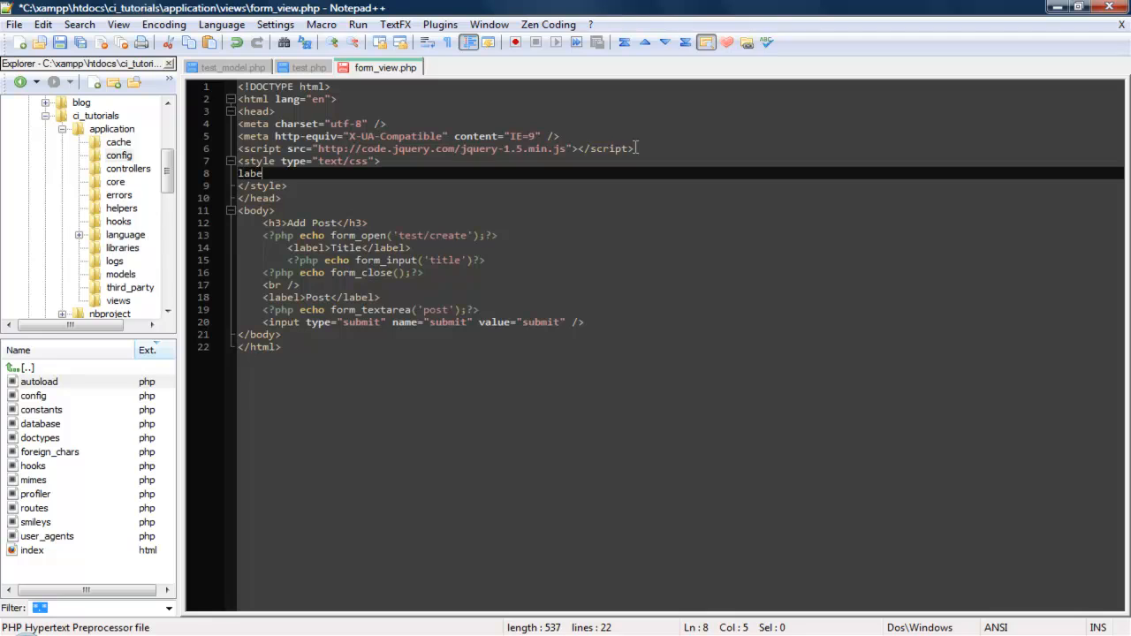
text({d)
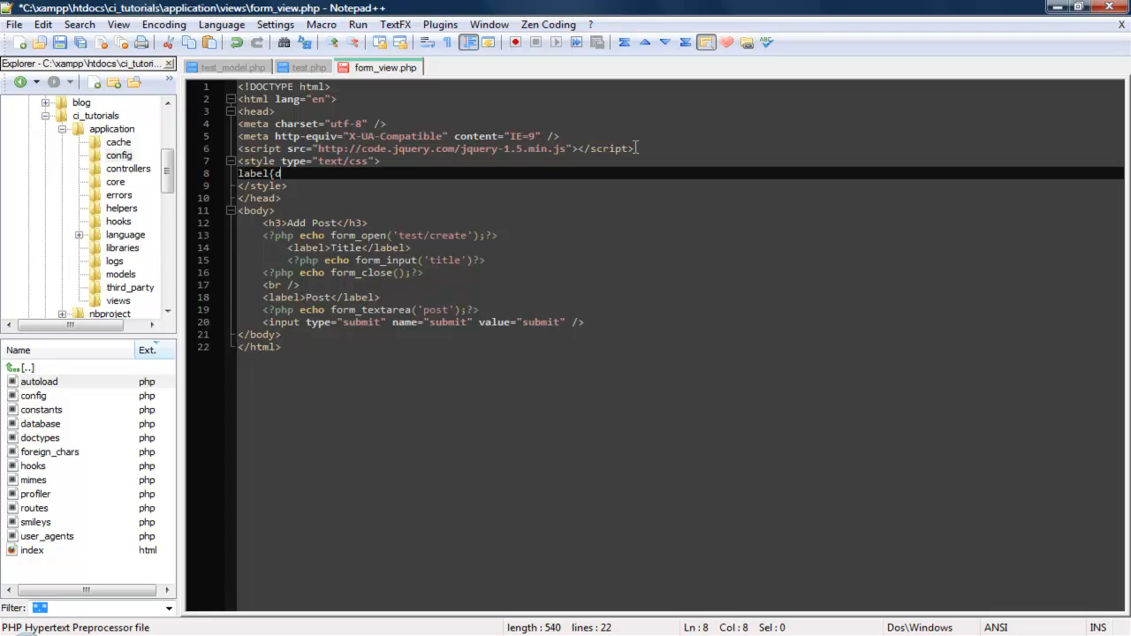
text(ispaly:blo)
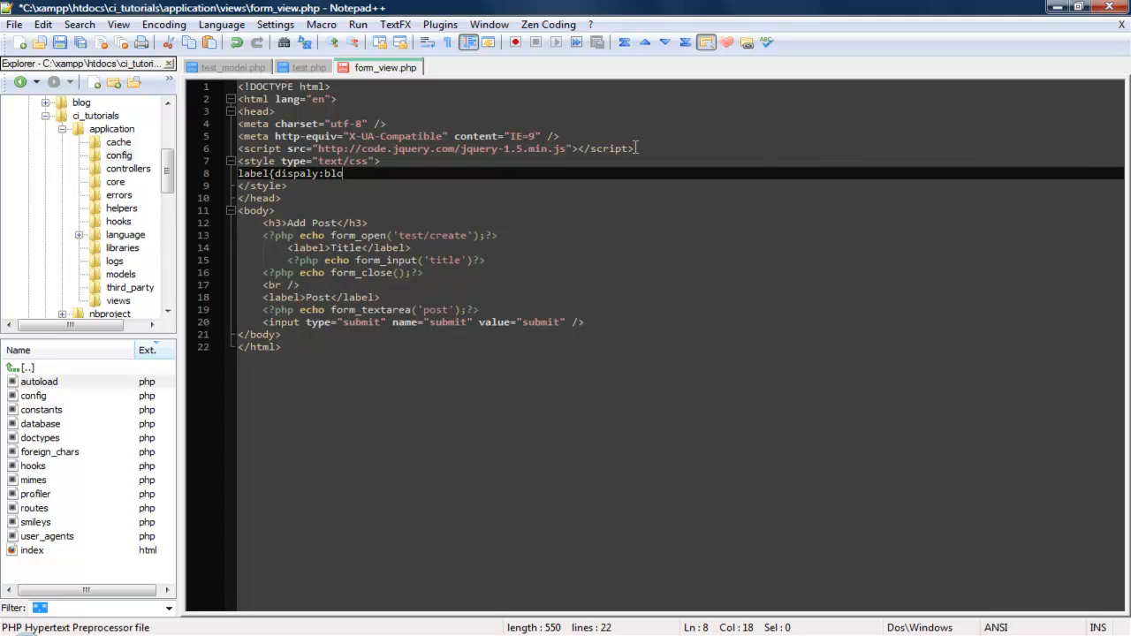
text(ck;)
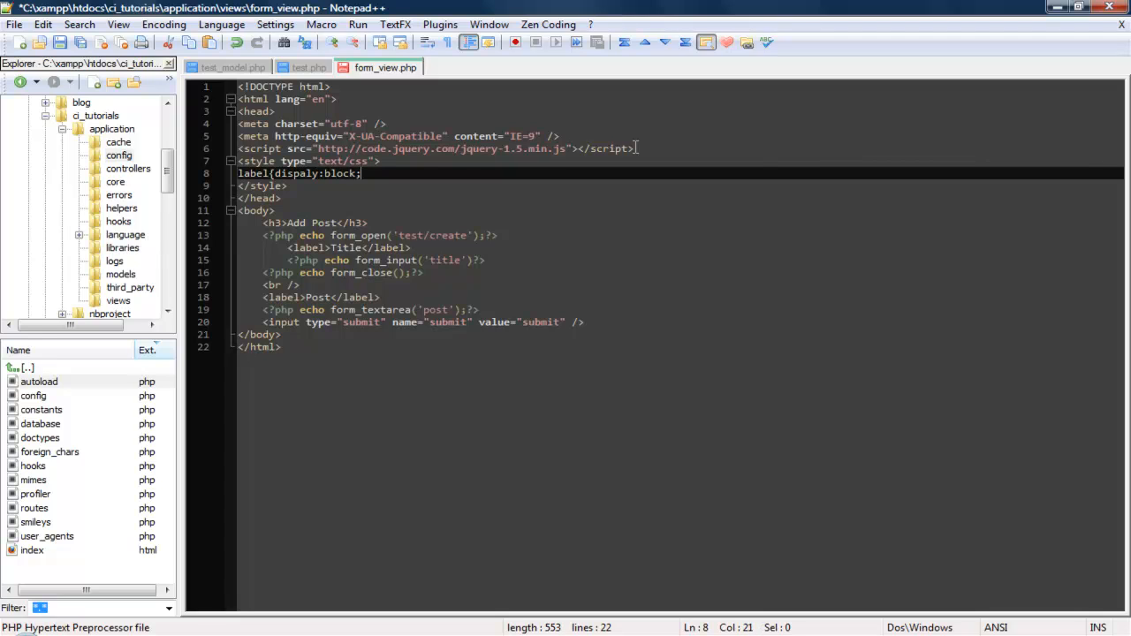
text(})
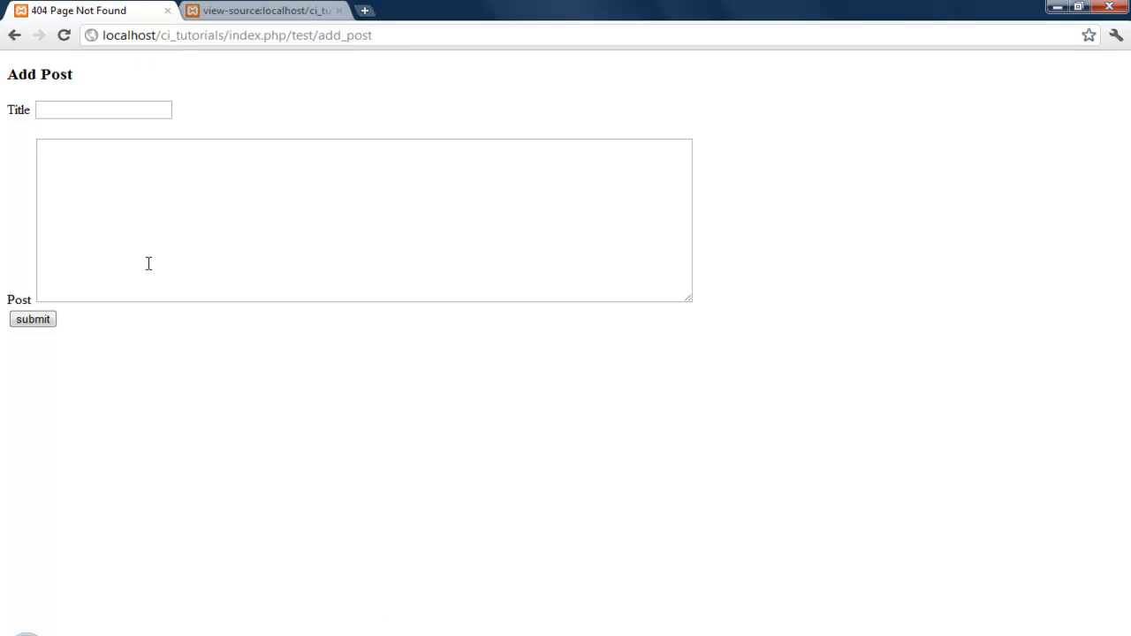
mouse_move(43, 316)
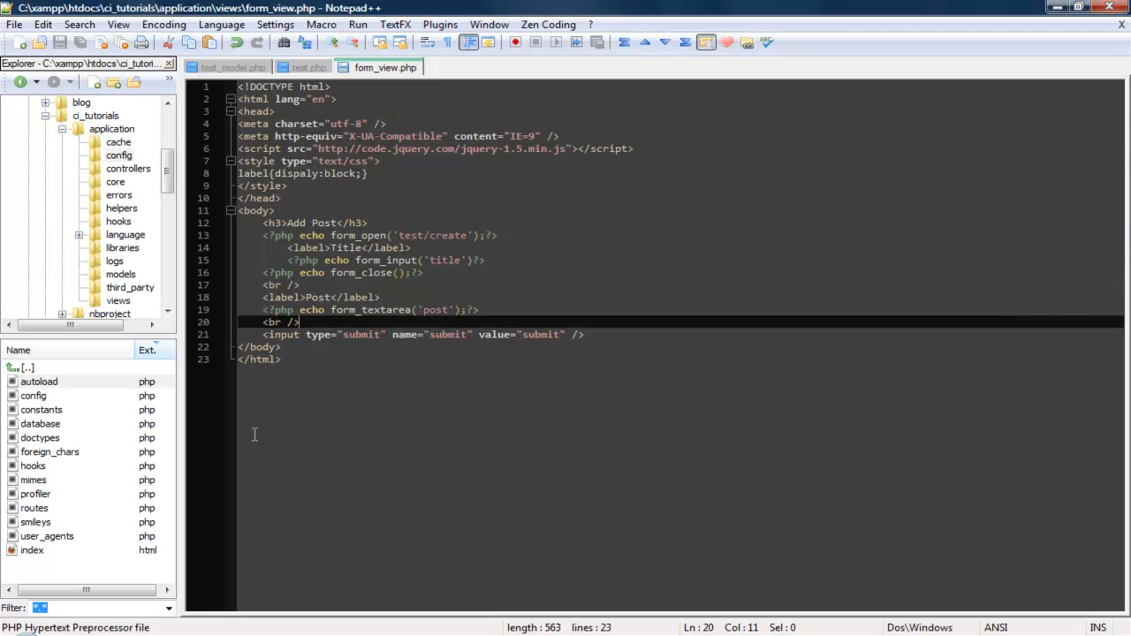
- Save form_view.php with submit on its own line and form_close() after it
click(430, 310)
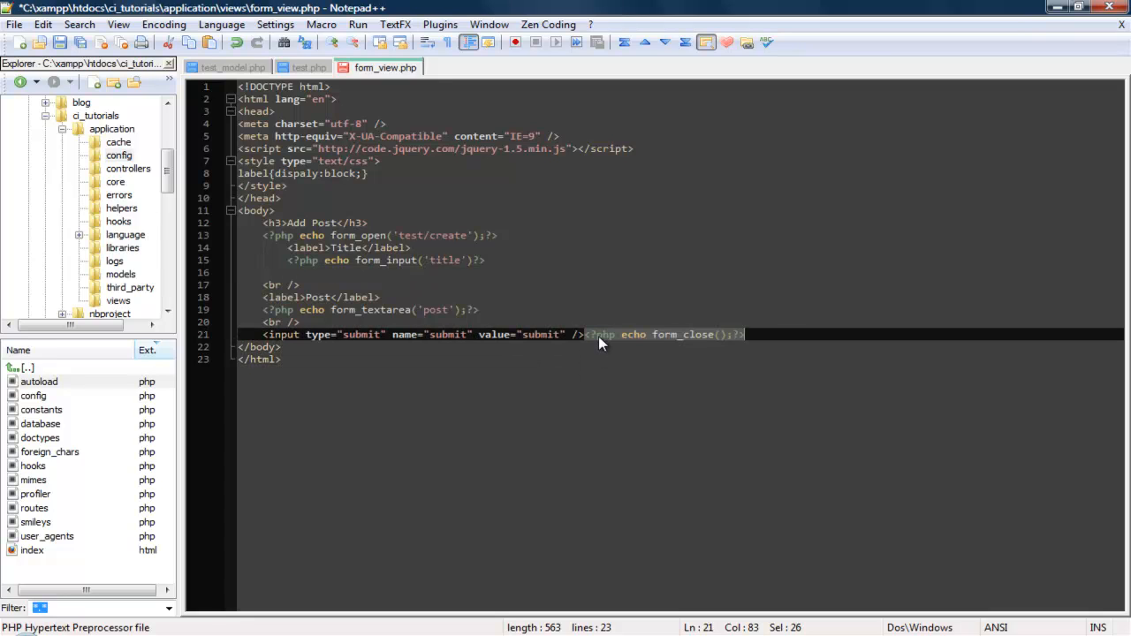
key(Enter)
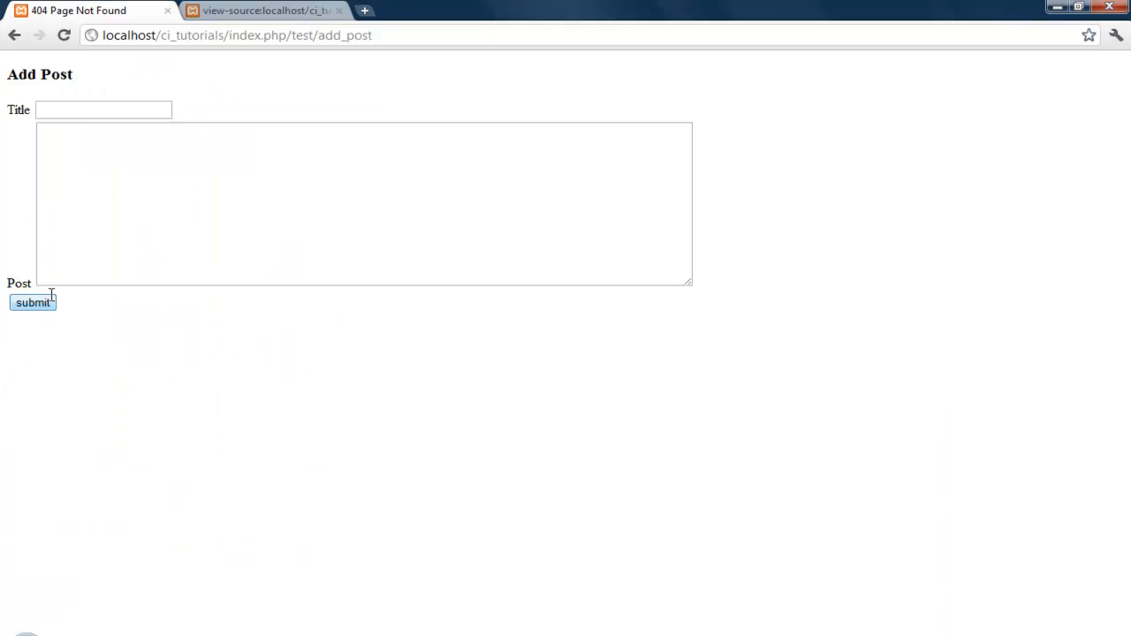
- View the generated page source to confirm the form posts to test/create
click(265, 11)
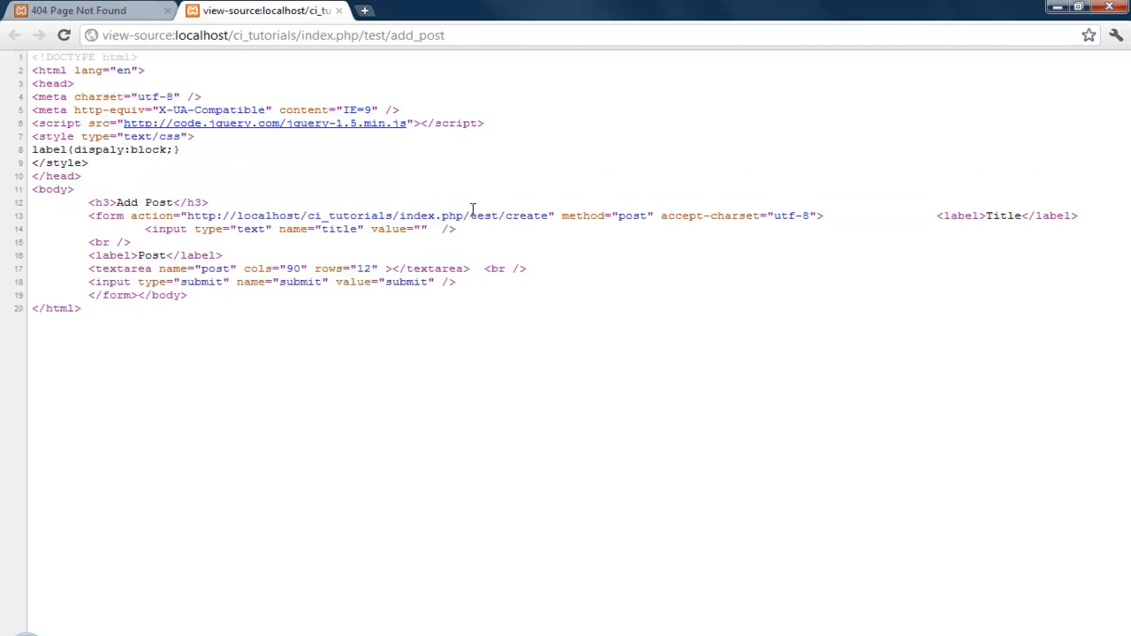
double_click(508, 215)
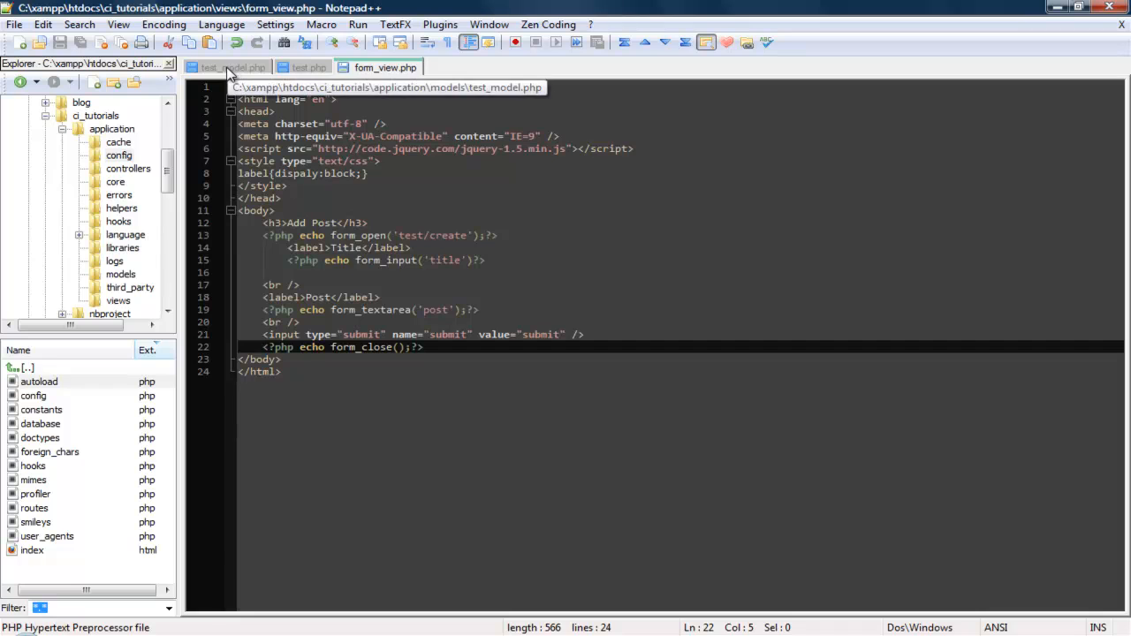
- Review add_new_post in test_model.php, then start a public function in test.php
click(229, 68)
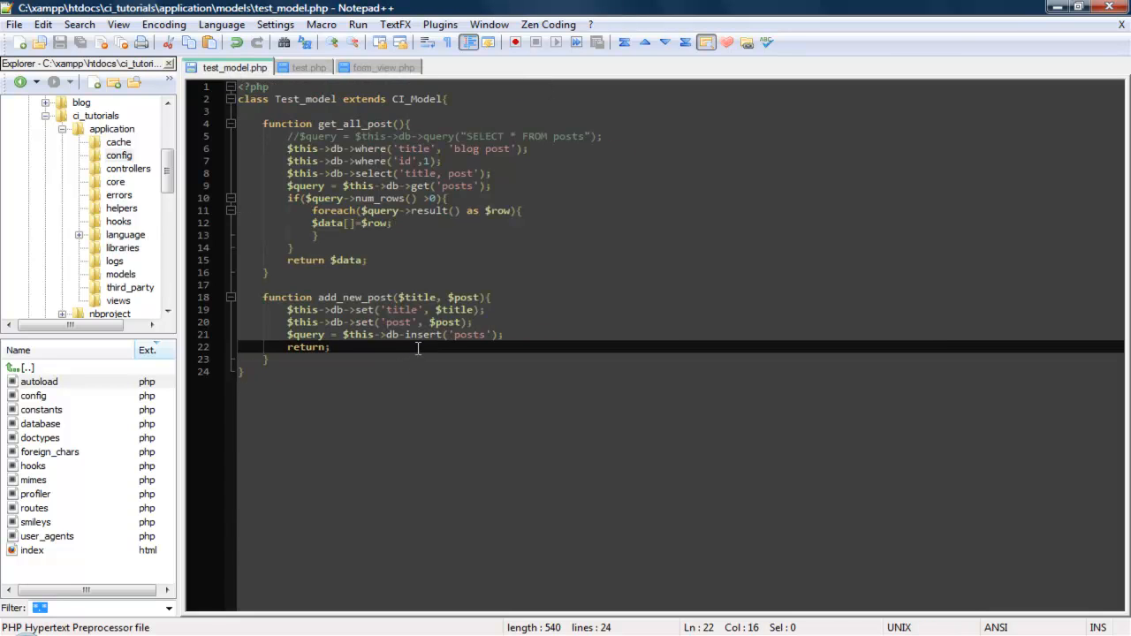
click(312, 67)
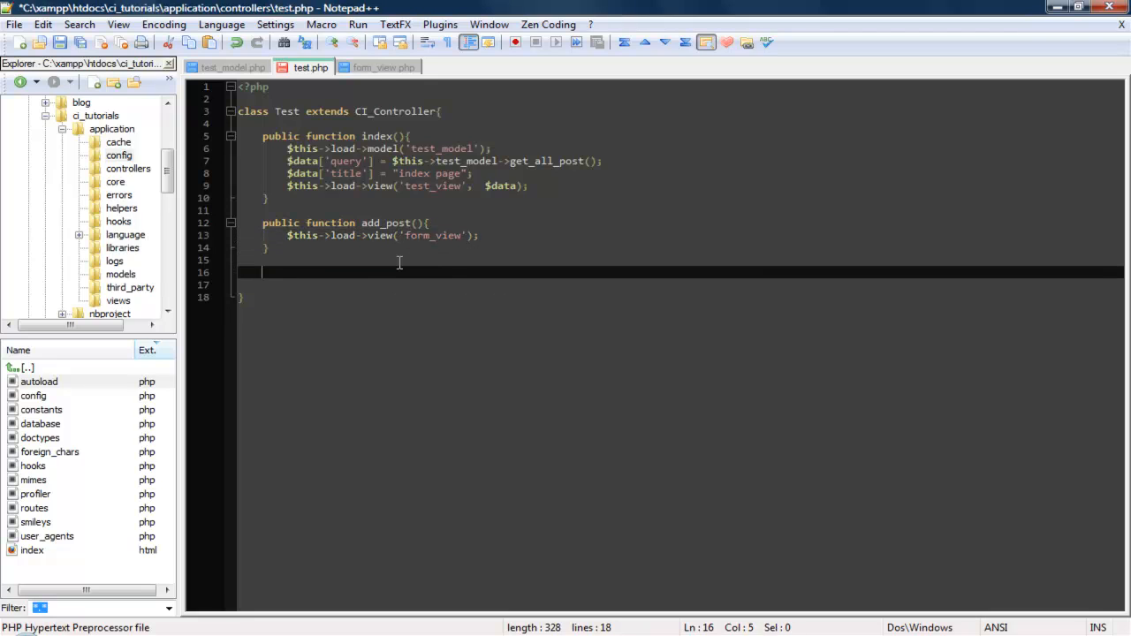
text(public)
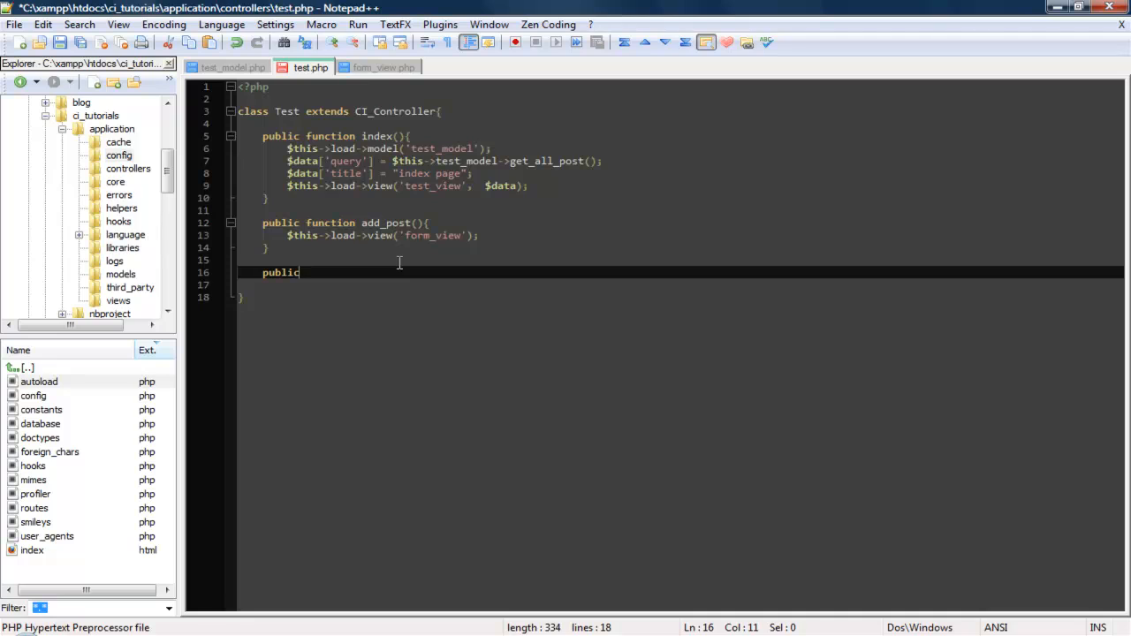
- Declare the create() function in the Test controller
text(function)
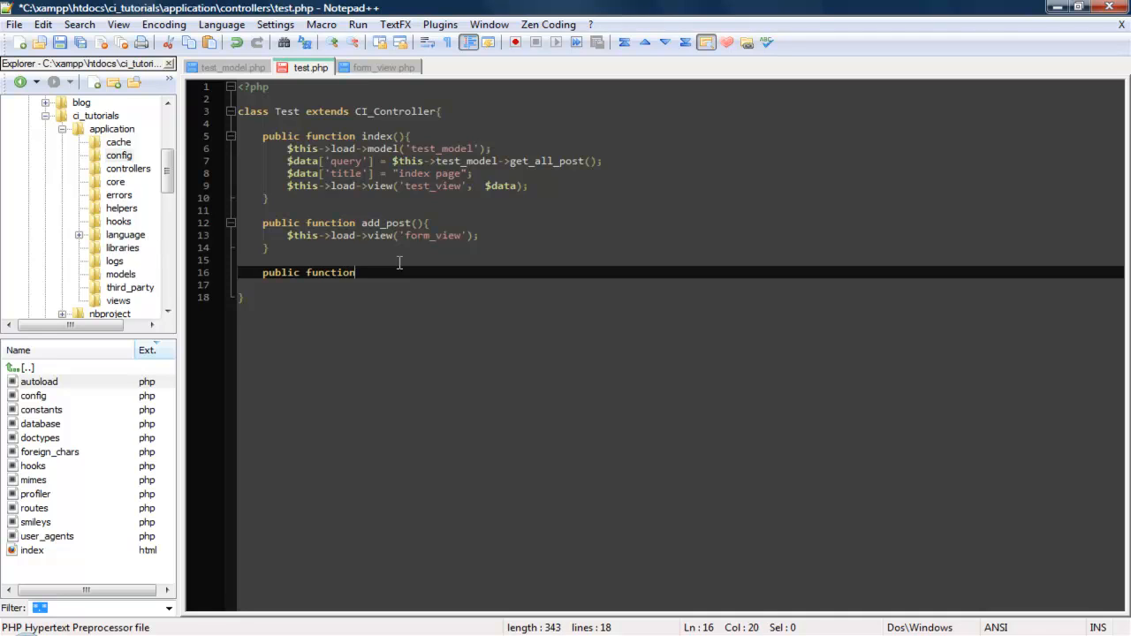
text(c)
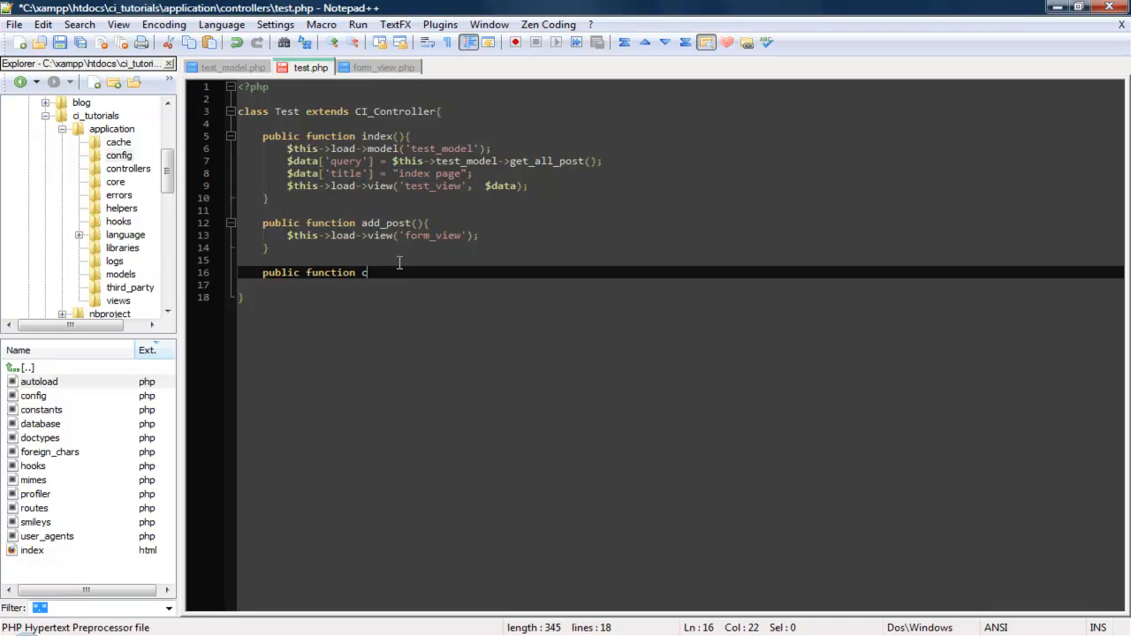
text(reate)
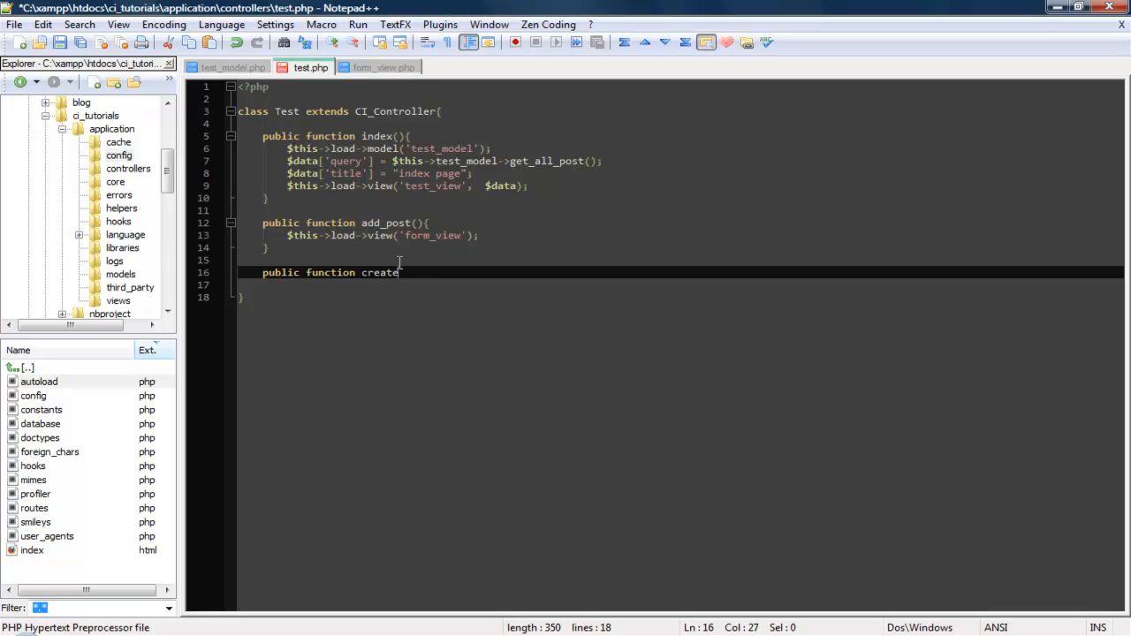
text((){)
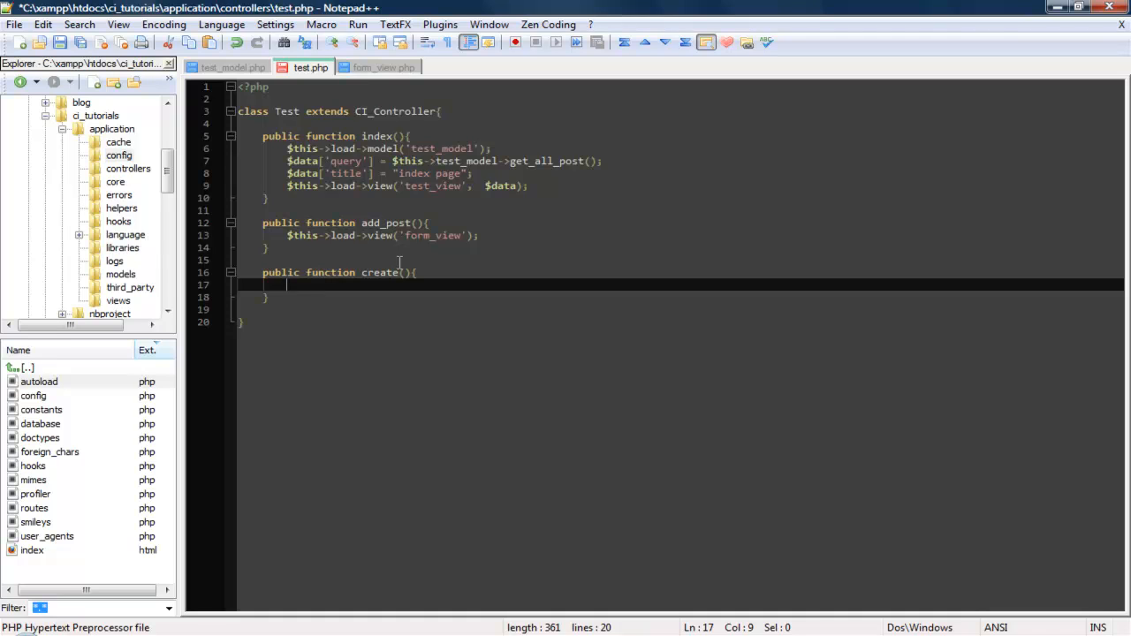
- Assign $this->input->post('title') to $title and echo $title
text($t)
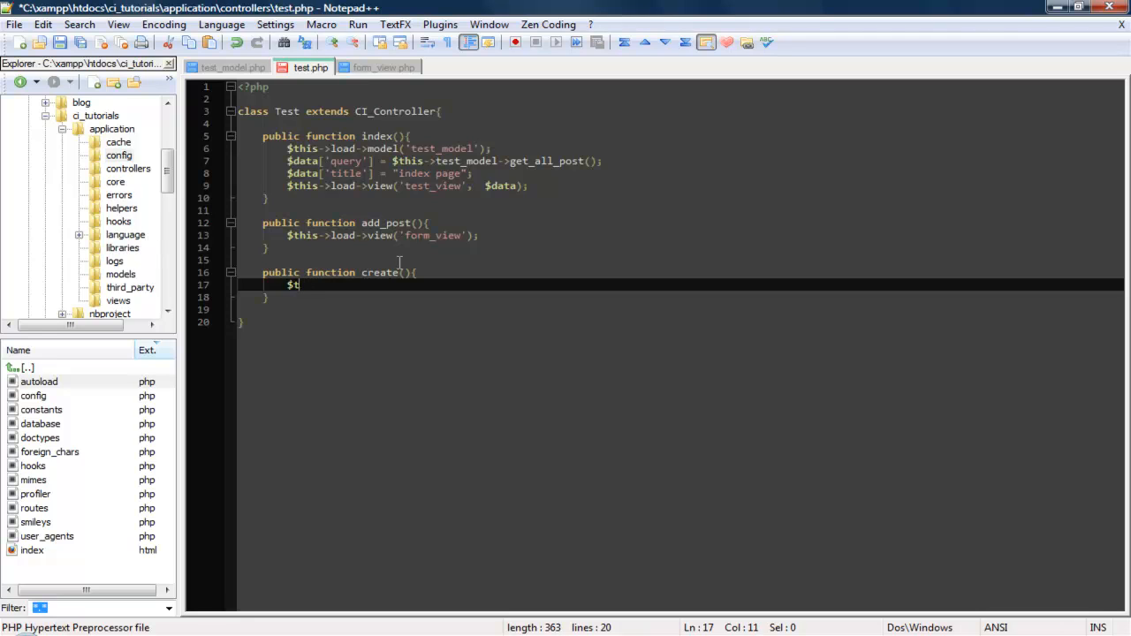
text(itle)
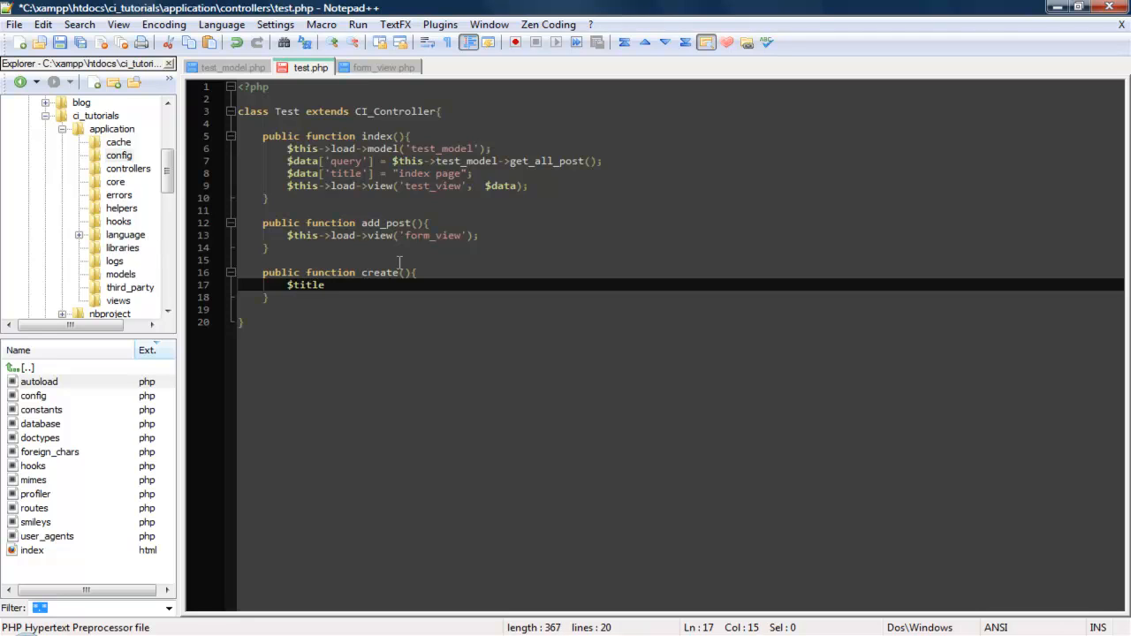
text(= $this)
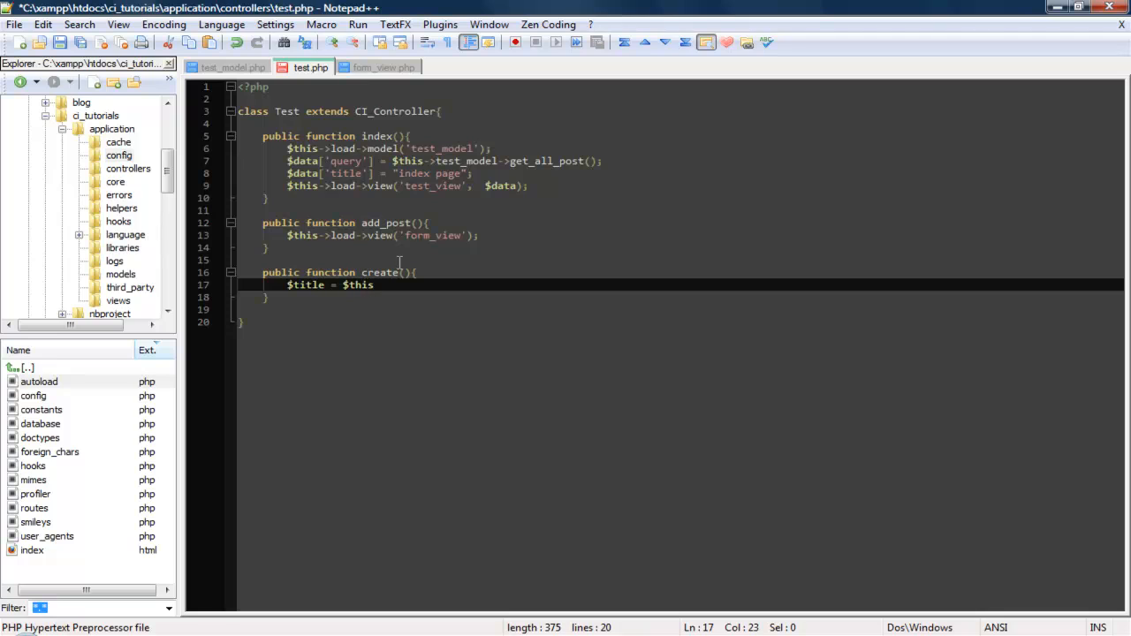
text(->i)
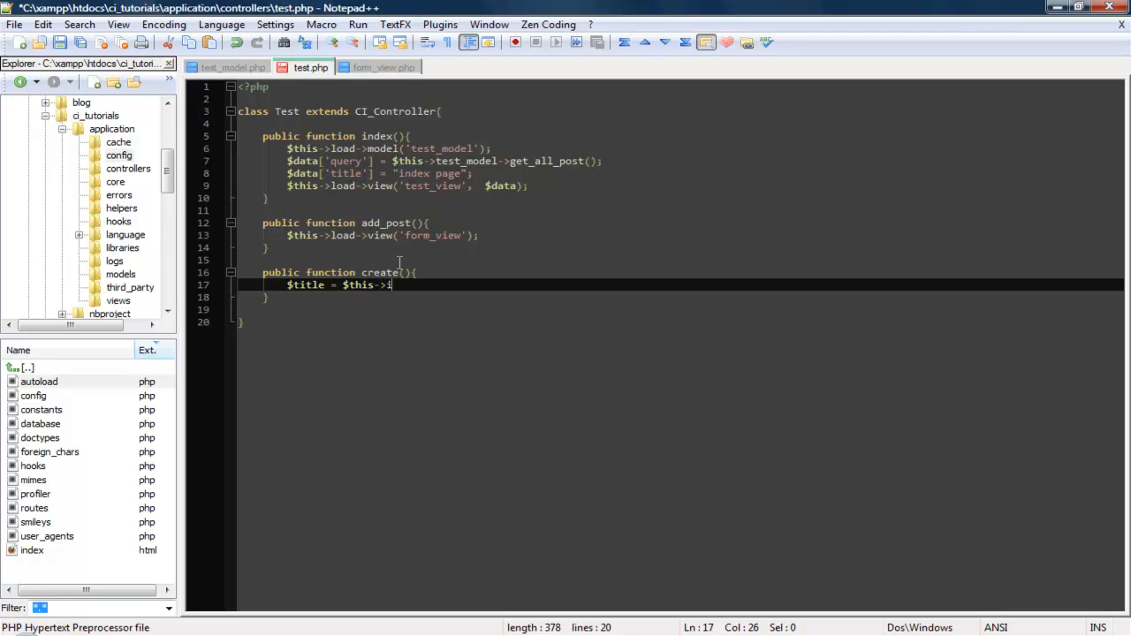
text(nput)
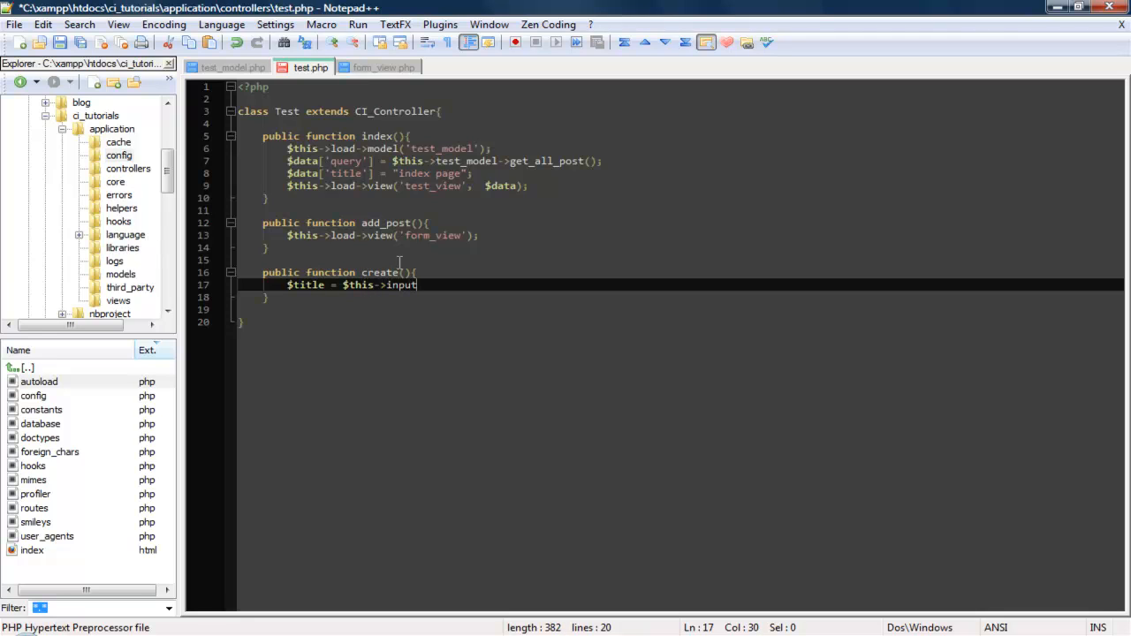
text(->)
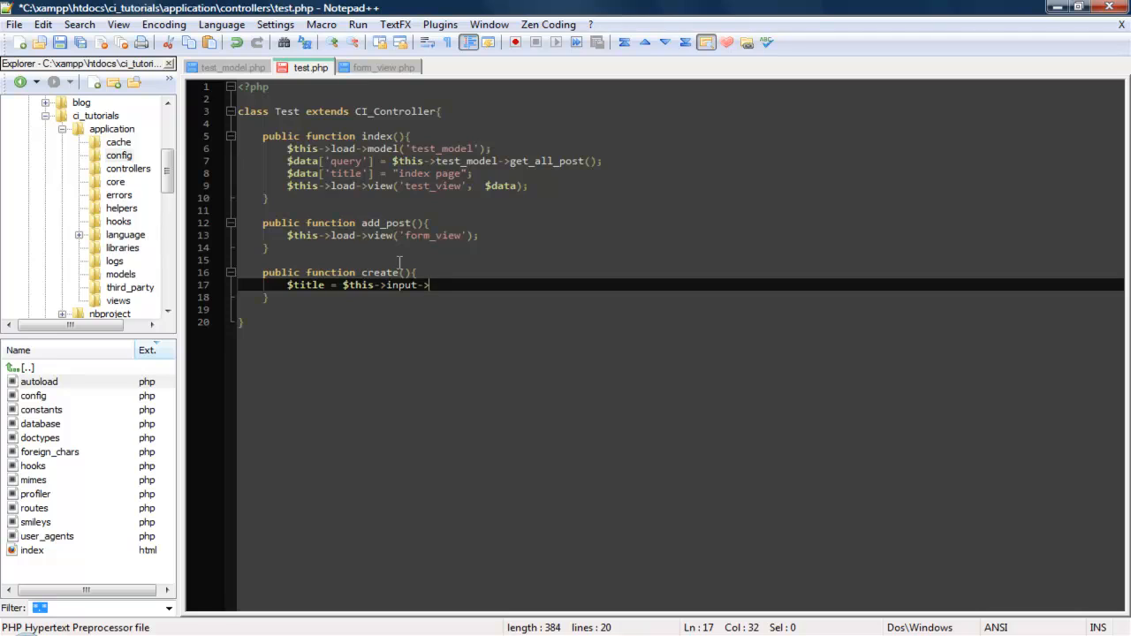
key(BackSpace)
text(db)
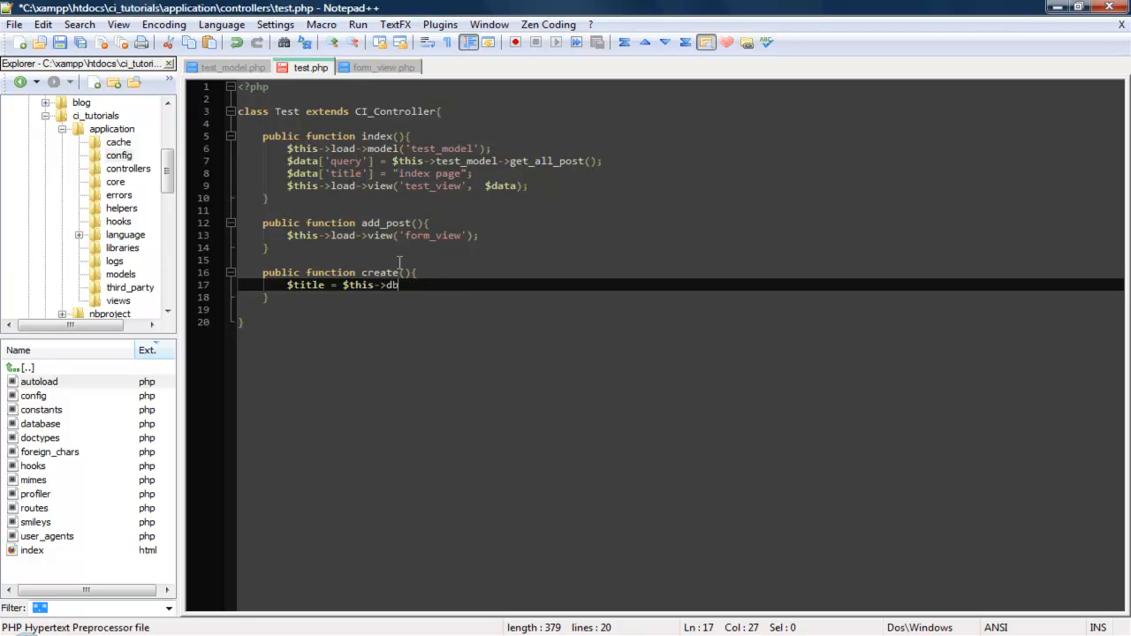
key(BackSpace)
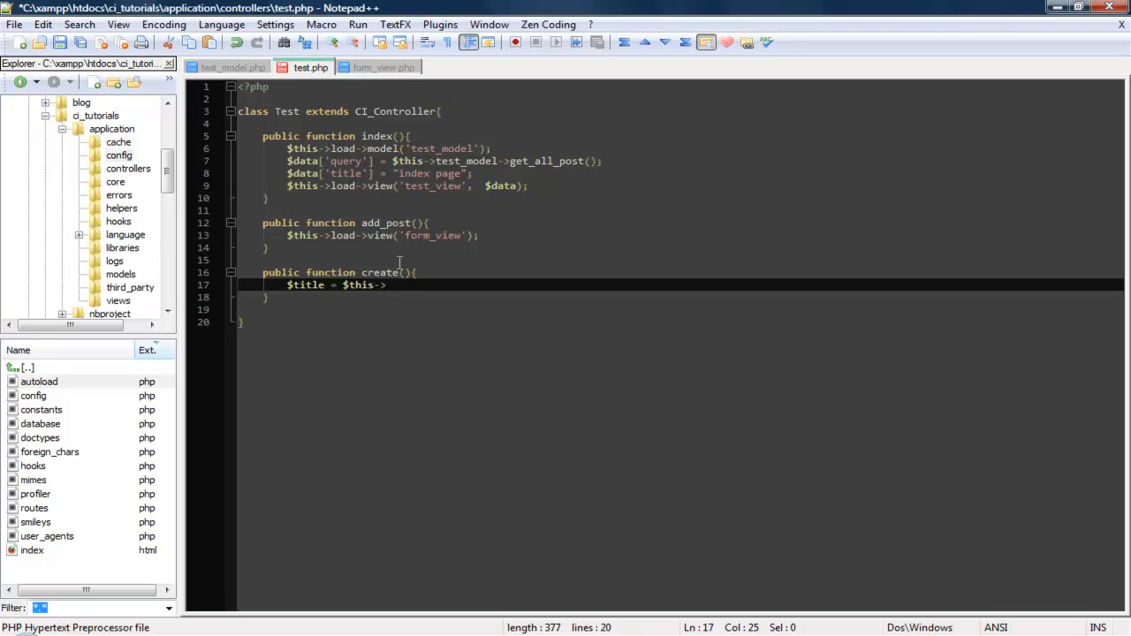
text(inp)
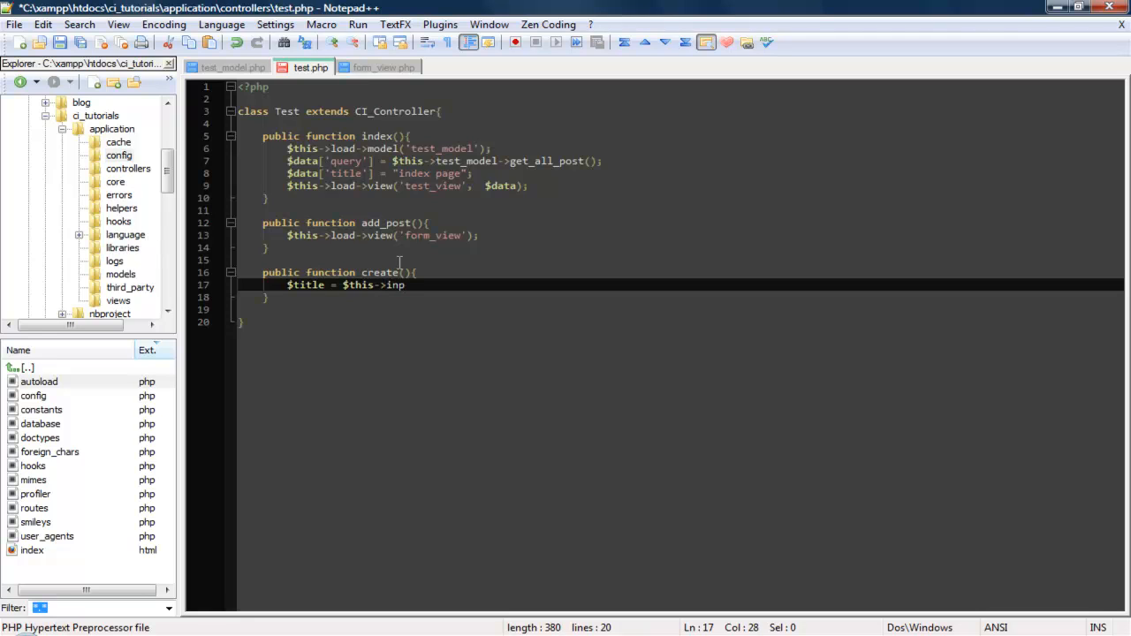
text(ut-)
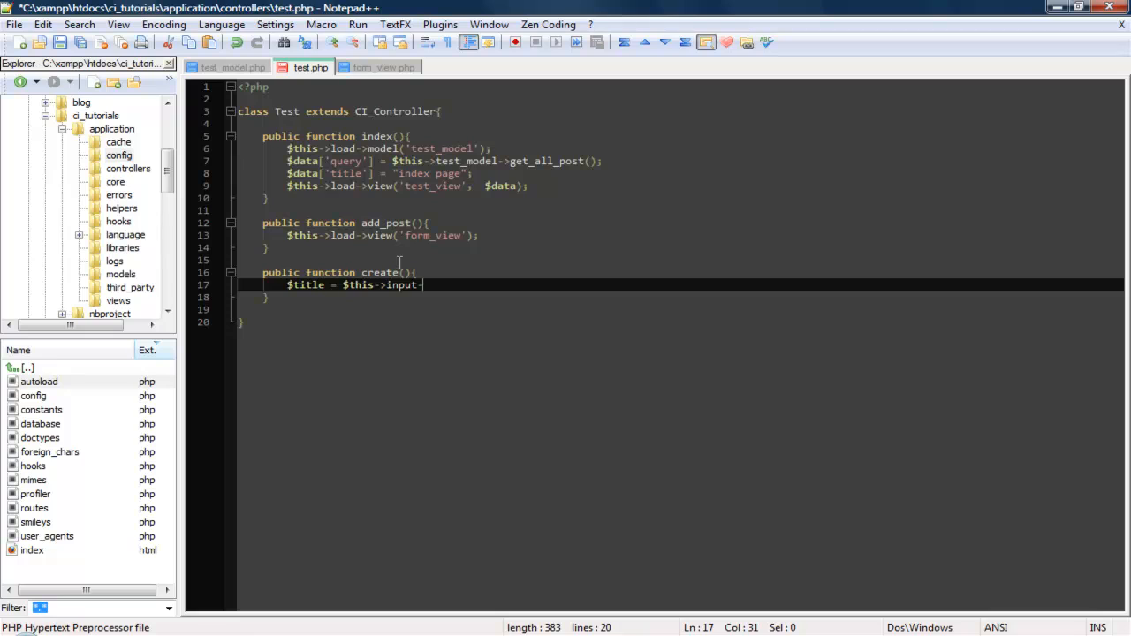
text(>post)
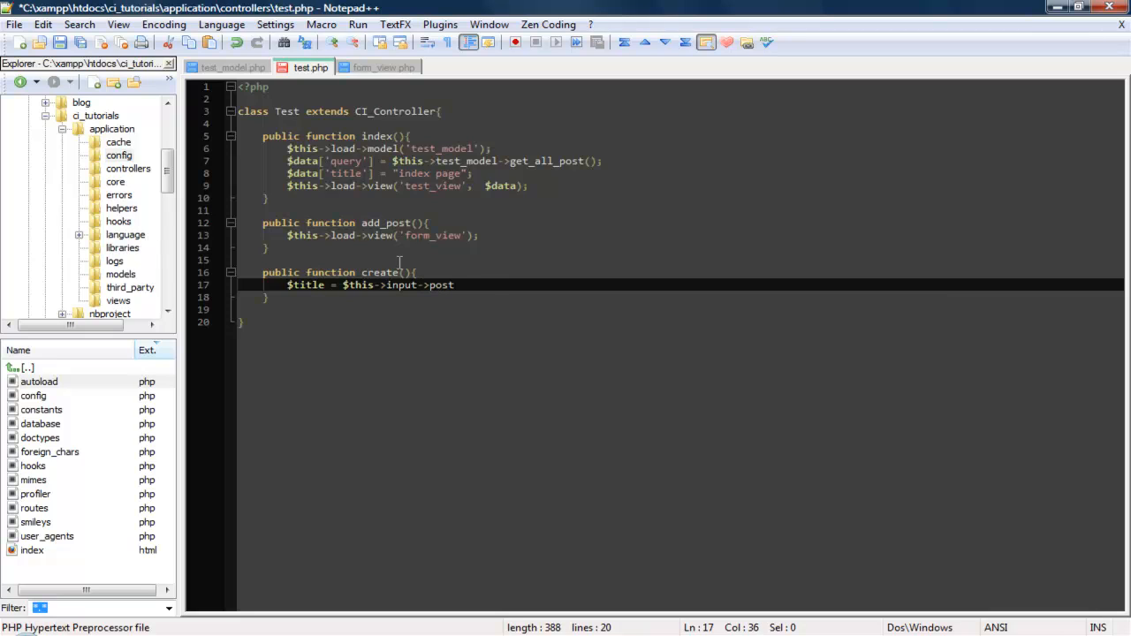
text(('title');)
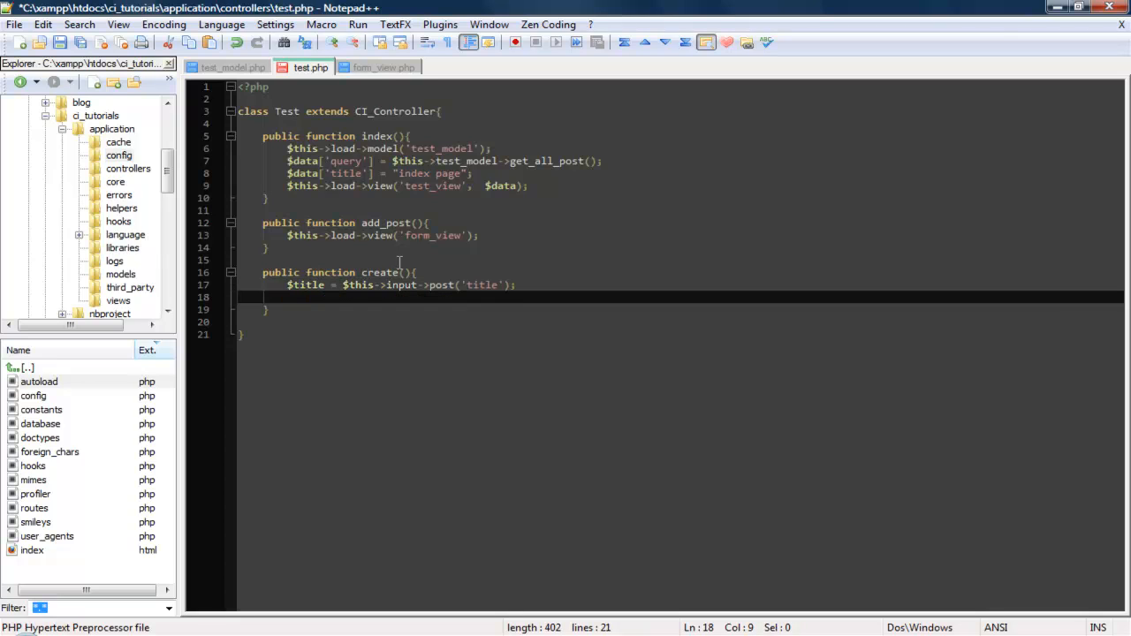
text(ecc)
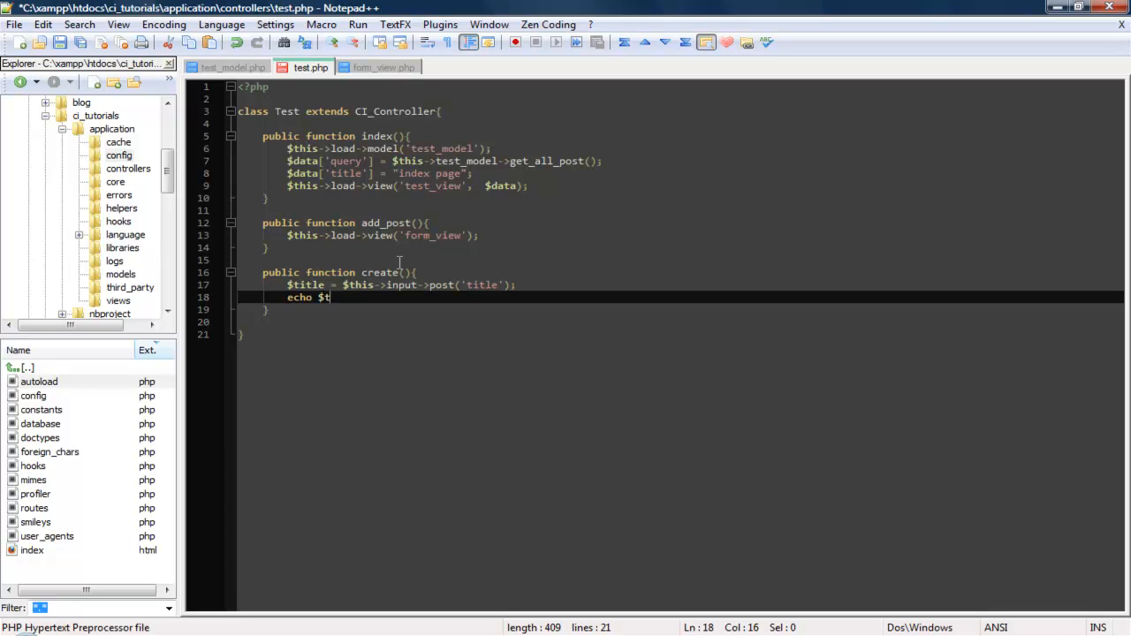
text(itle;)
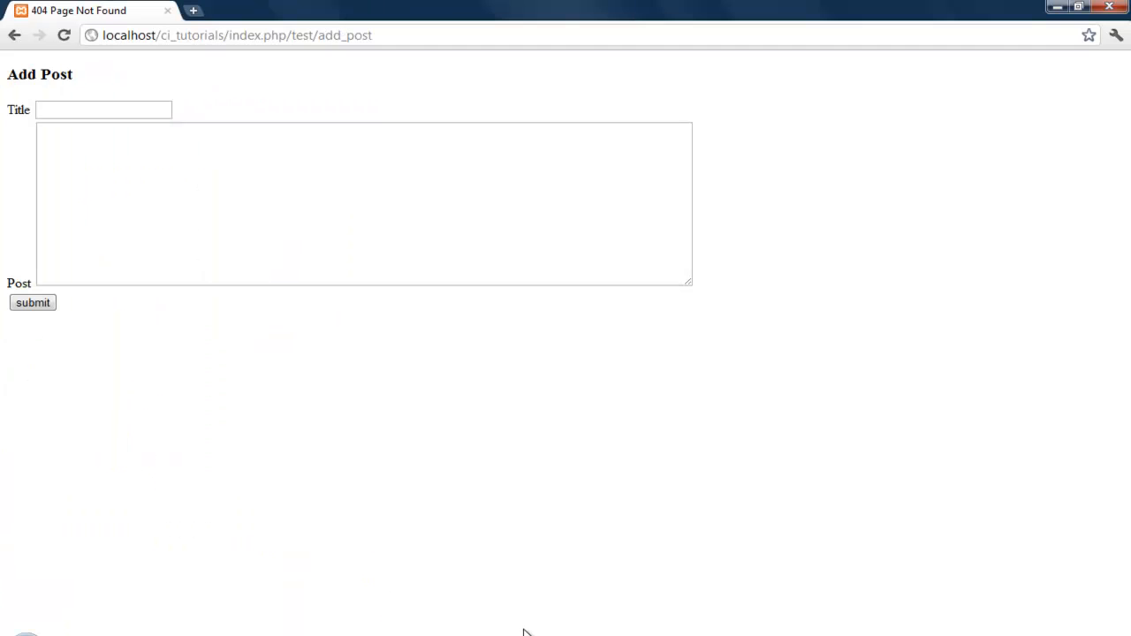
mouse_move(458, 121)
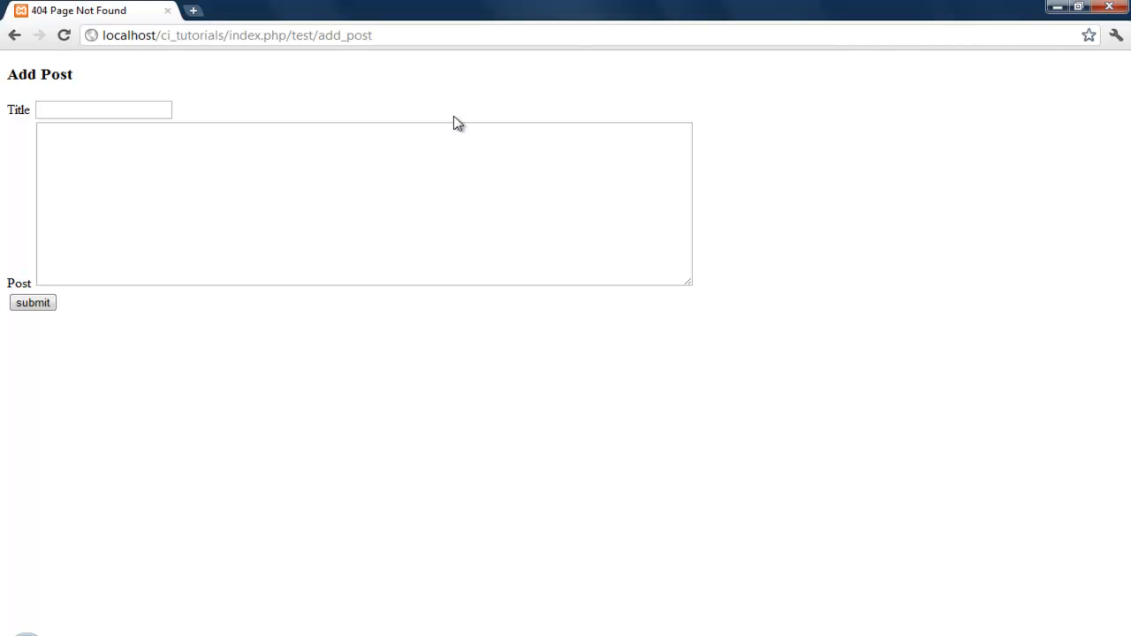
- Enter 'title' into the Add Post form's Title field
click(103, 109)
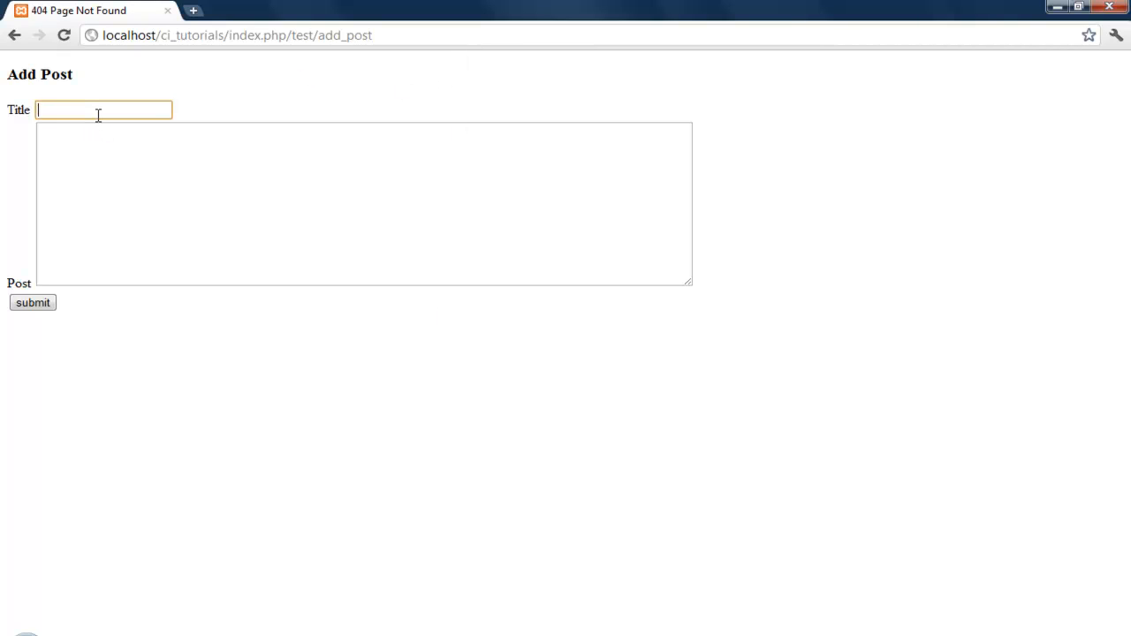
text(title)
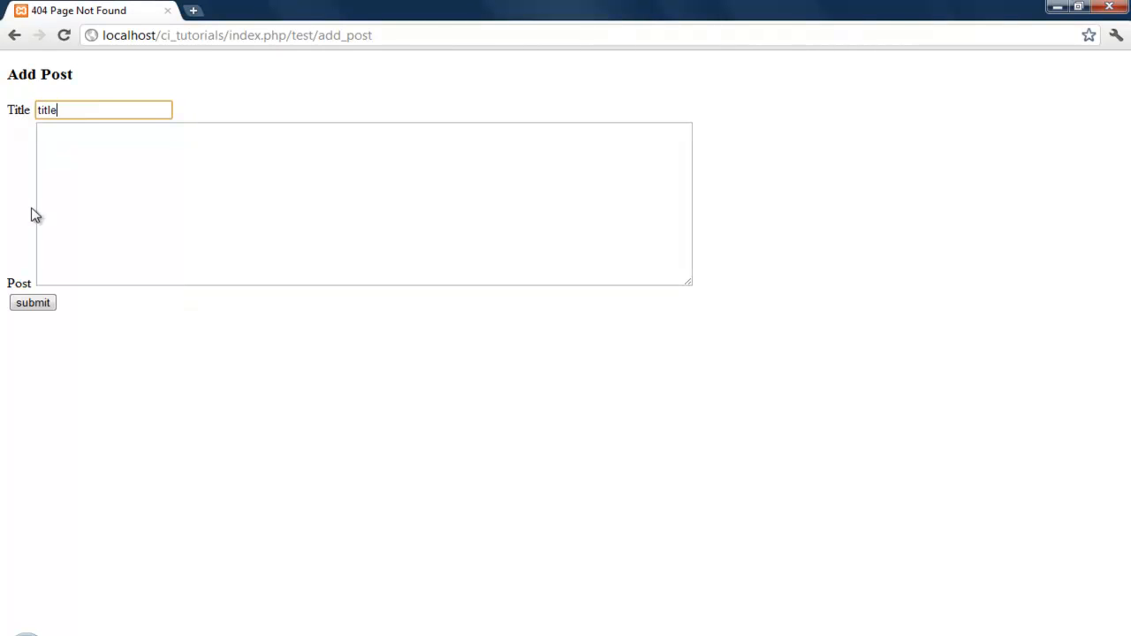
click(32, 302)
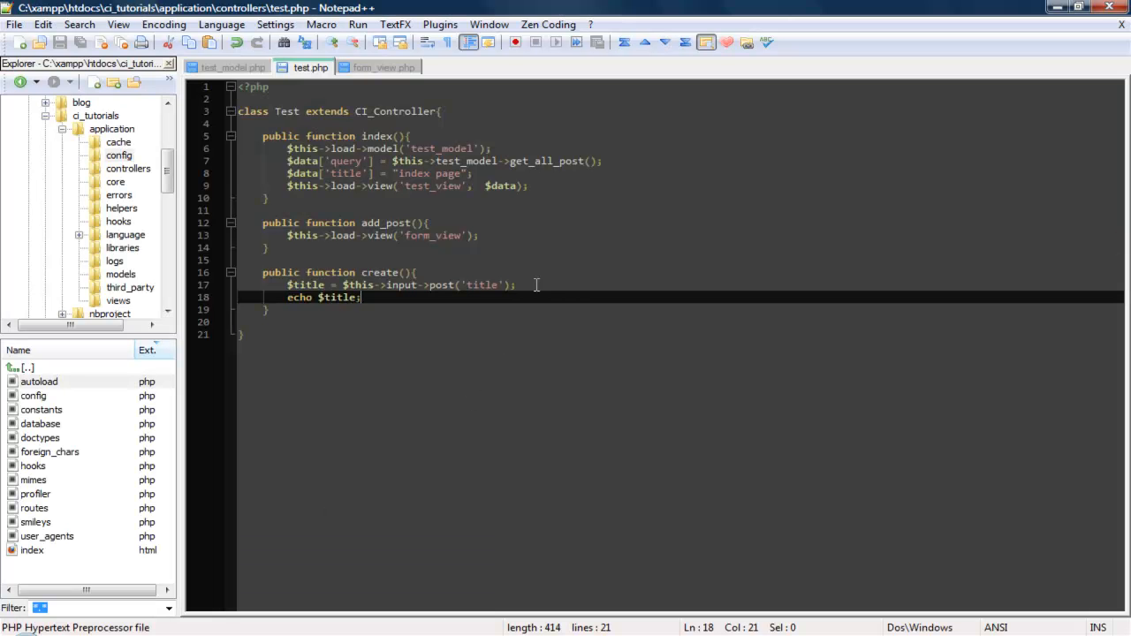
click(517, 284)
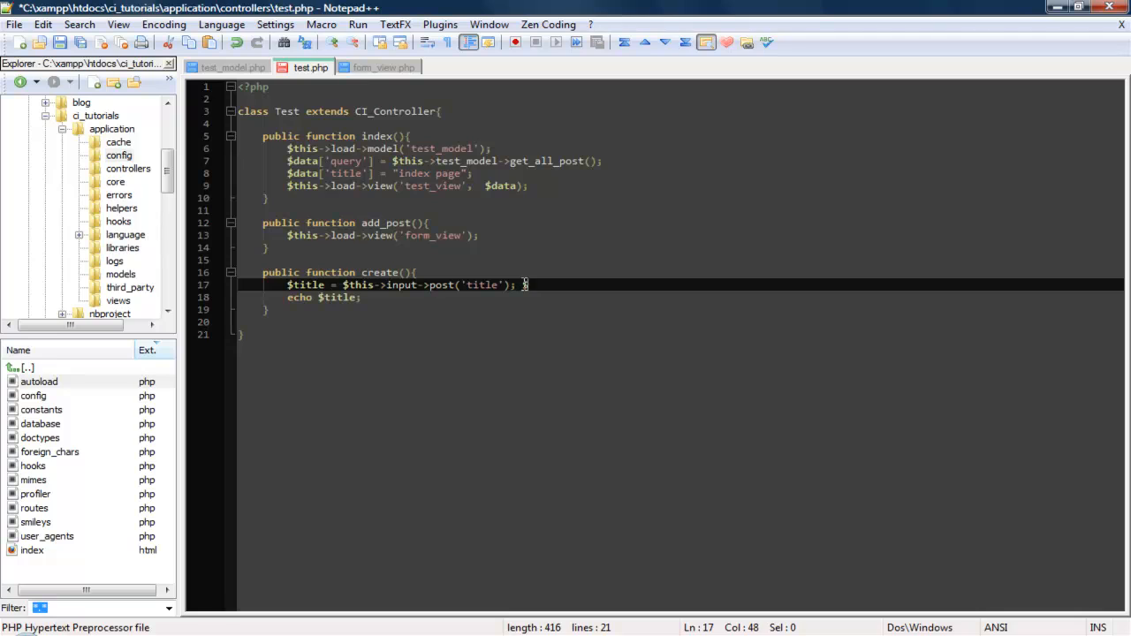
text(_POST)
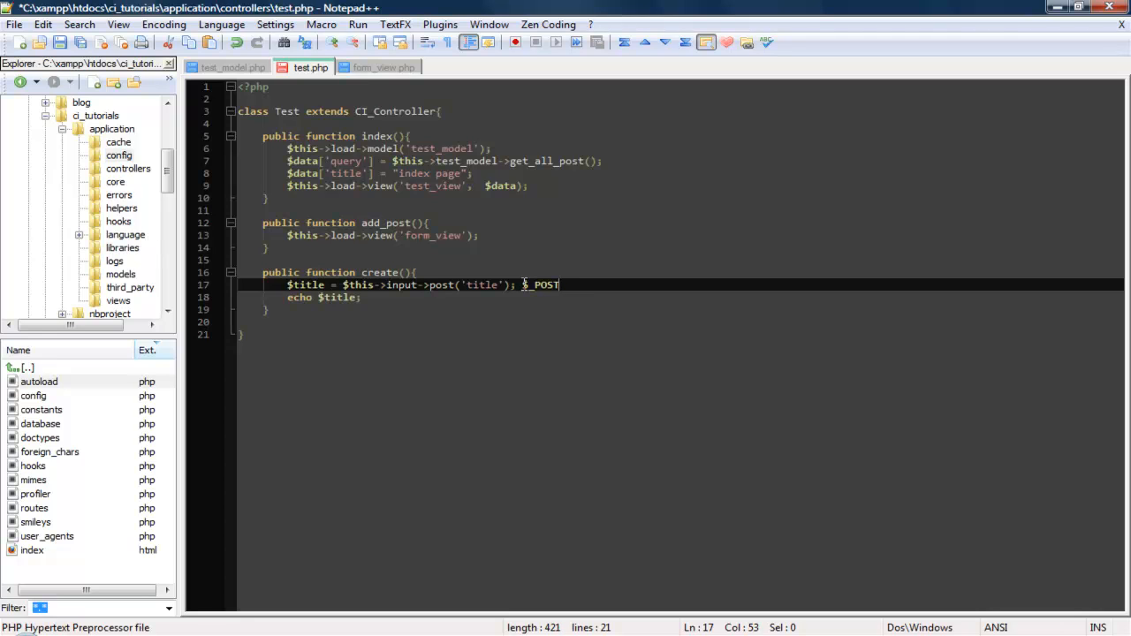
text(['tit)
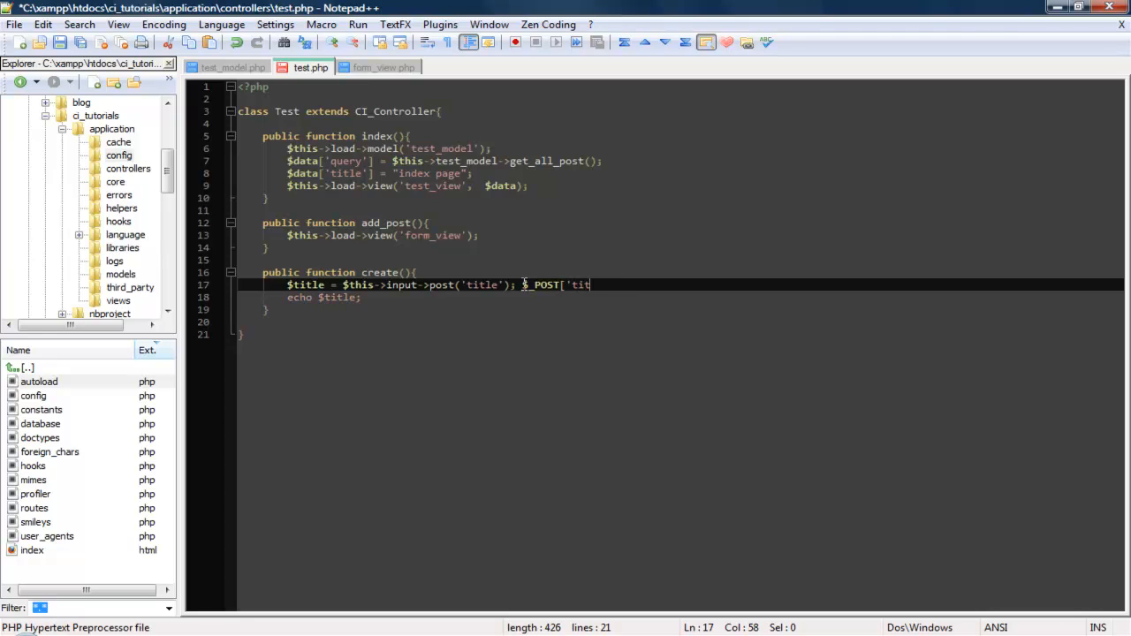
text(le)
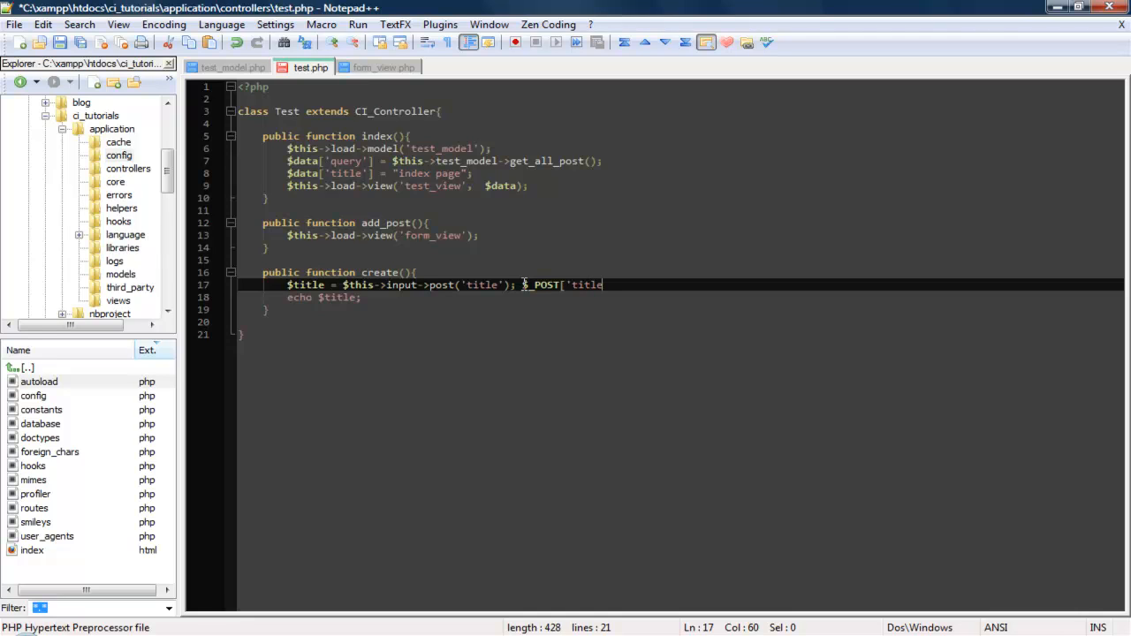
text('])
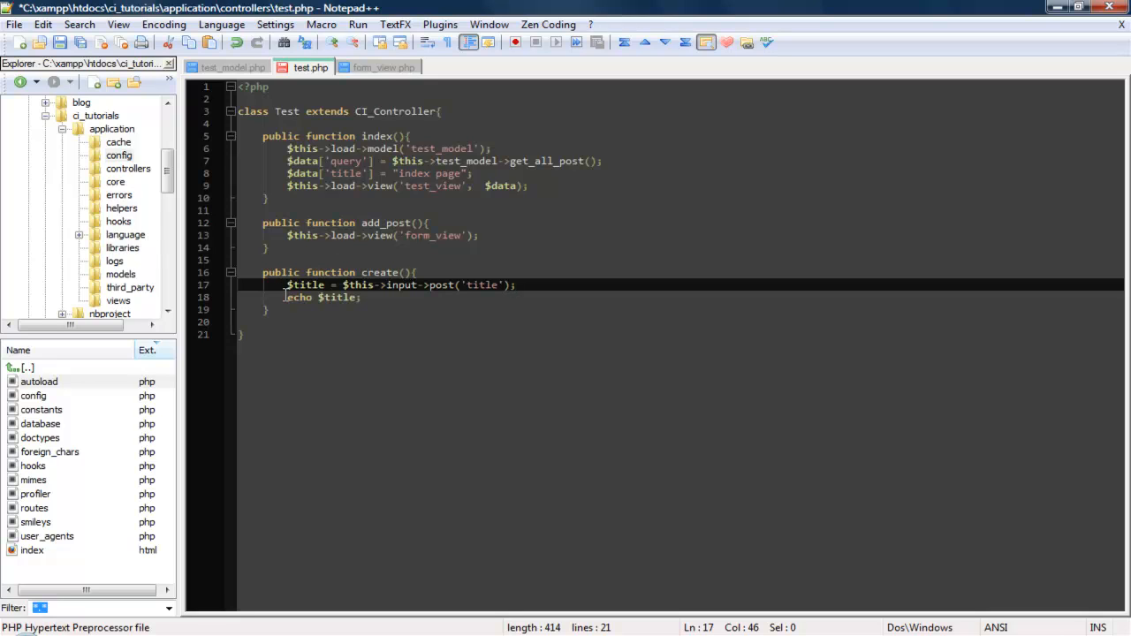
- Replace the echo with $post = $this->input->post('post')
double_click(338, 297)
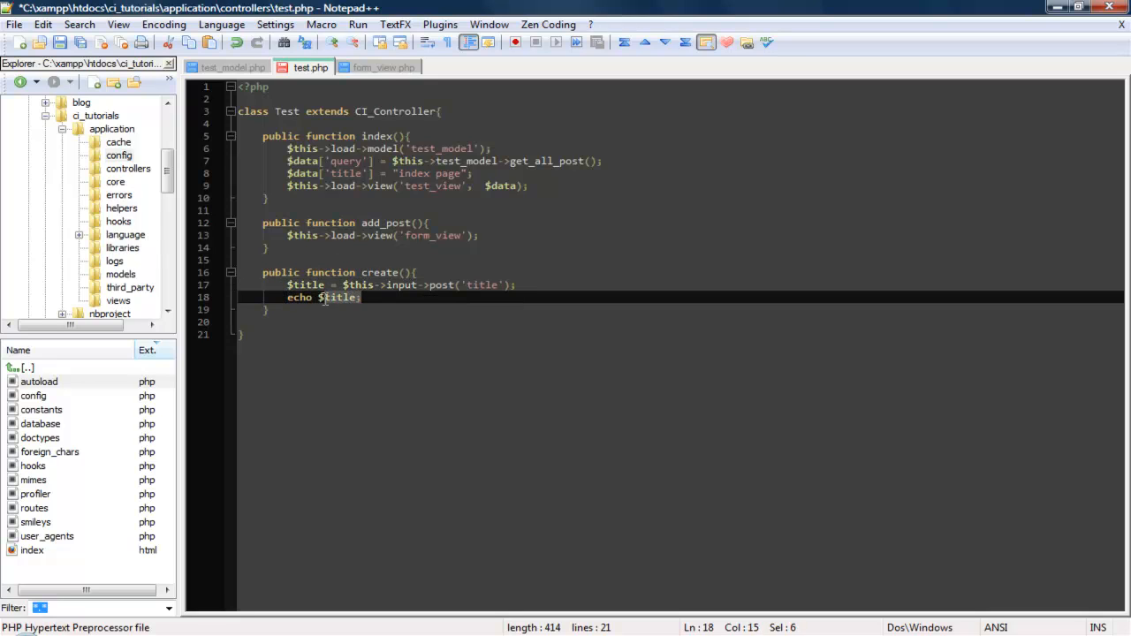
key(Delete)
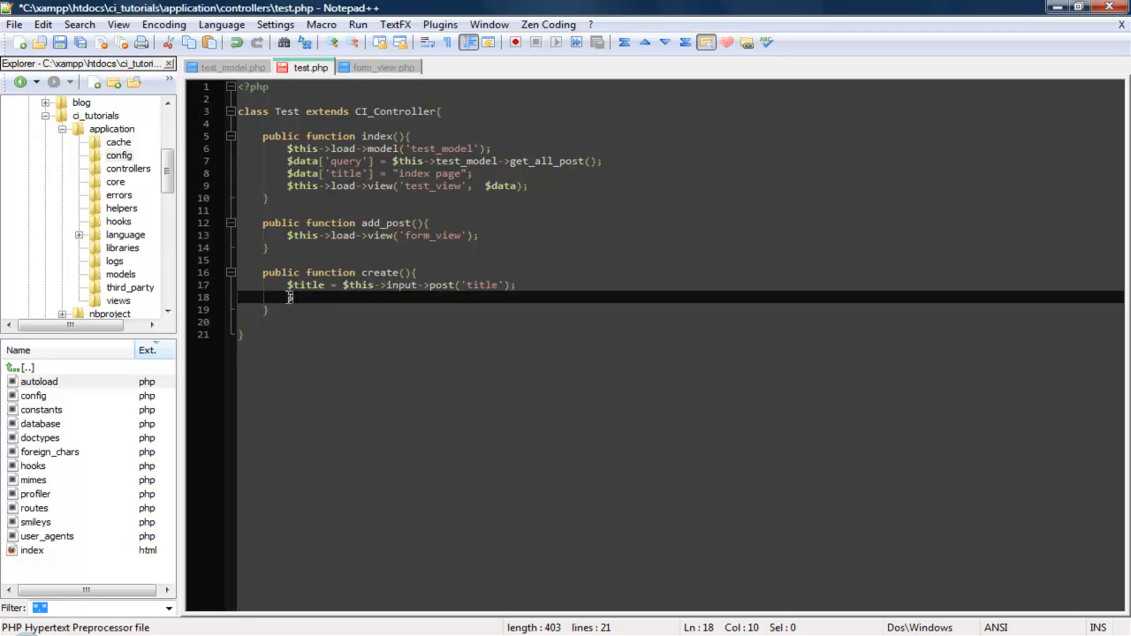
text($post)
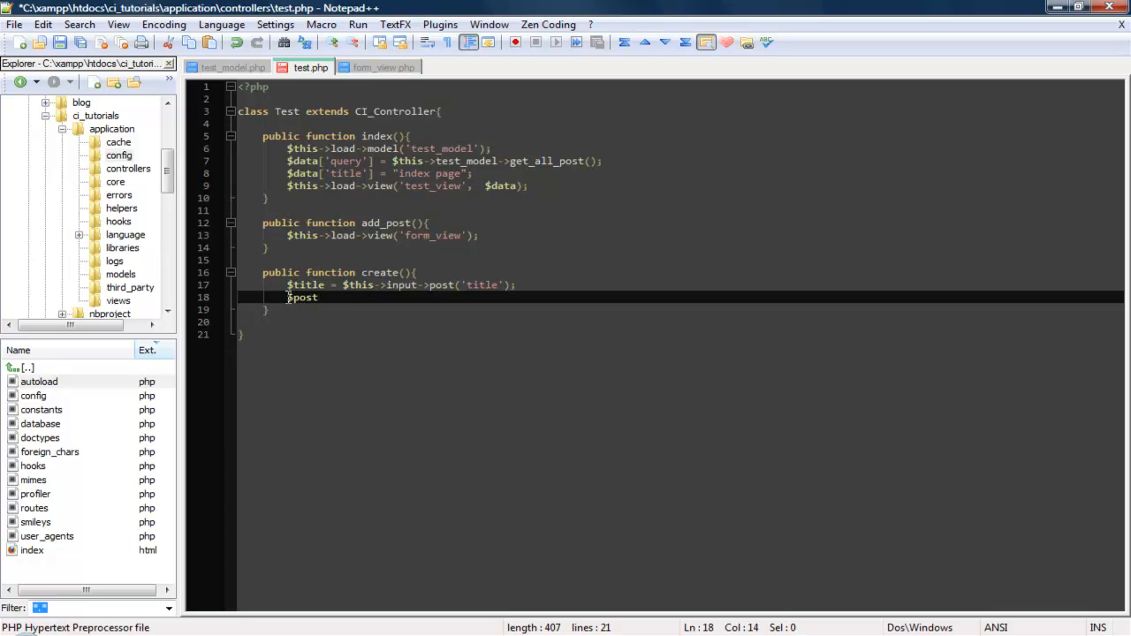
text(= $this)
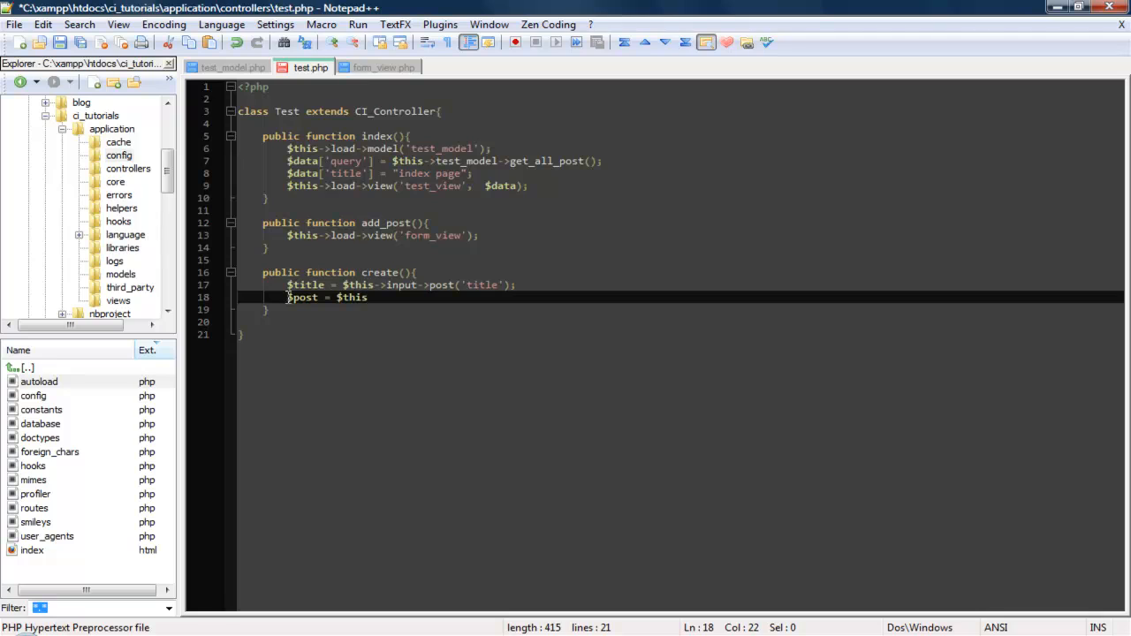
text(->in)
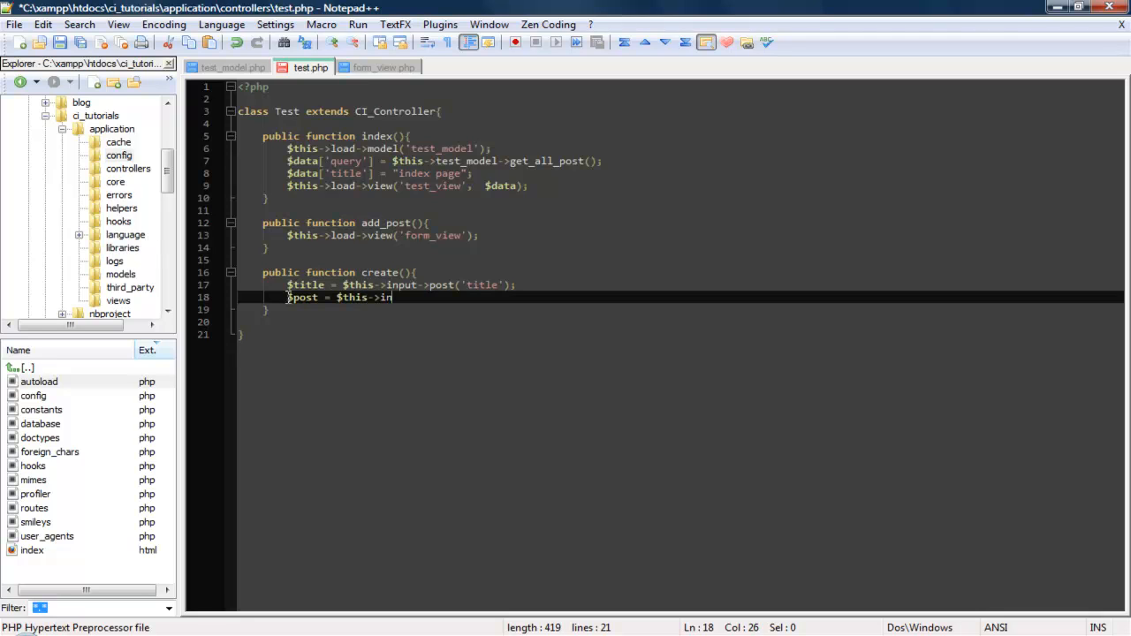
text(ptu->p)
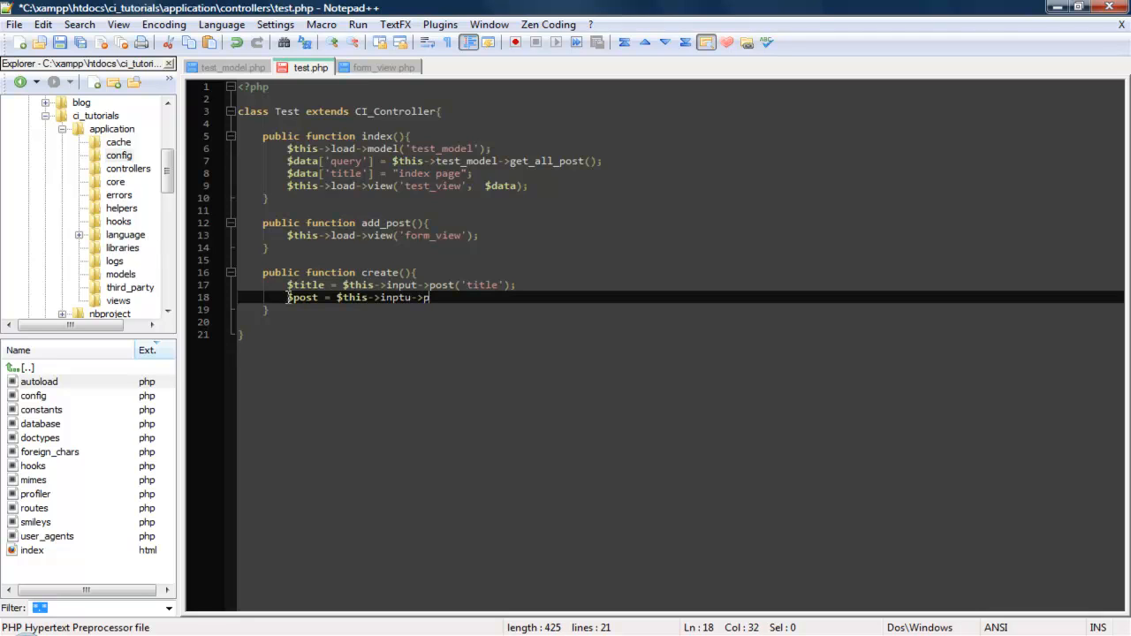
text(ost(')
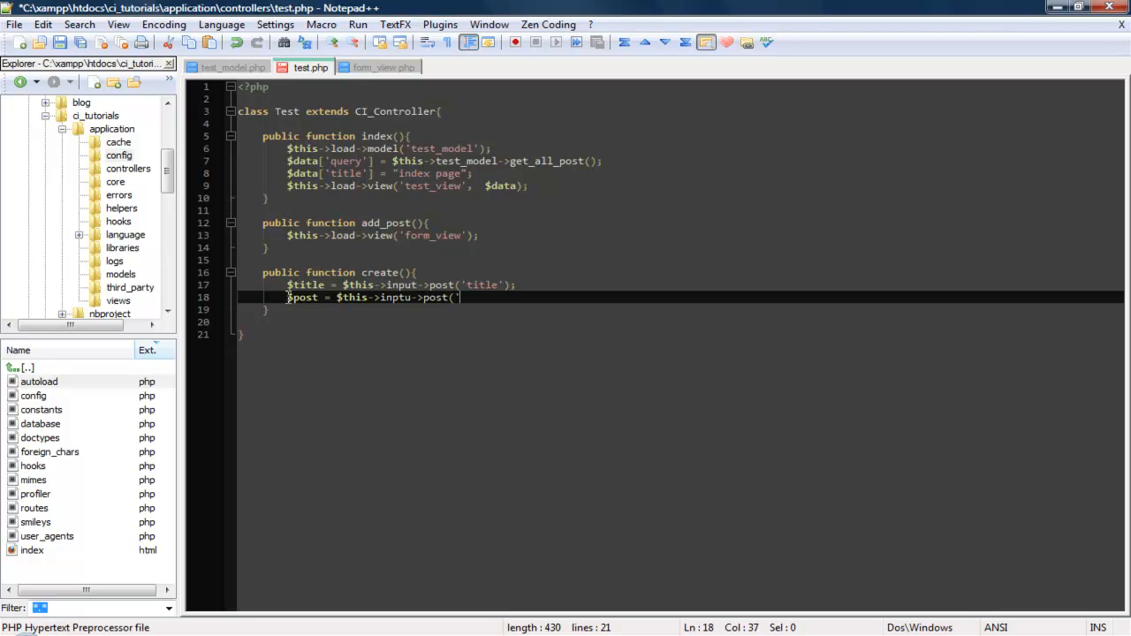
text(post');)
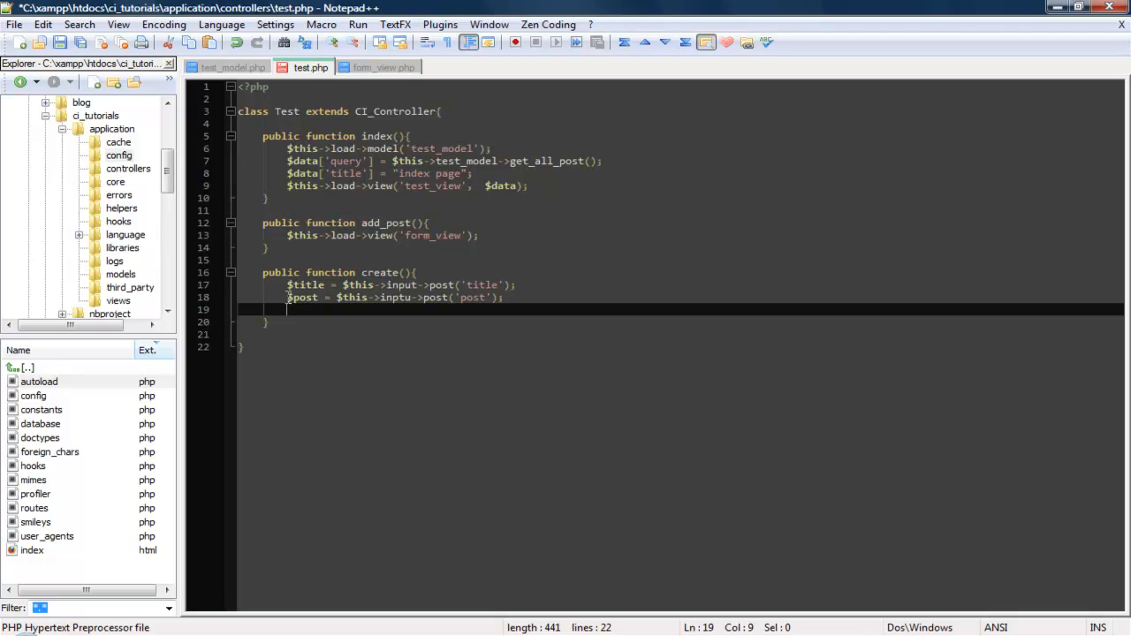
- Load the model with $this->load->model('test_model')
text($this-)
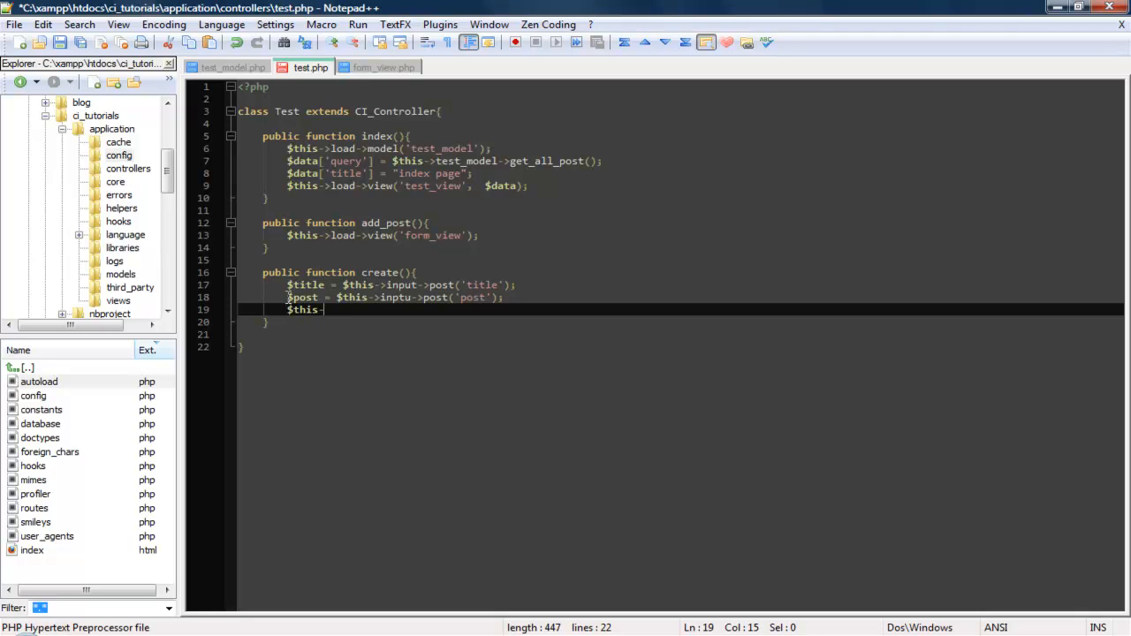
text(>)
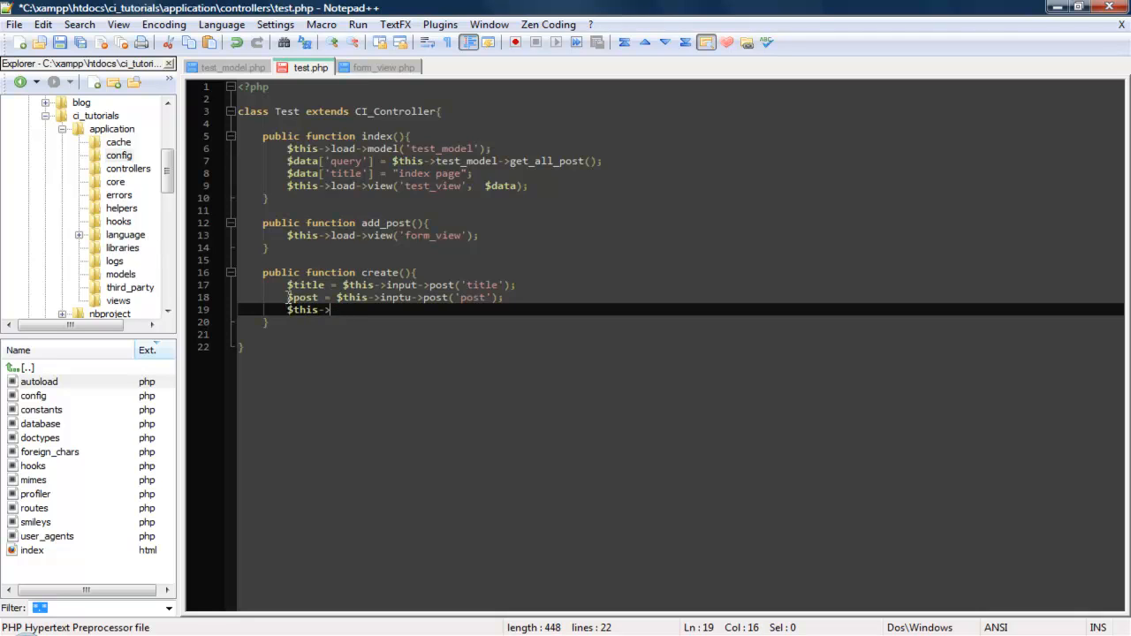
text(load-)
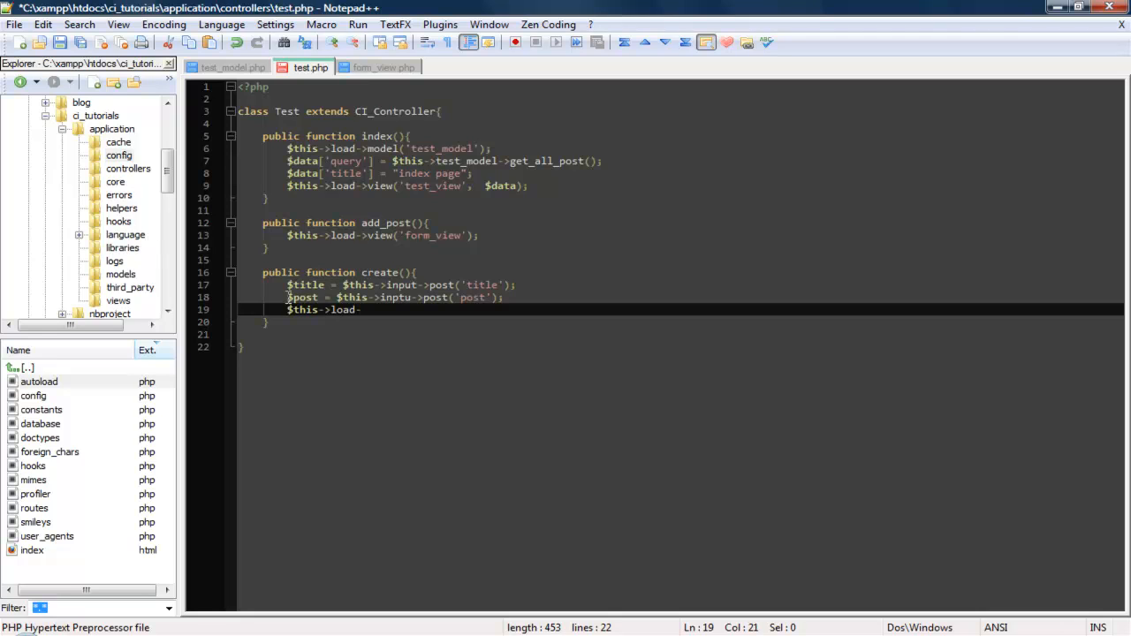
text(>)
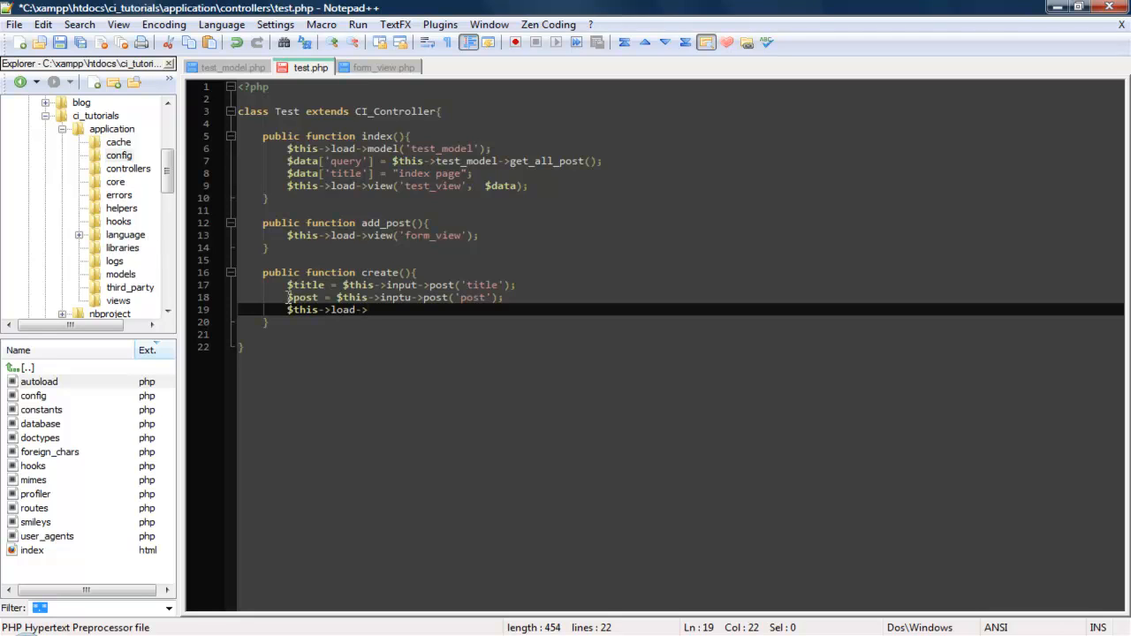
text(model()
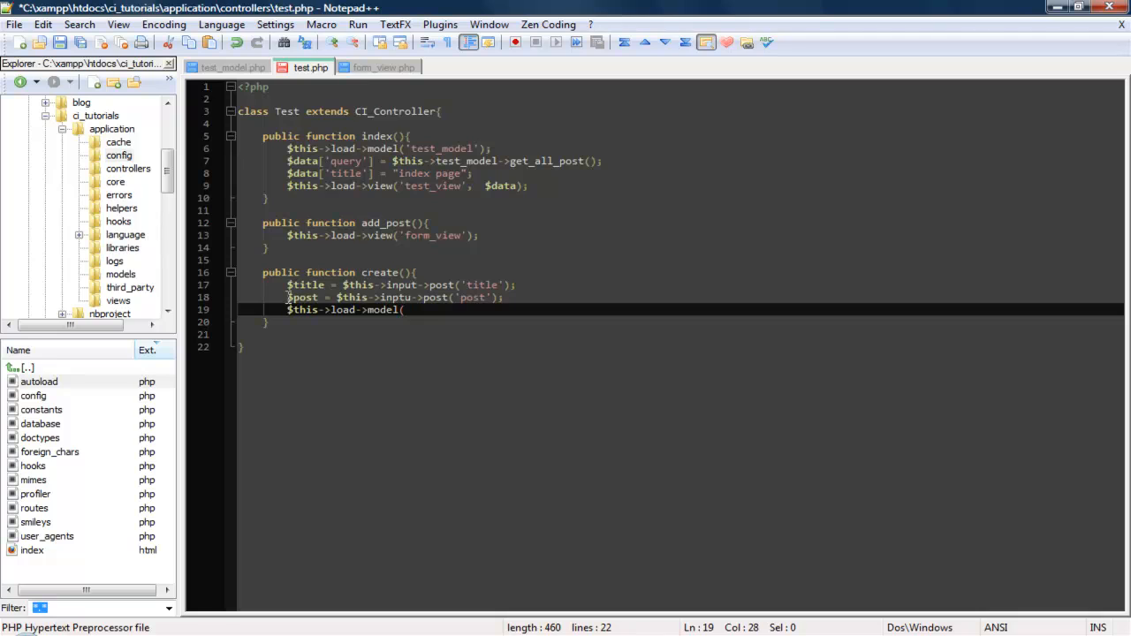
text('test)
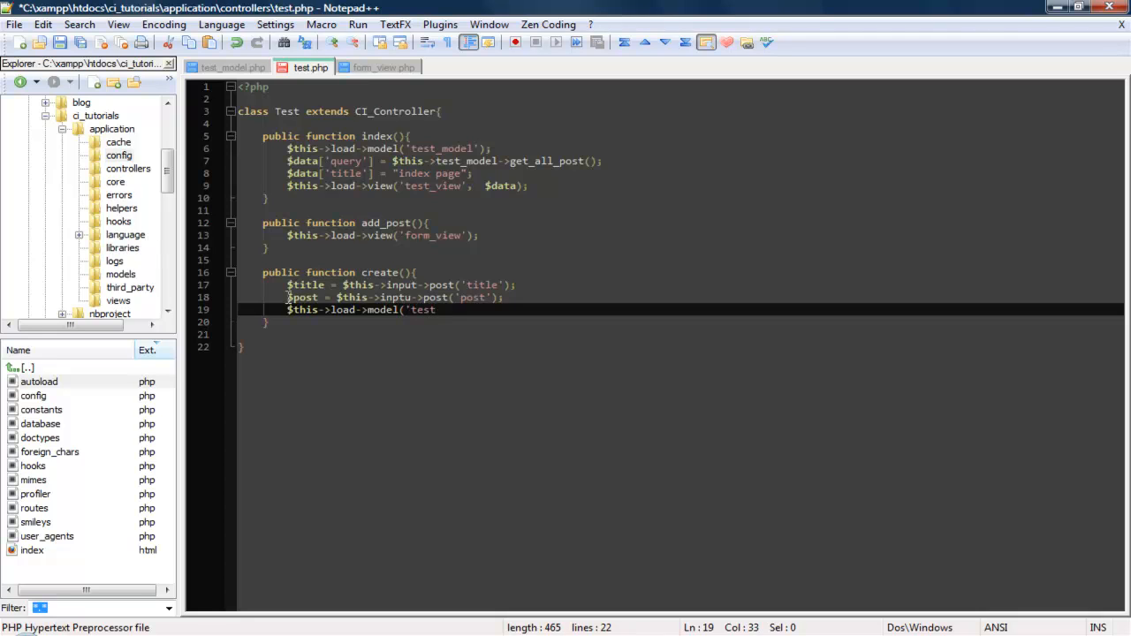
text(_model');)
text($)
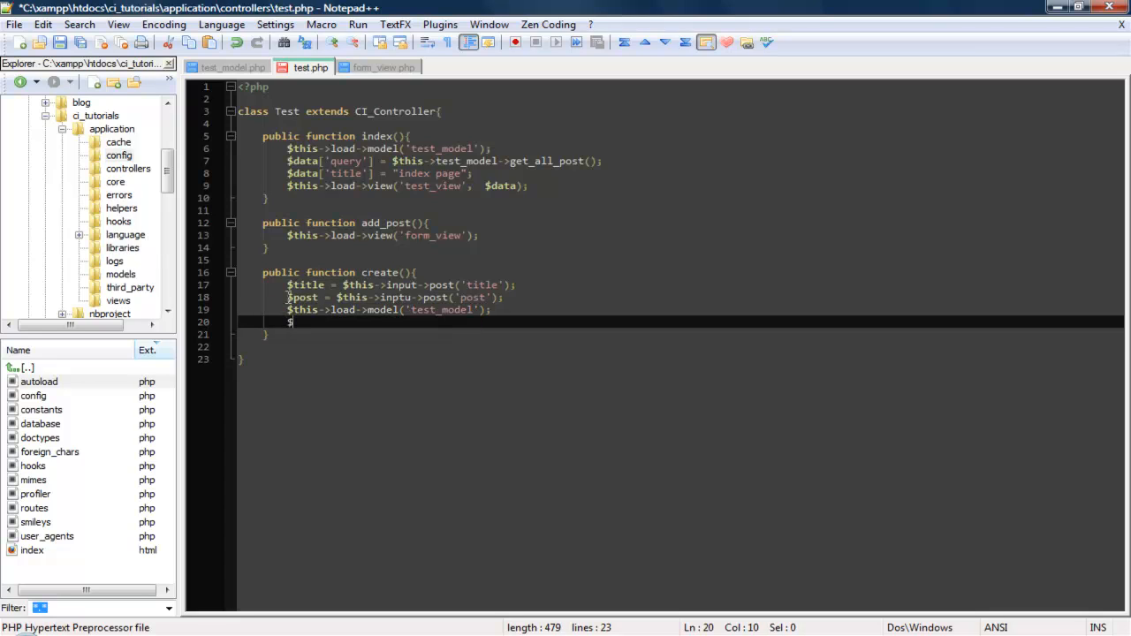
- Start the $this->test_model->add_new_post() call
text(this->)
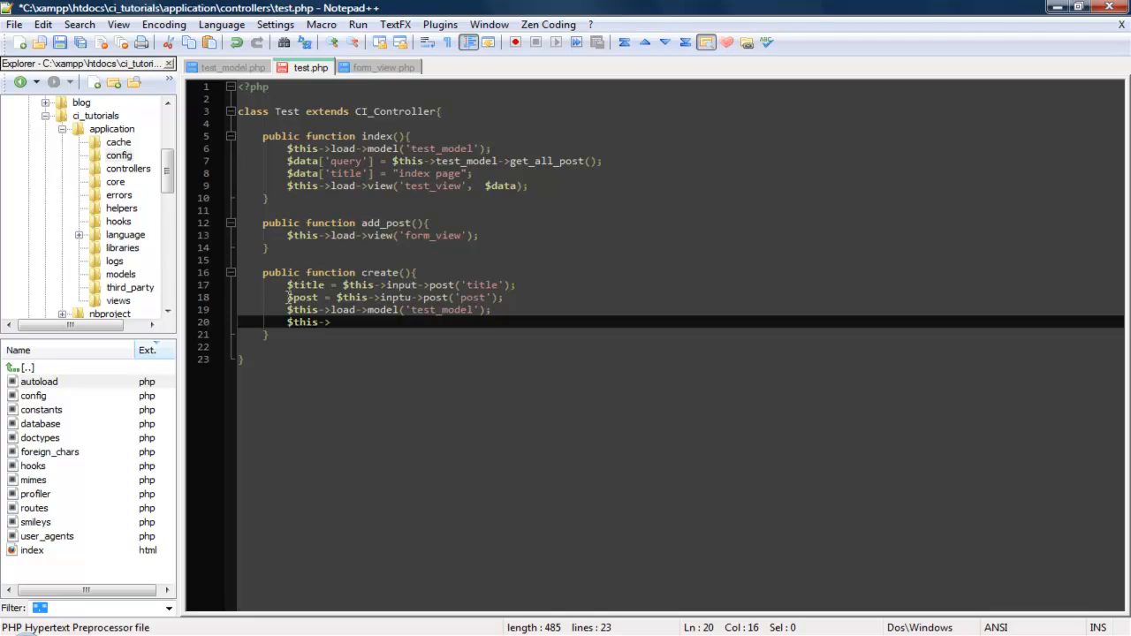
text(test)
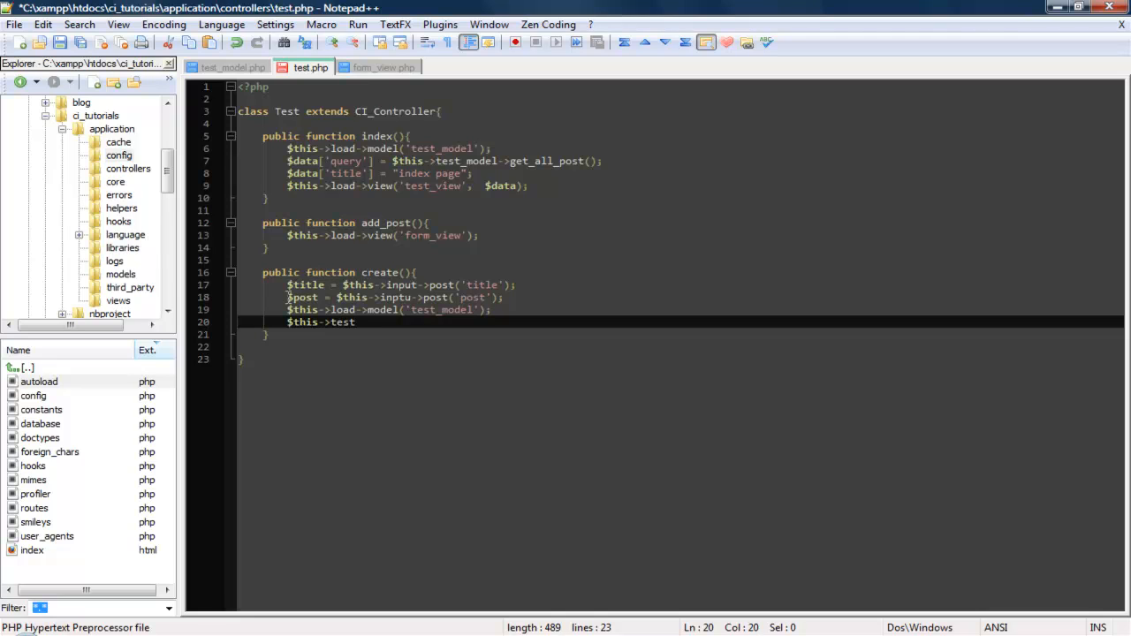
text(_m)
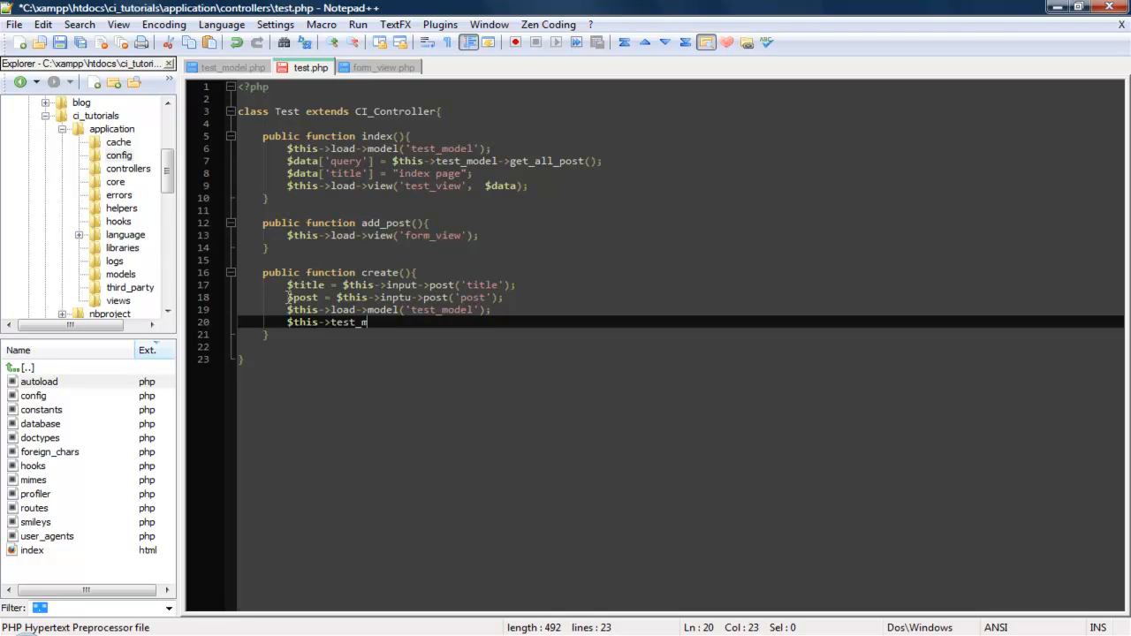
text(de)
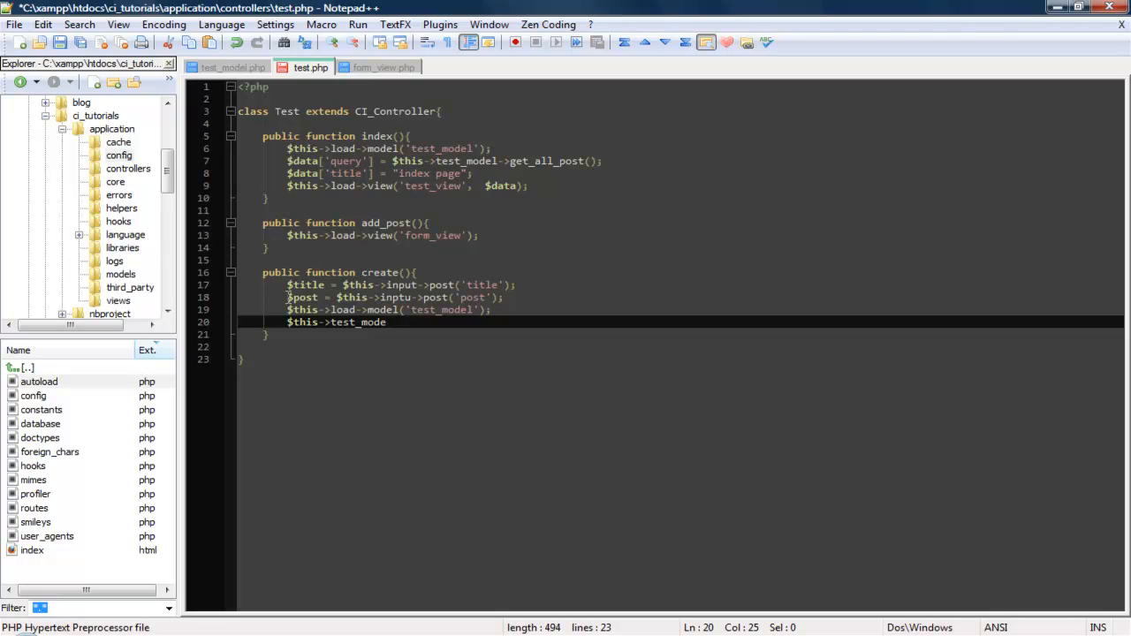
text(l()
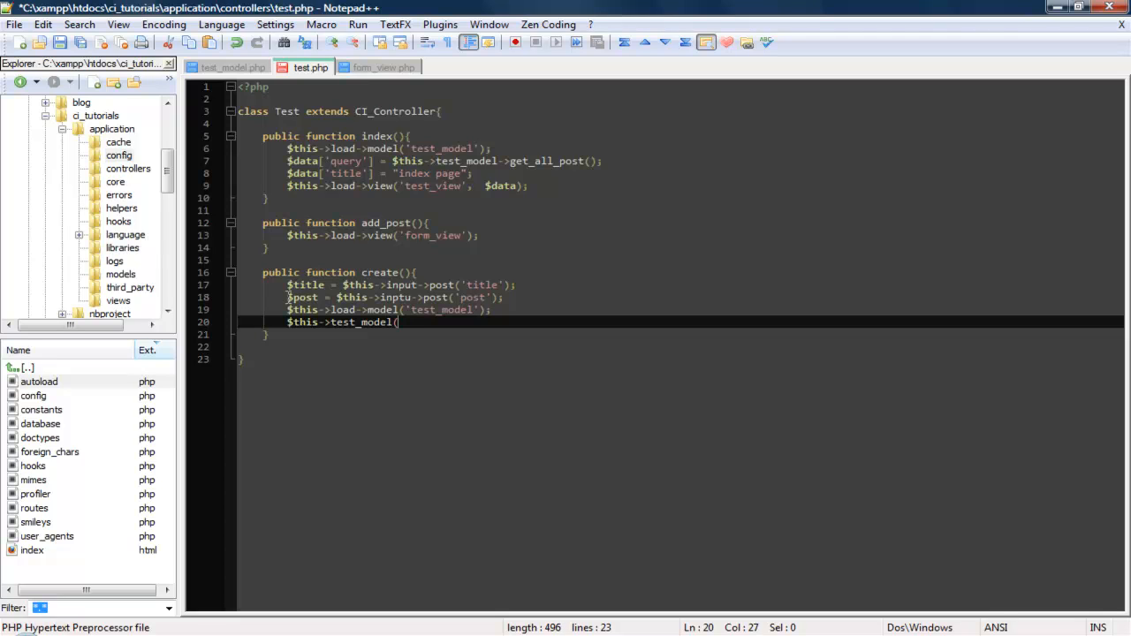
text(->)
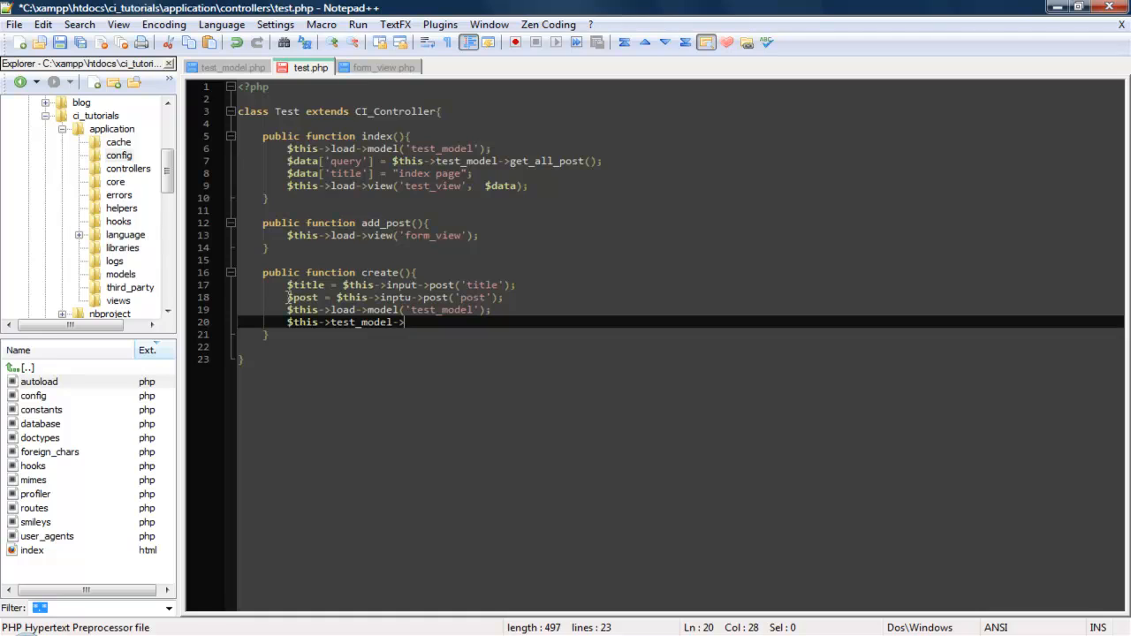
text(add)
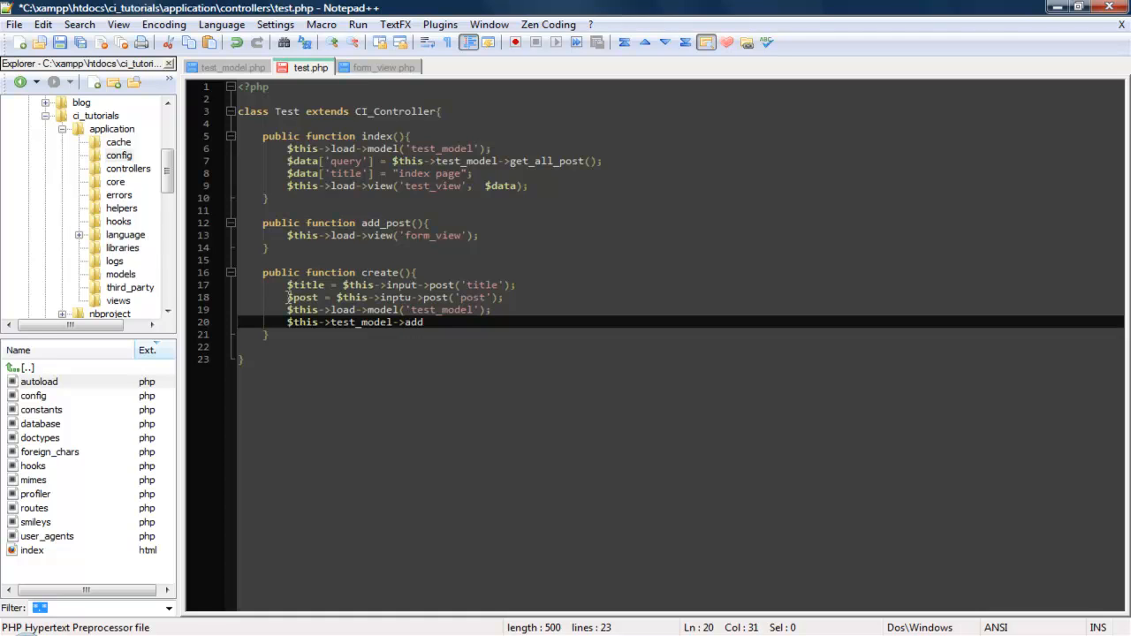
text(_new_)
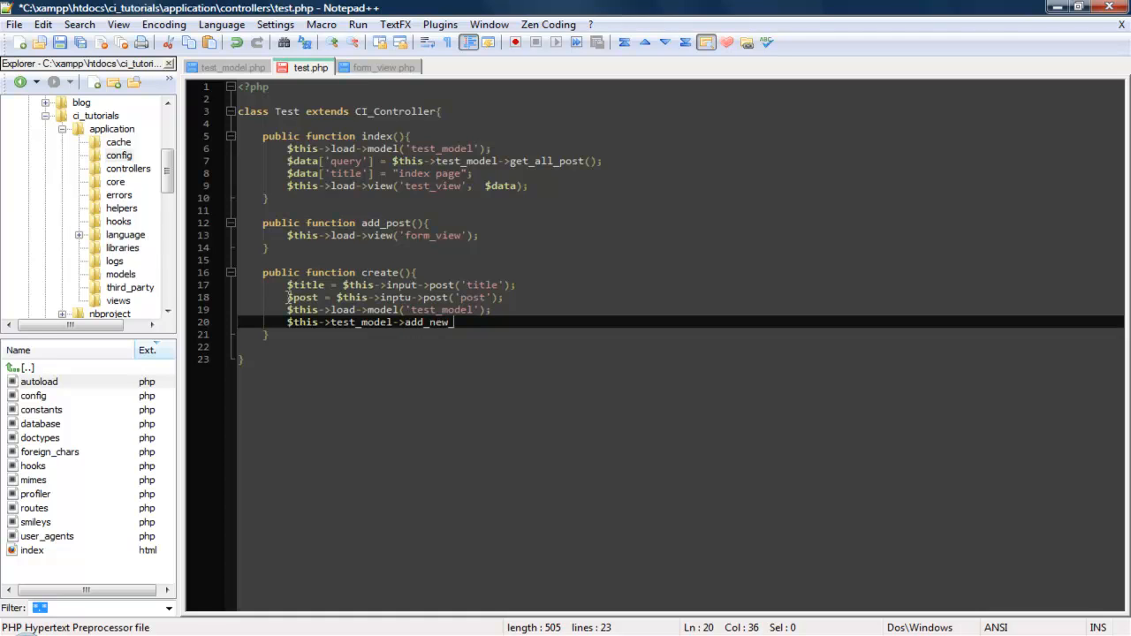
text(post()
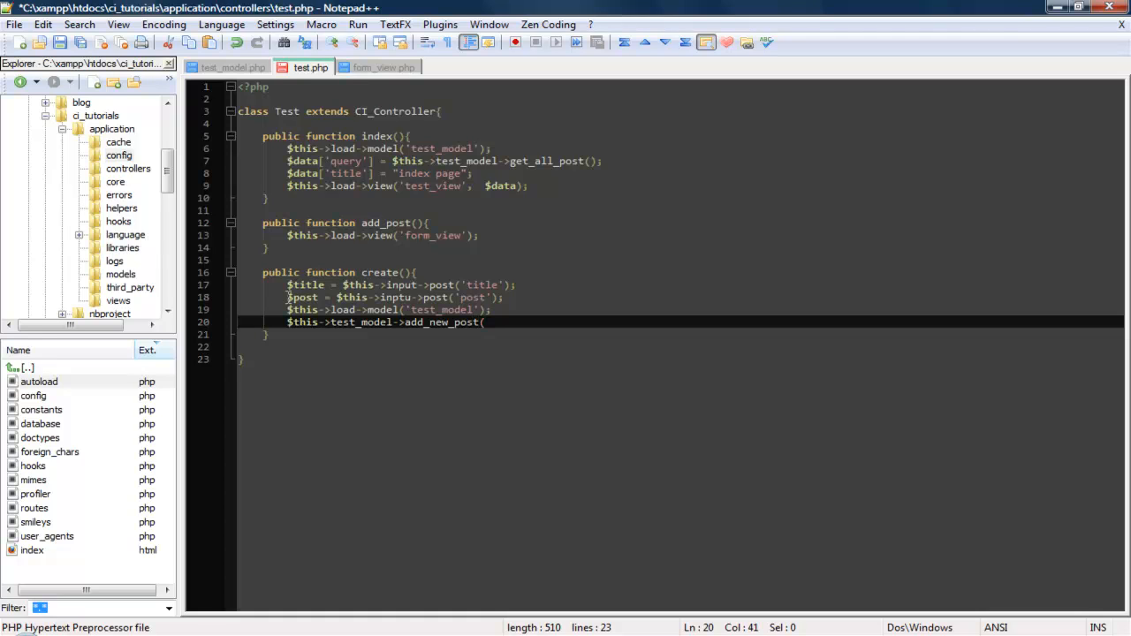
text(')
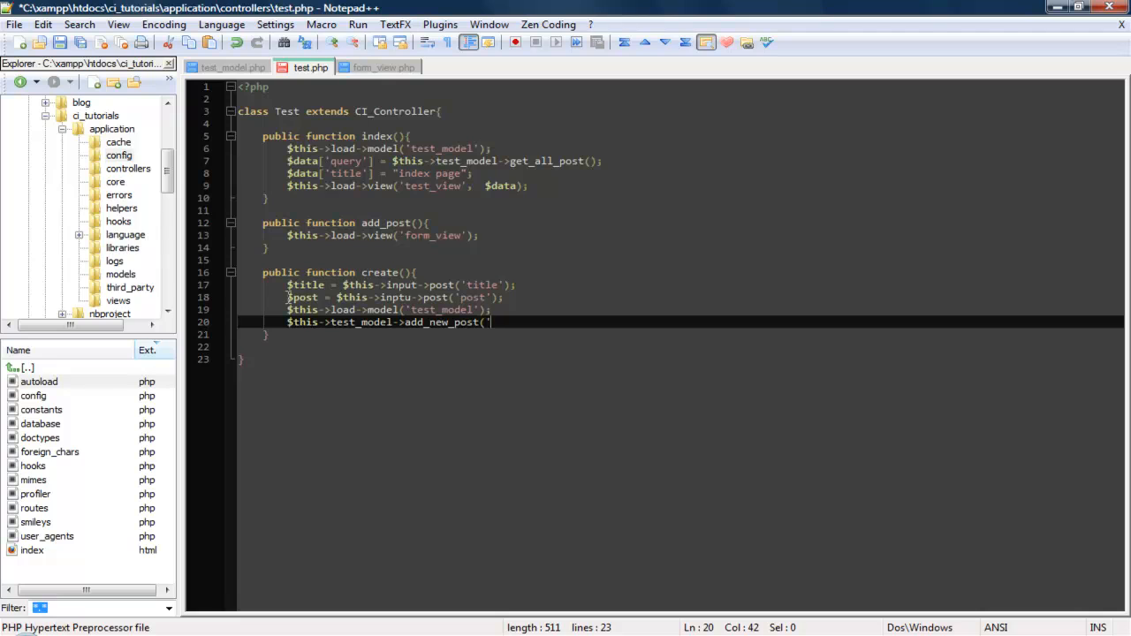
text())
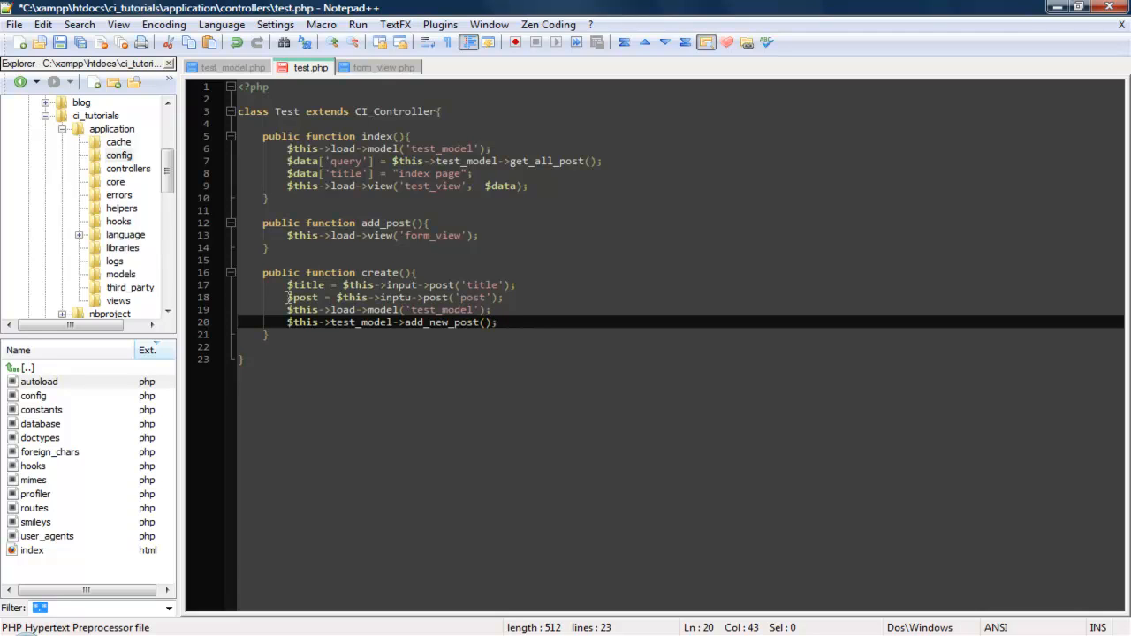
- Check add_new_post's parameters in test_model.php and pass $title and $post
click(228, 68)
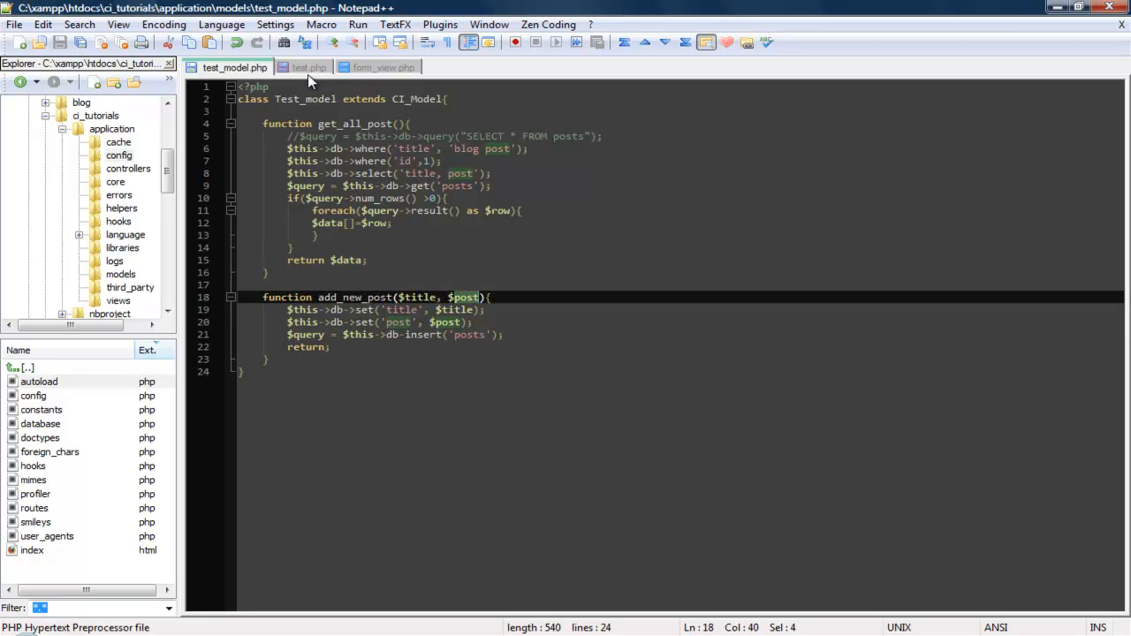
click(311, 67)
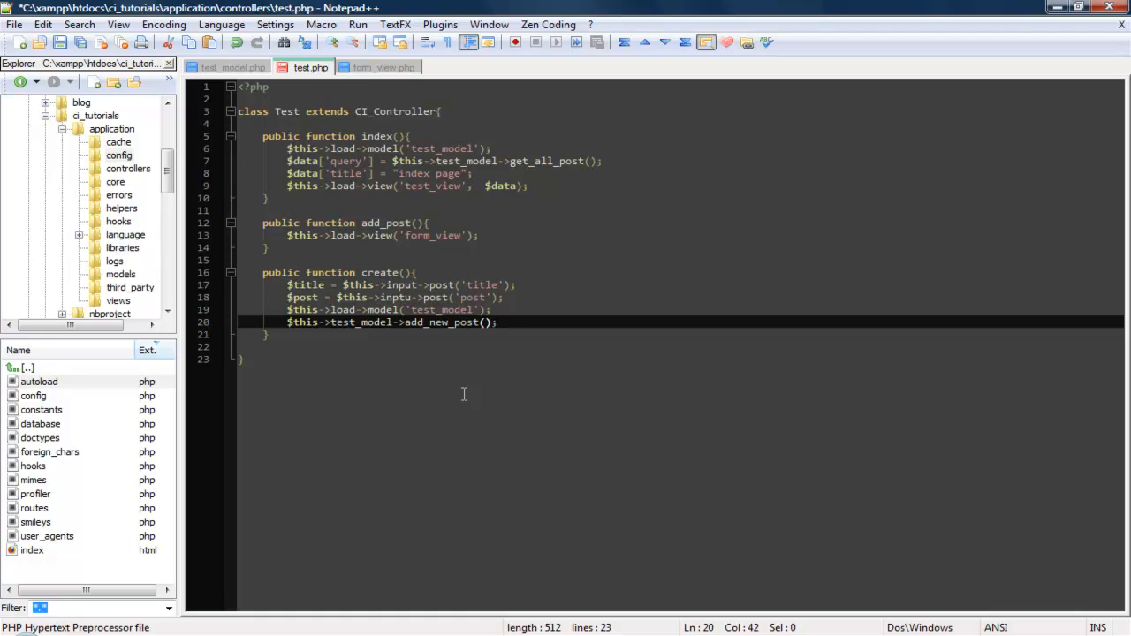
text($title, $)
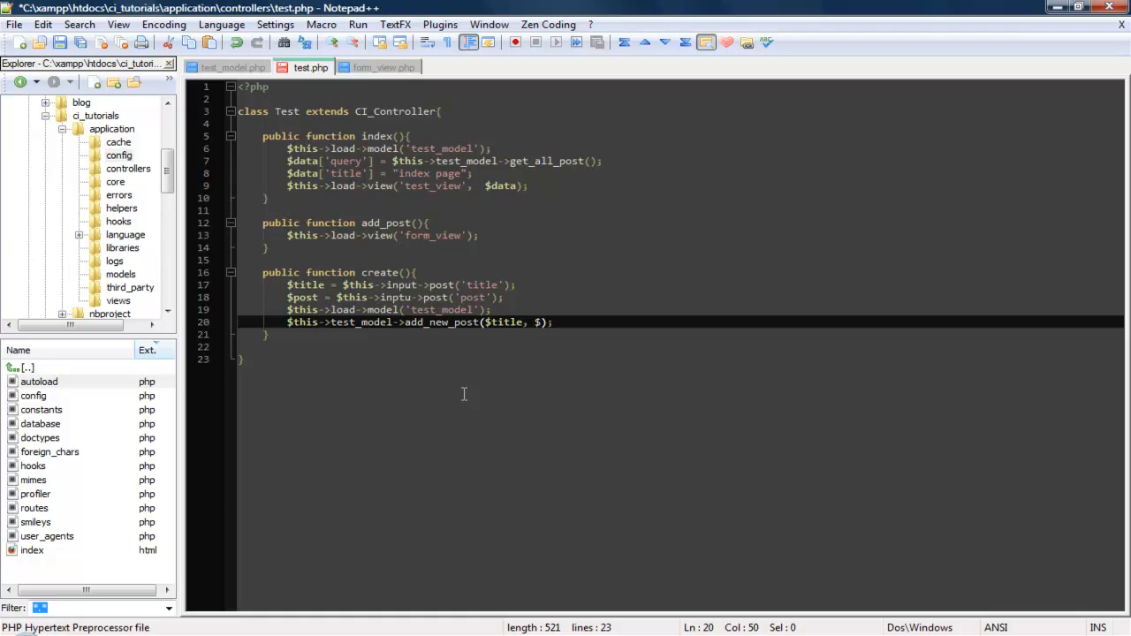
text(post)
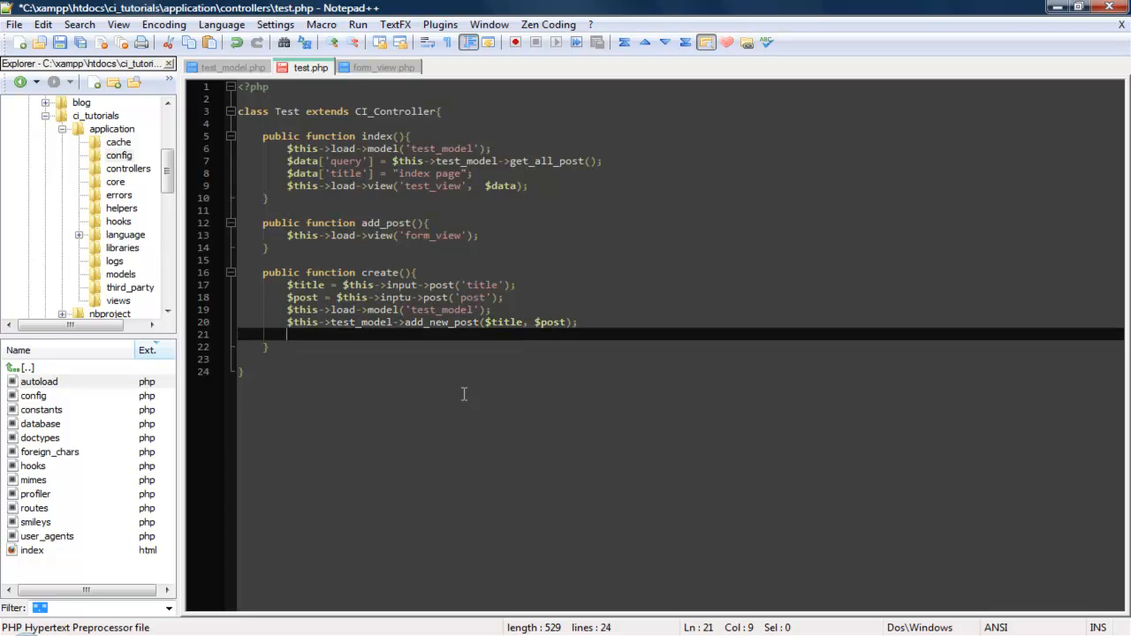
- End create() with $this->load->view('success'); and list the views folder's files
text($th)
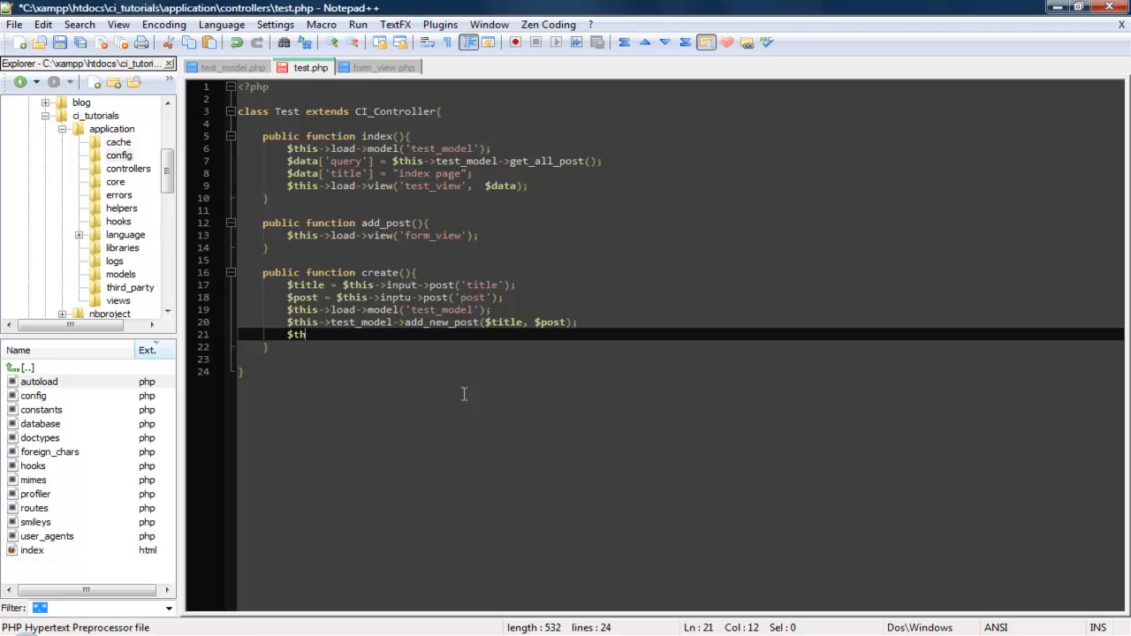
text(is)
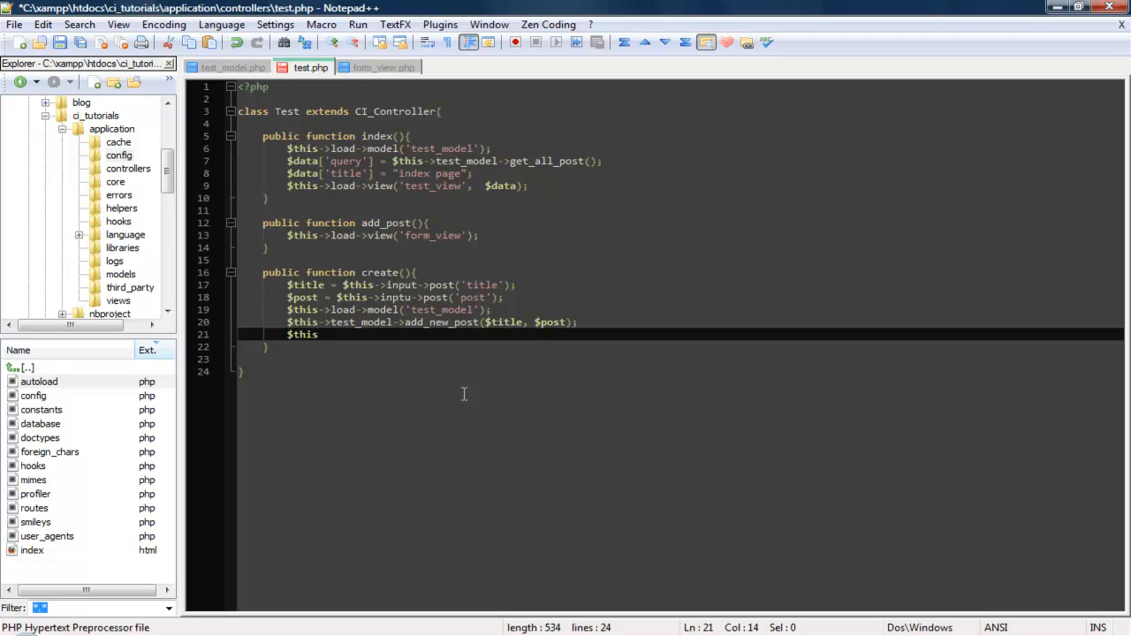
text(->)
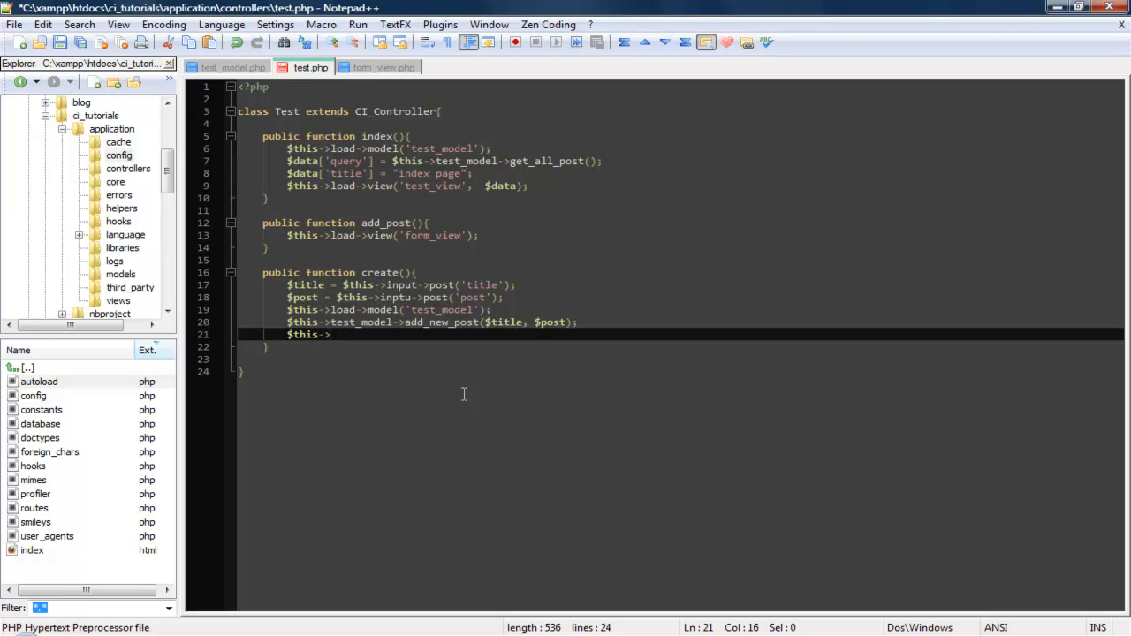
text(load->)
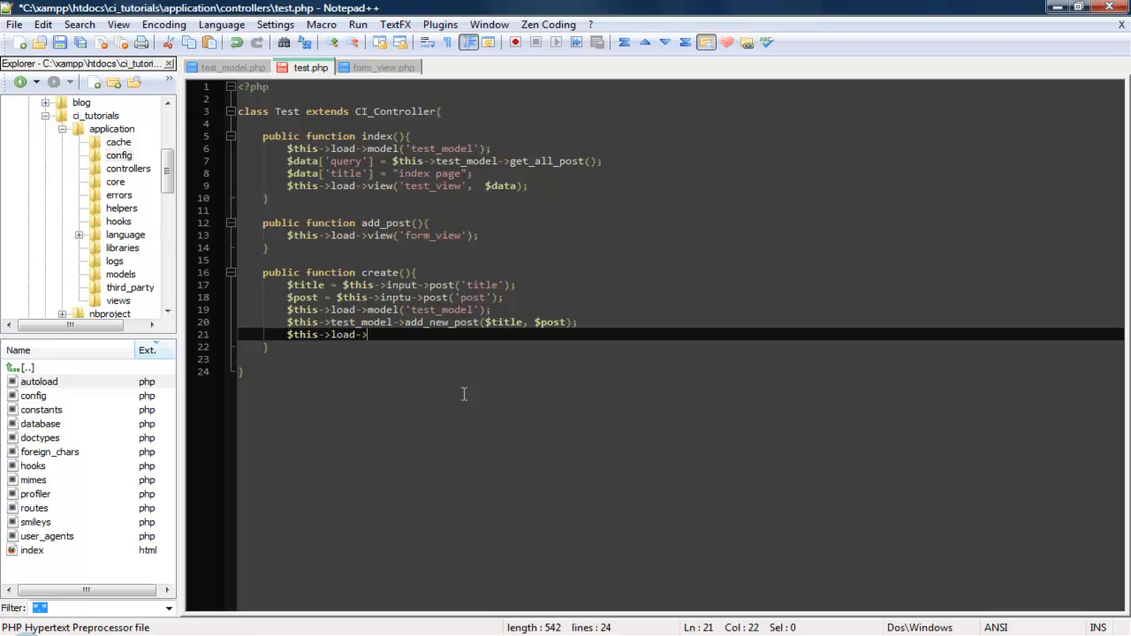
text(suc)
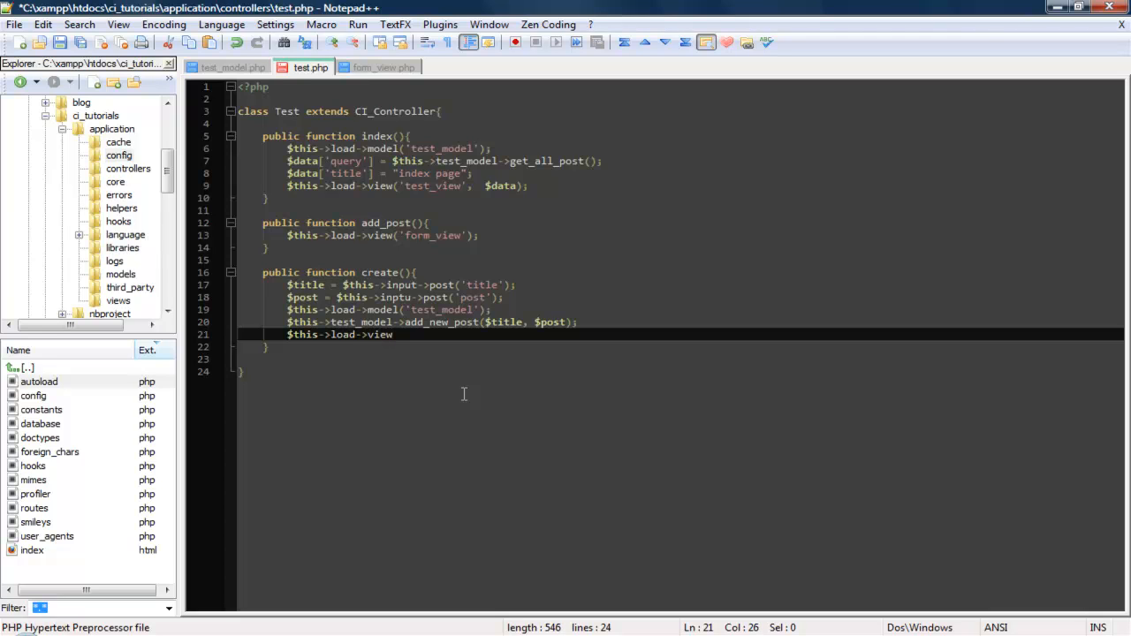
text(('suvv)
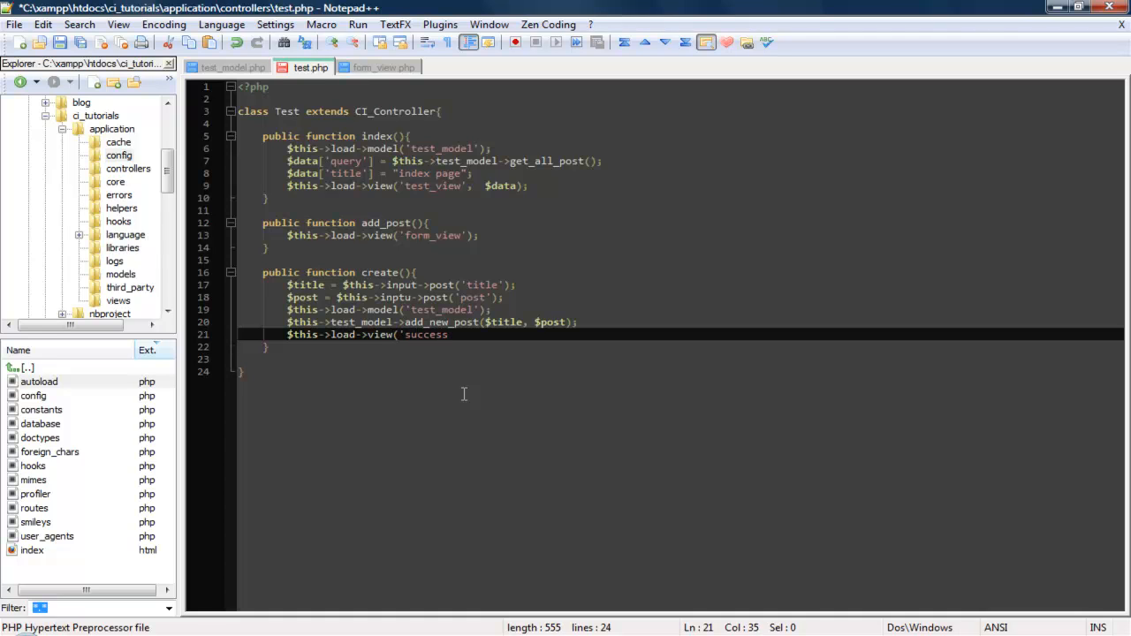
text())
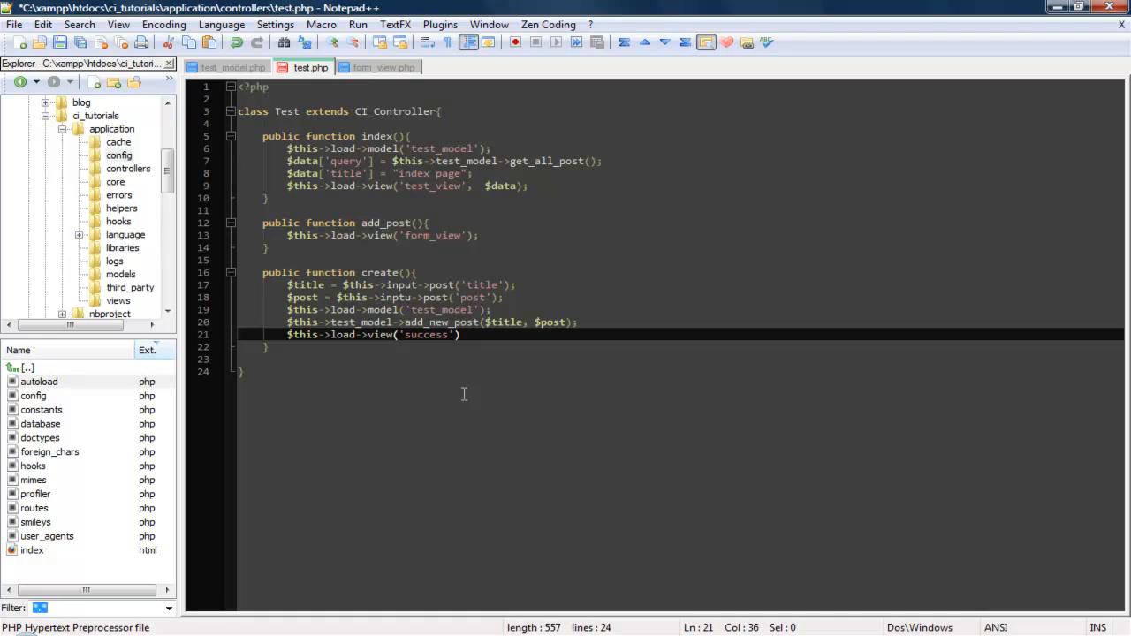
text(;)
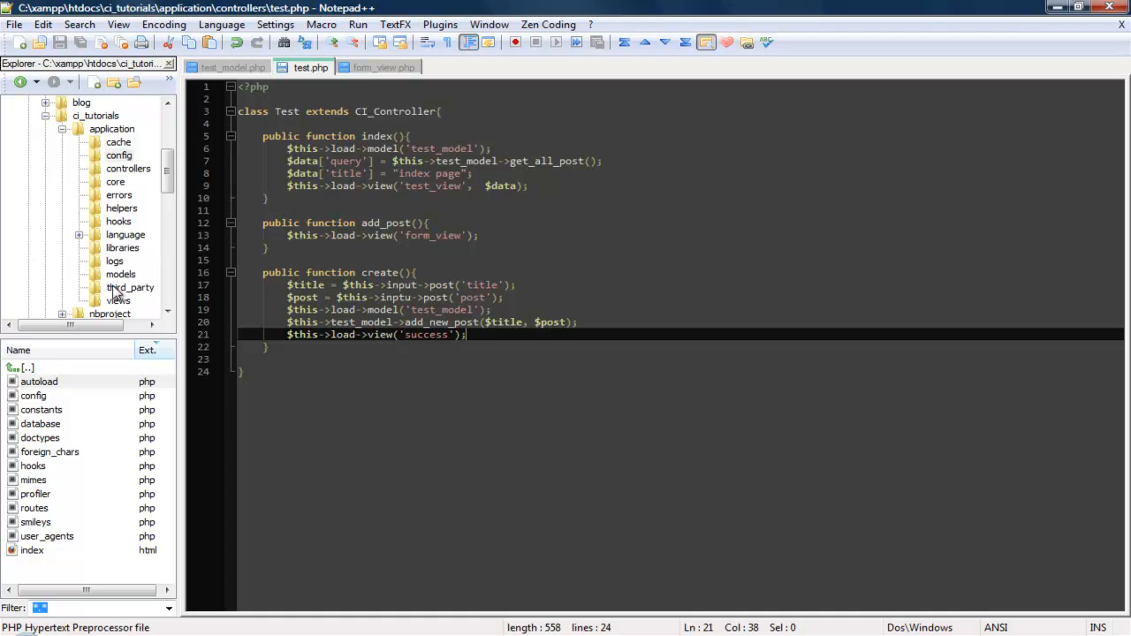
click(117, 301)
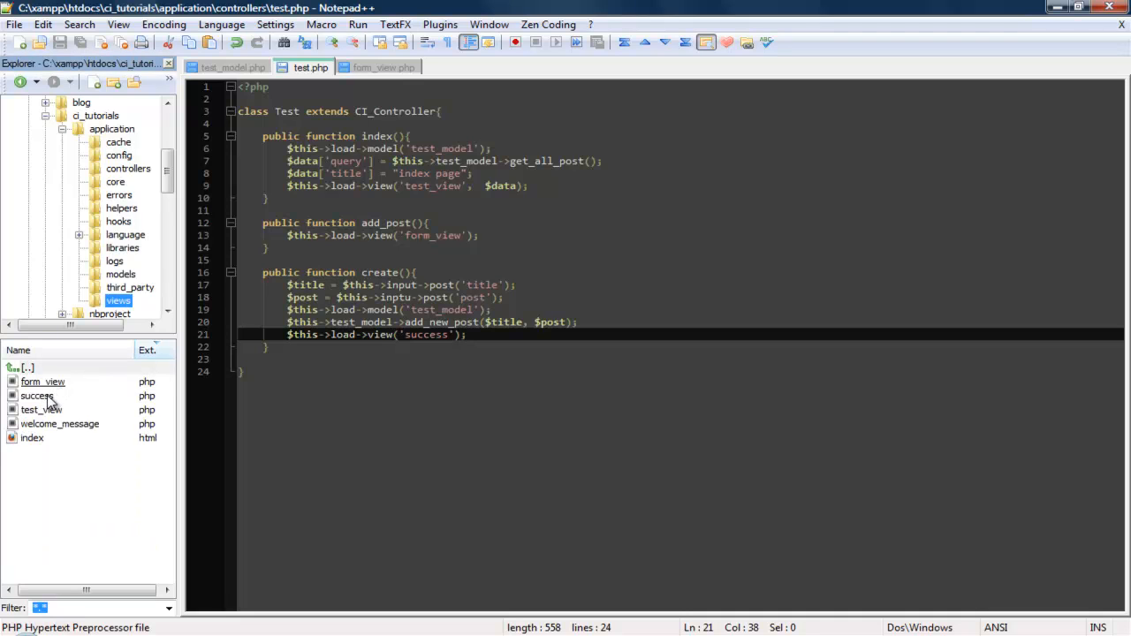
- Open success.php to review its 'Post Was added' heading and Click Here back link
double_click(37, 395)
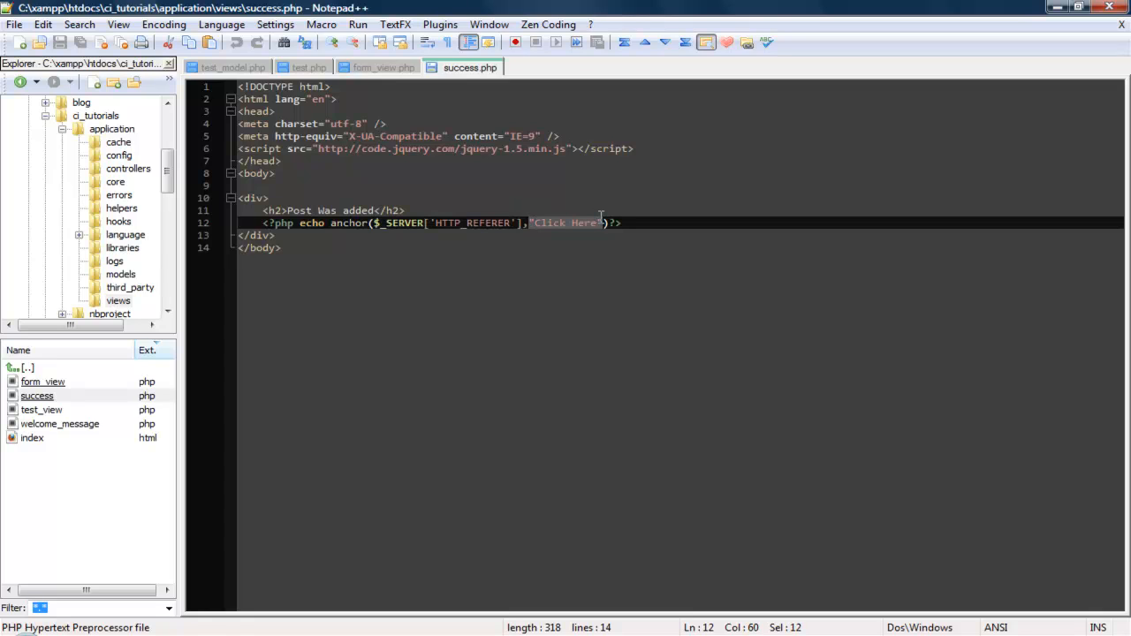
click(384, 67)
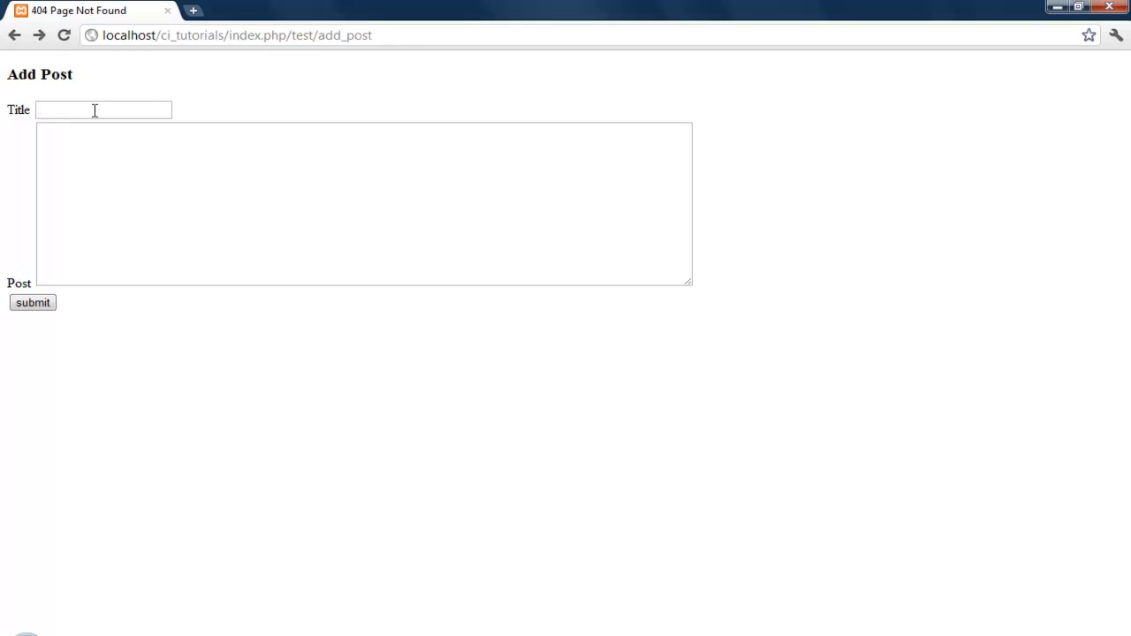
- Submit the Add Post form with title 'title' and post 'this is the post'
text(title)
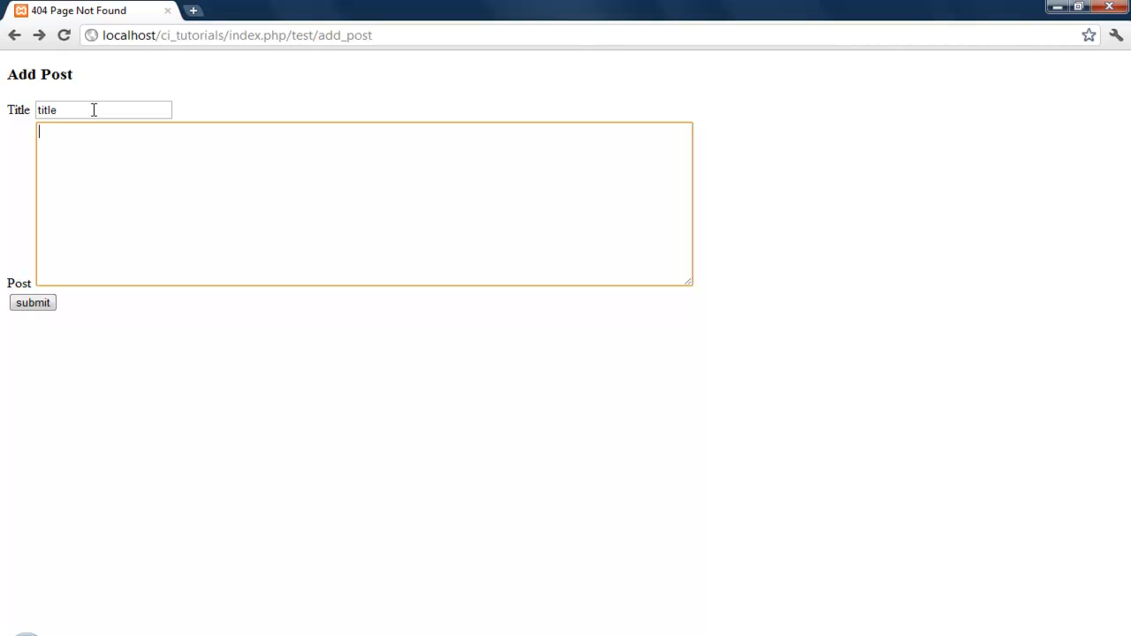
text(;)
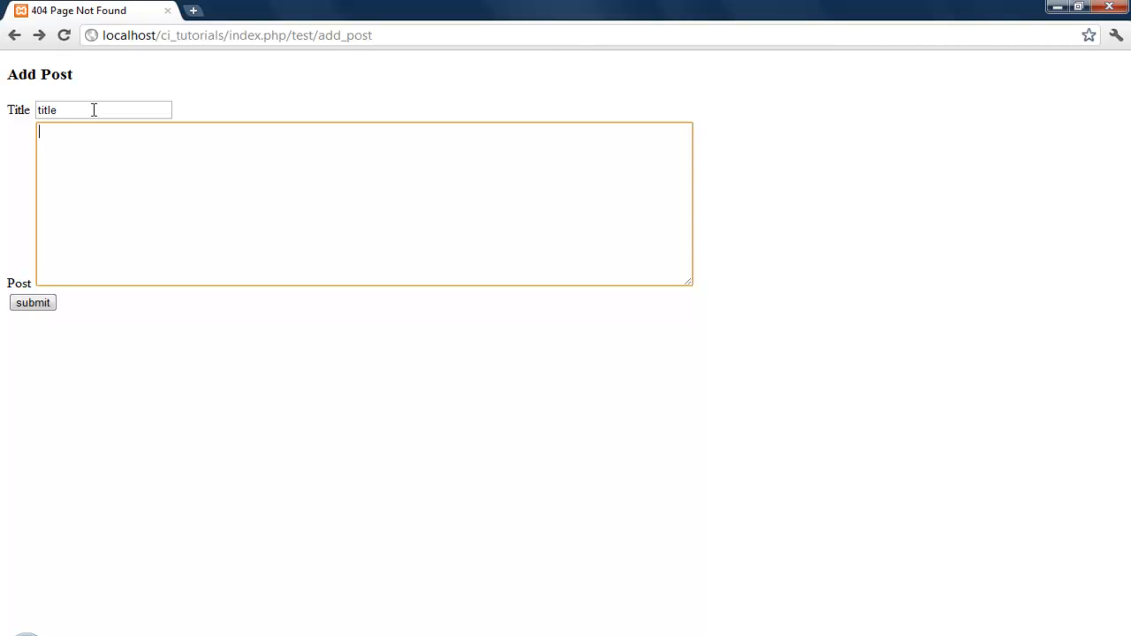
text(this is the)
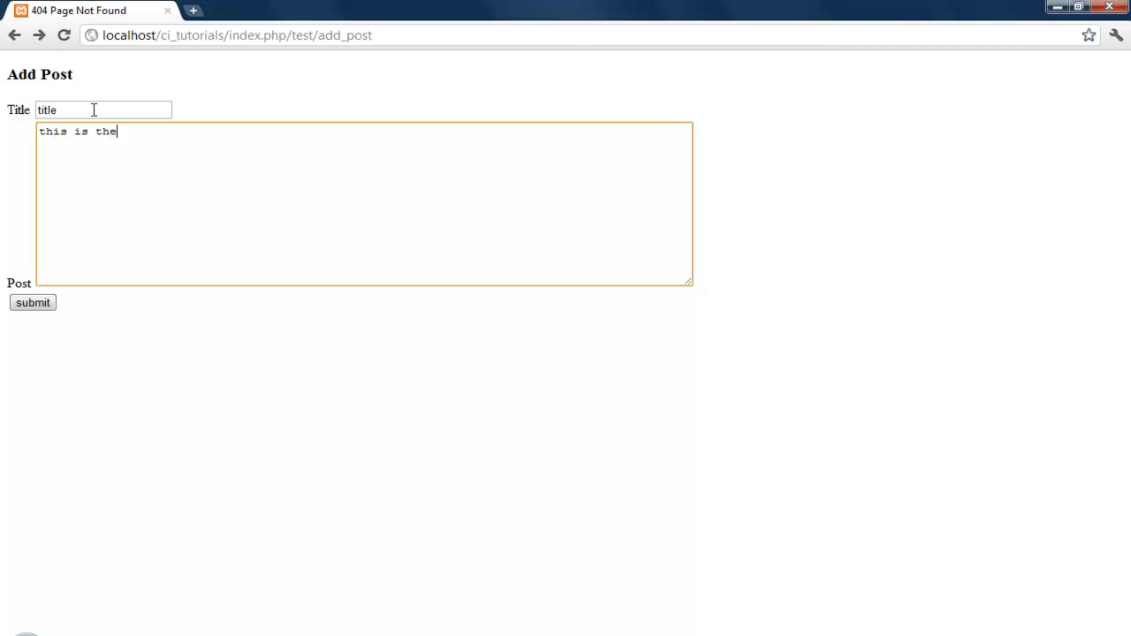
text(post)
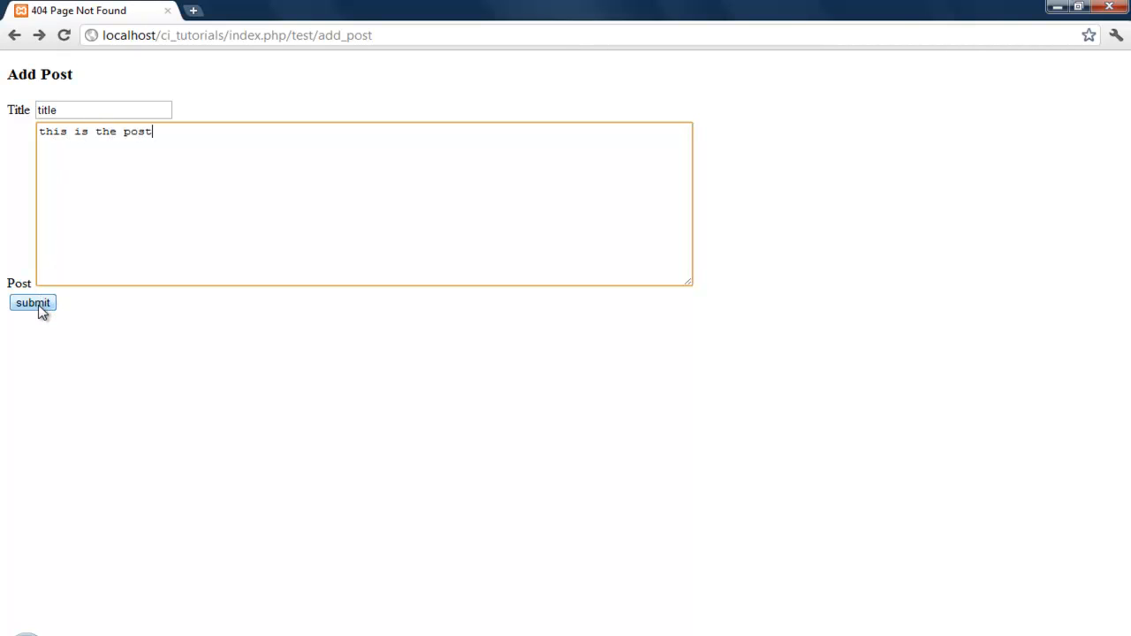
click(32, 302)
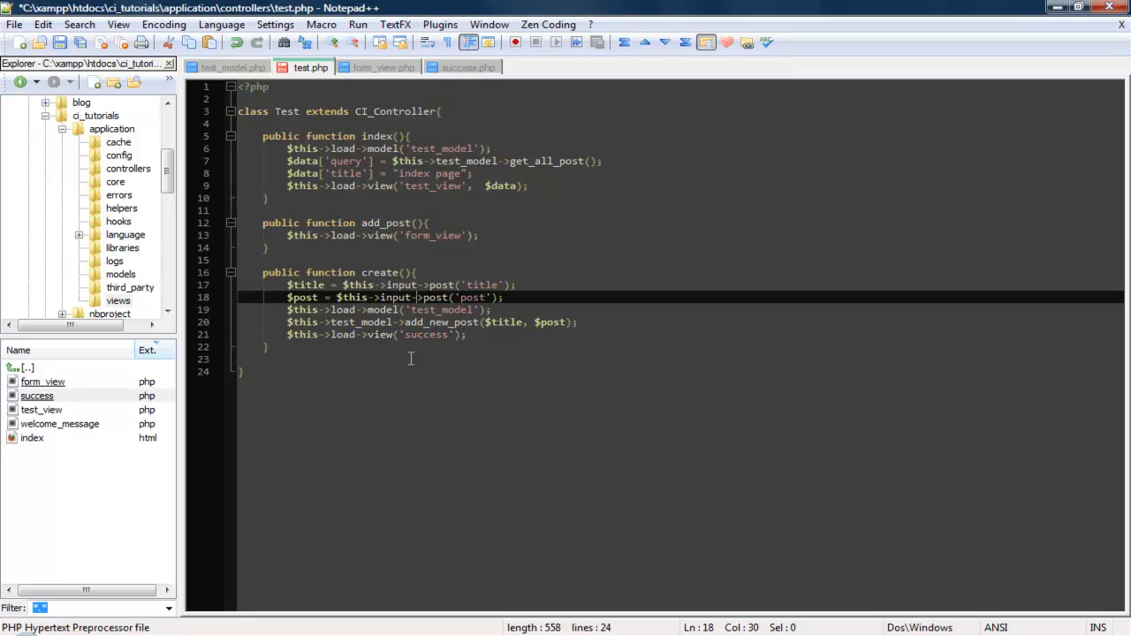
- Save the controller, fix $this->db->insert in test_model.php, and resend the form data
key(ctrl+s)
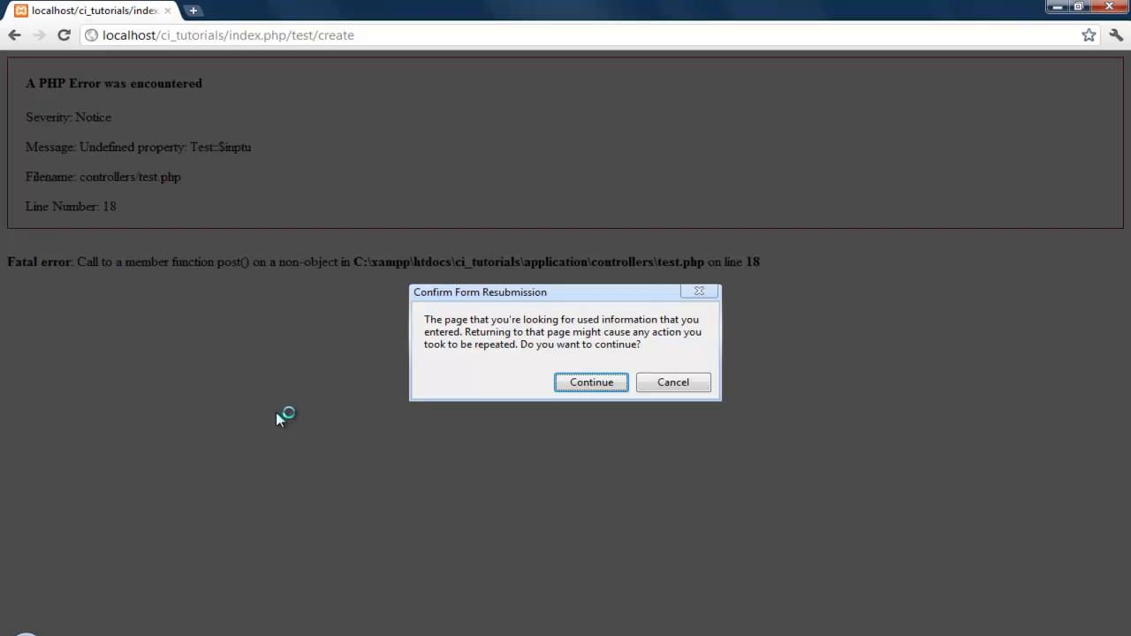
click(591, 382)
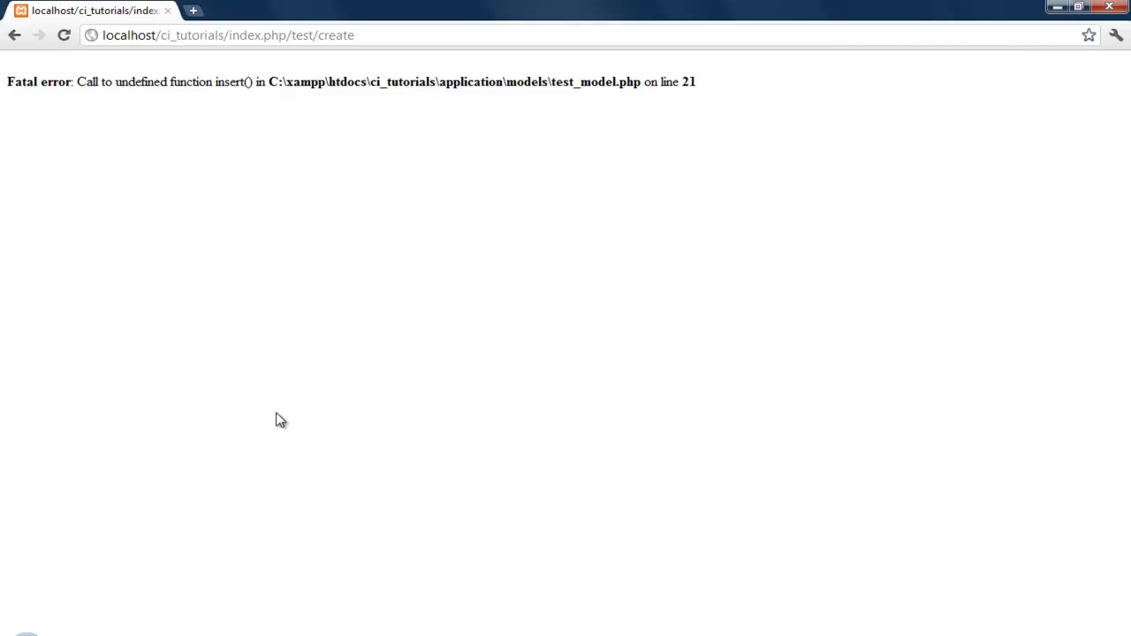
mouse_move(268, 596)
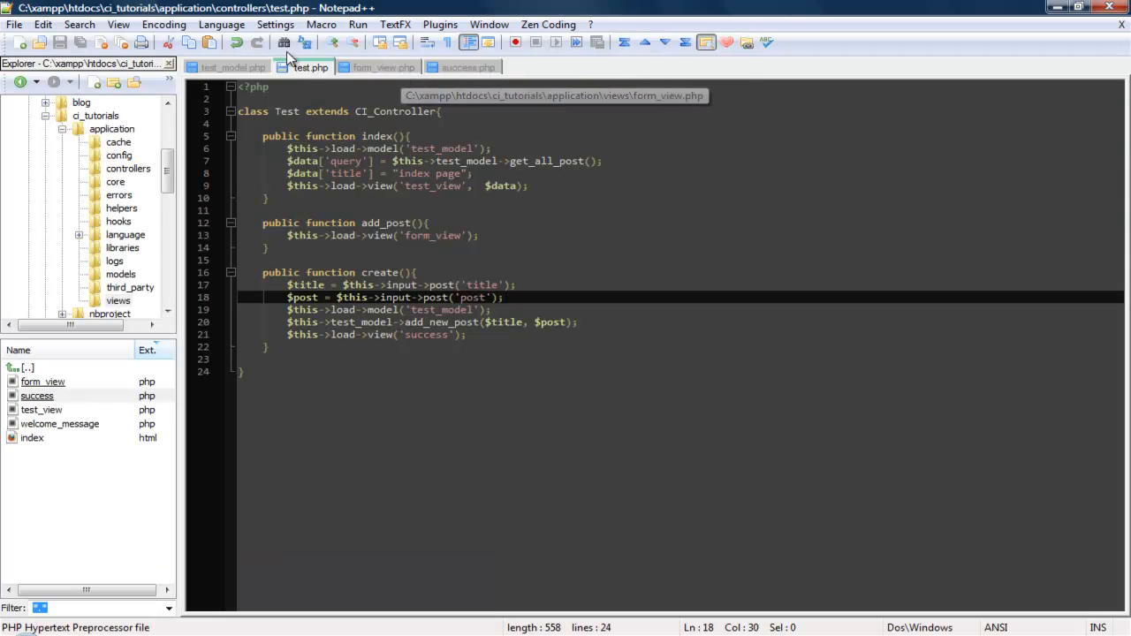
click(232, 67)
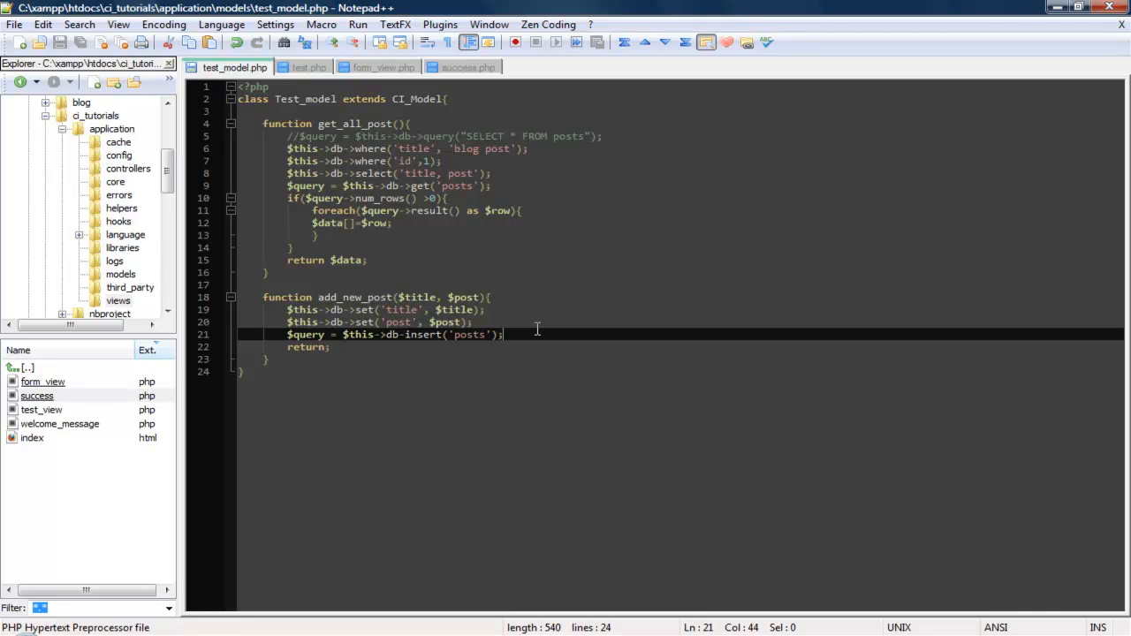
mouse_move(416, 334)
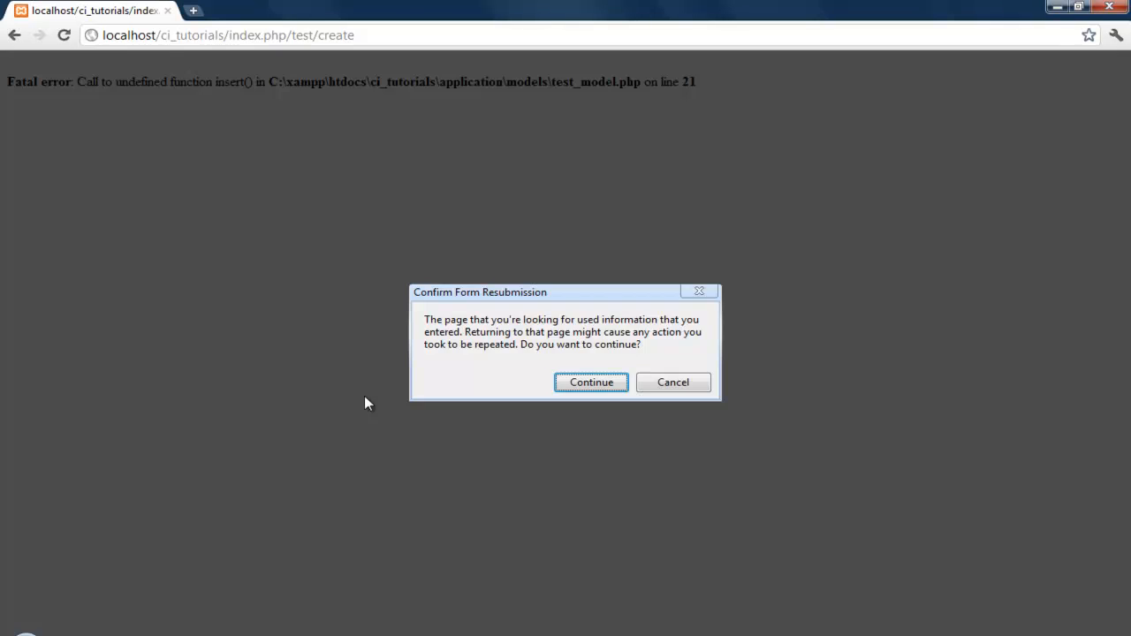
click(590, 382)
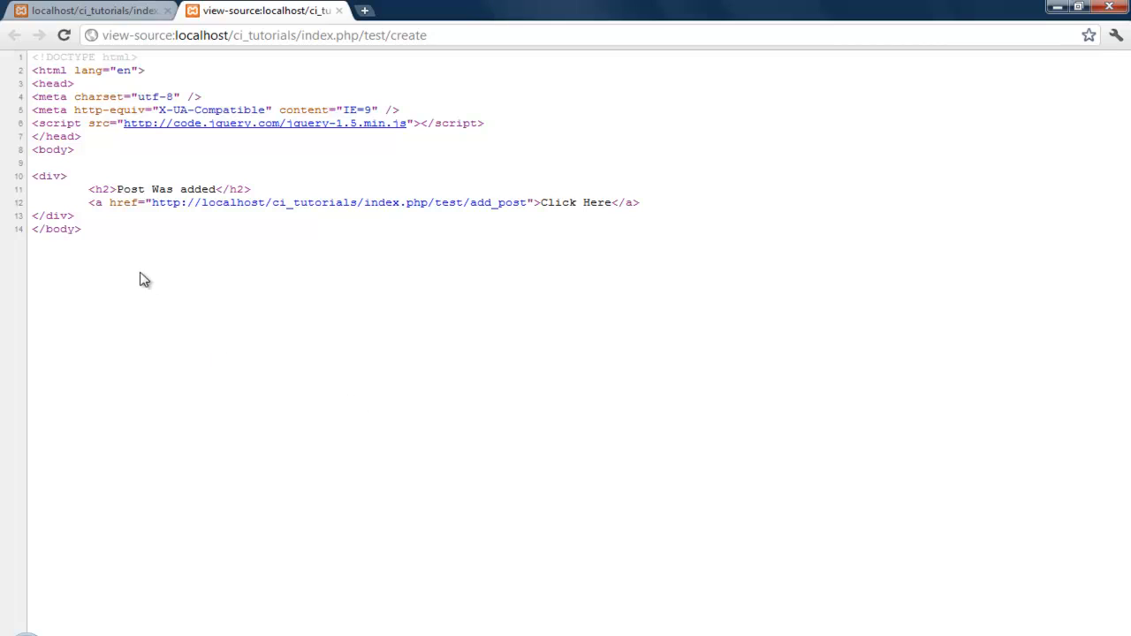
- Check the success page's Click Here link and follow it back to the Add Post form
drag(89, 202, 378, 203)
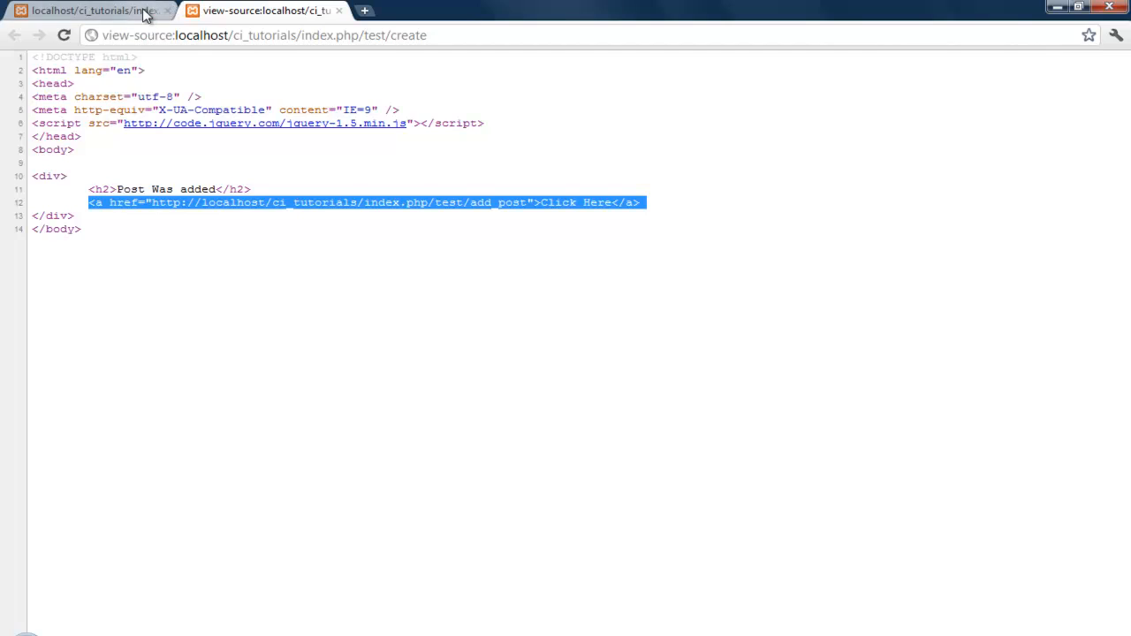
click(93, 10)
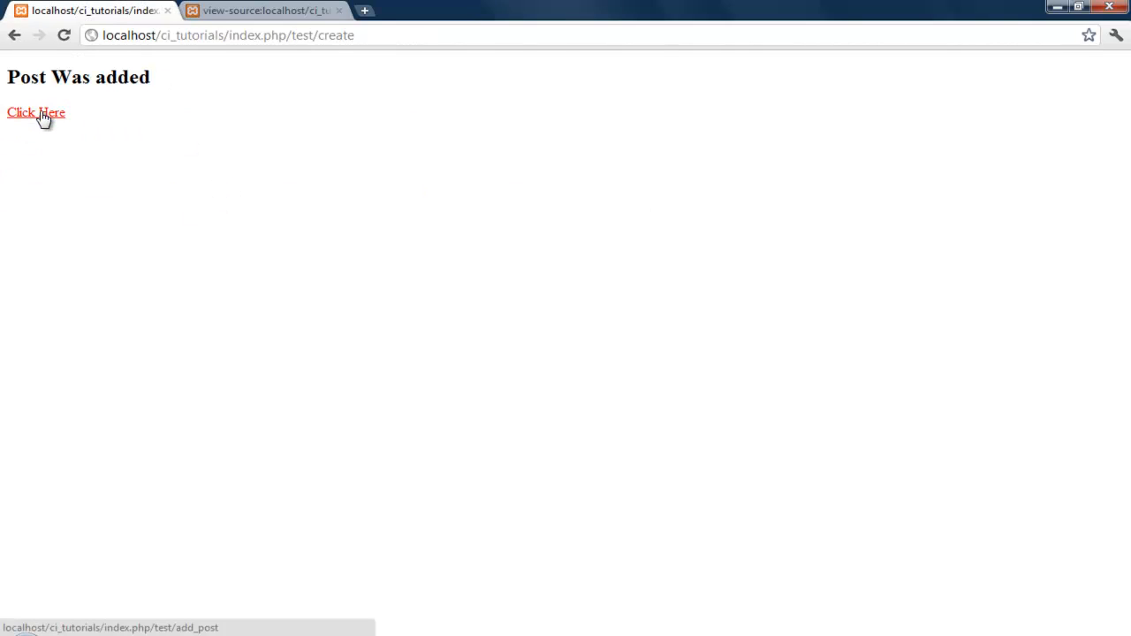
click(35, 112)
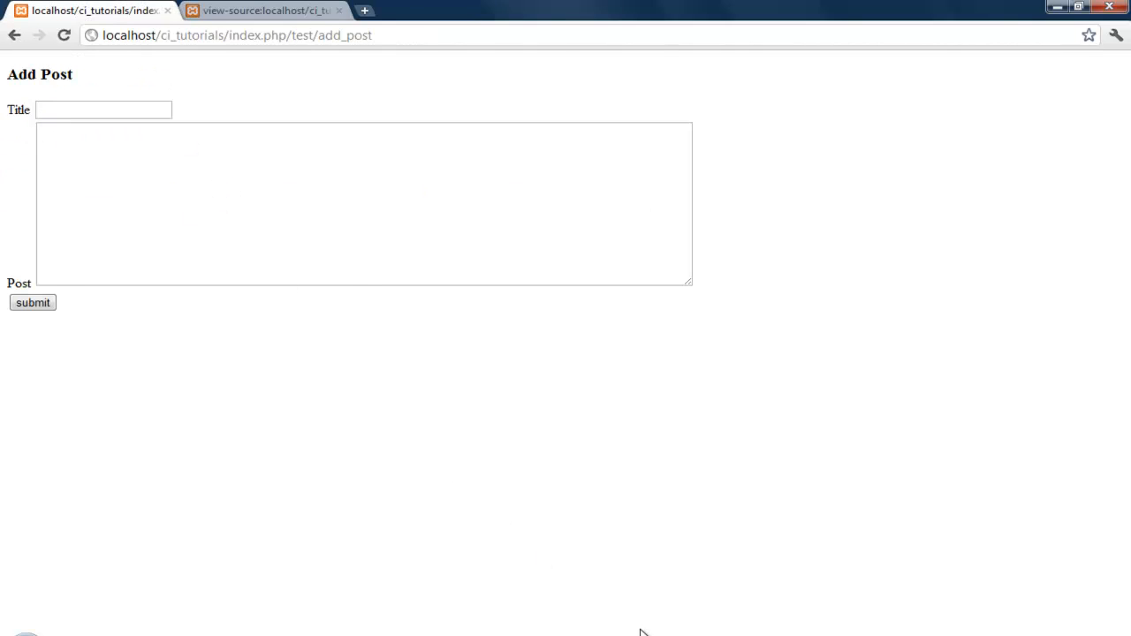
click(346, 252)
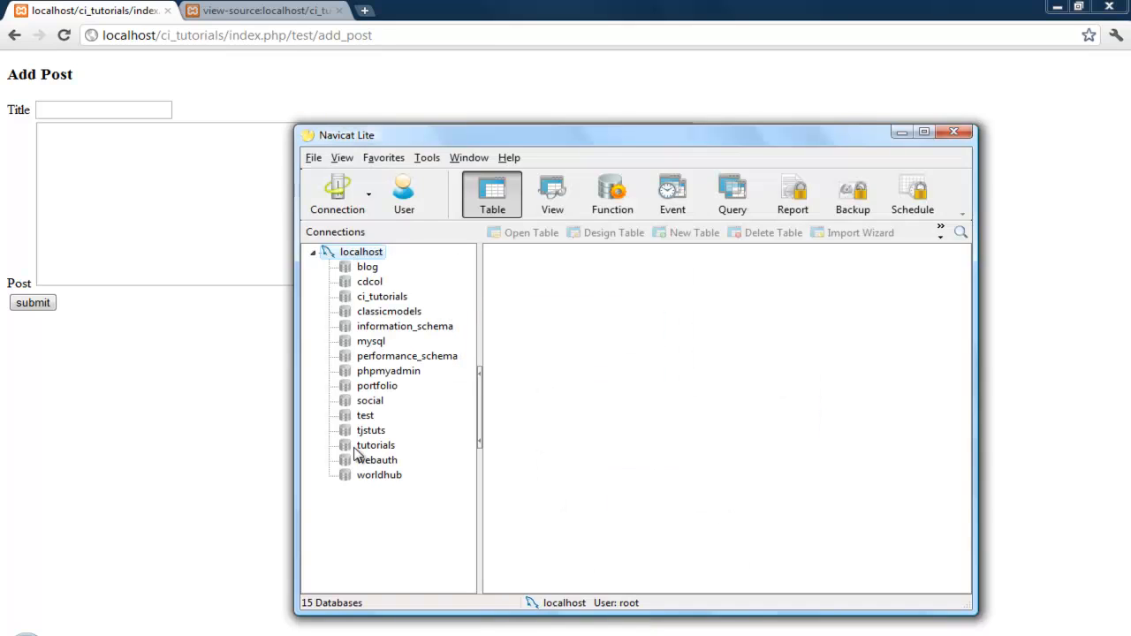
- Select a database in Navicat Lite's localhost connection tree
click(382, 296)
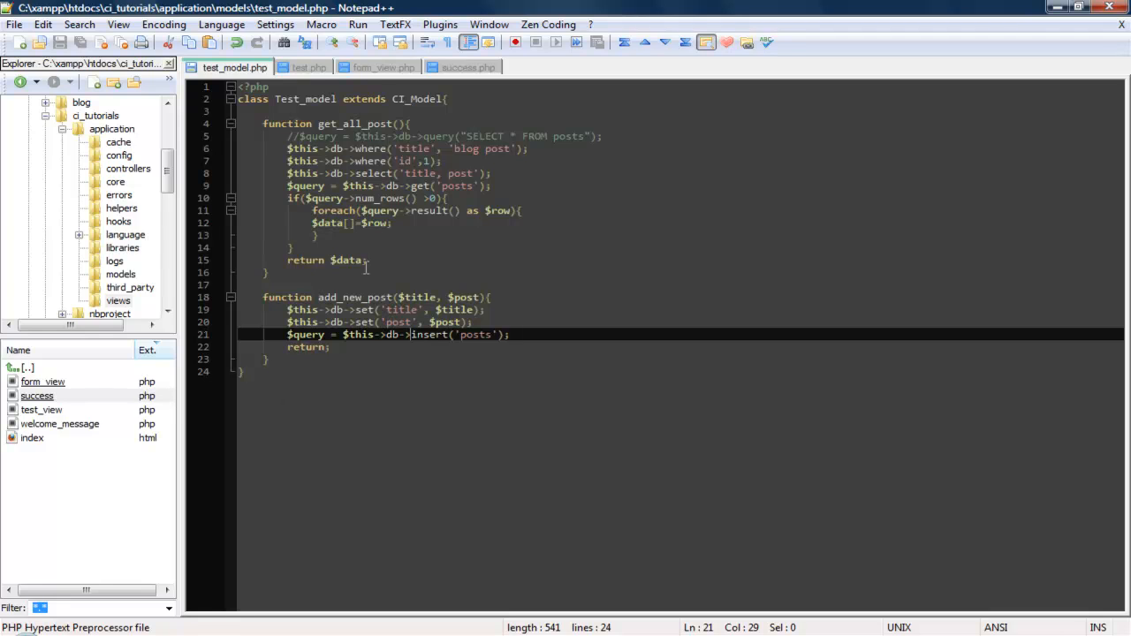
mouse_move(477, 288)
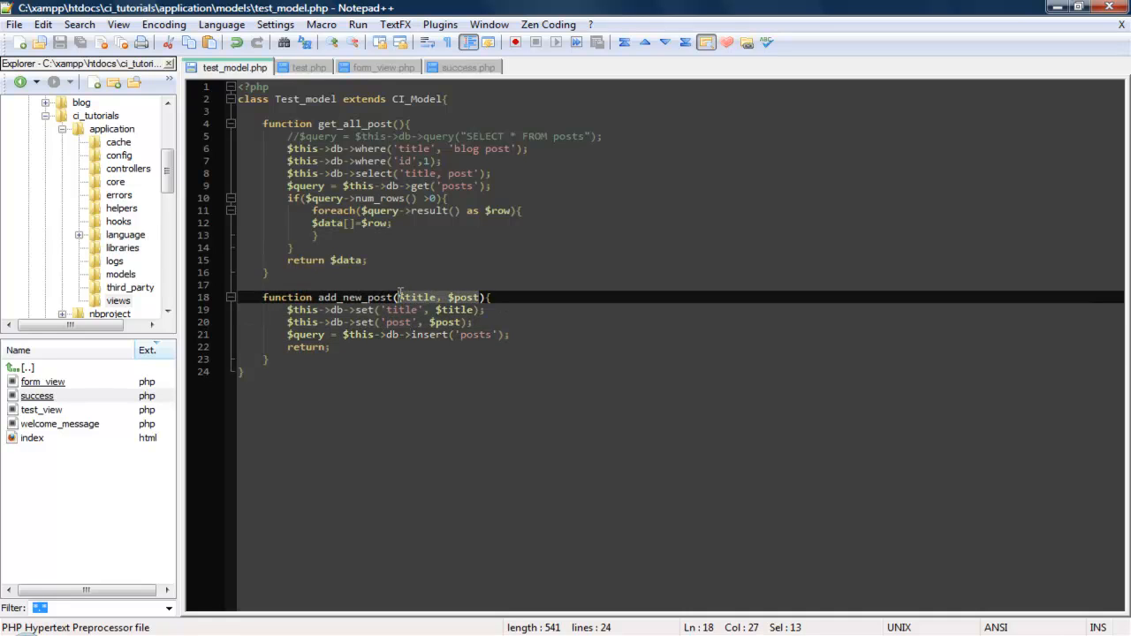
- Change add_new_post to take $data and call $this->db->insert('posts', $data)
text($data)
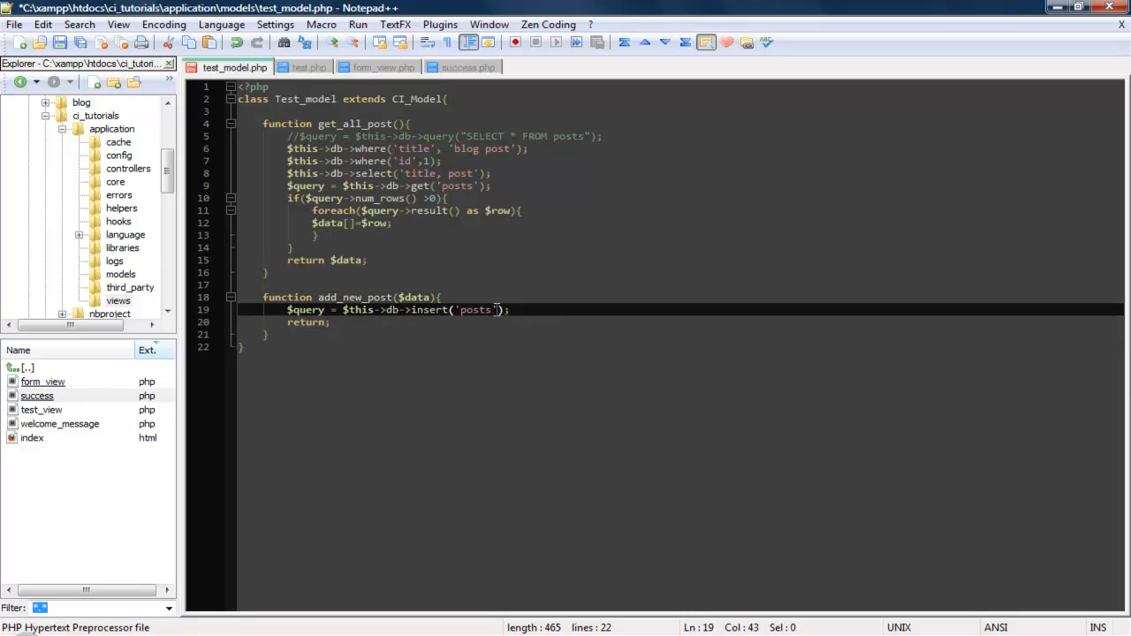
text(, $data)
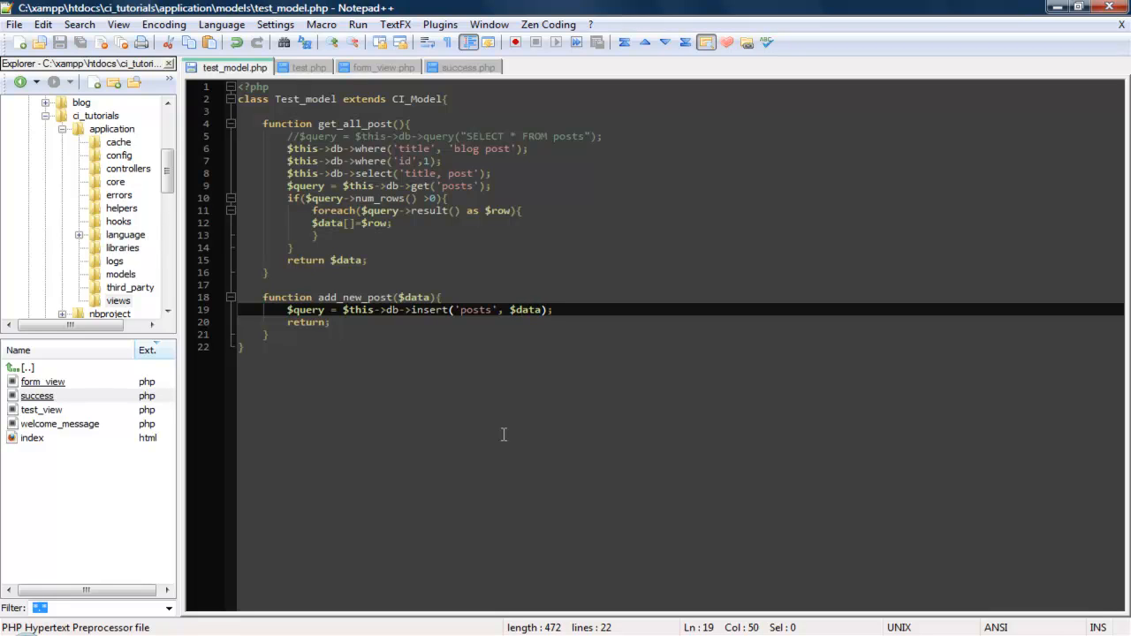
mouse_move(304, 79)
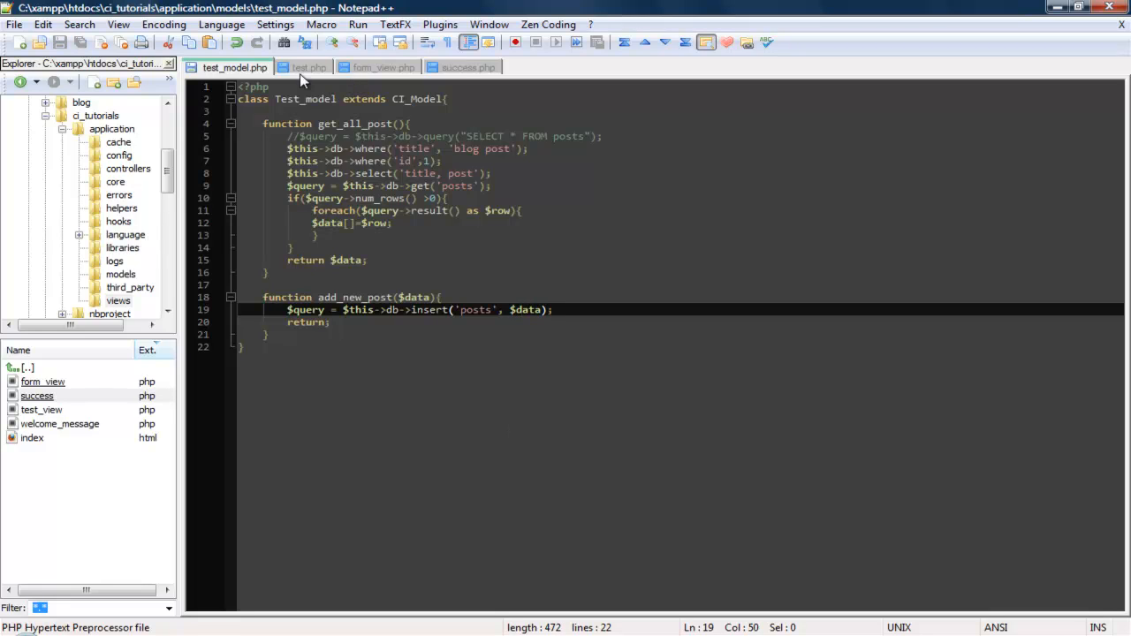
click(312, 67)
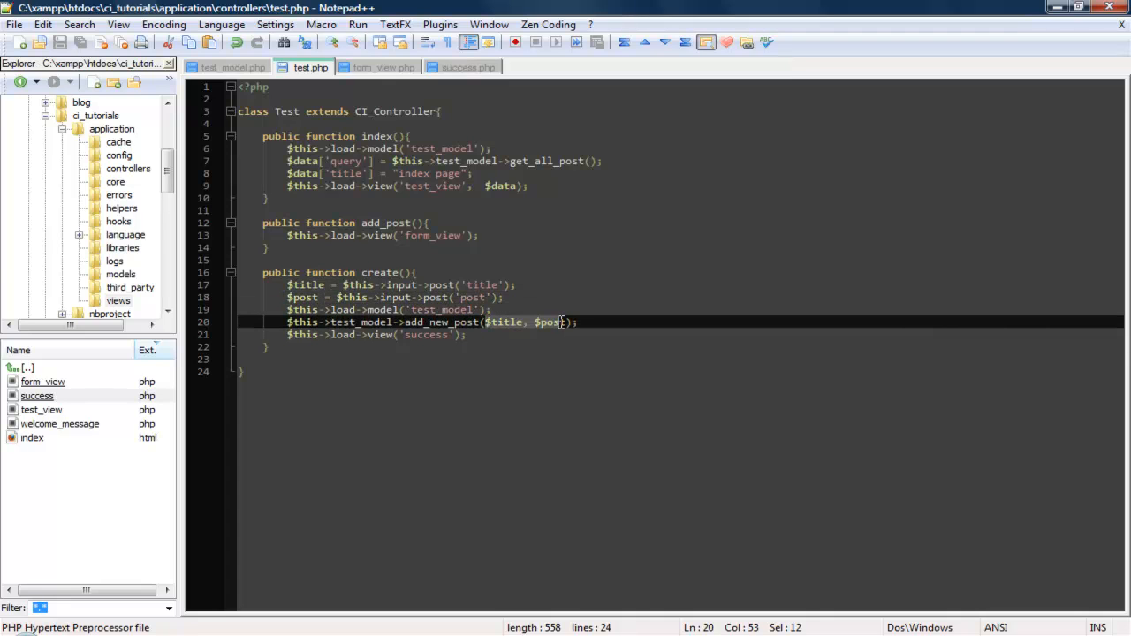
- Build $data = array('title' => $title, 'posts' => $post) in create() and save
text($data)
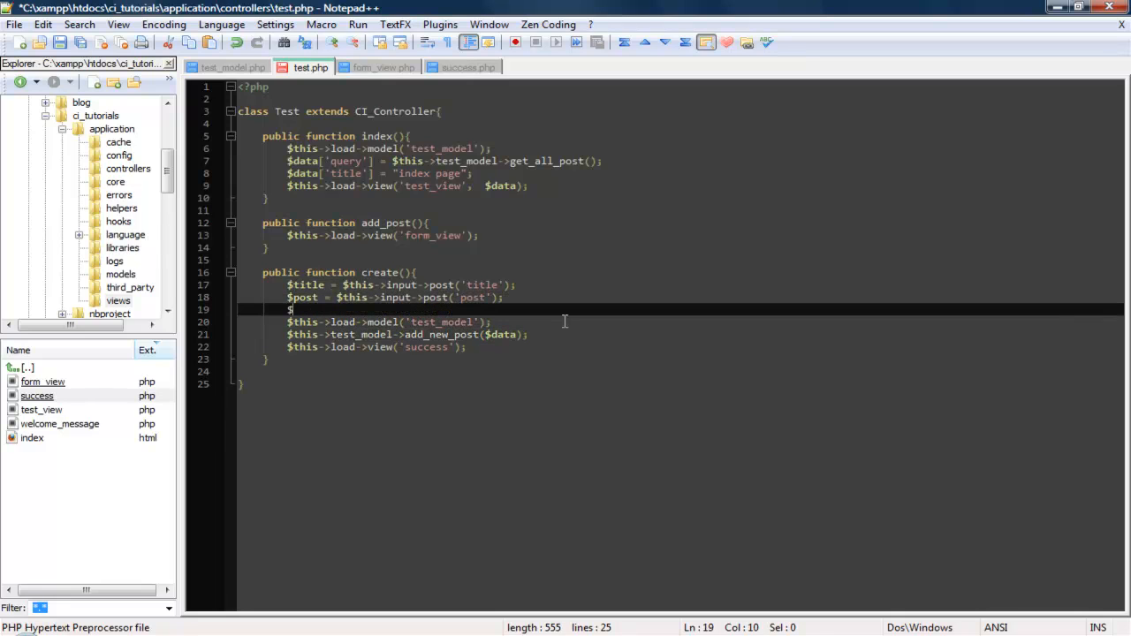
text(data = arra)
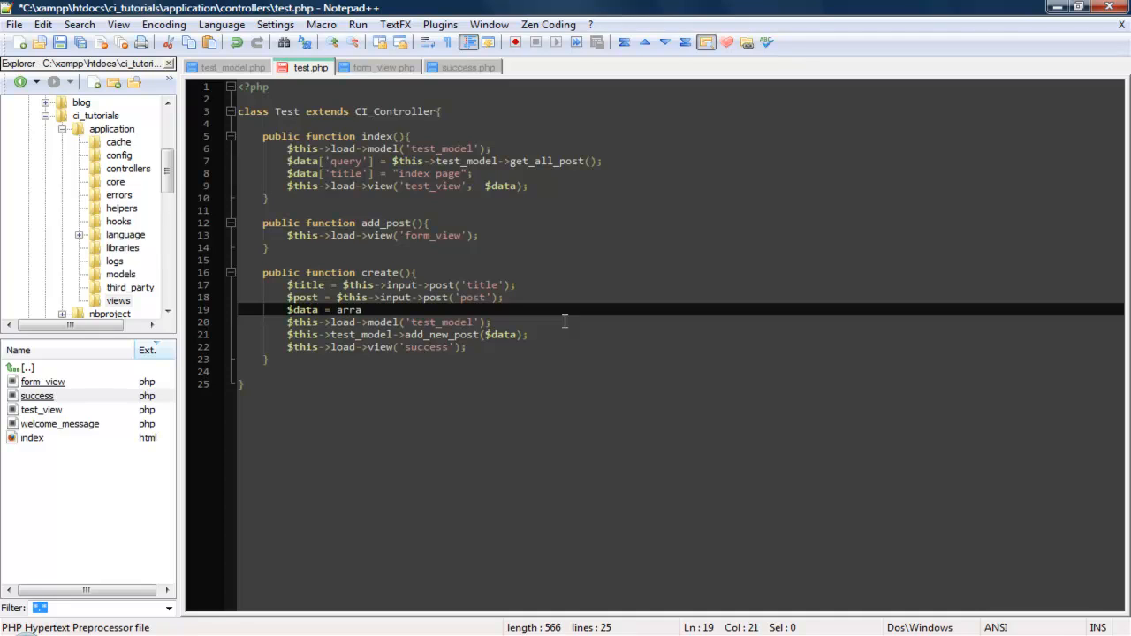
text(y)
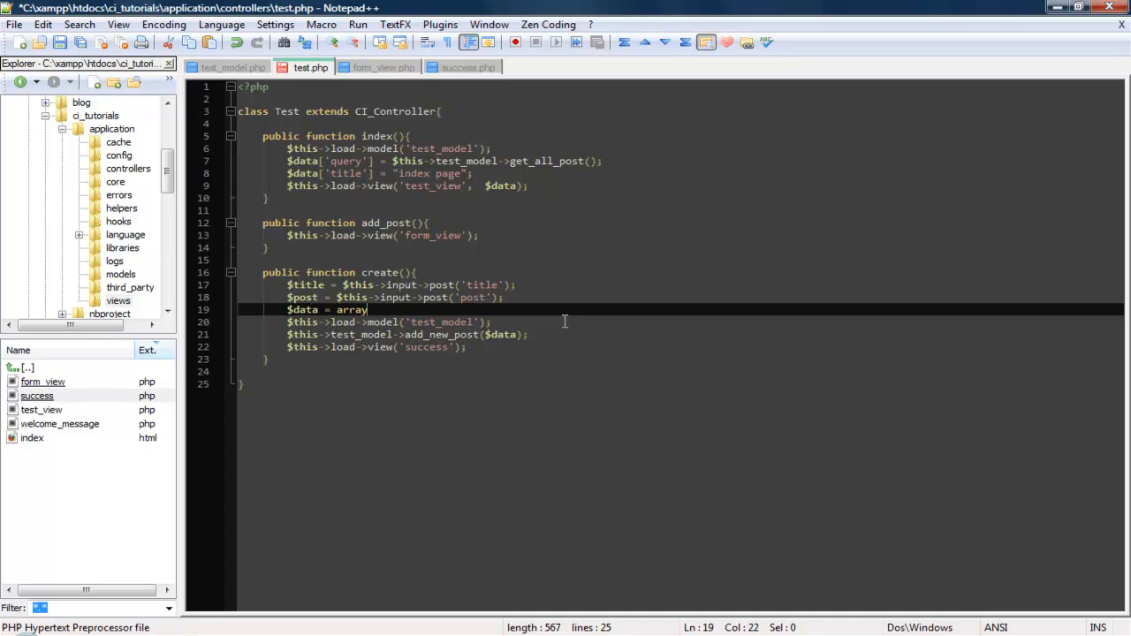
text(()
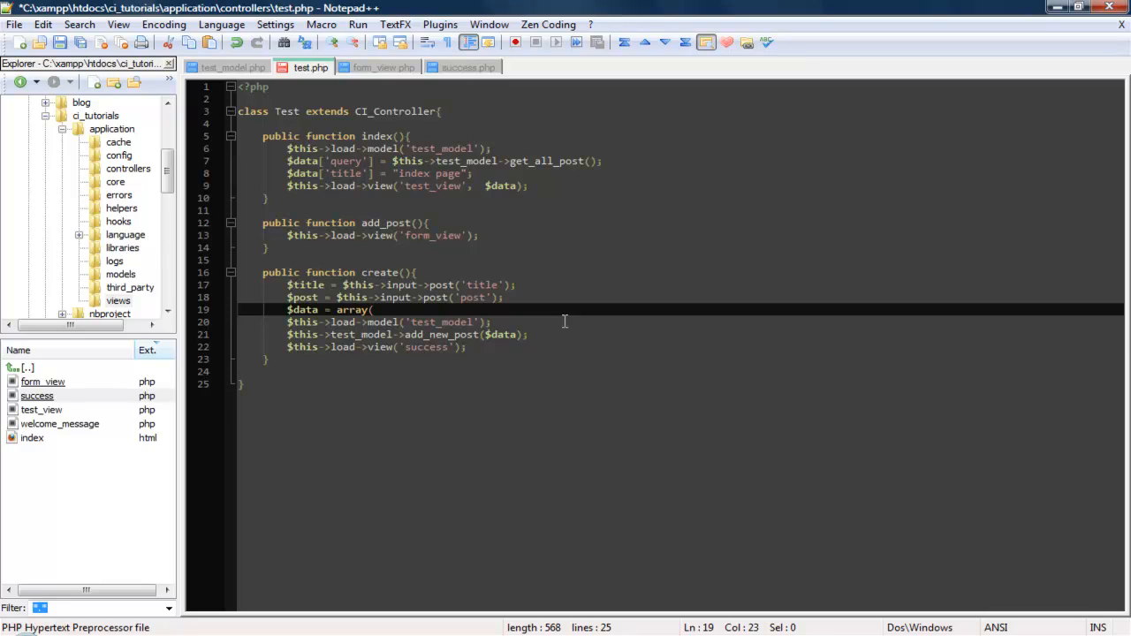
key(Enter)
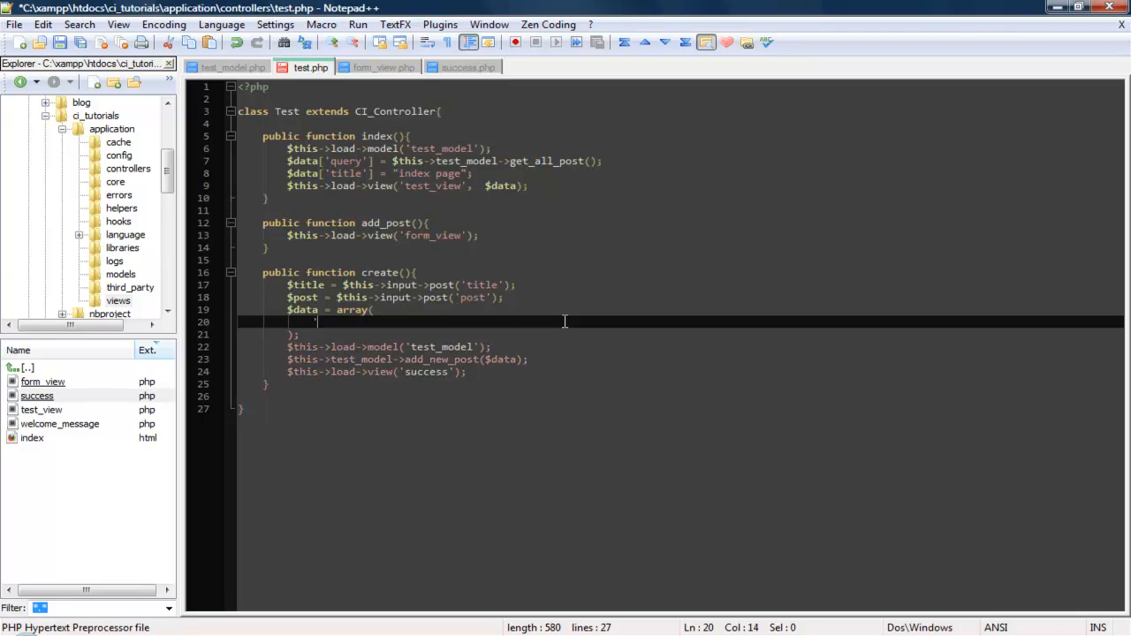
text('tit)
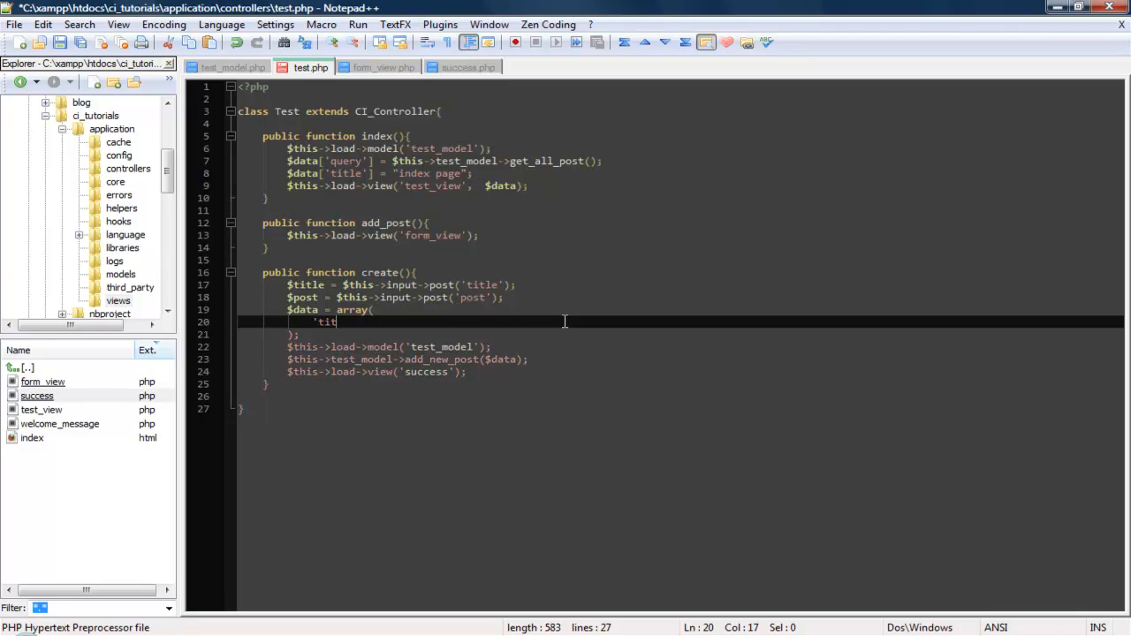
text(le' =>)
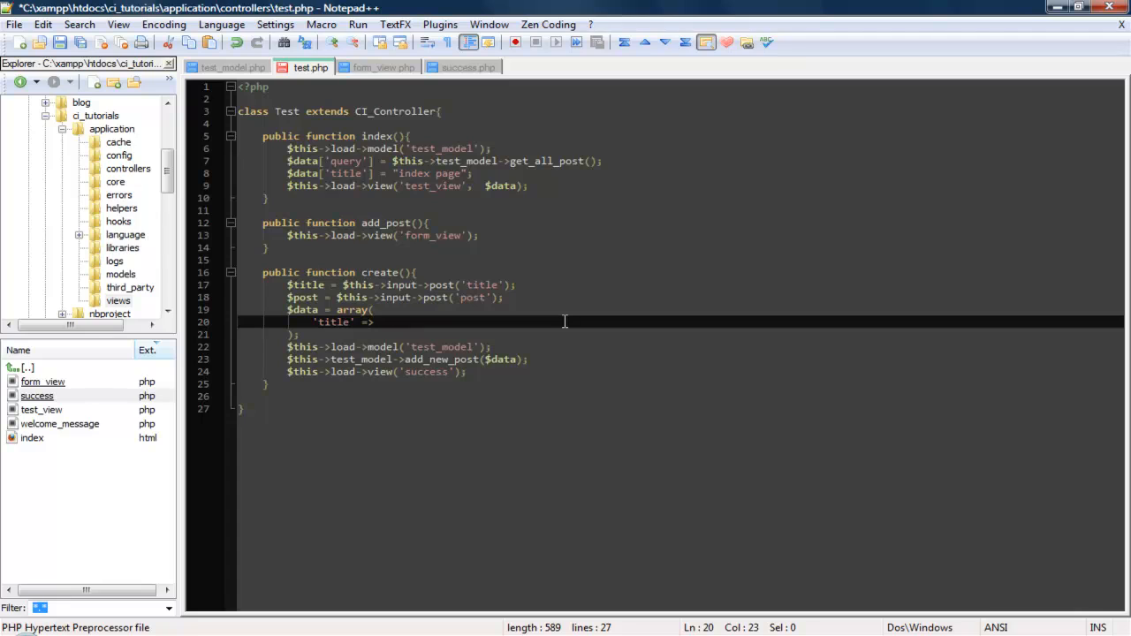
text($title,)
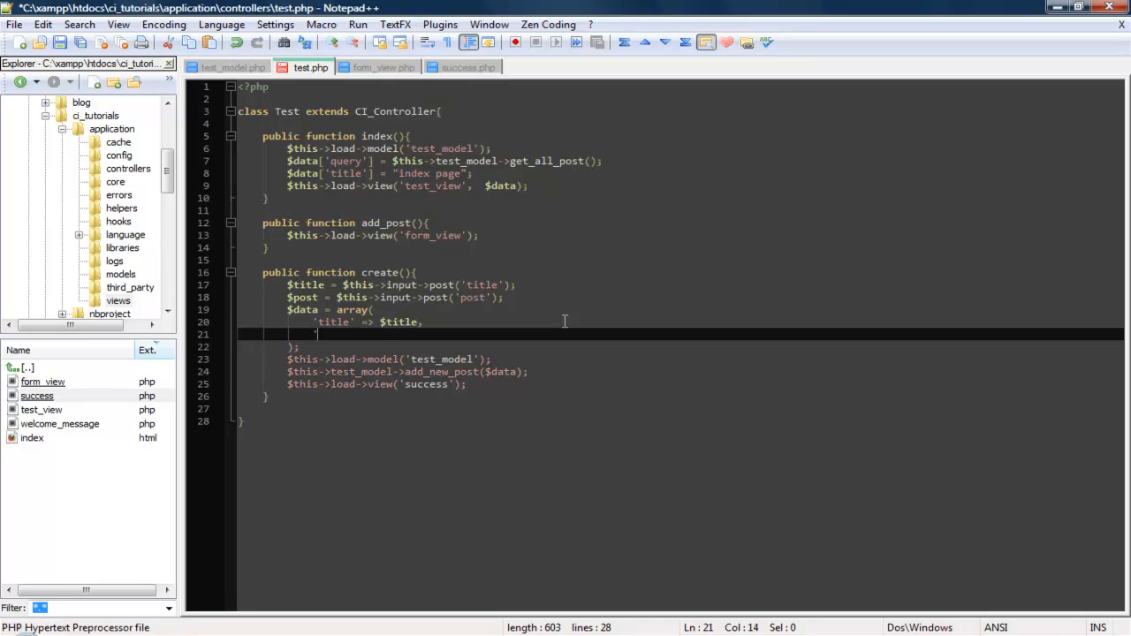
text('posts' =)
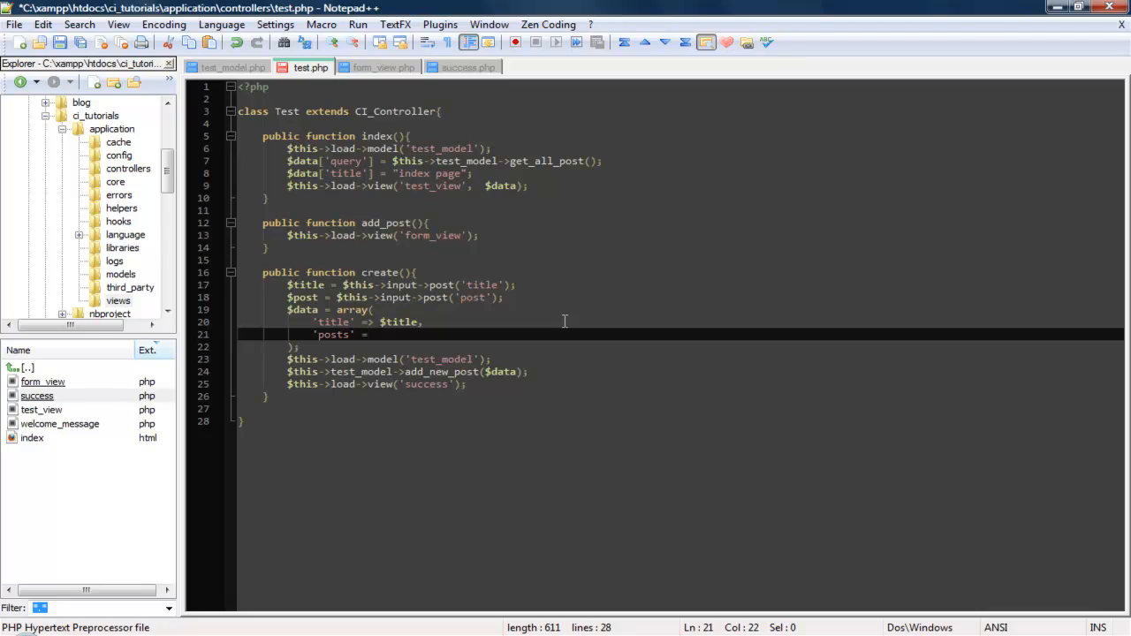
text(>$)
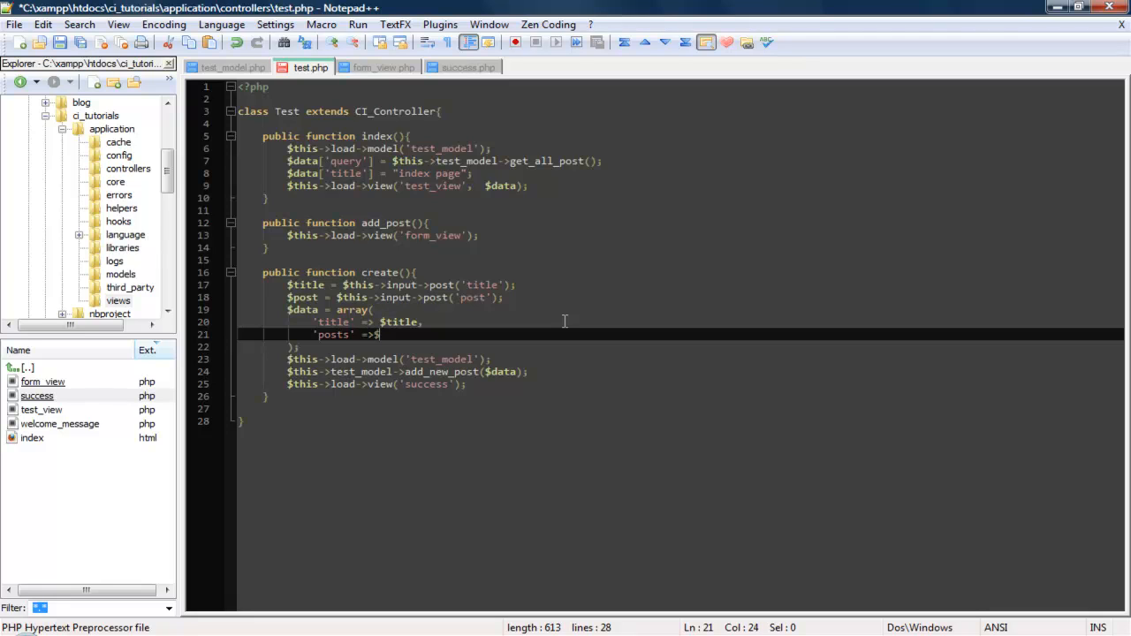
text(post)
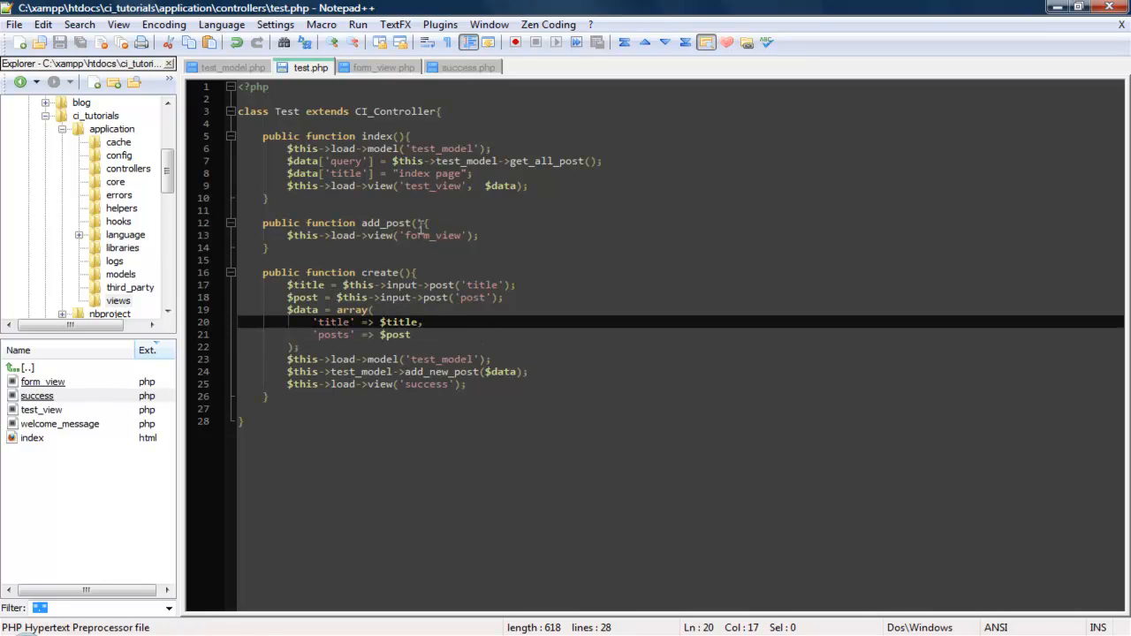
click(380, 67)
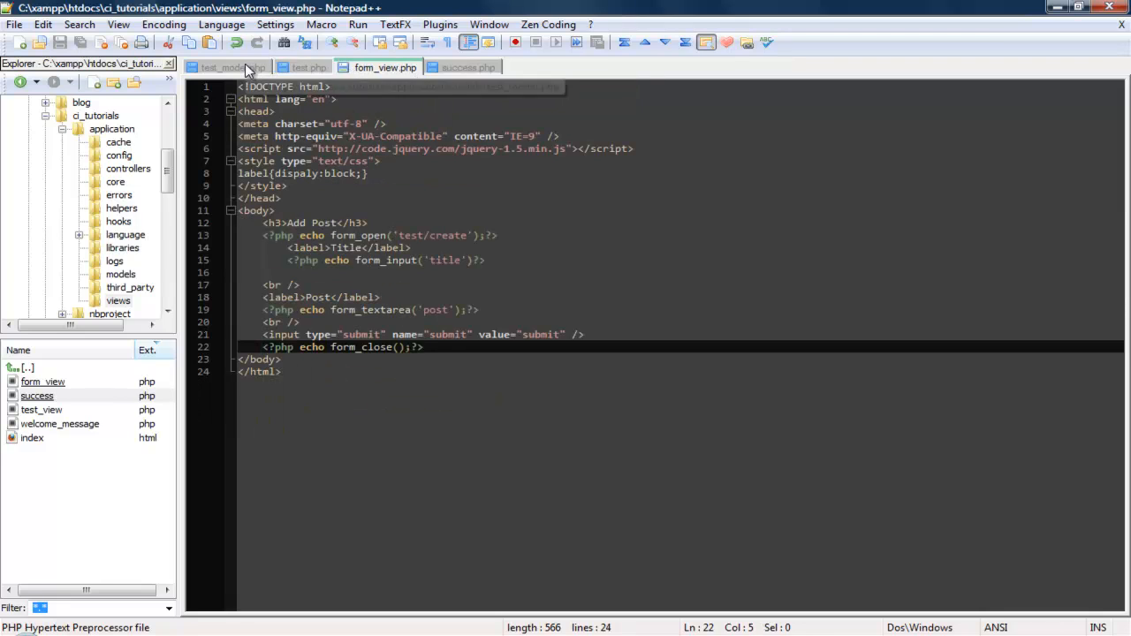
- Review success.php and test_model.php, highlighting the $data passed to insert
click(468, 68)
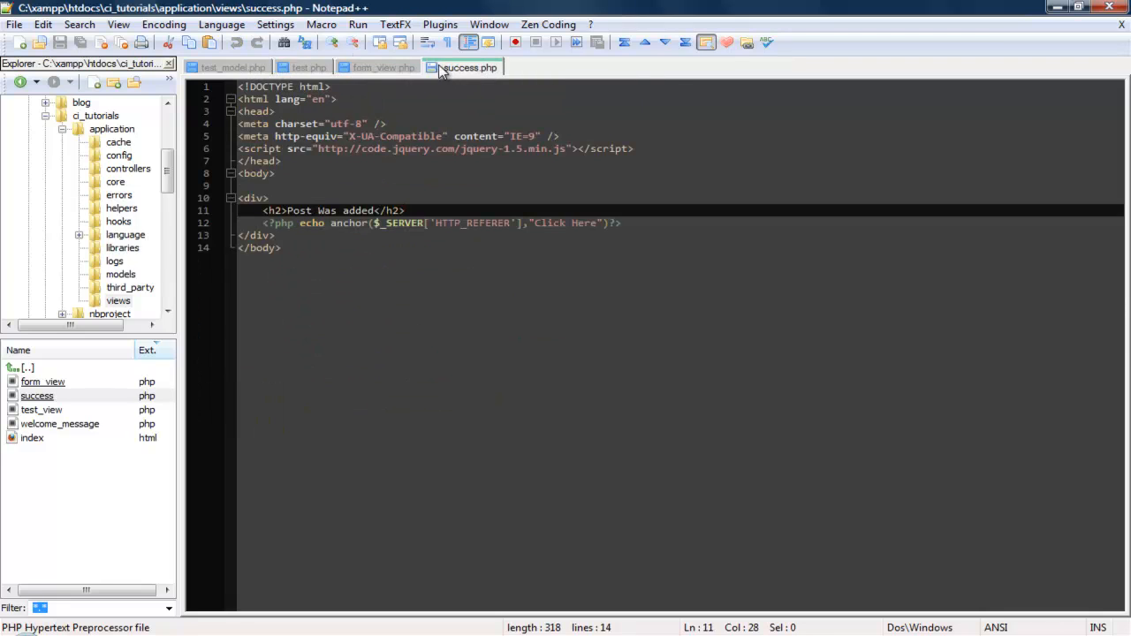
click(228, 67)
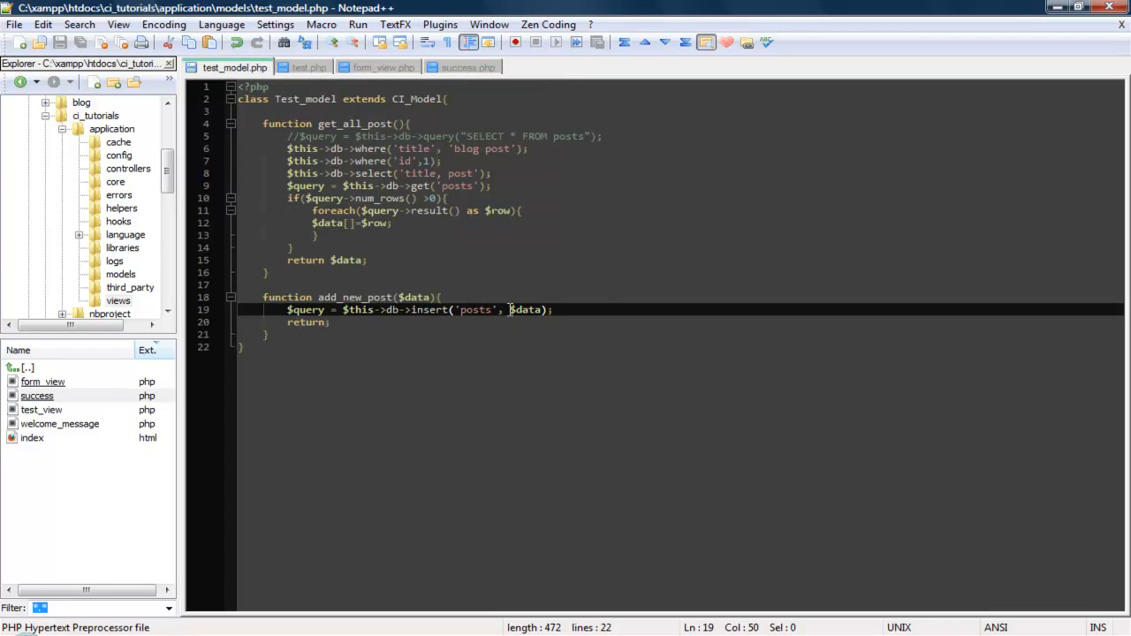
double_click(527, 310)
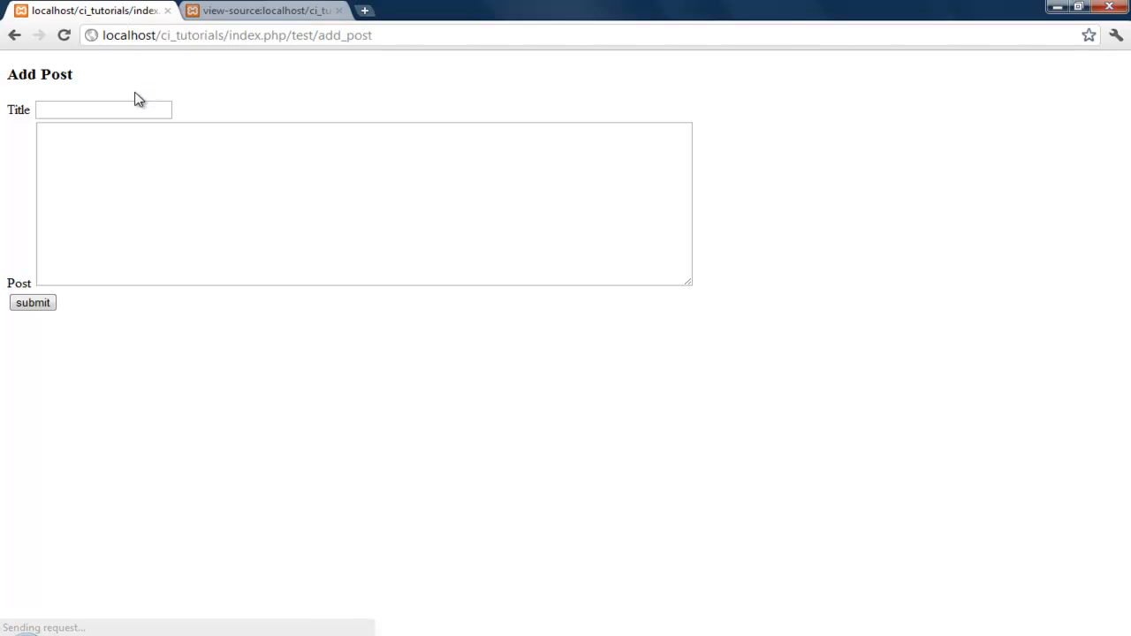
- Enter 'this is test 2' as the post title
click(104, 109)
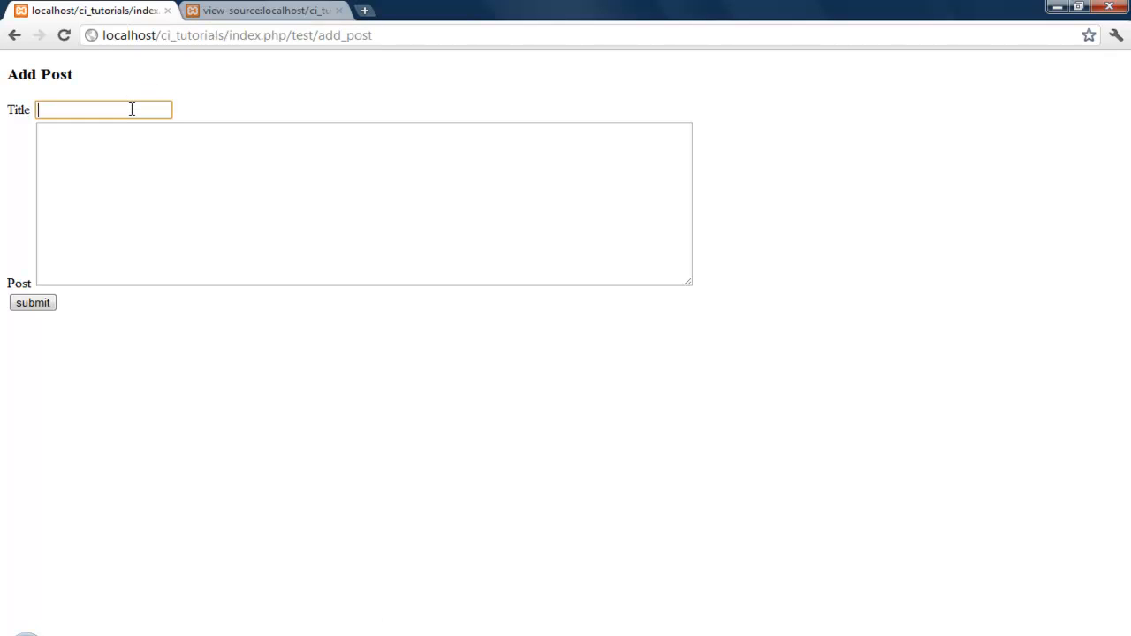
text(th)
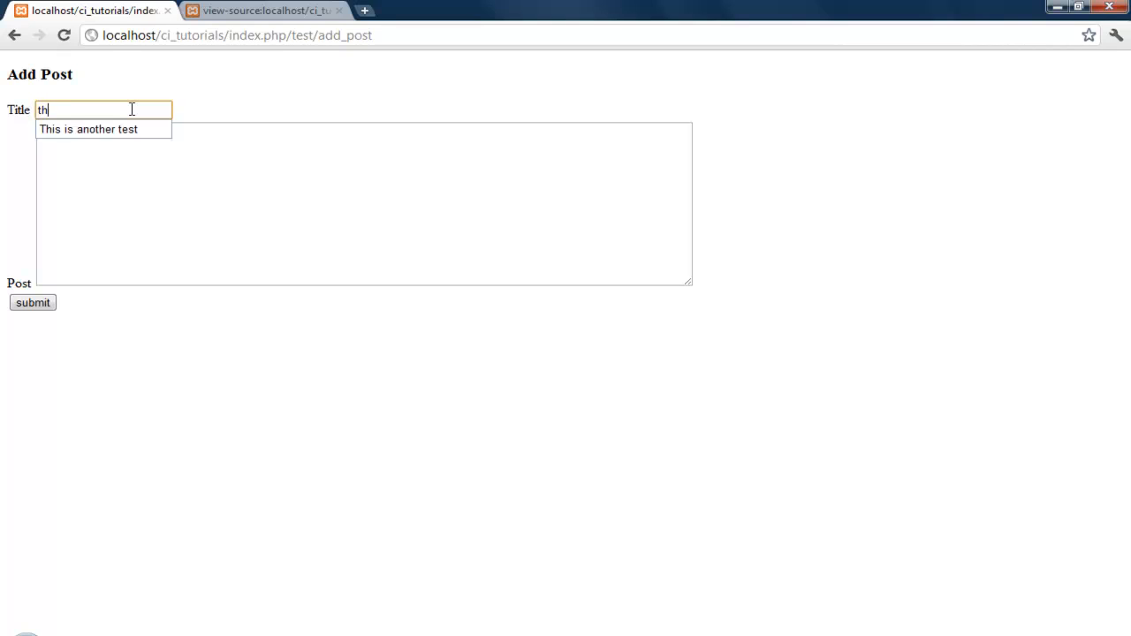
text(is)
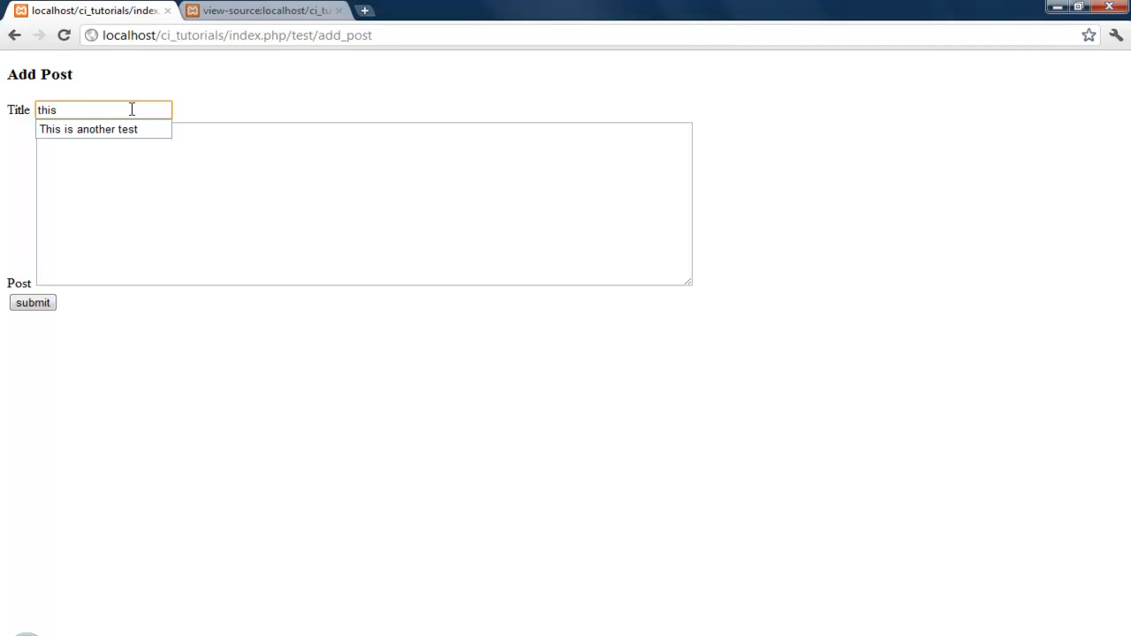
text(is)
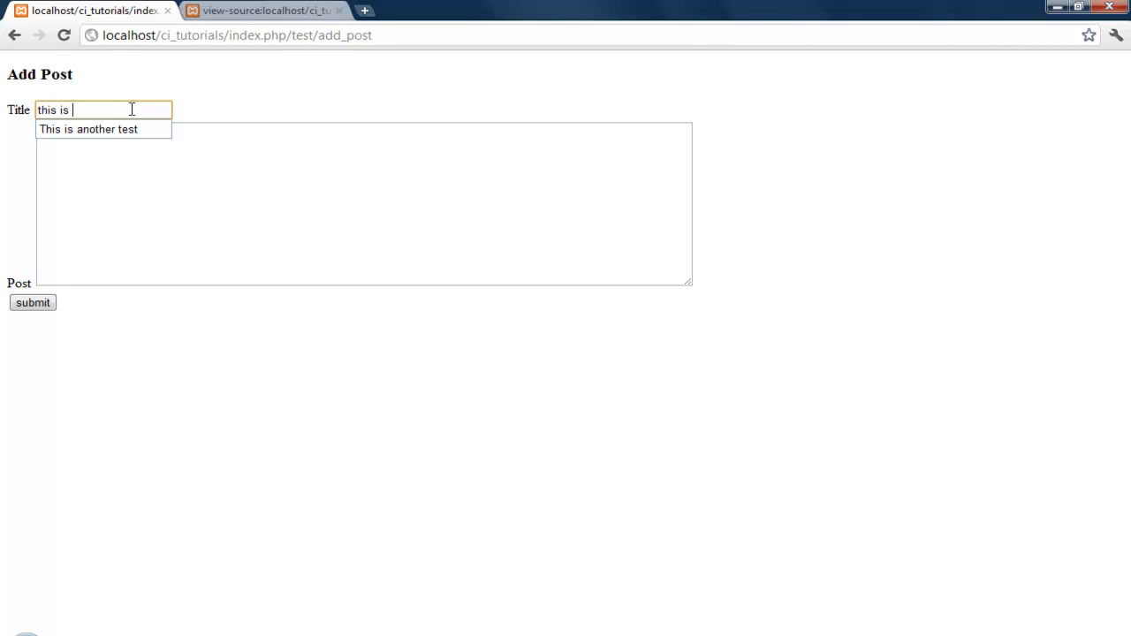
text(test)
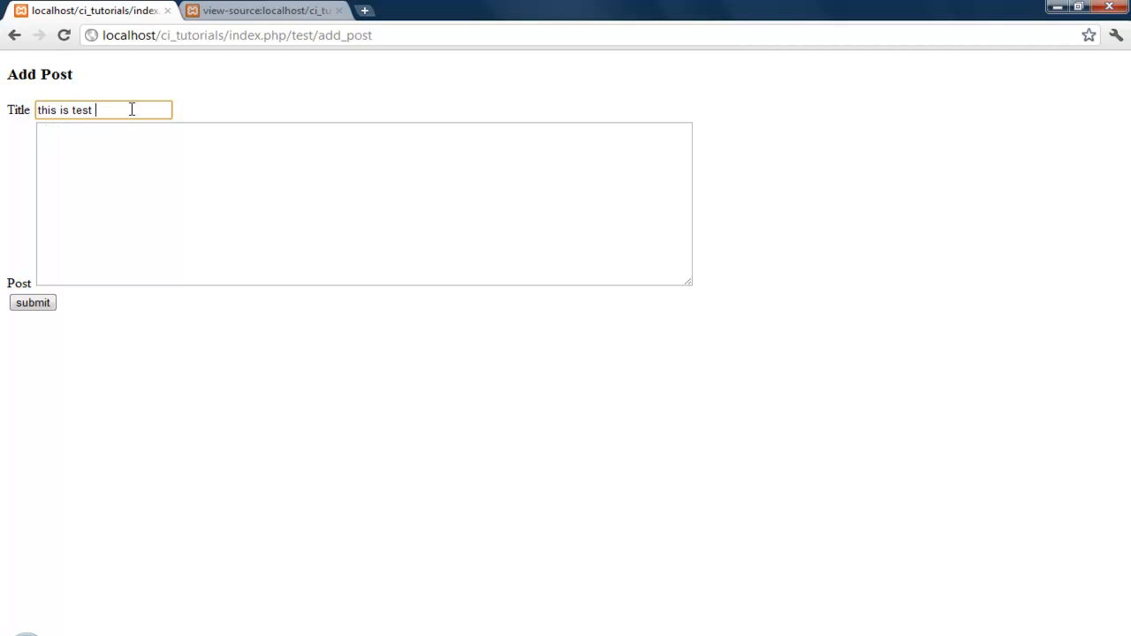
text(2)
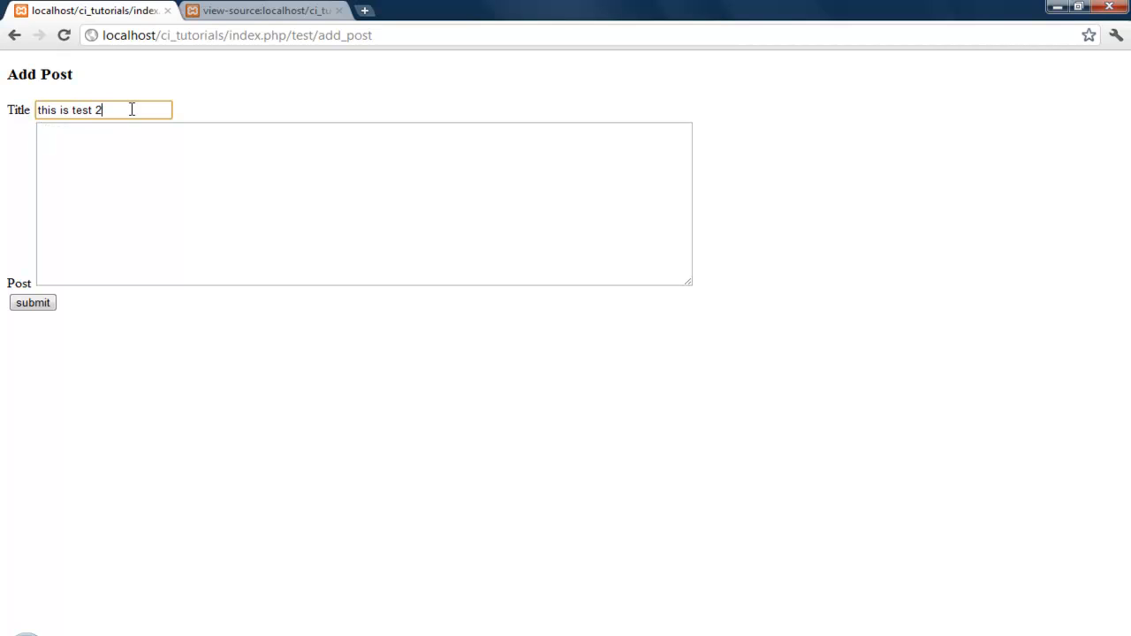
- Enter the body 'this is with the data array' and submit the post
text(this)
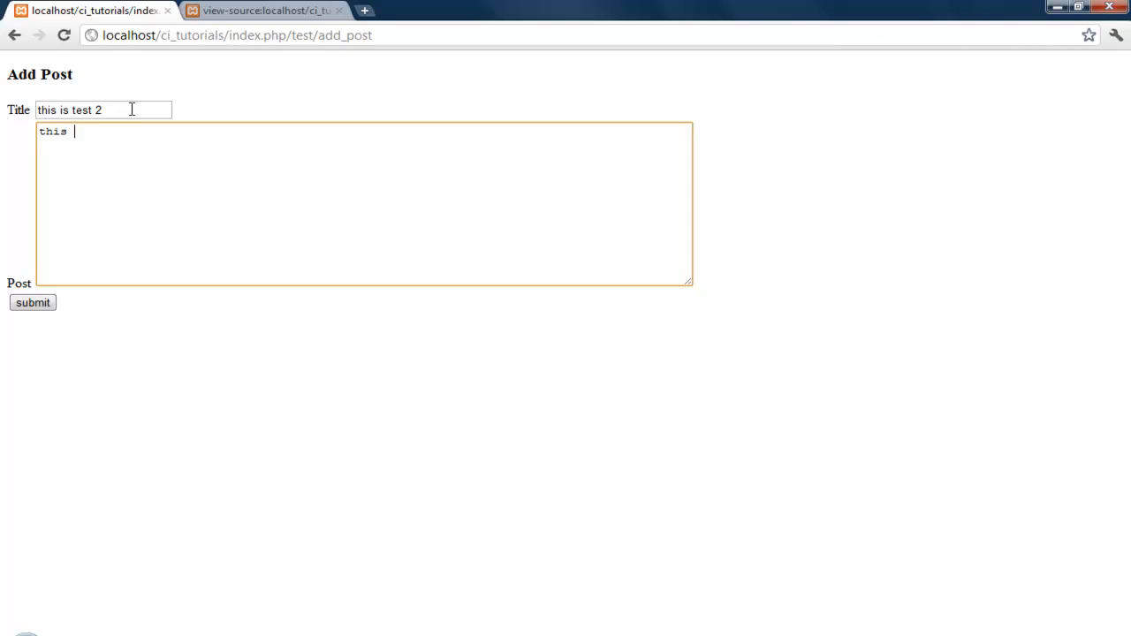
text(is with)
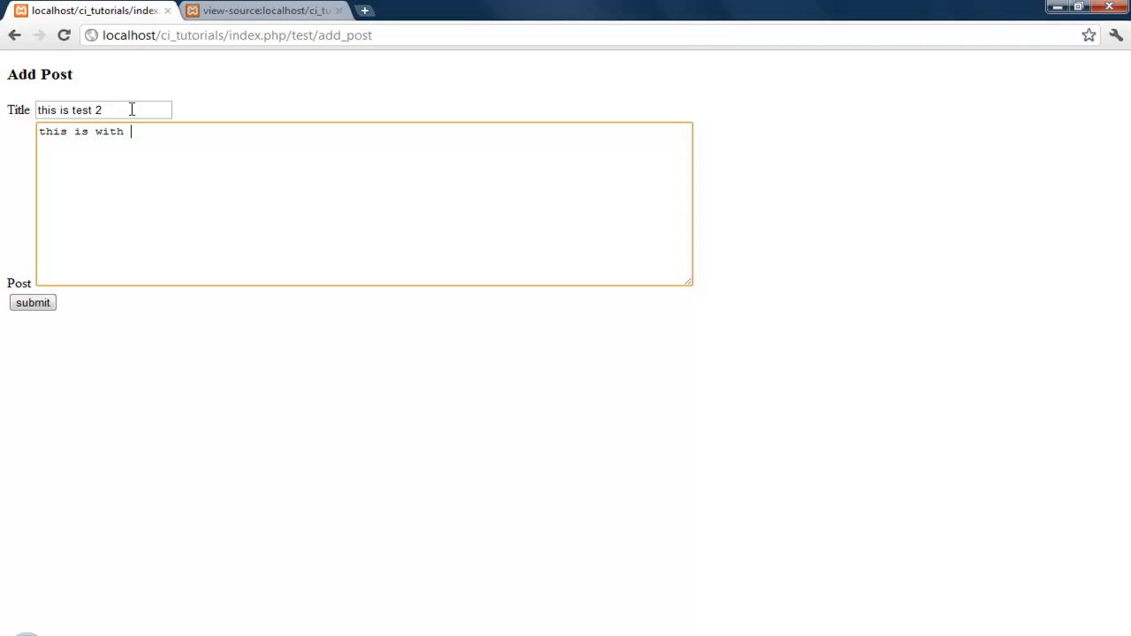
text(the)
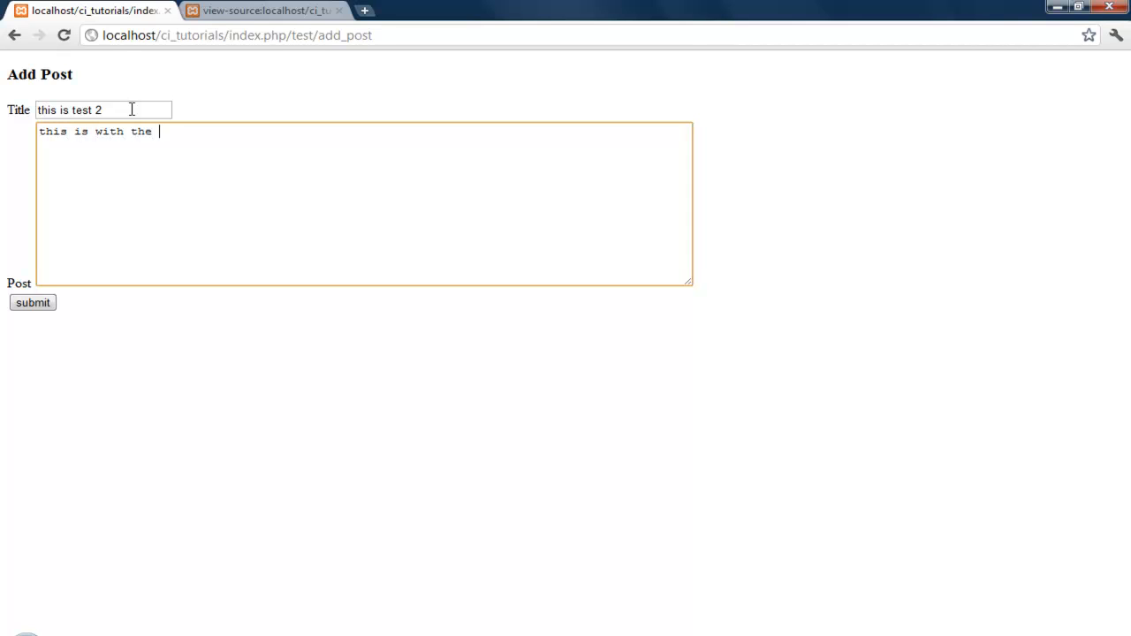
text(data ar)
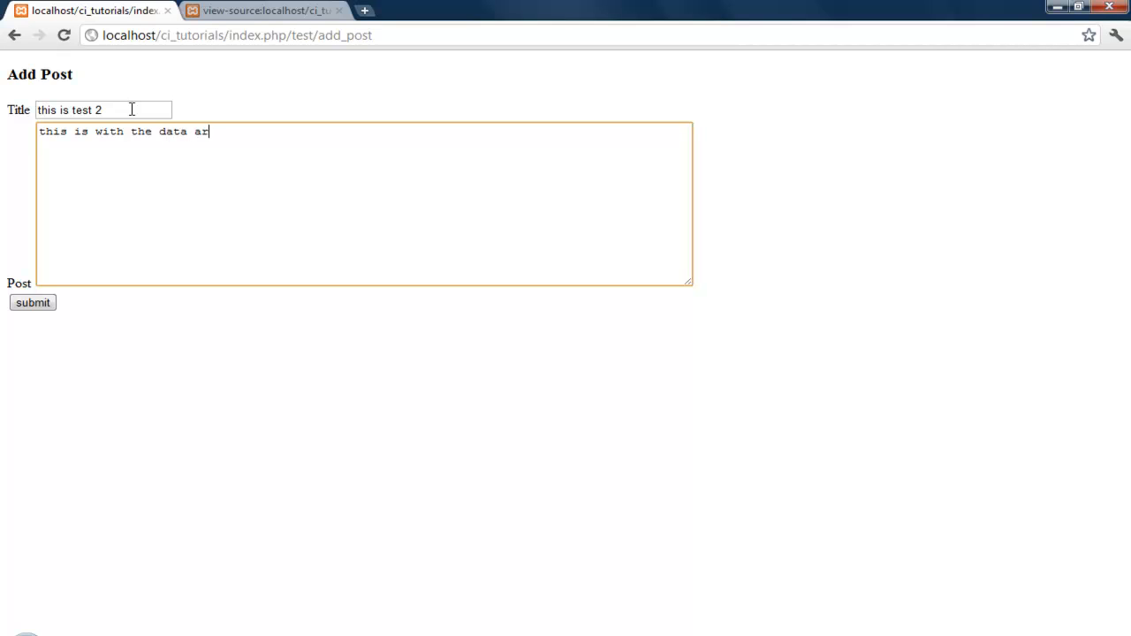
text(ray)
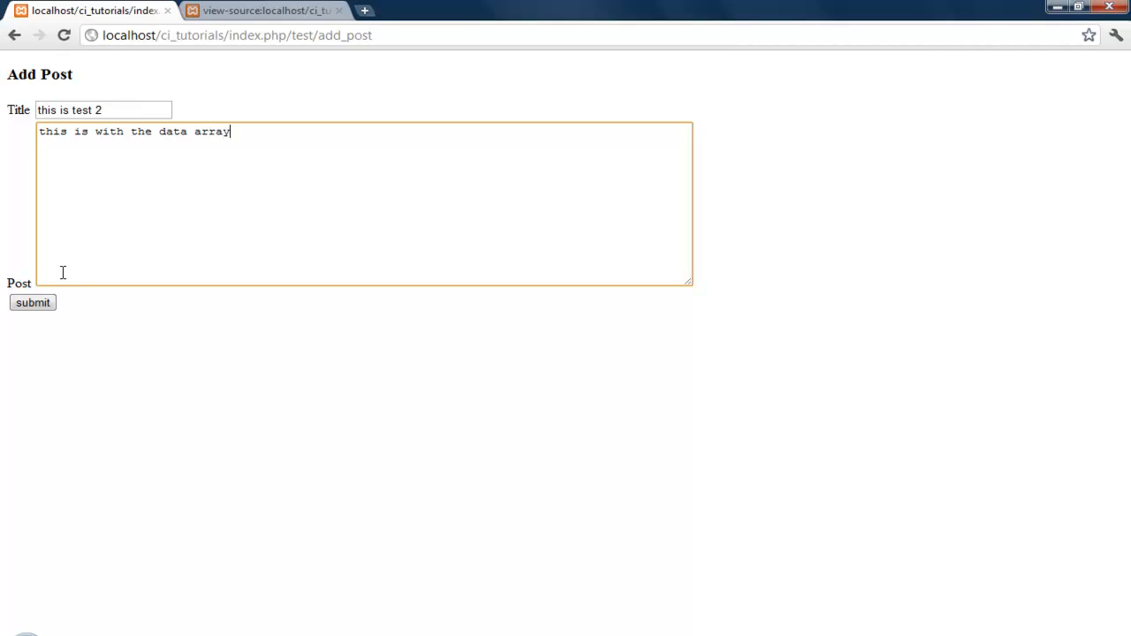
click(32, 302)
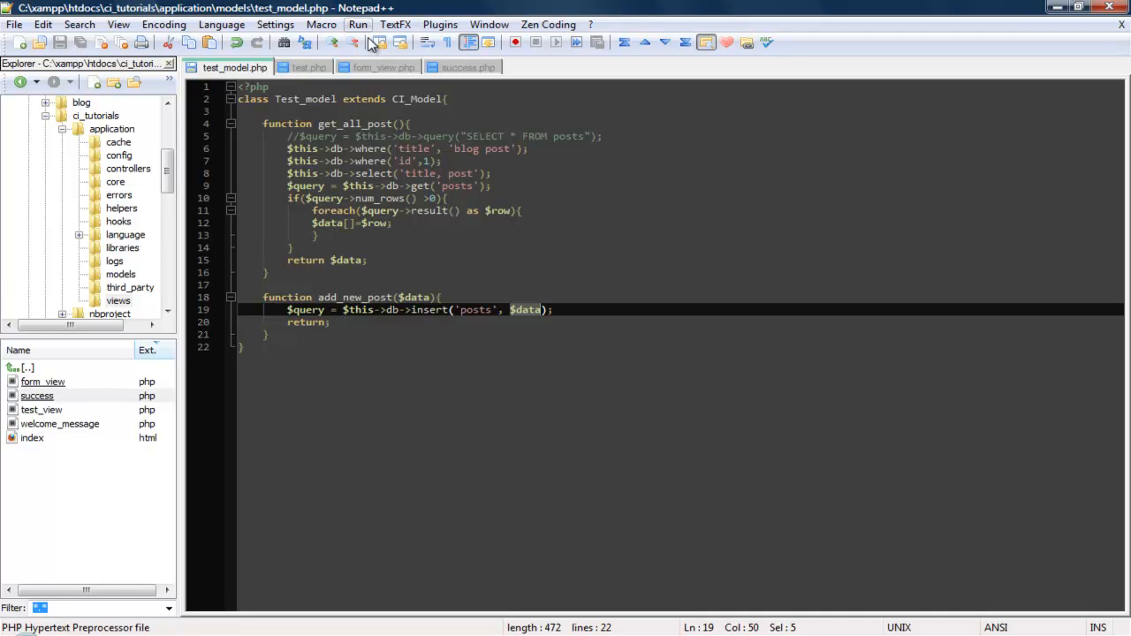
click(311, 67)
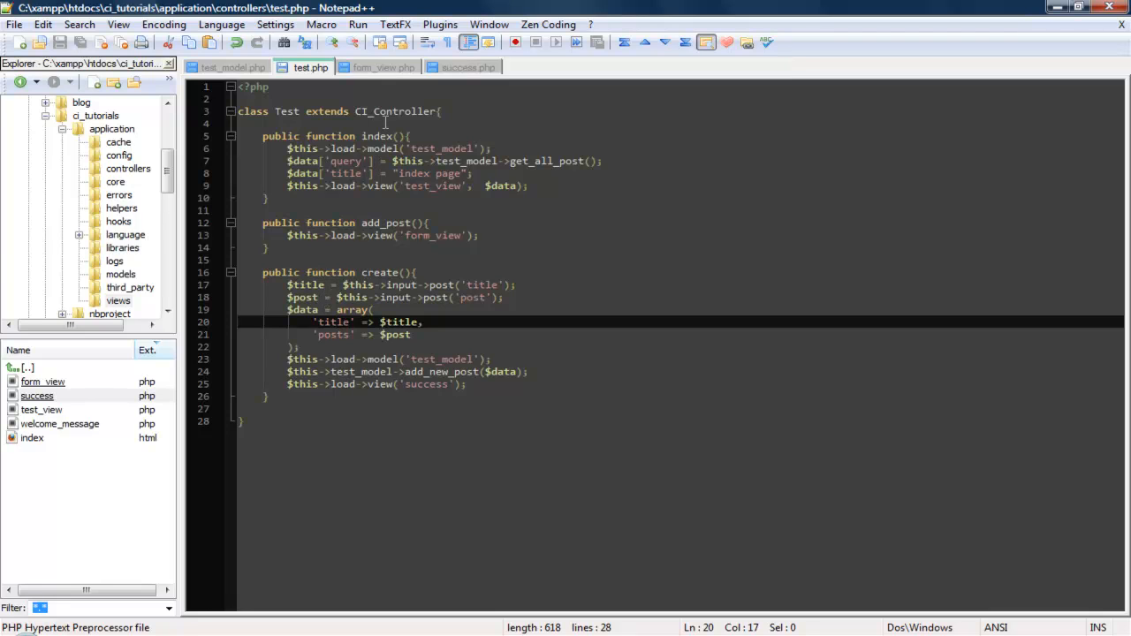
click(468, 67)
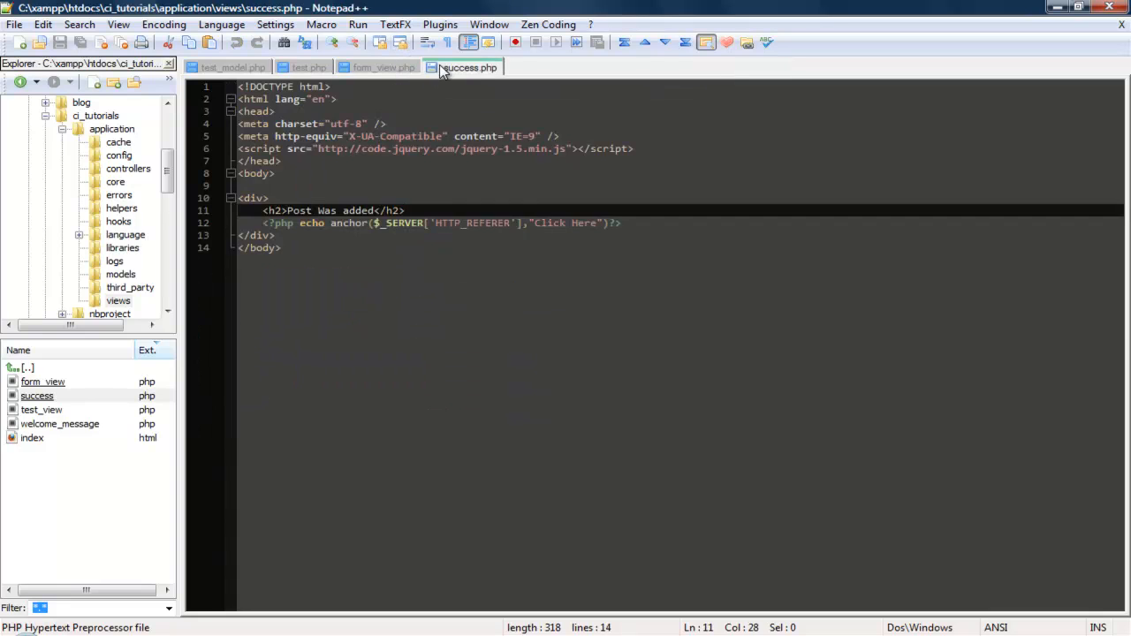
click(384, 67)
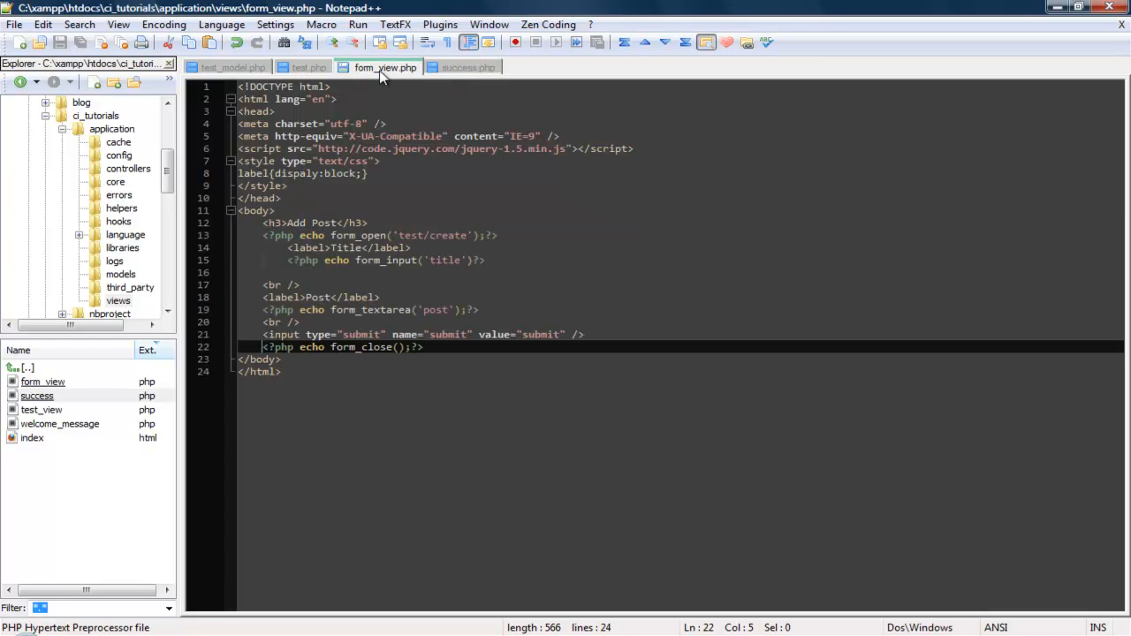
click(234, 67)
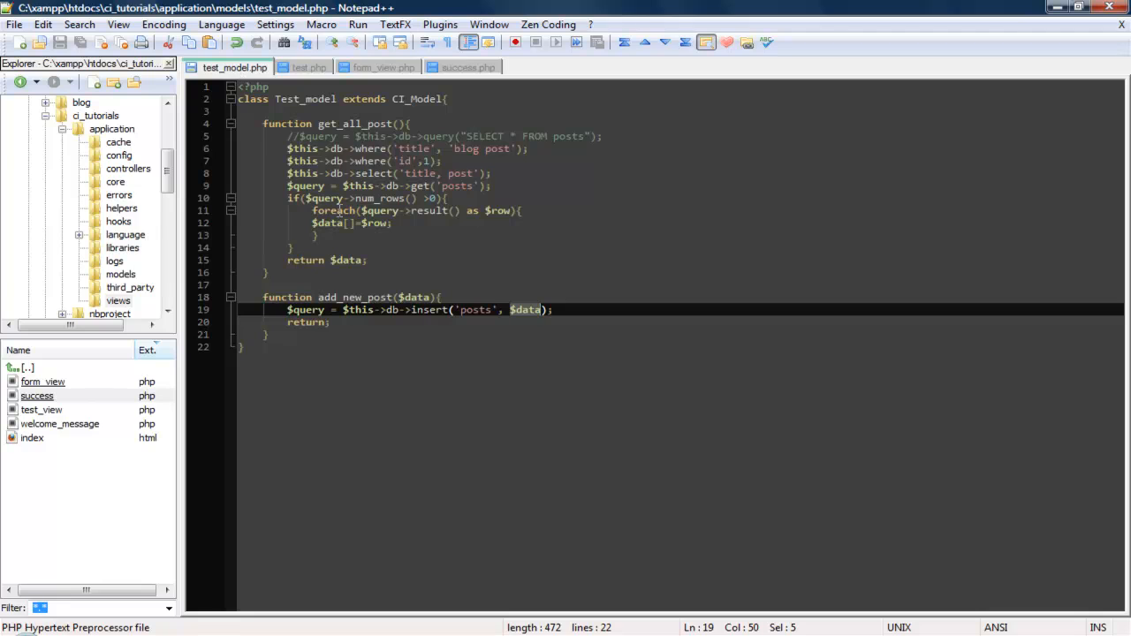
mouse_move(588, 365)
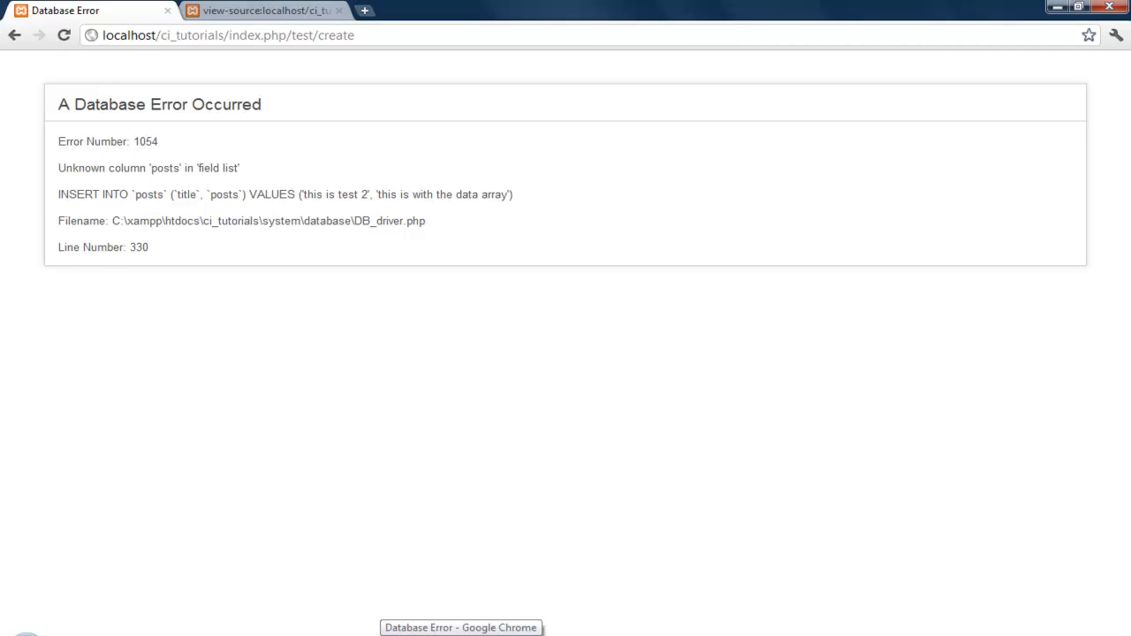
mouse_move(383, 532)
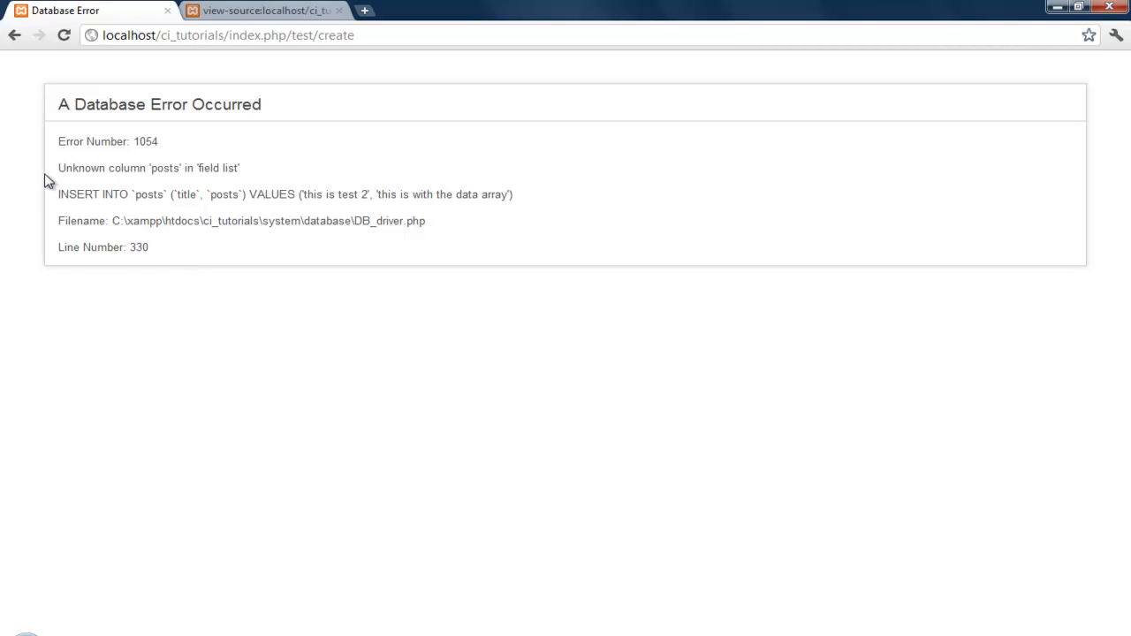
mouse_move(103, 193)
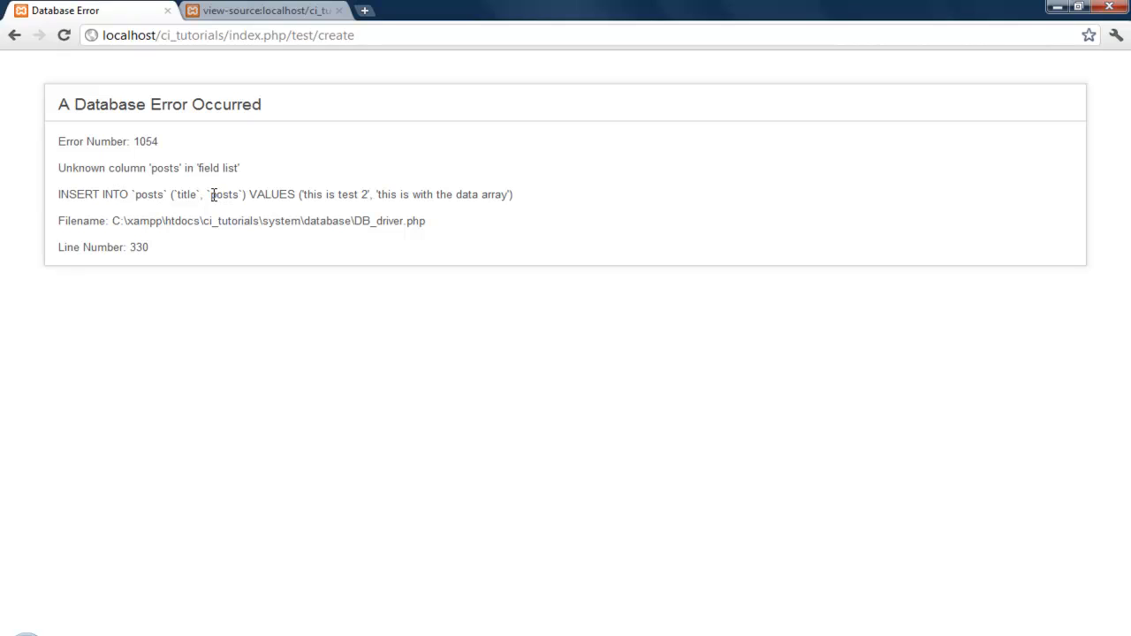
- Select the unknown column name 'posts' in Chrome's database error INSERT statement
double_click(226, 194)
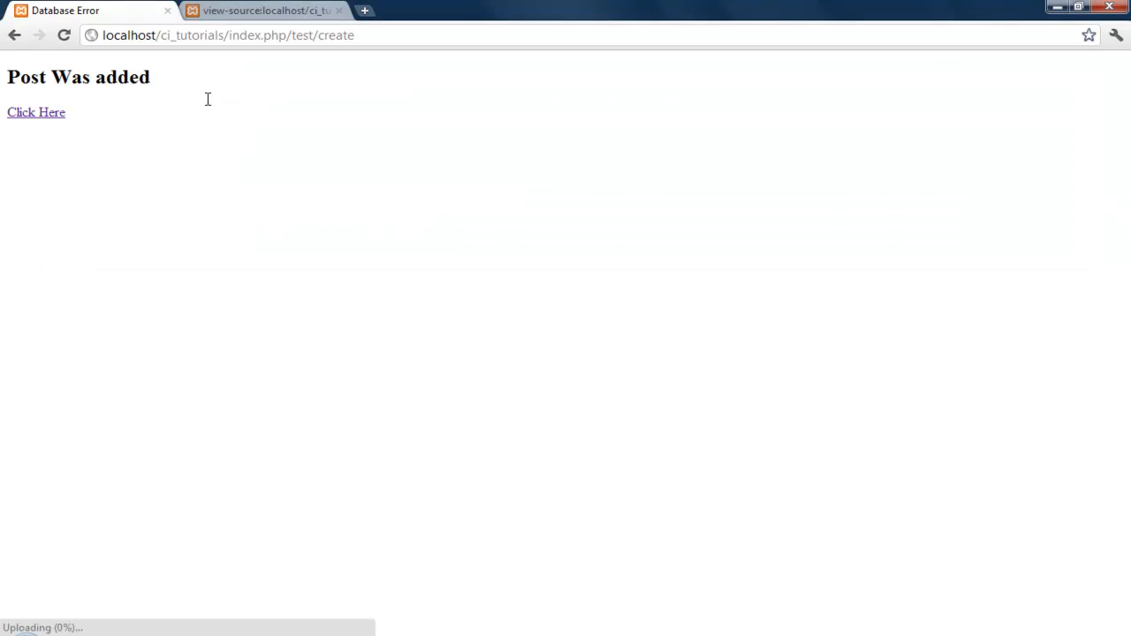
mouse_move(642, 575)
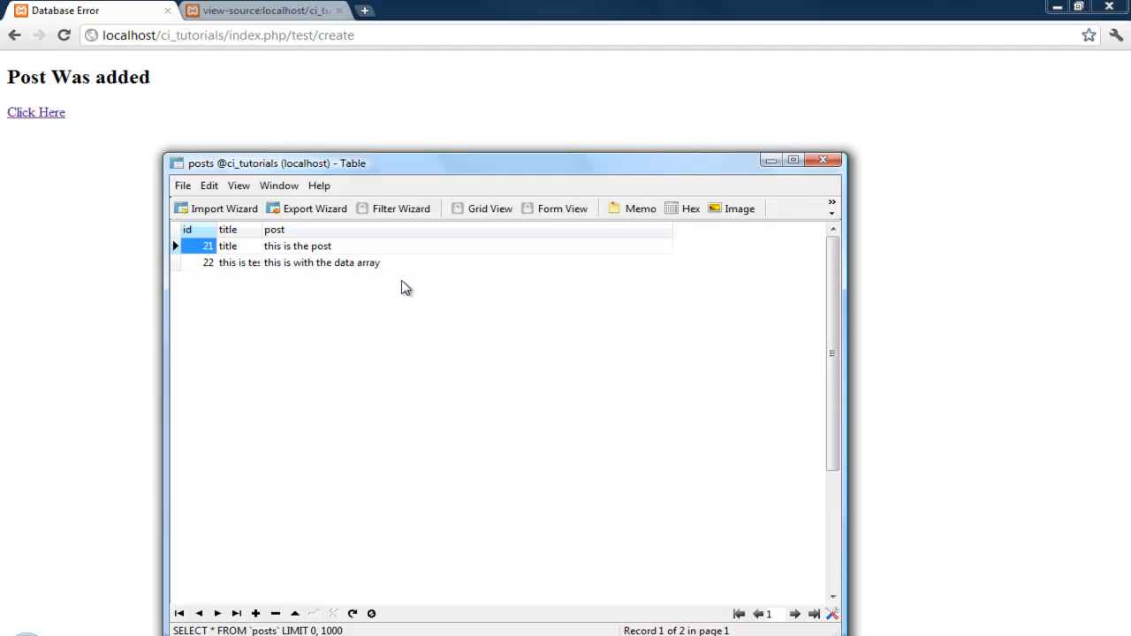
mouse_move(648, 151)
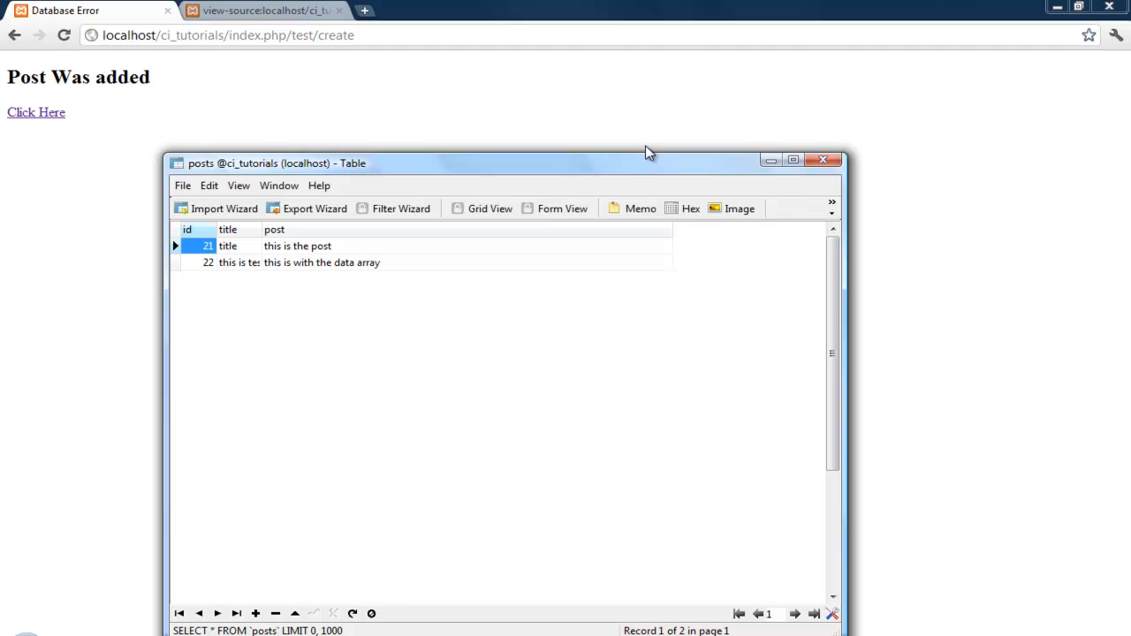